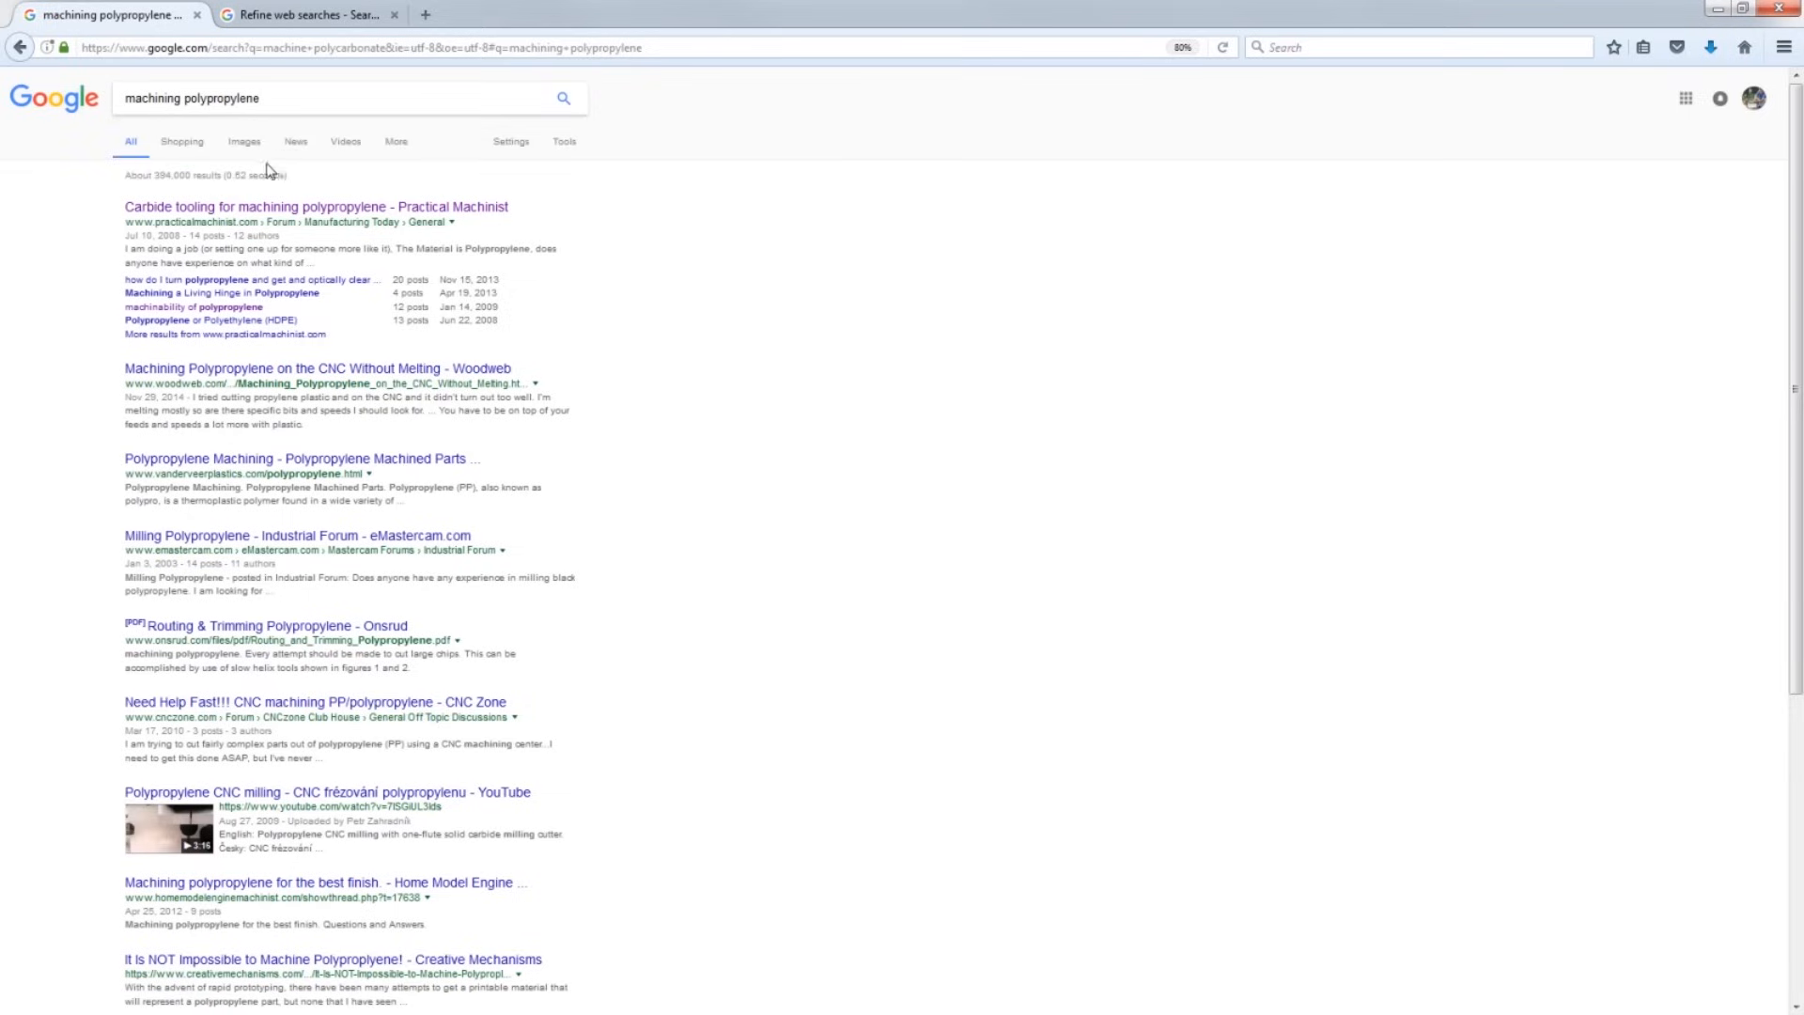
View the Practical Machinist carbide tooling for polypropylene thread and read its replies.
{"action": "left_click", "coordinate": [314, 207]}
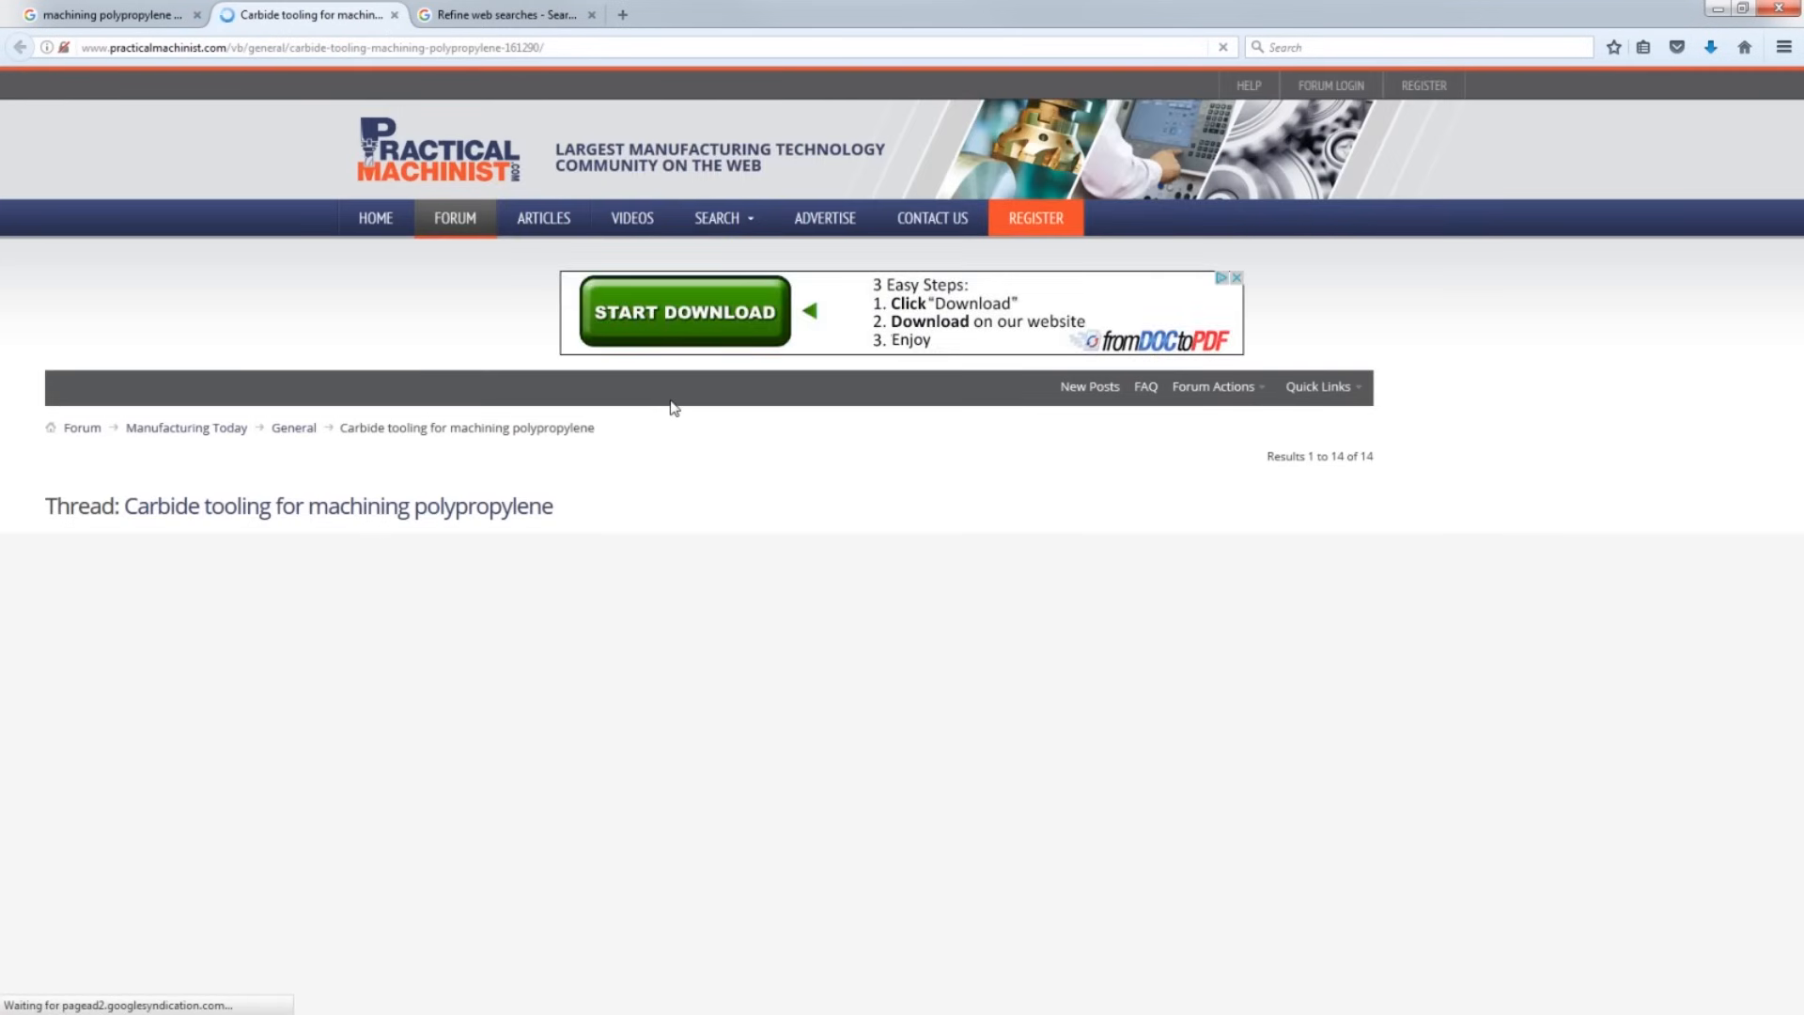
{"action": "mouse_move", "coordinate": [692, 415]}
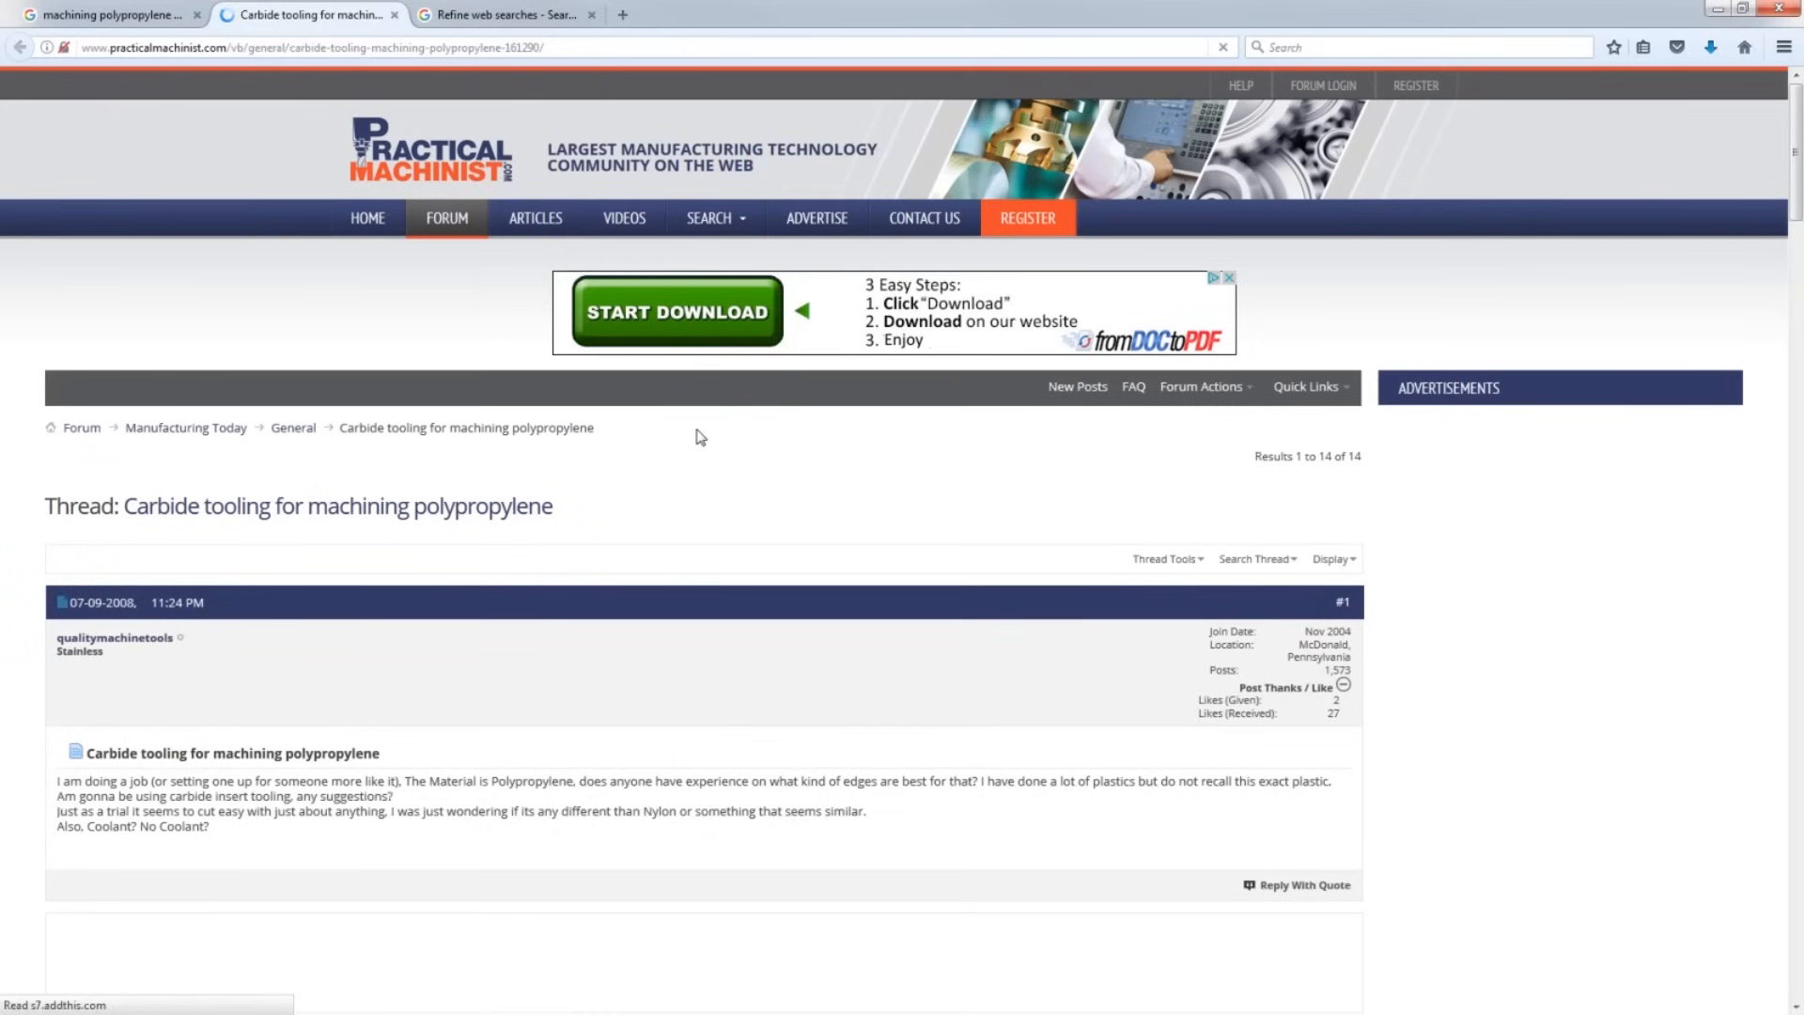
{"action": "scroll", "scroll_direction": "down", "scroll_amount": 3}
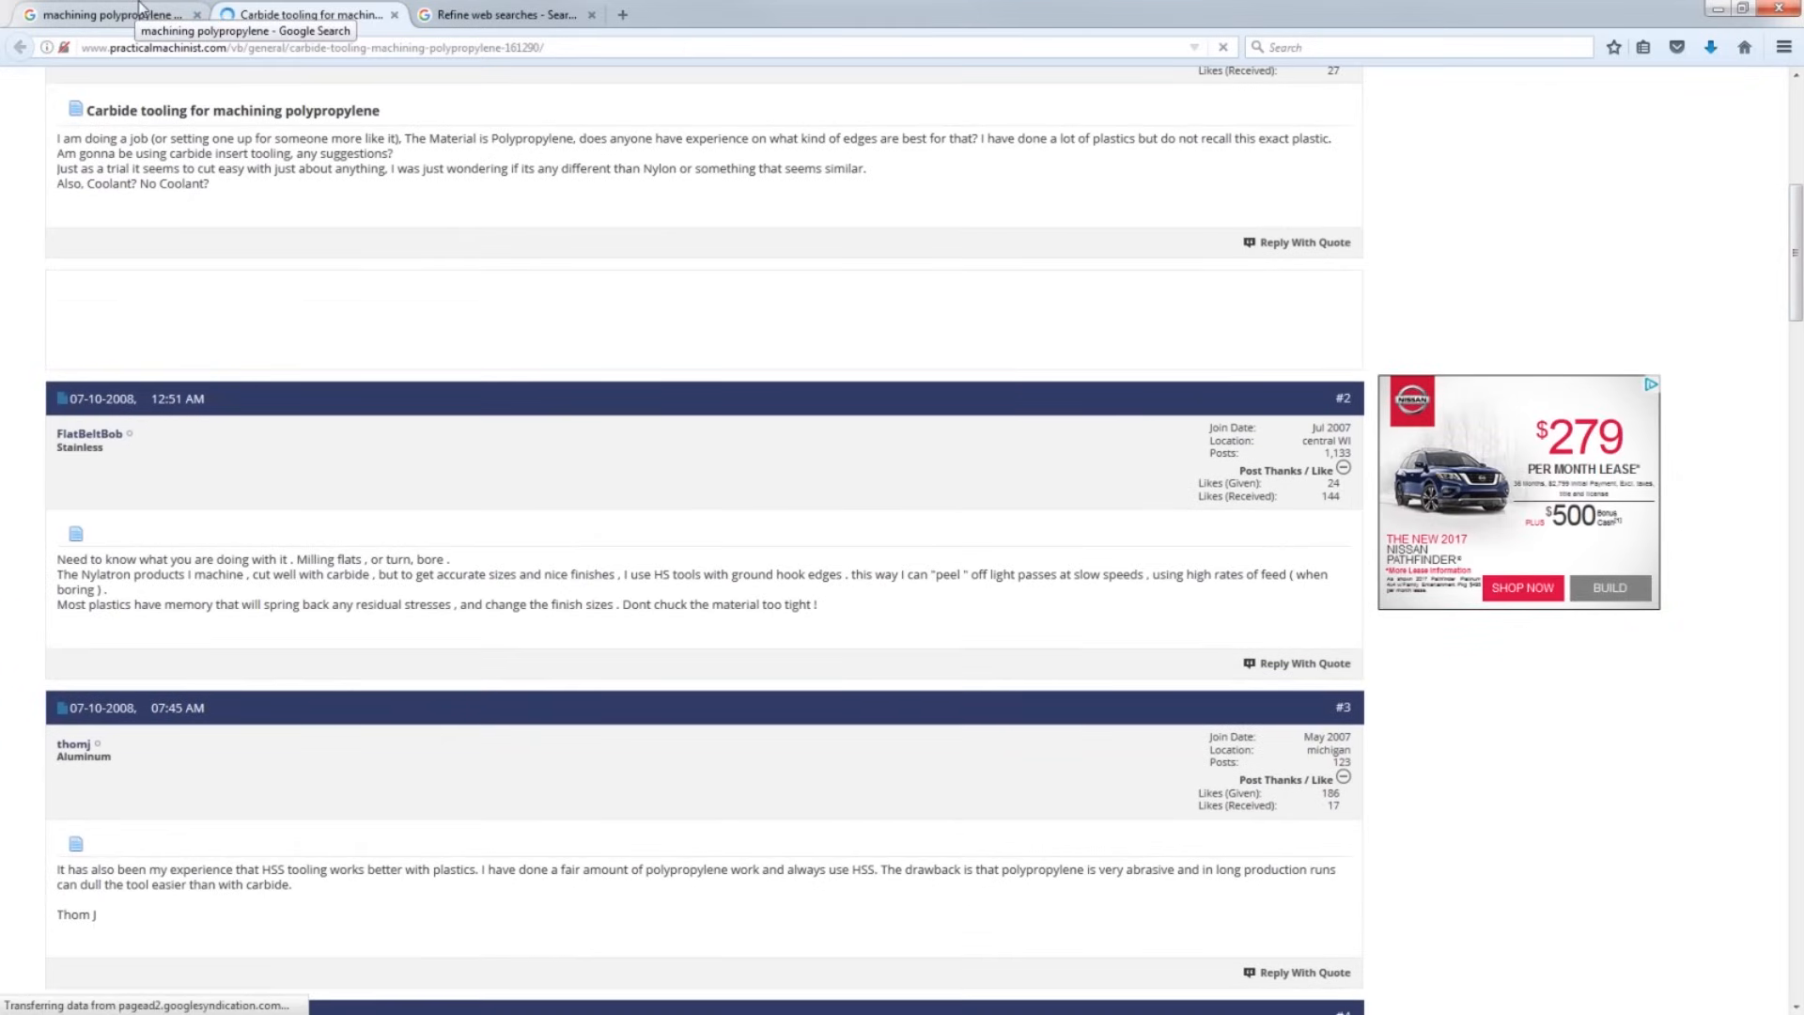
Check the search techniques reference, then search Google for 'machining plastic'.
{"action": "left_click", "coordinate": [103, 13]}
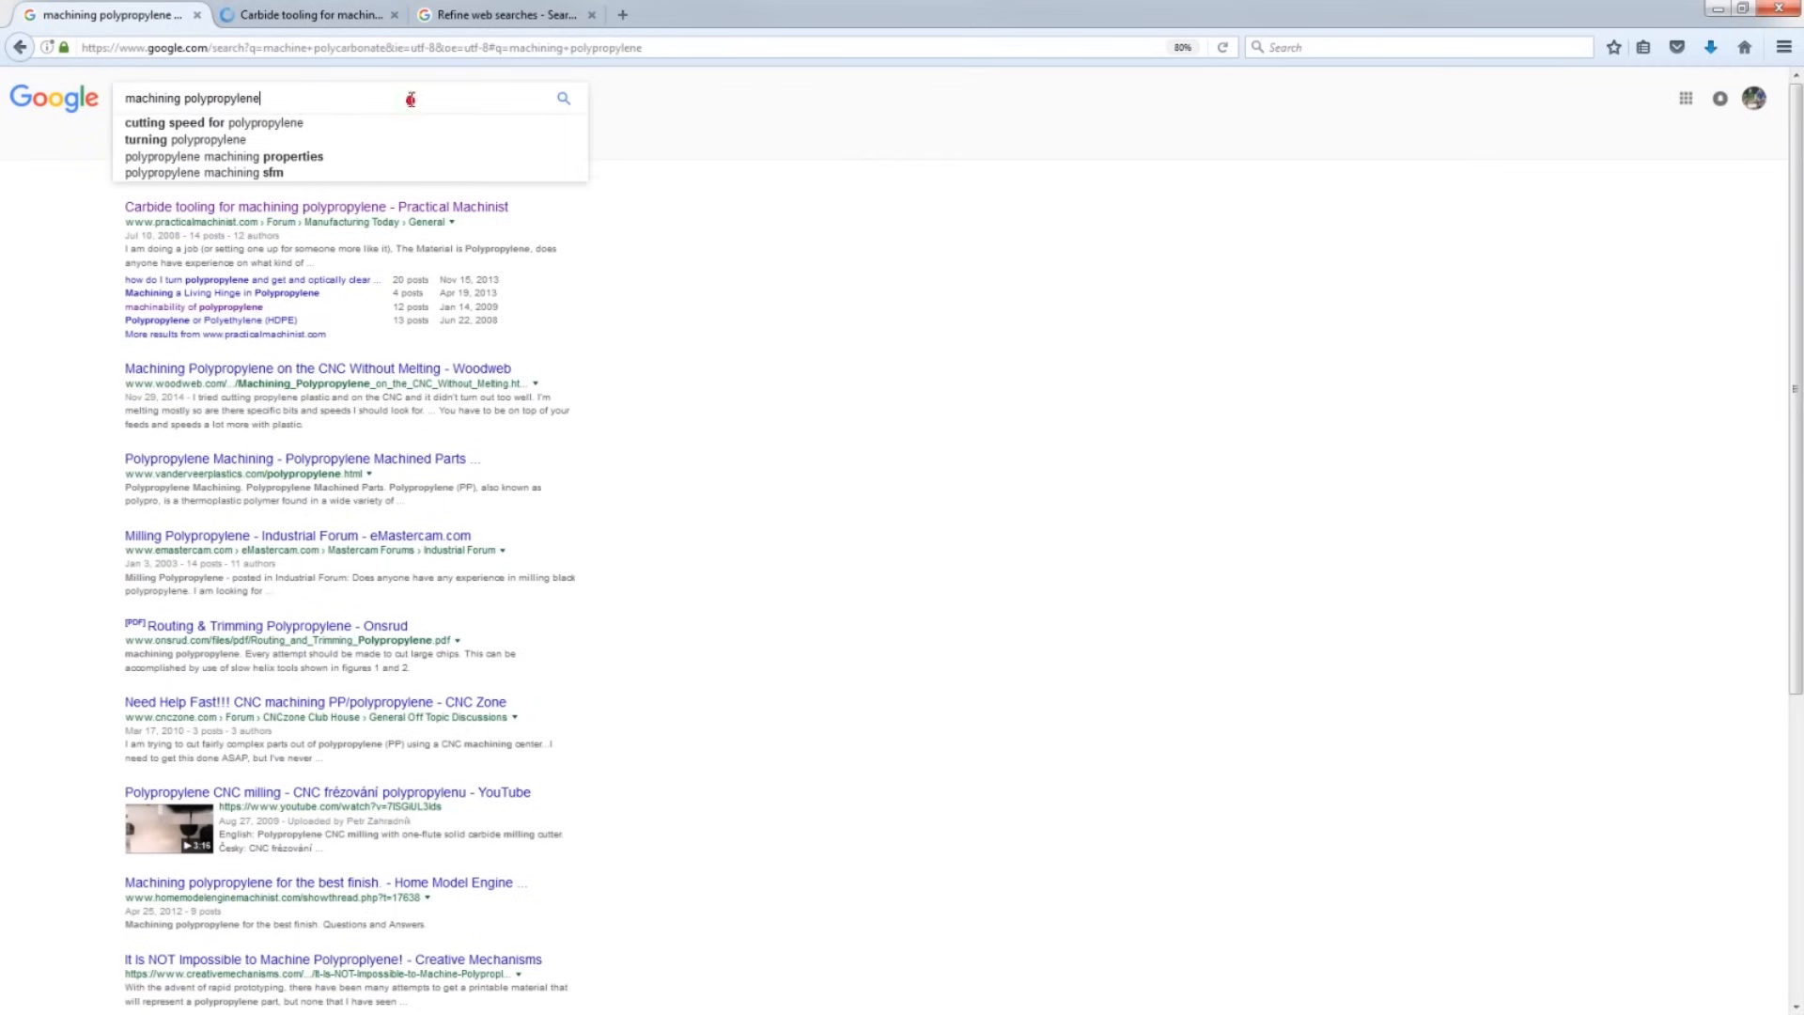
{"action": "mouse_move", "coordinate": [412, 100]}
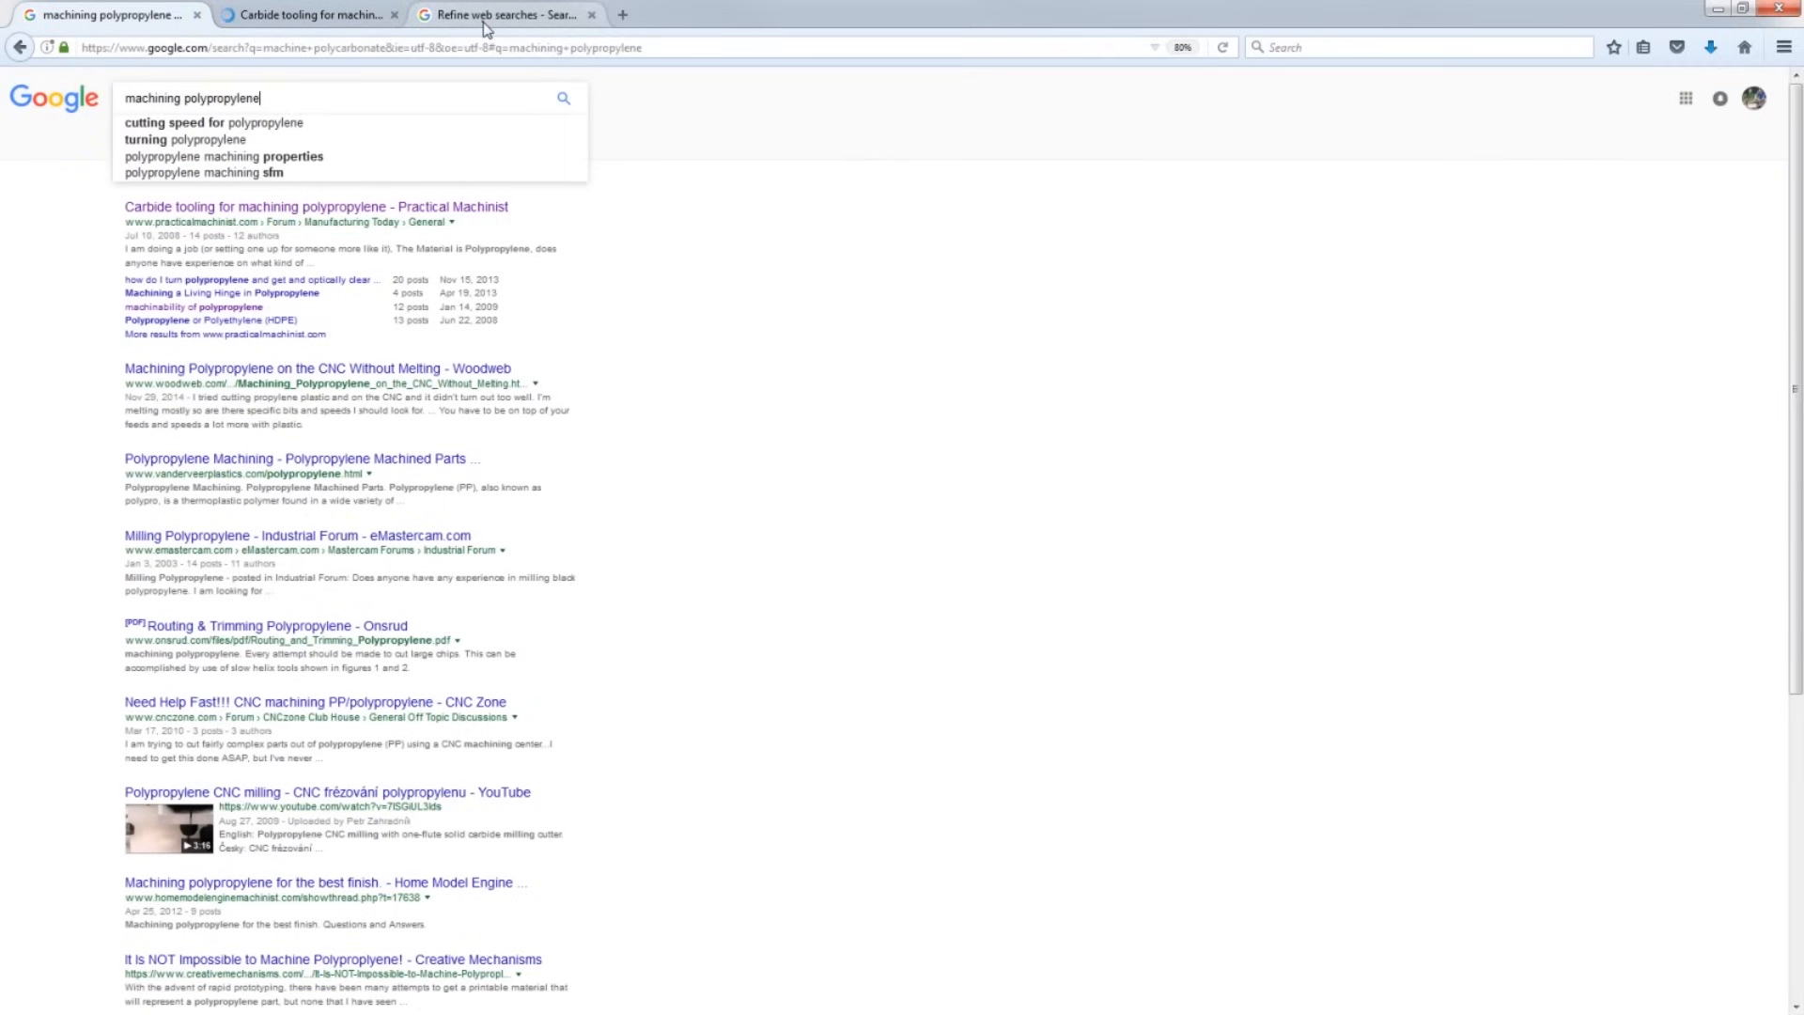
{"action": "left_click", "coordinate": [506, 13]}
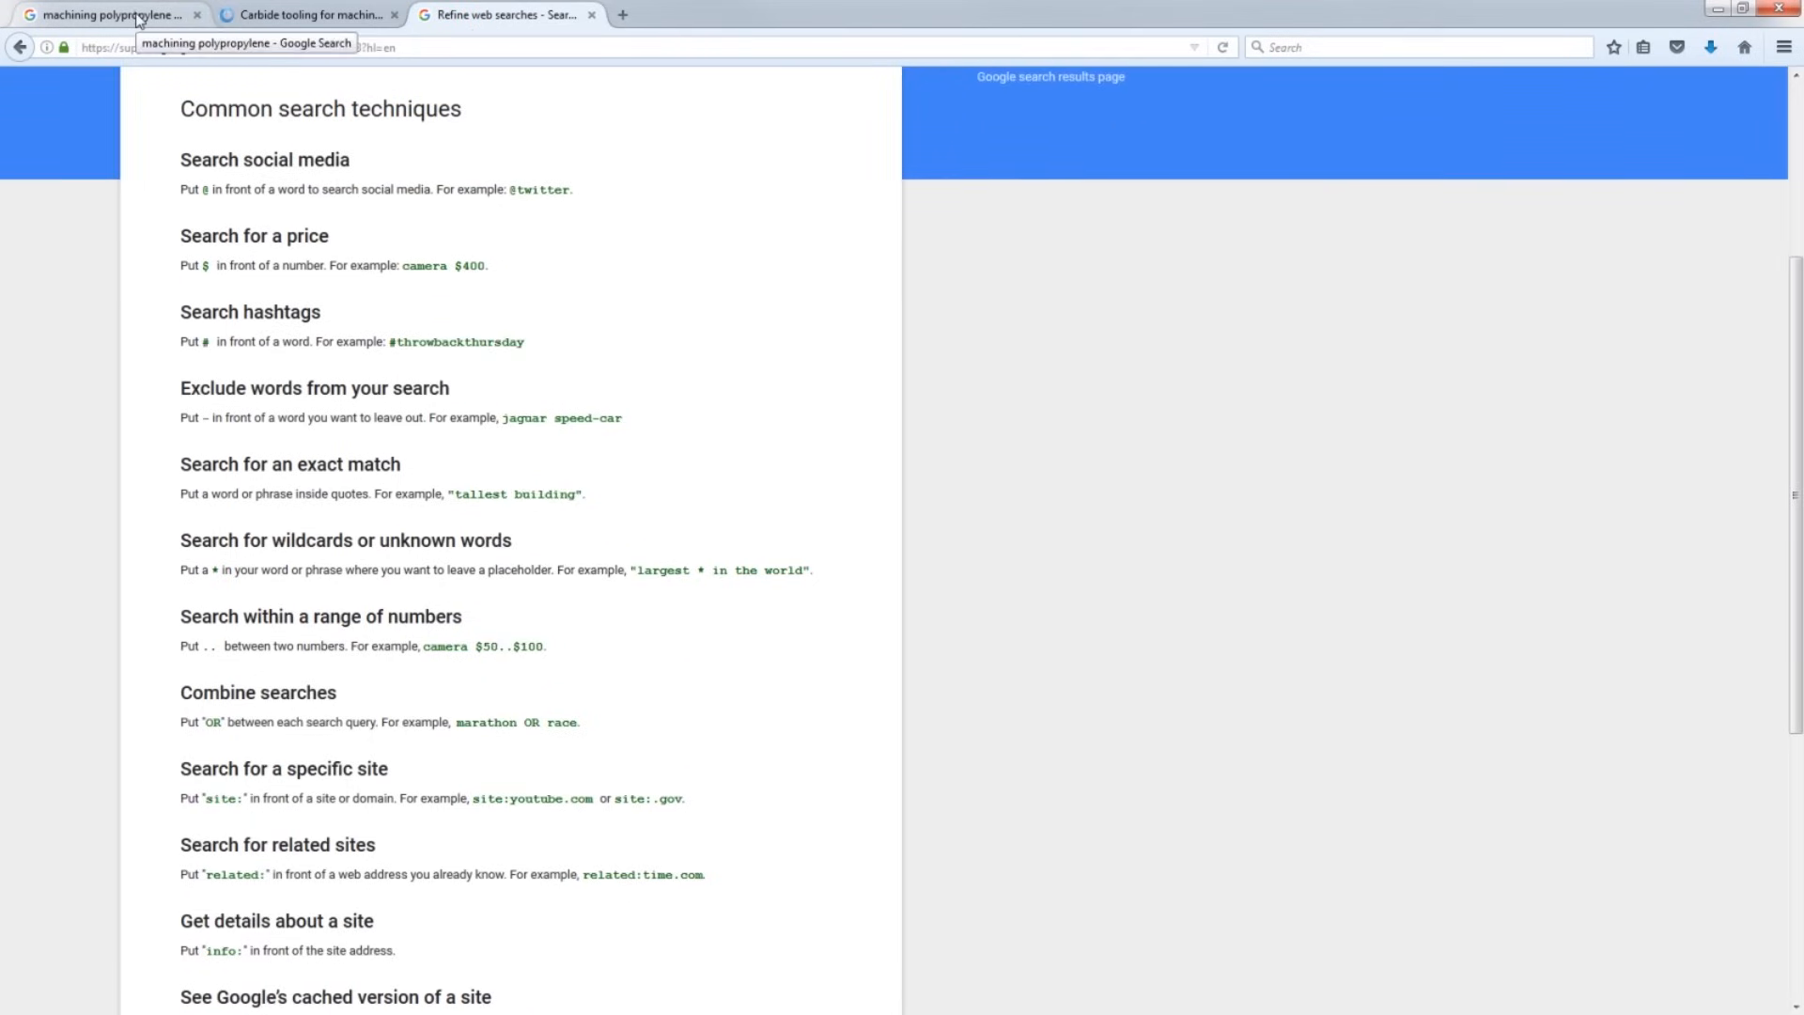
{"action": "left_click", "coordinate": [103, 14]}
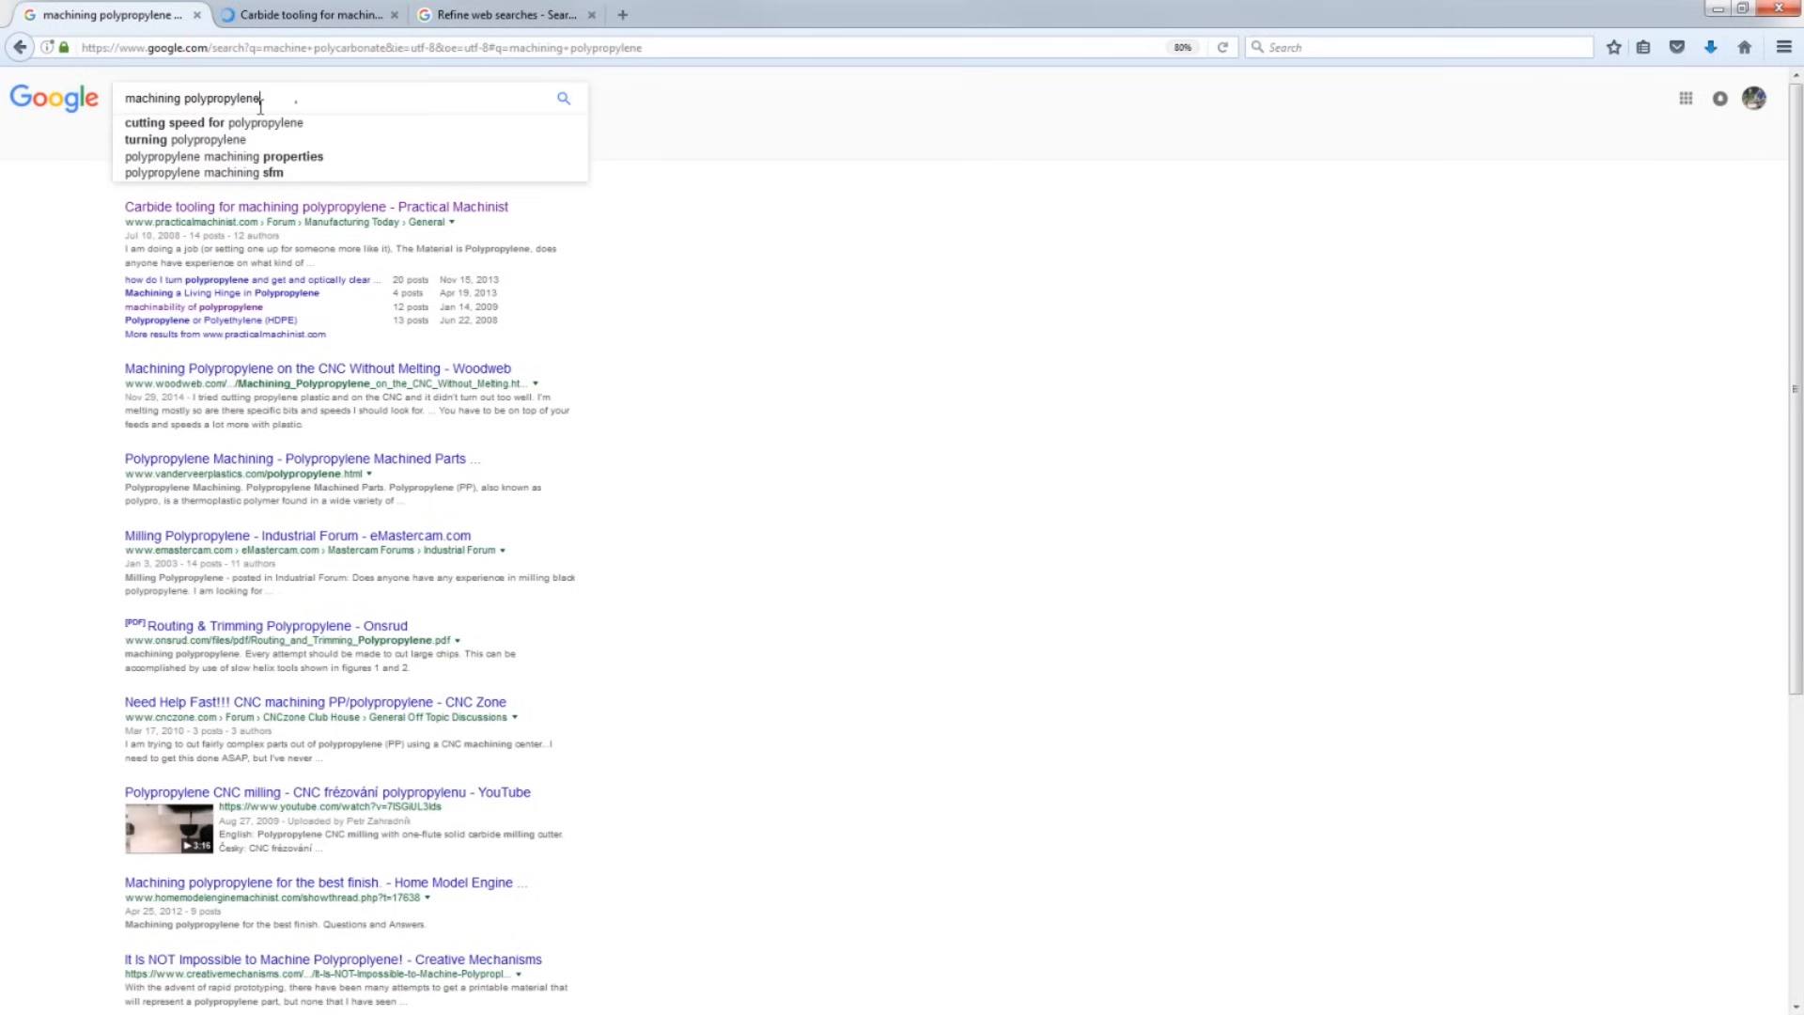
{"action": "type", "text": "machining pla"}
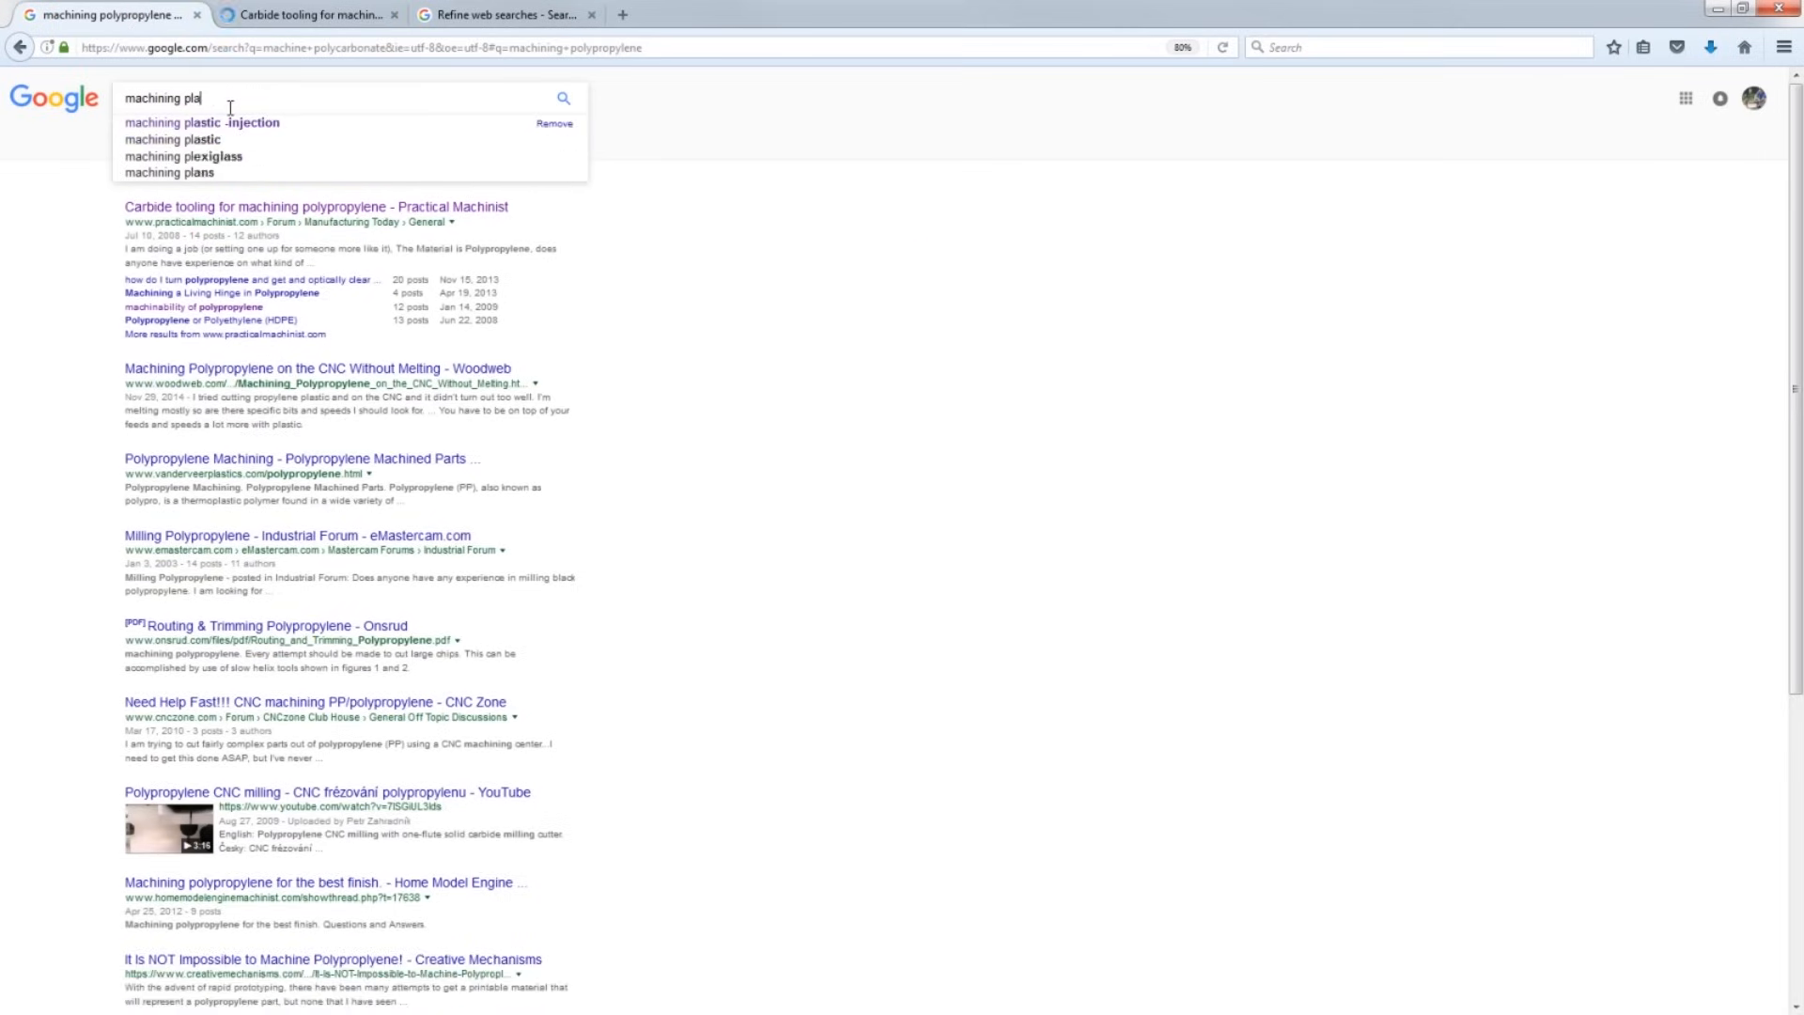
{"action": "left_click", "coordinate": [173, 139]}
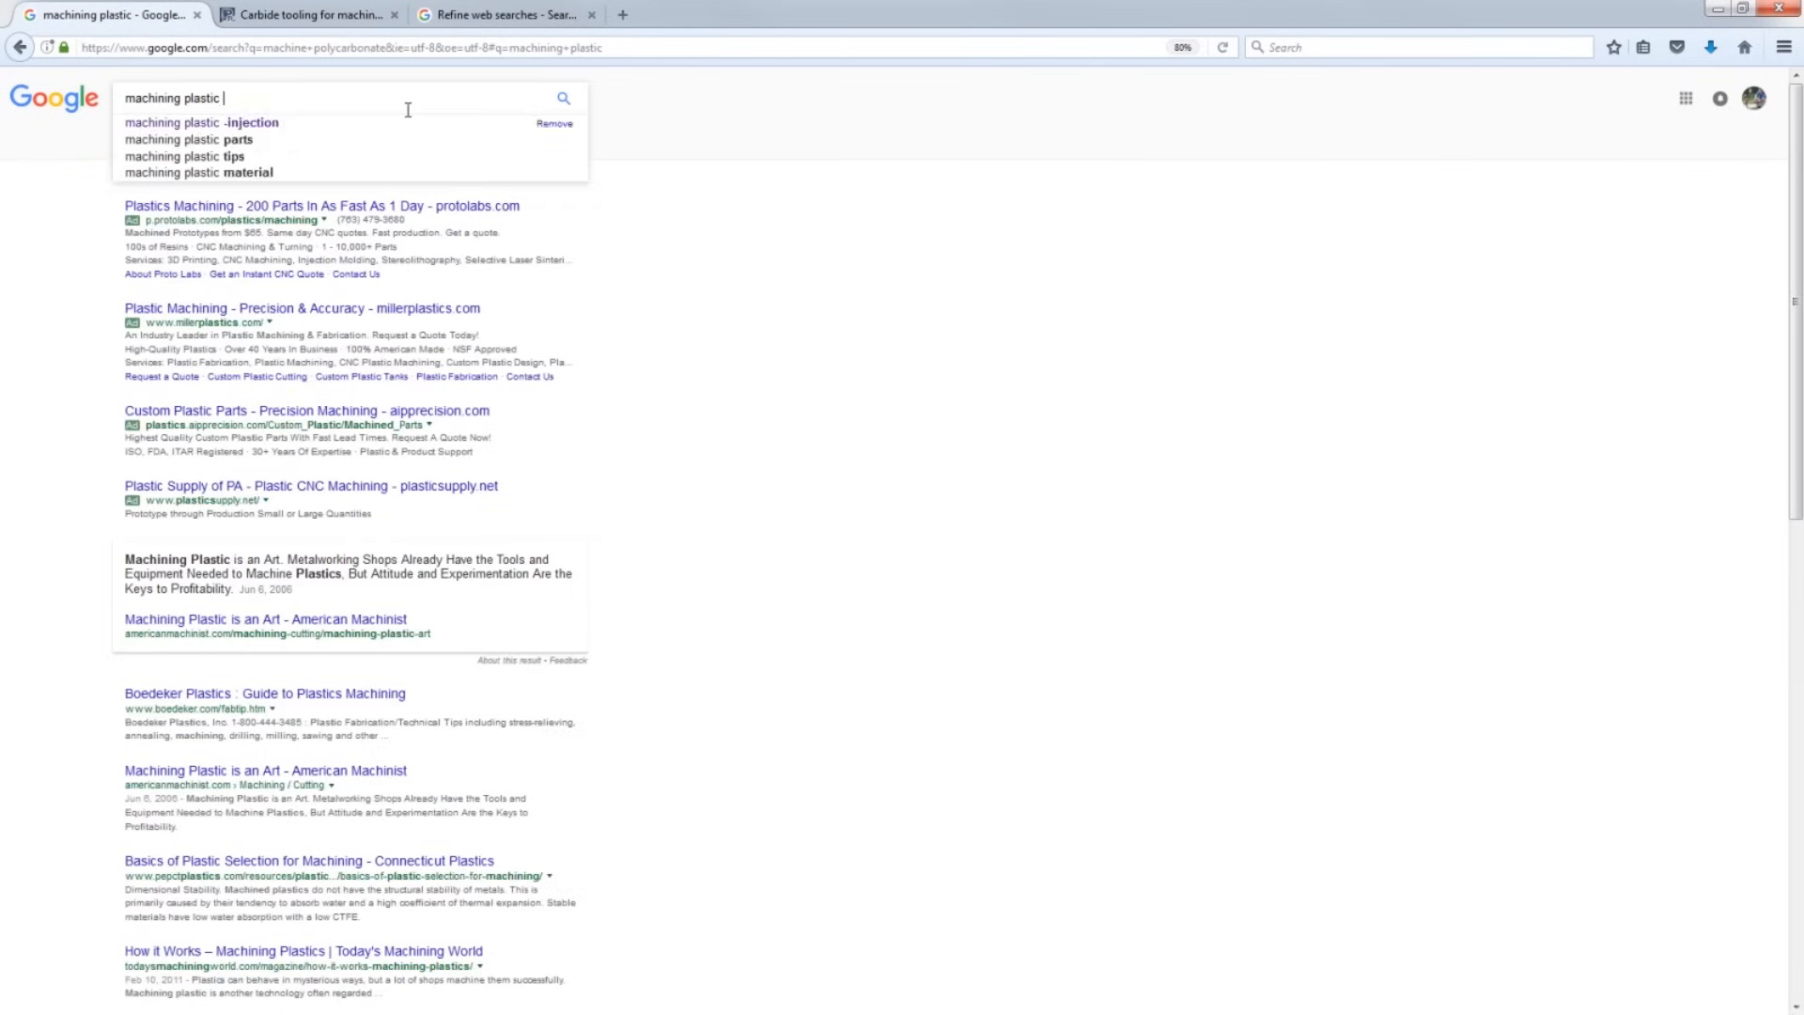
Refine the search to 'machining plastic -injection' and review those results.
{"action": "left_click", "coordinate": [201, 122]}
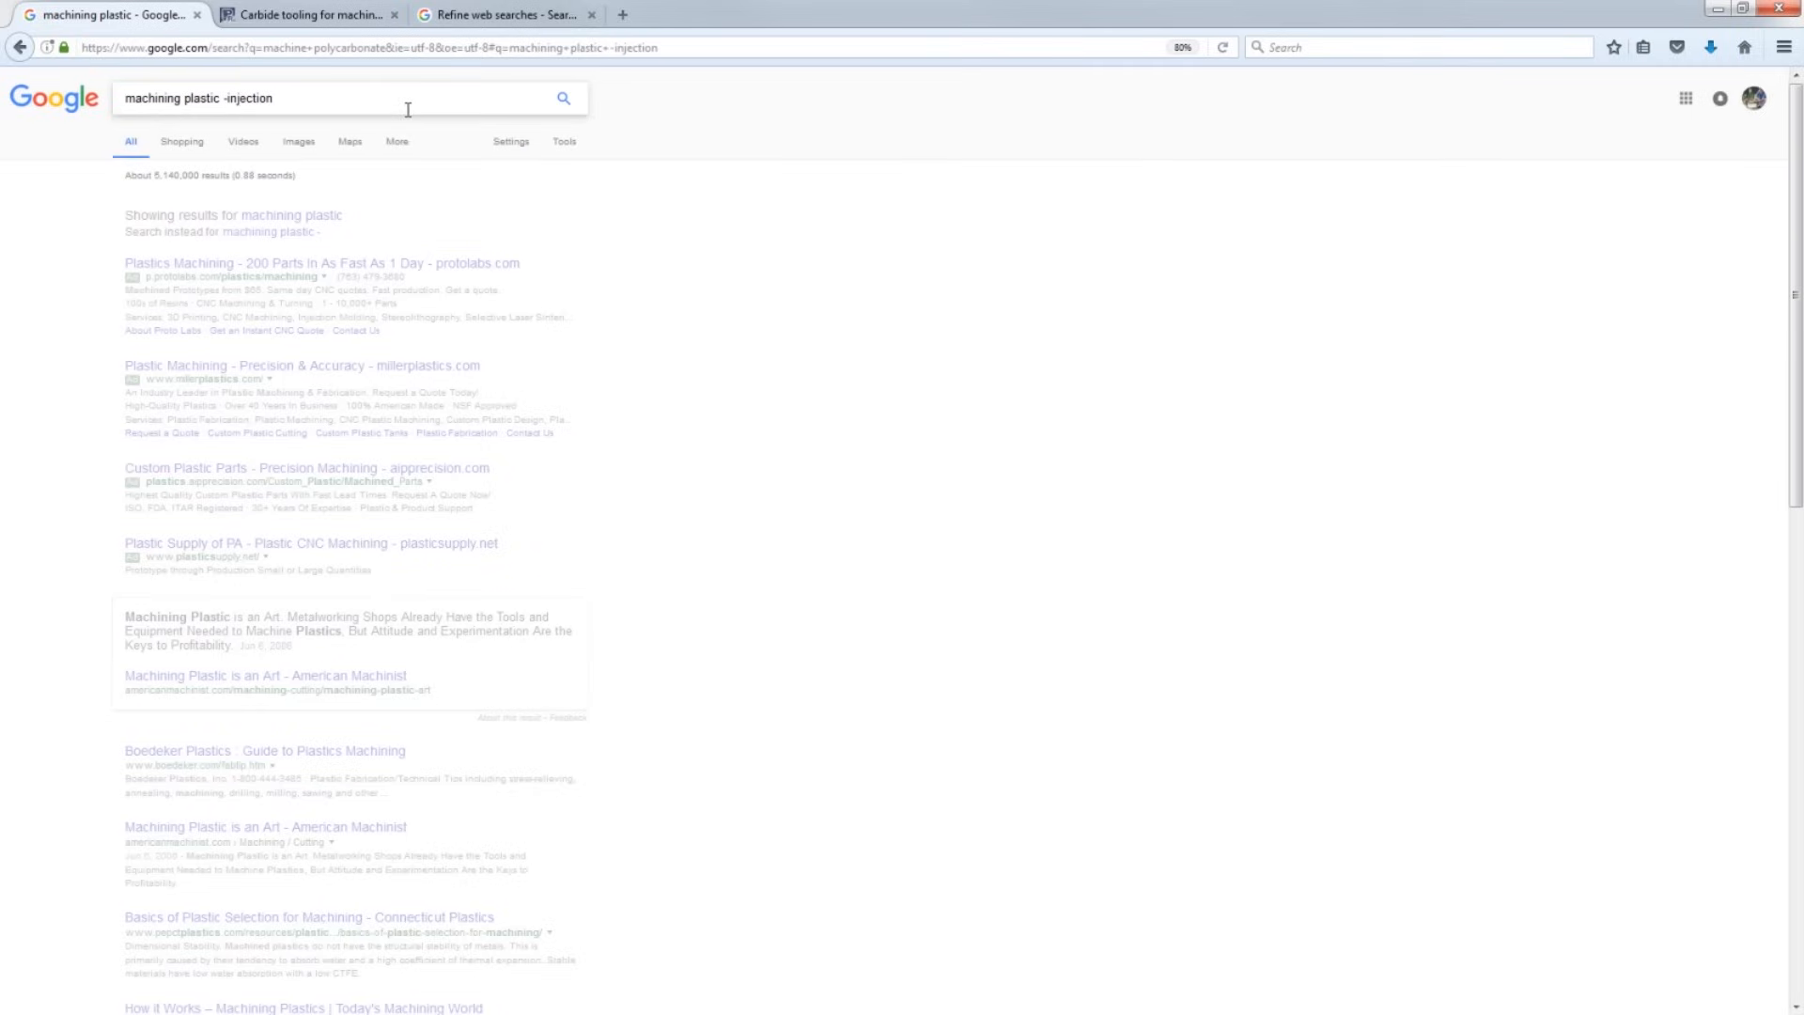
{"action": "left_click", "coordinate": [564, 96]}
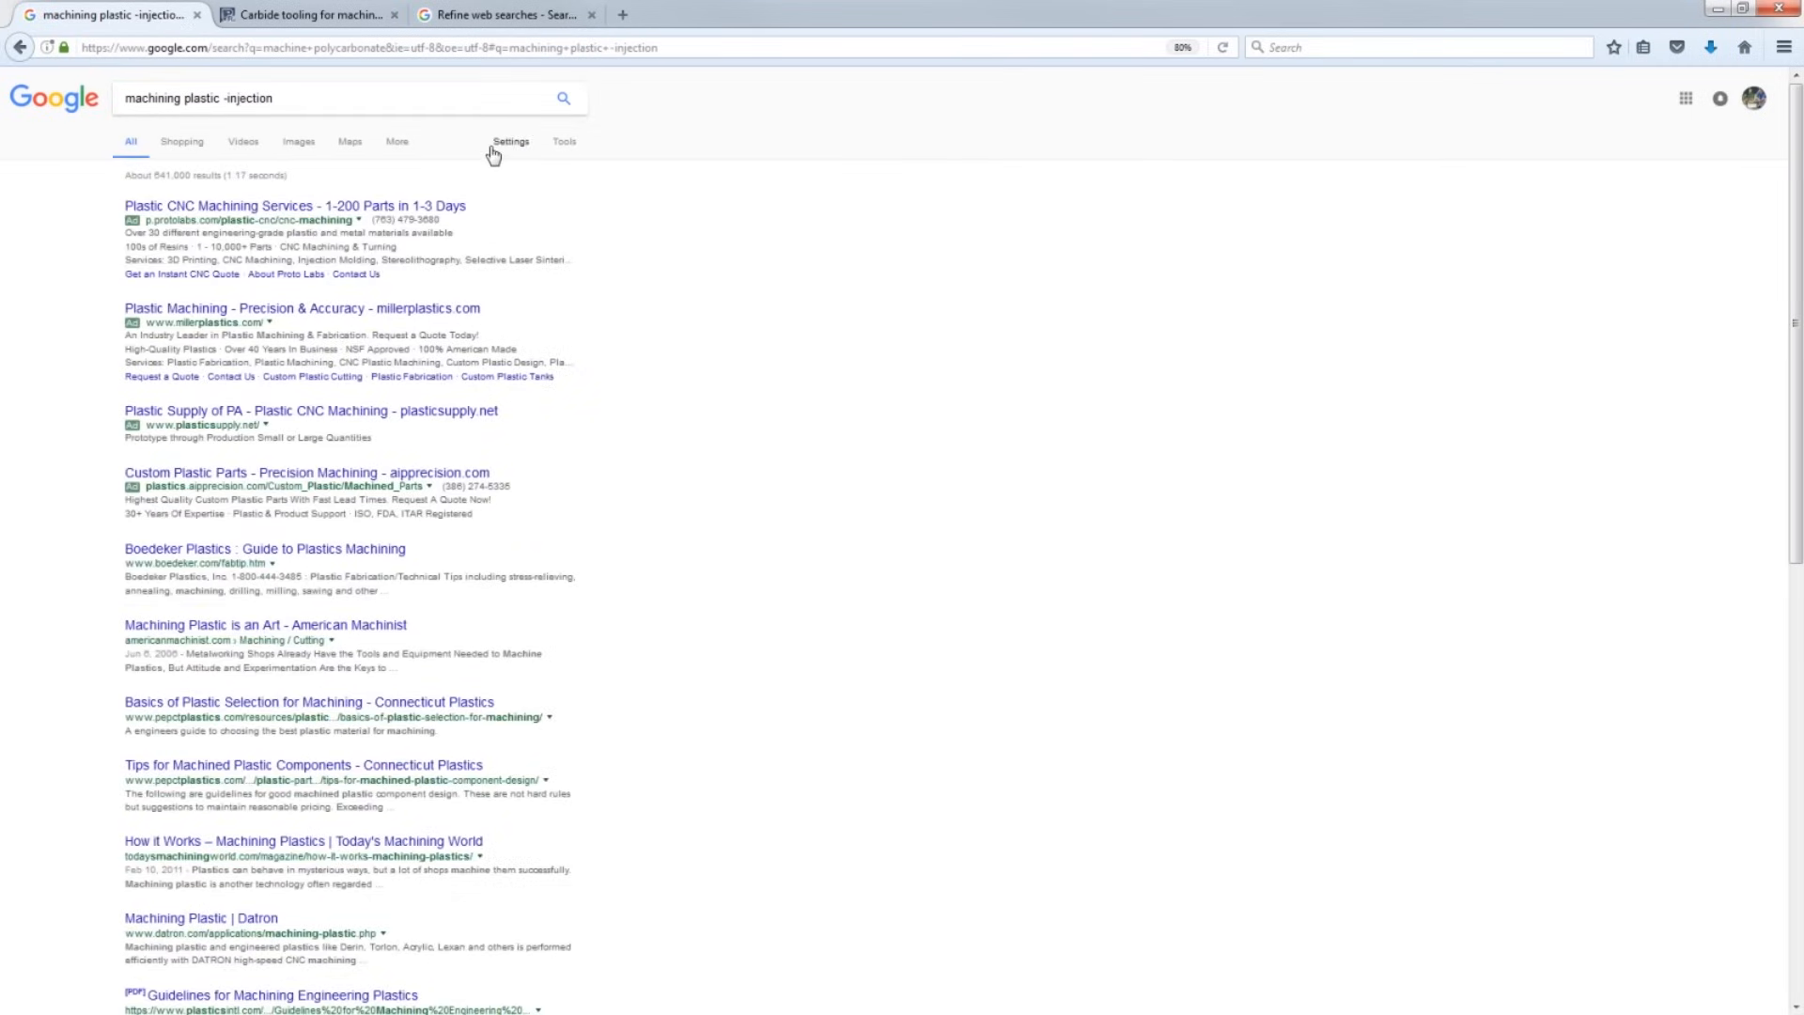
{"action": "left_click", "coordinate": [506, 13]}
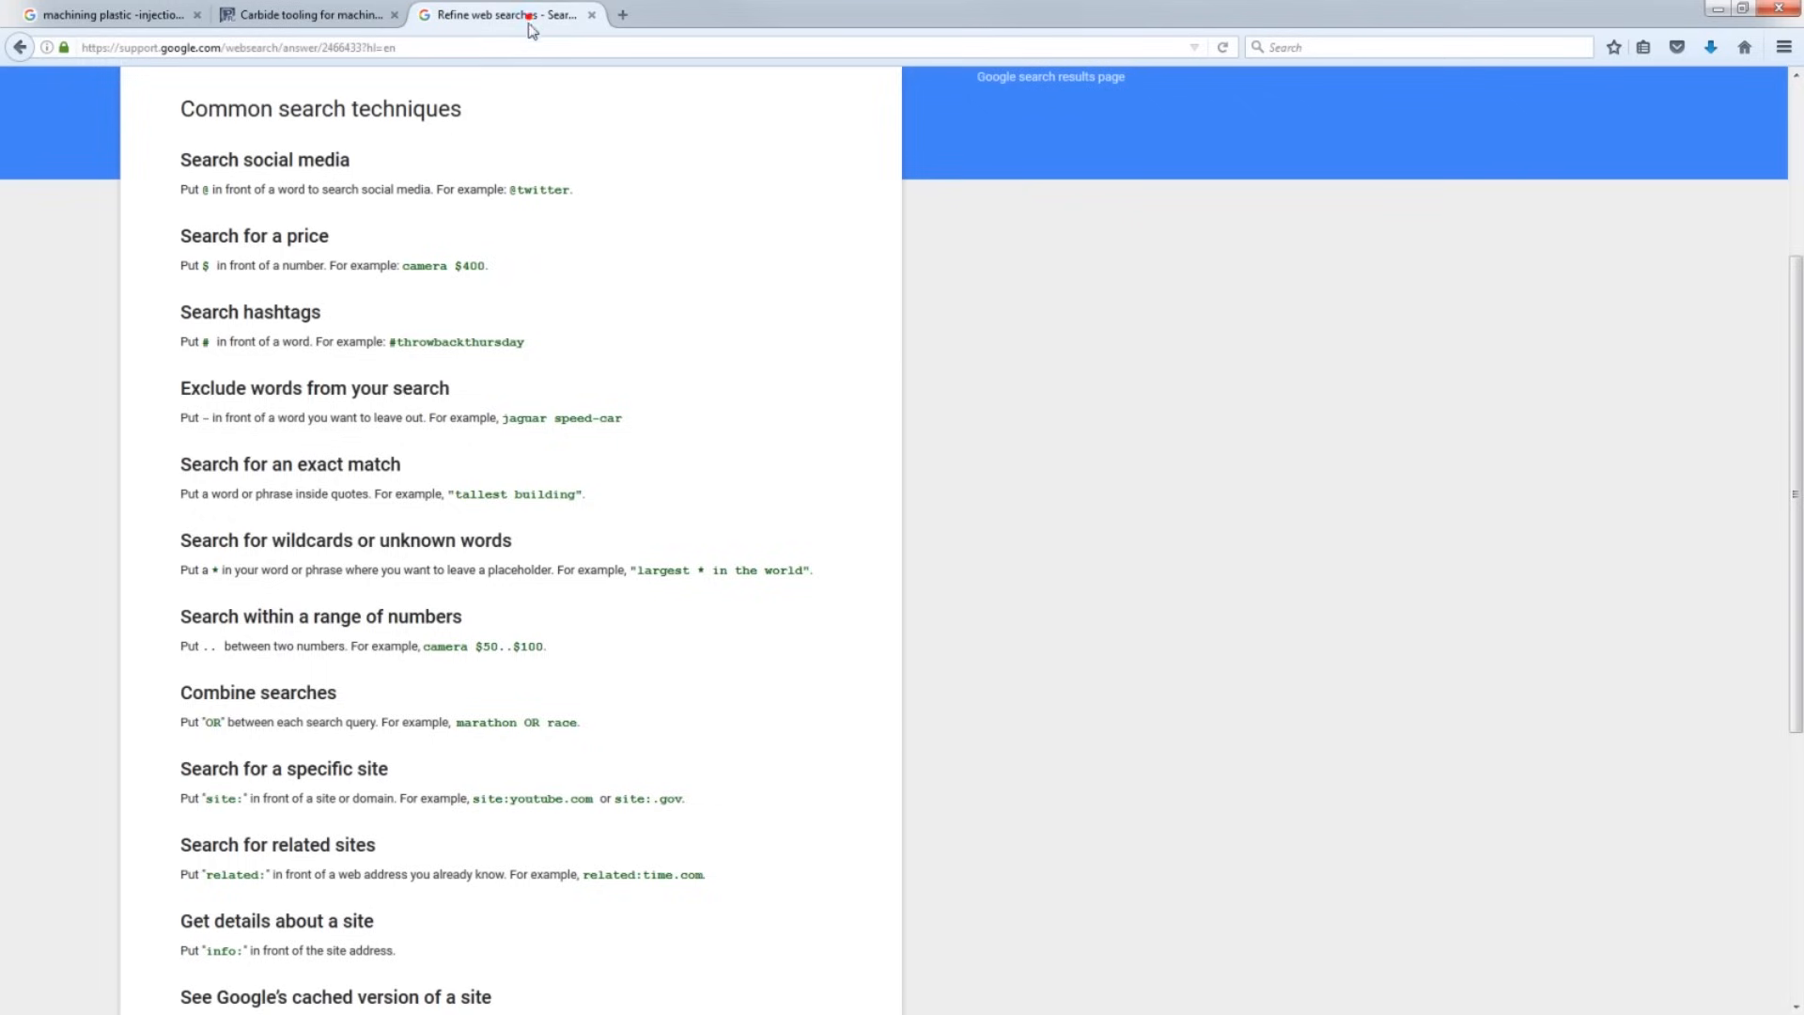
{"action": "scroll", "scroll_direction": "down", "scroll_amount": 3}
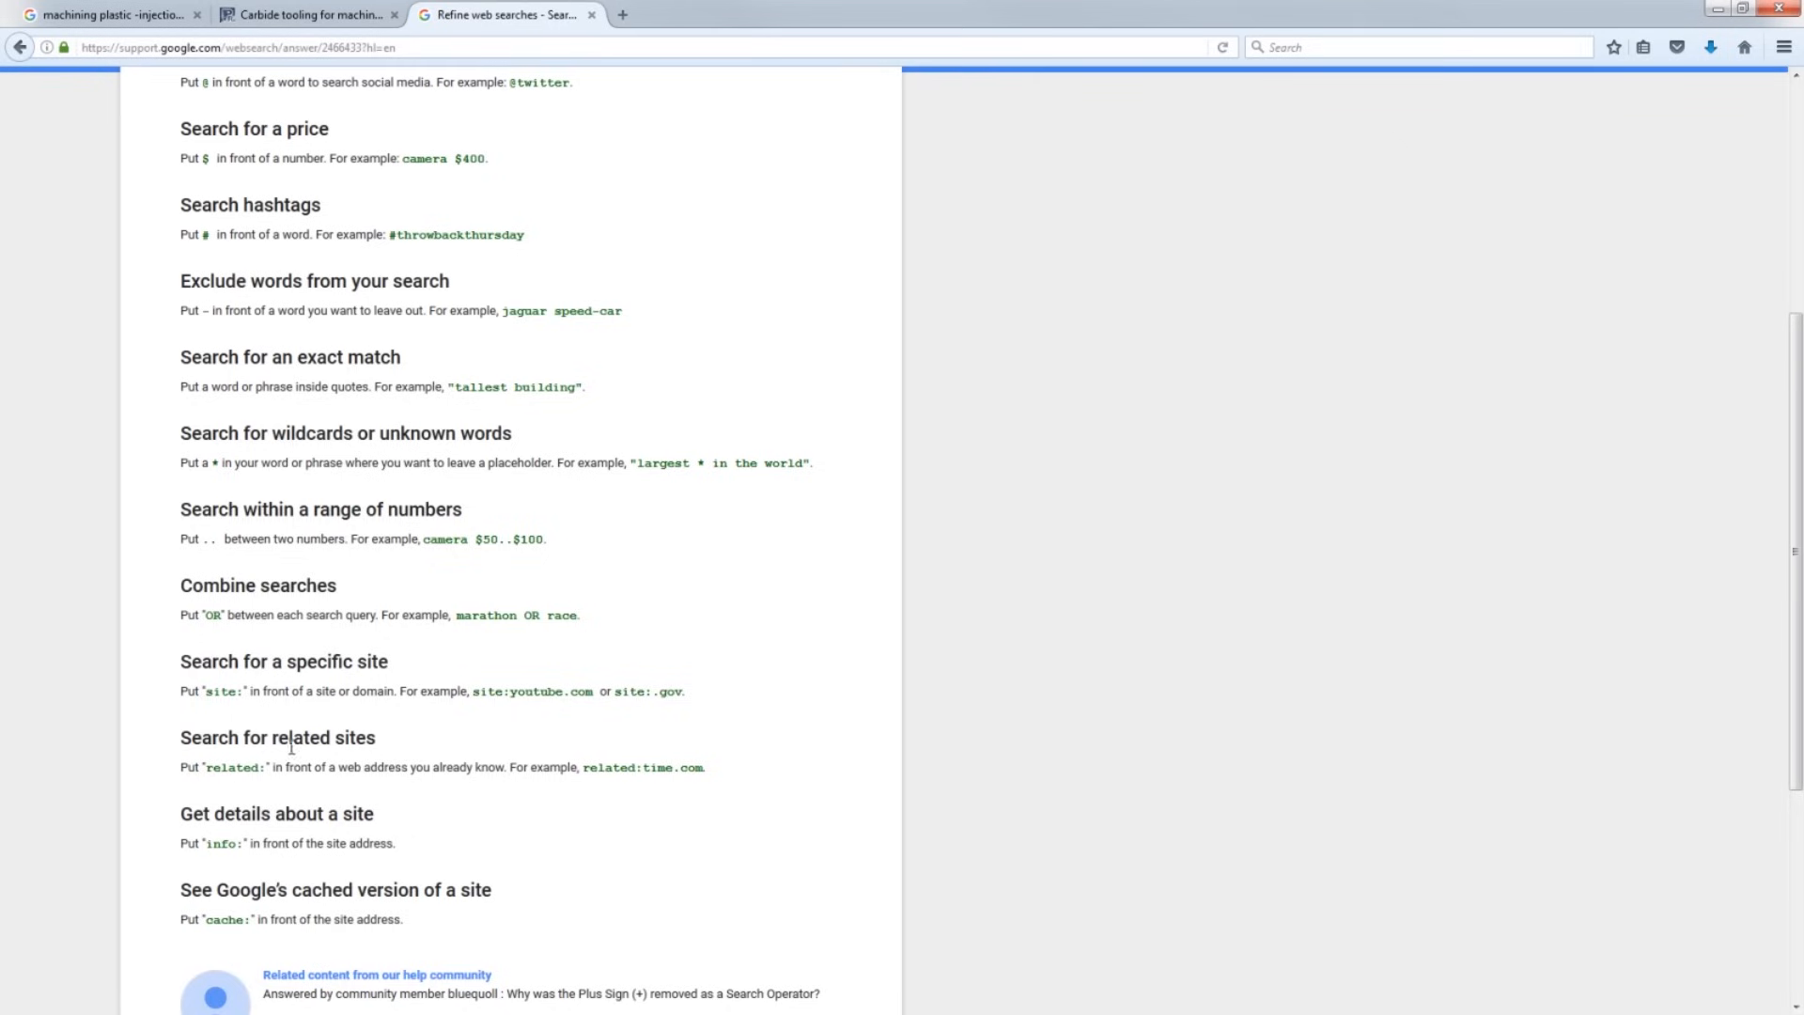
{"action": "left_click", "coordinate": [106, 13]}
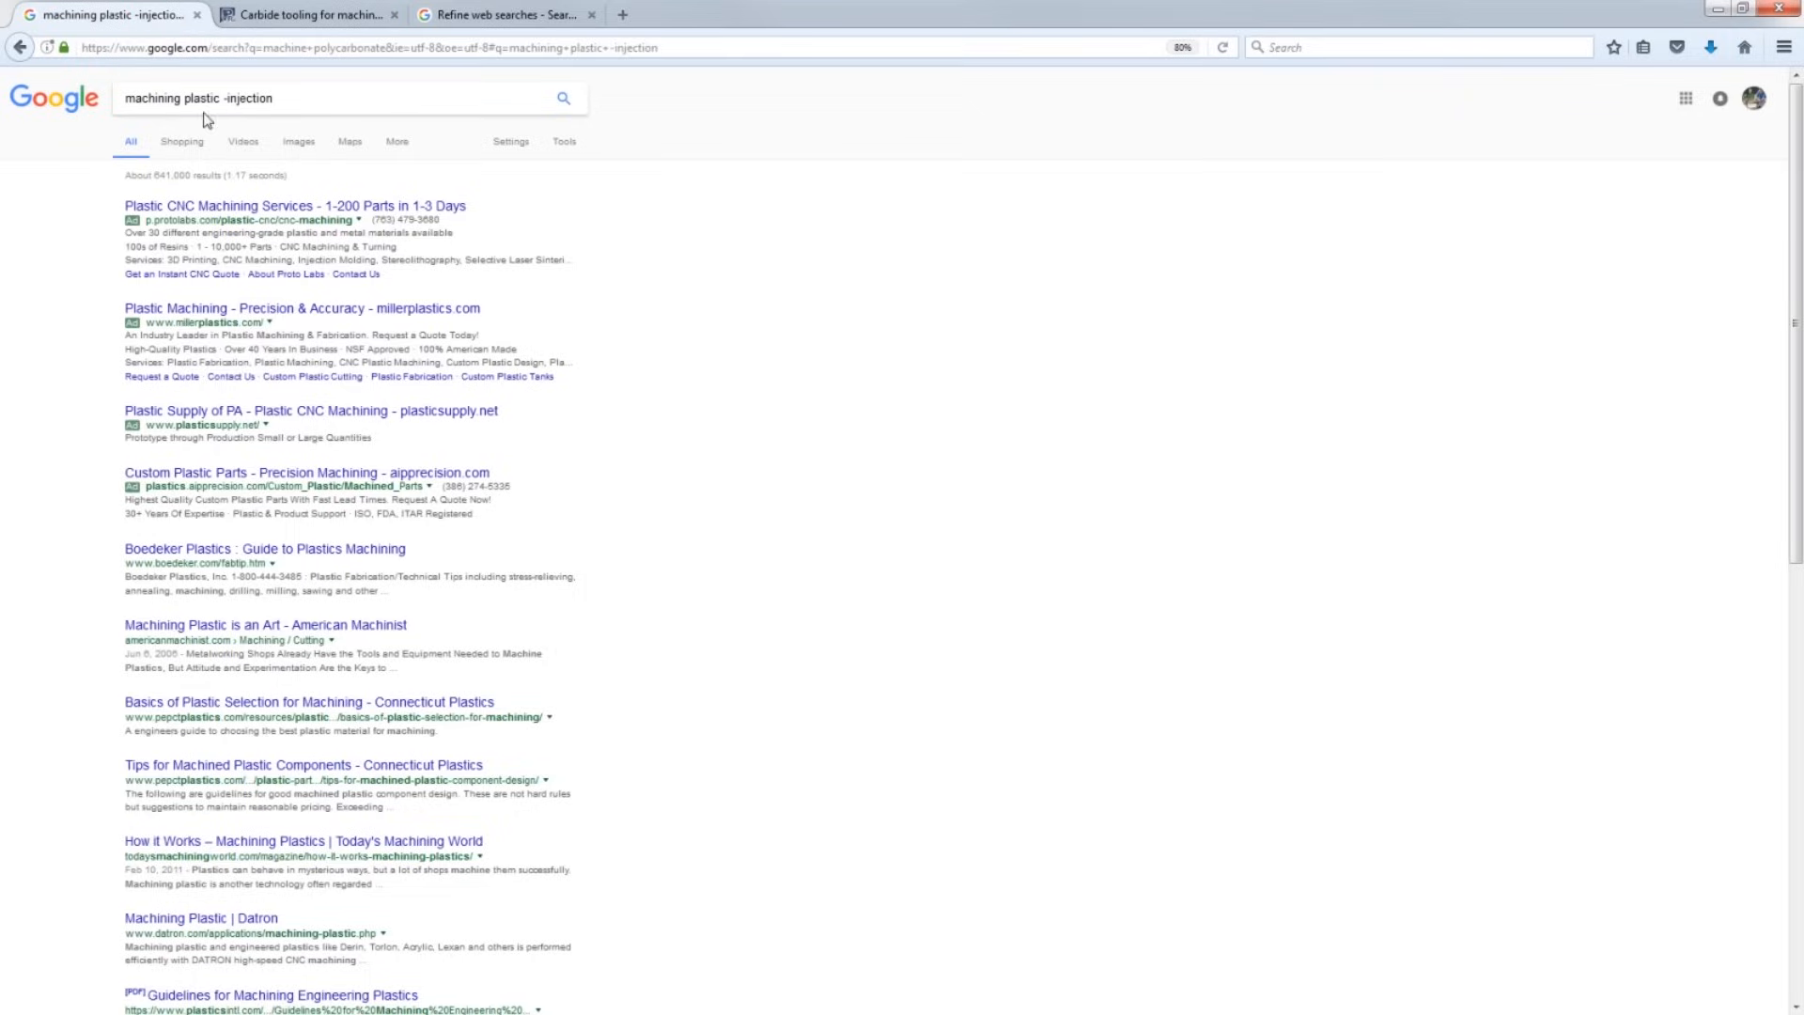
{"action": "mouse_move", "coordinate": [218, 495]}
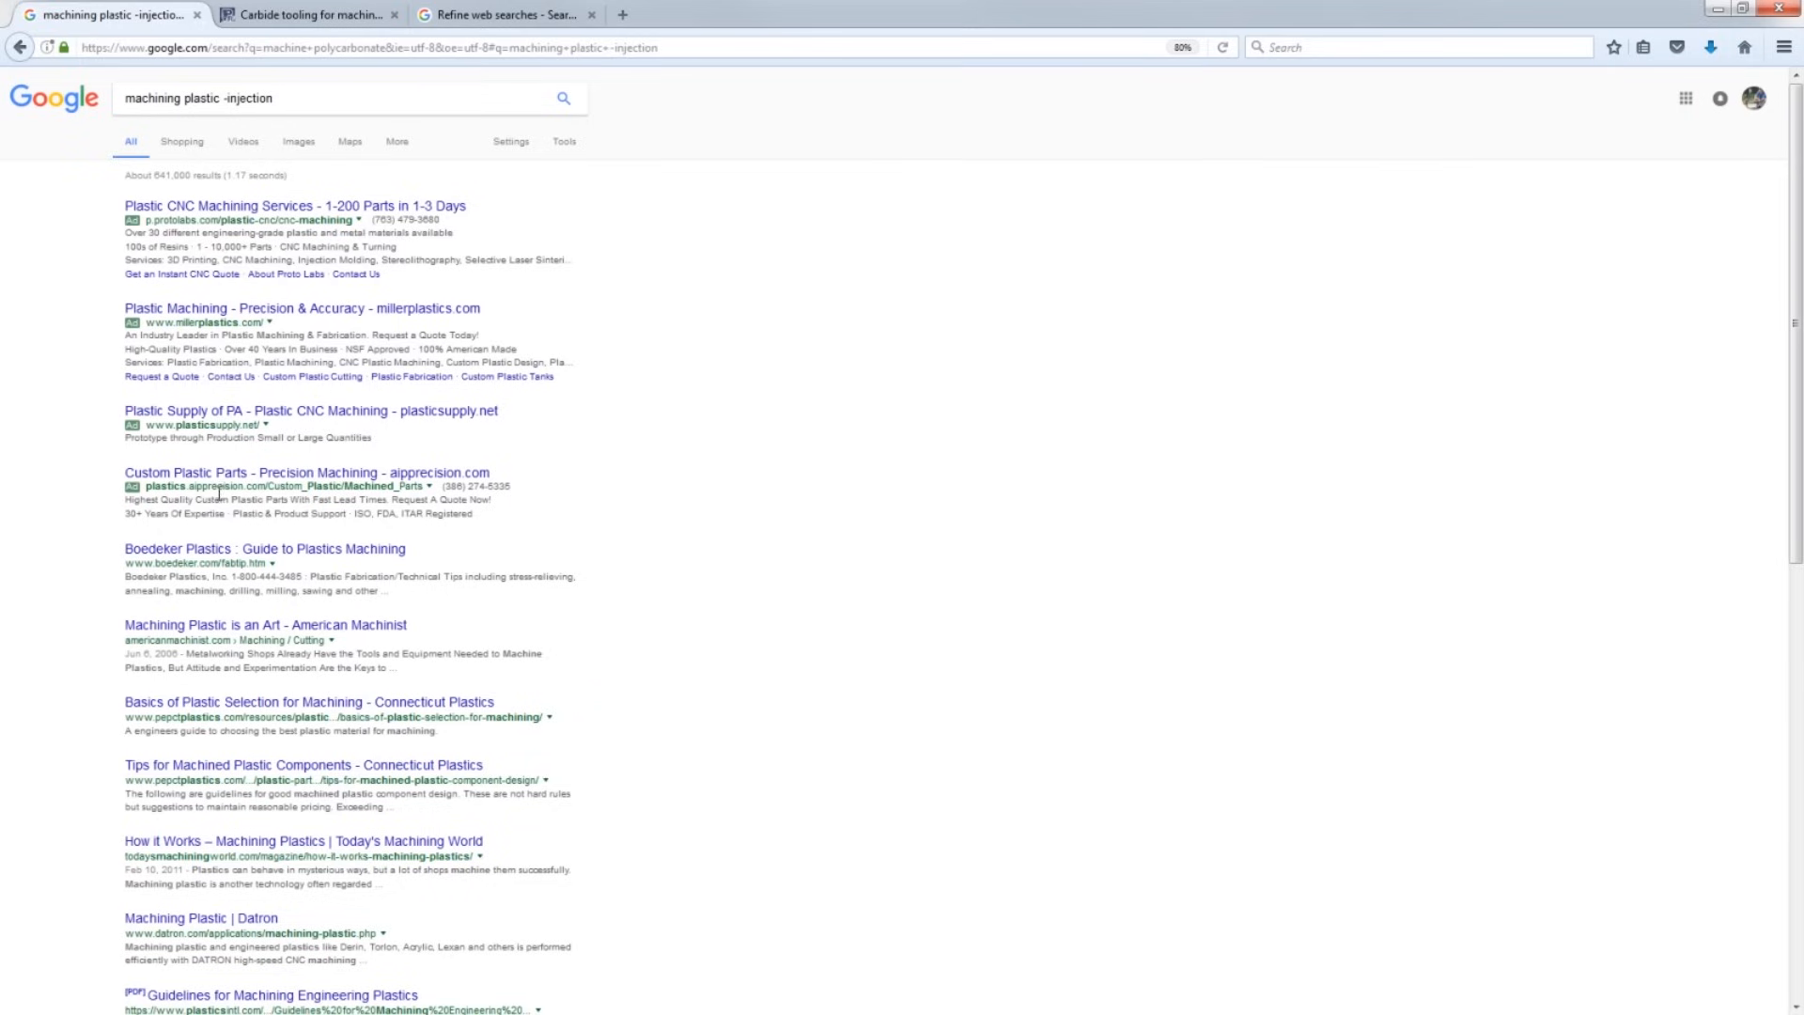
{"action": "mouse_move", "coordinate": [575, 215]}
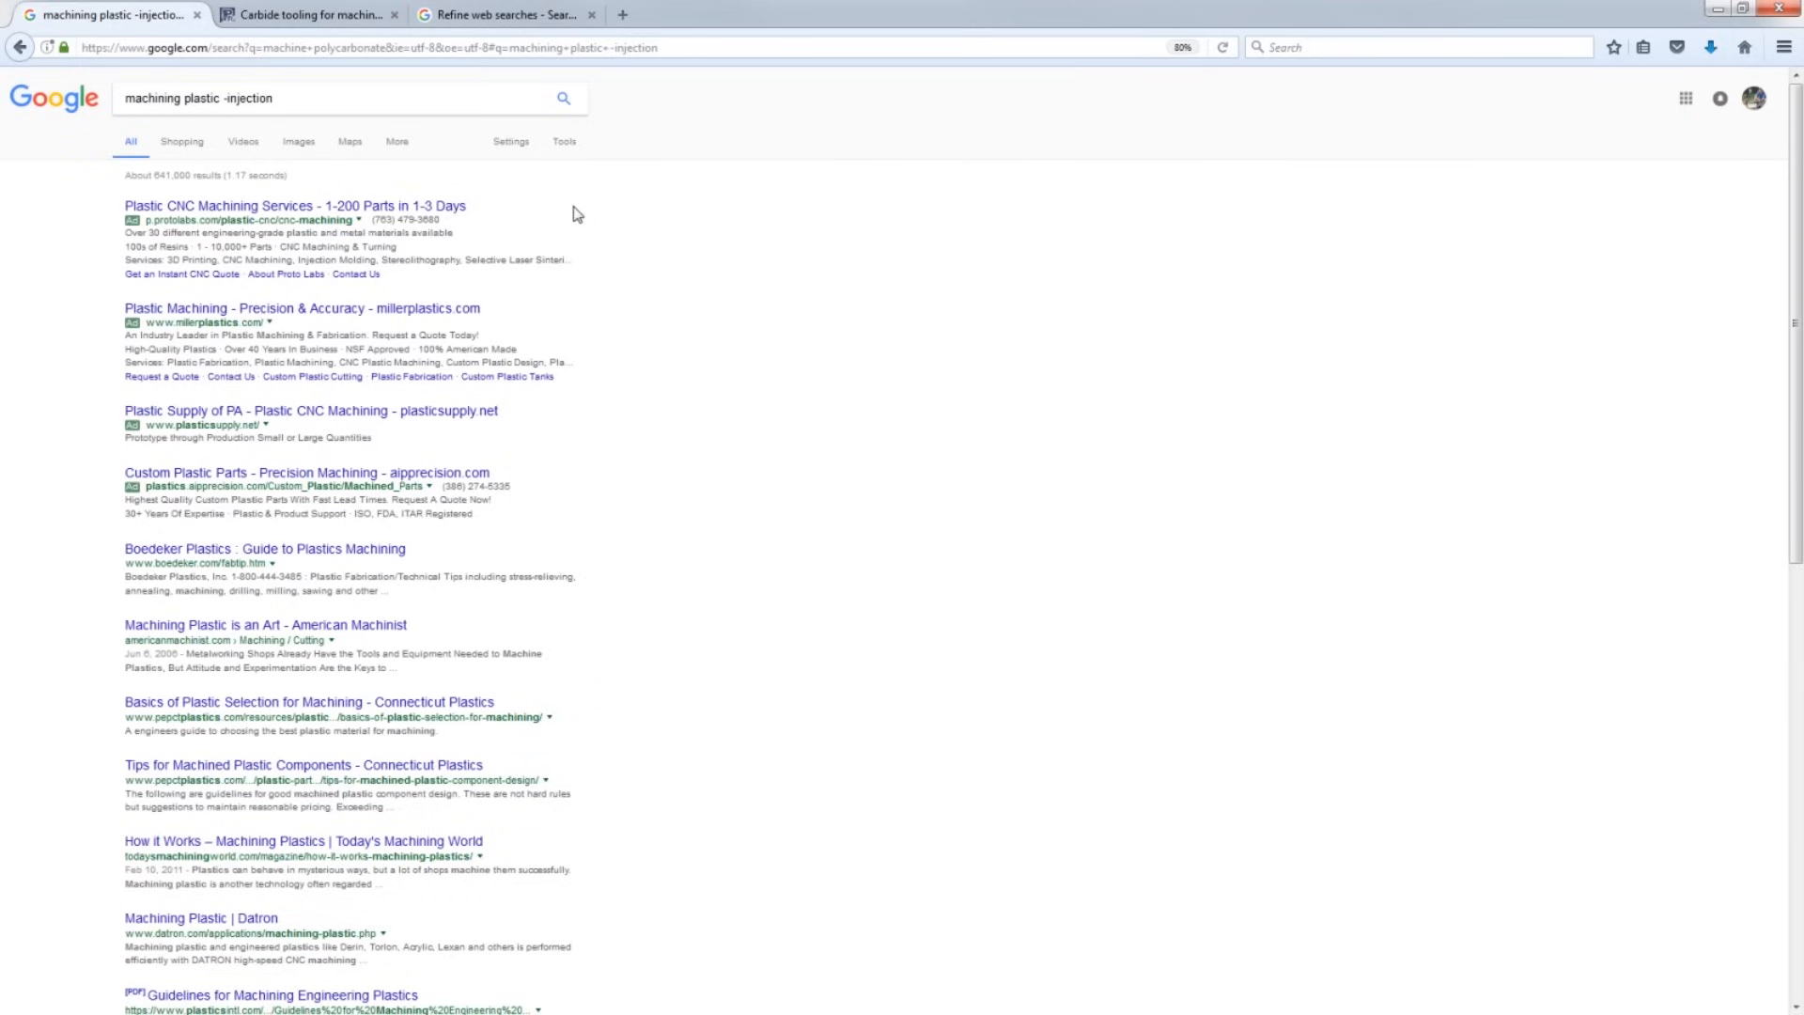
{"action": "mouse_move", "coordinate": [715, 201]}
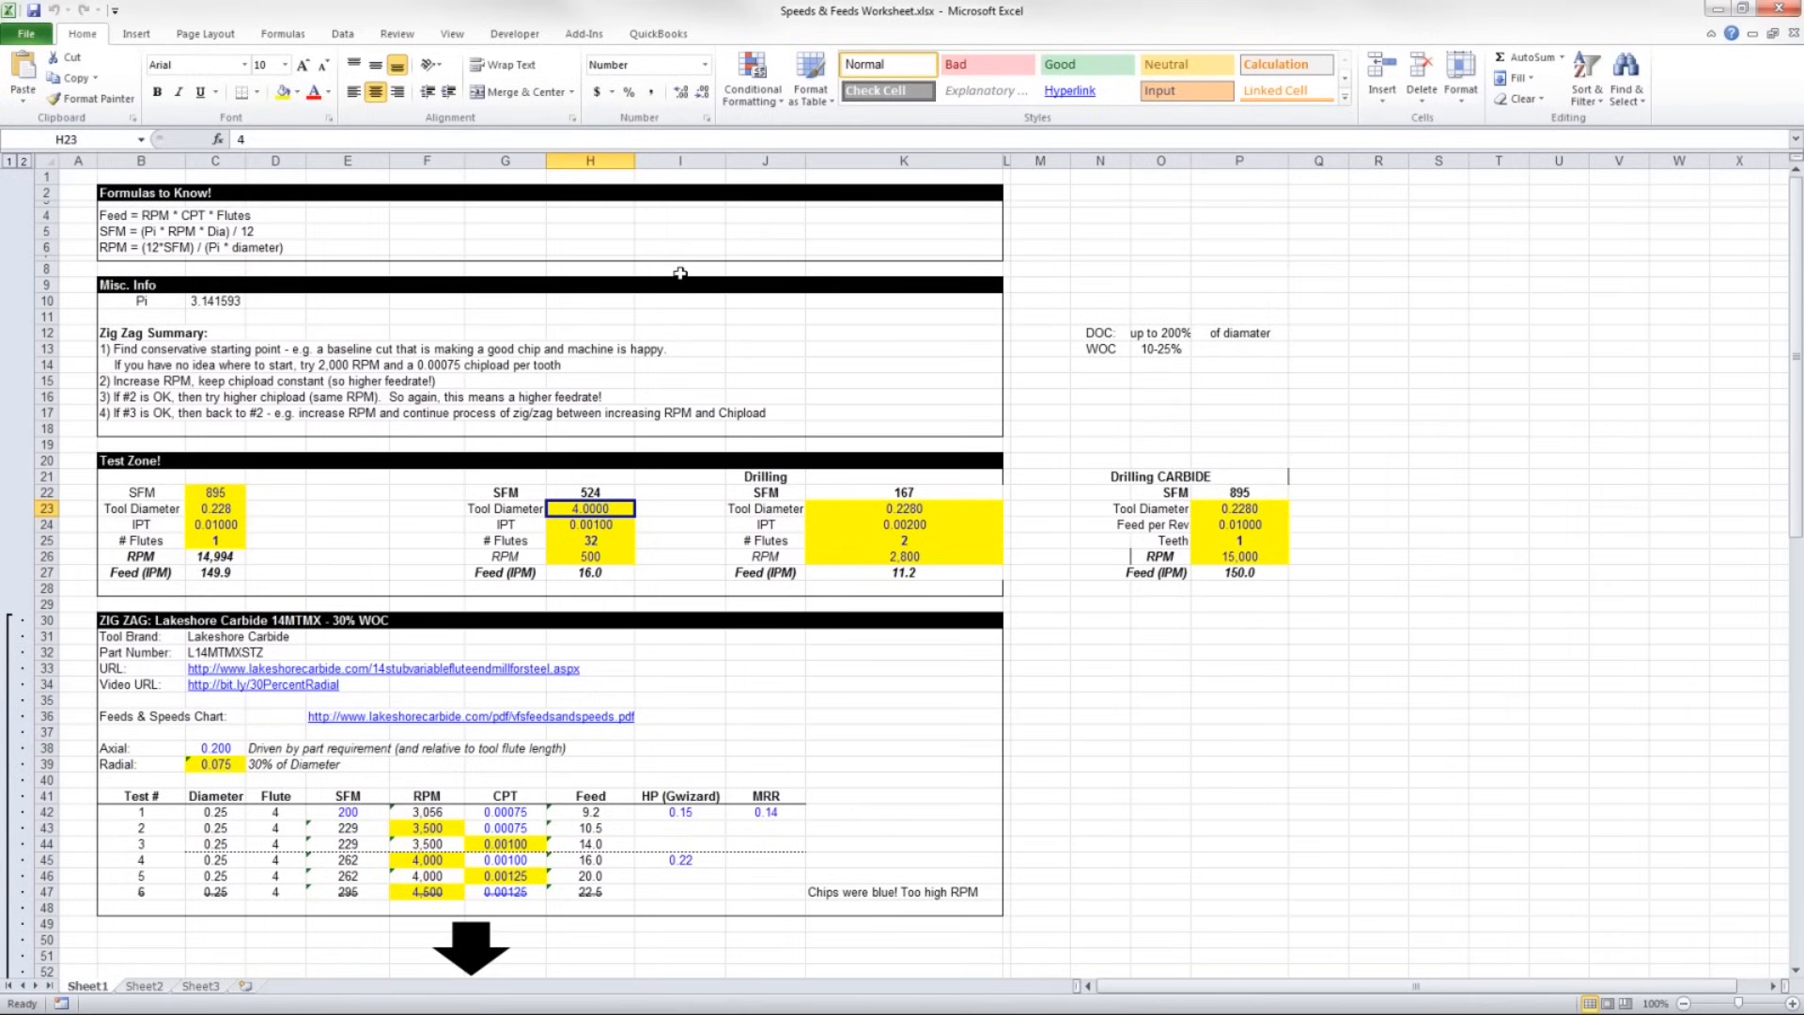
{"action": "mouse_move", "coordinate": [966, 479]}
{"action": "type", "text": "0.2500"}
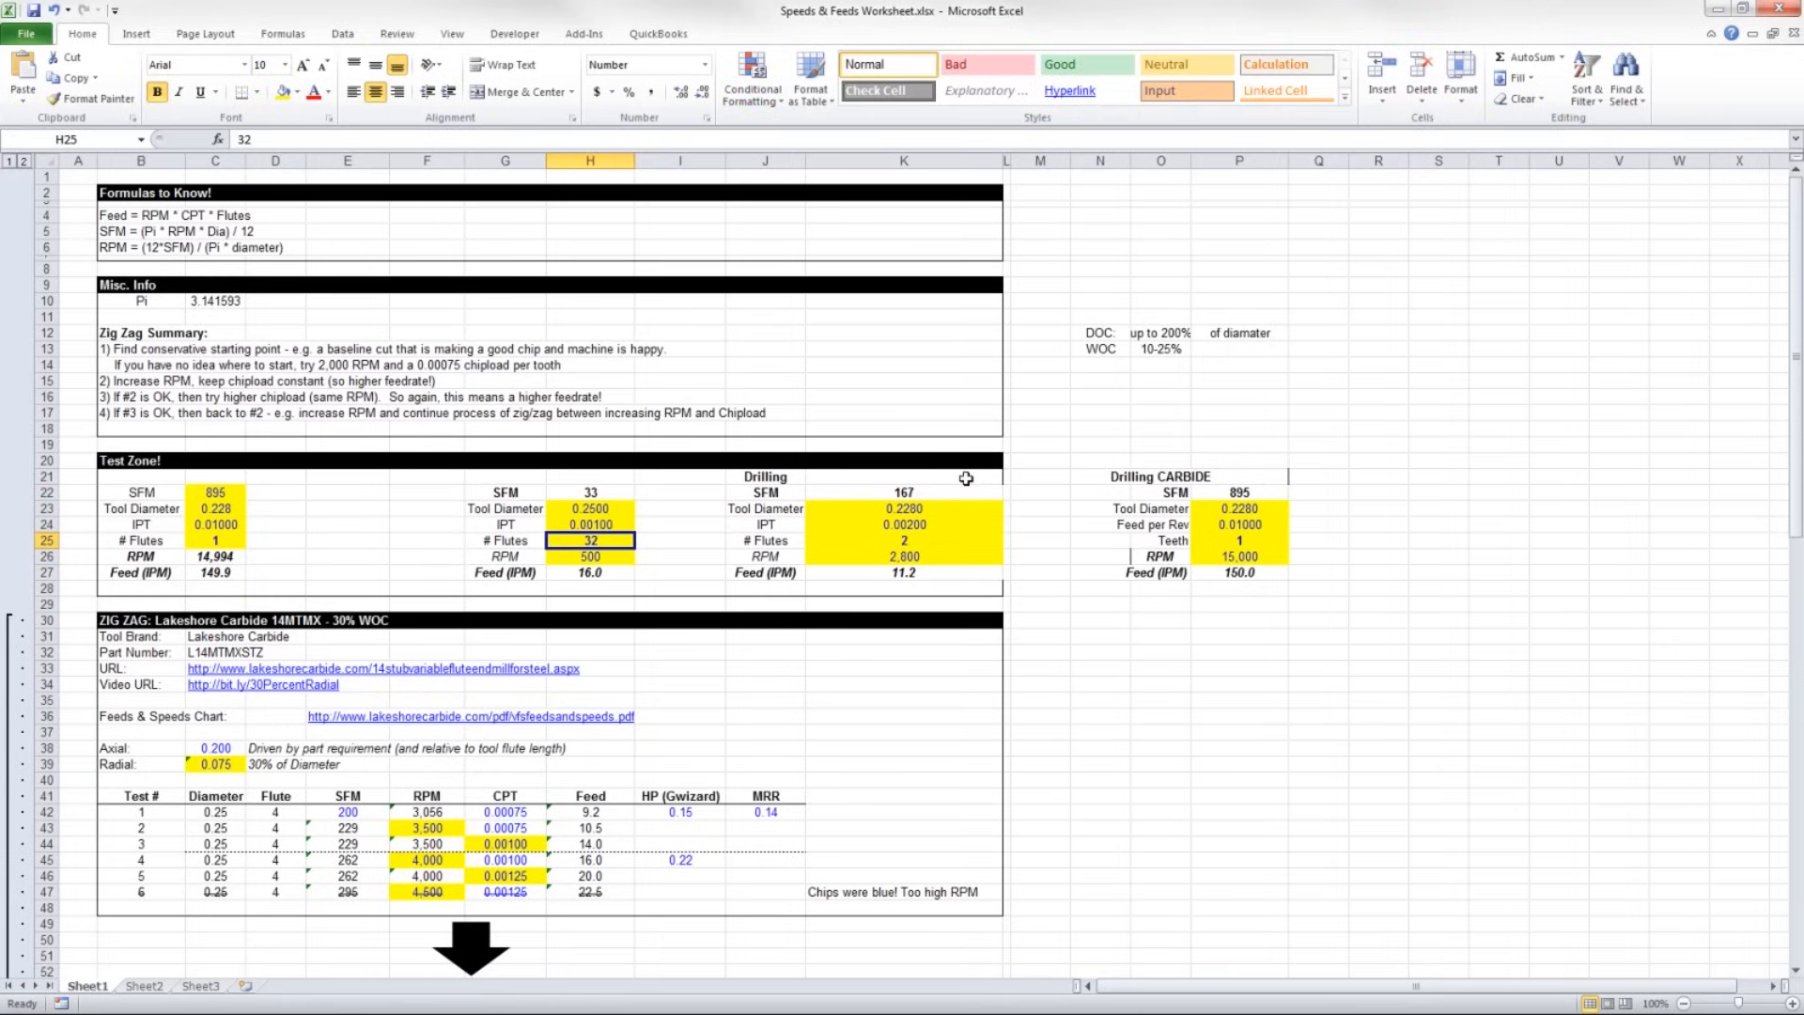
Enter 0.004 IPT and 10,000 RPM in the Test Zone and check the 120 IPM feed formula.
{"action": "left_click", "coordinate": [588, 524]}
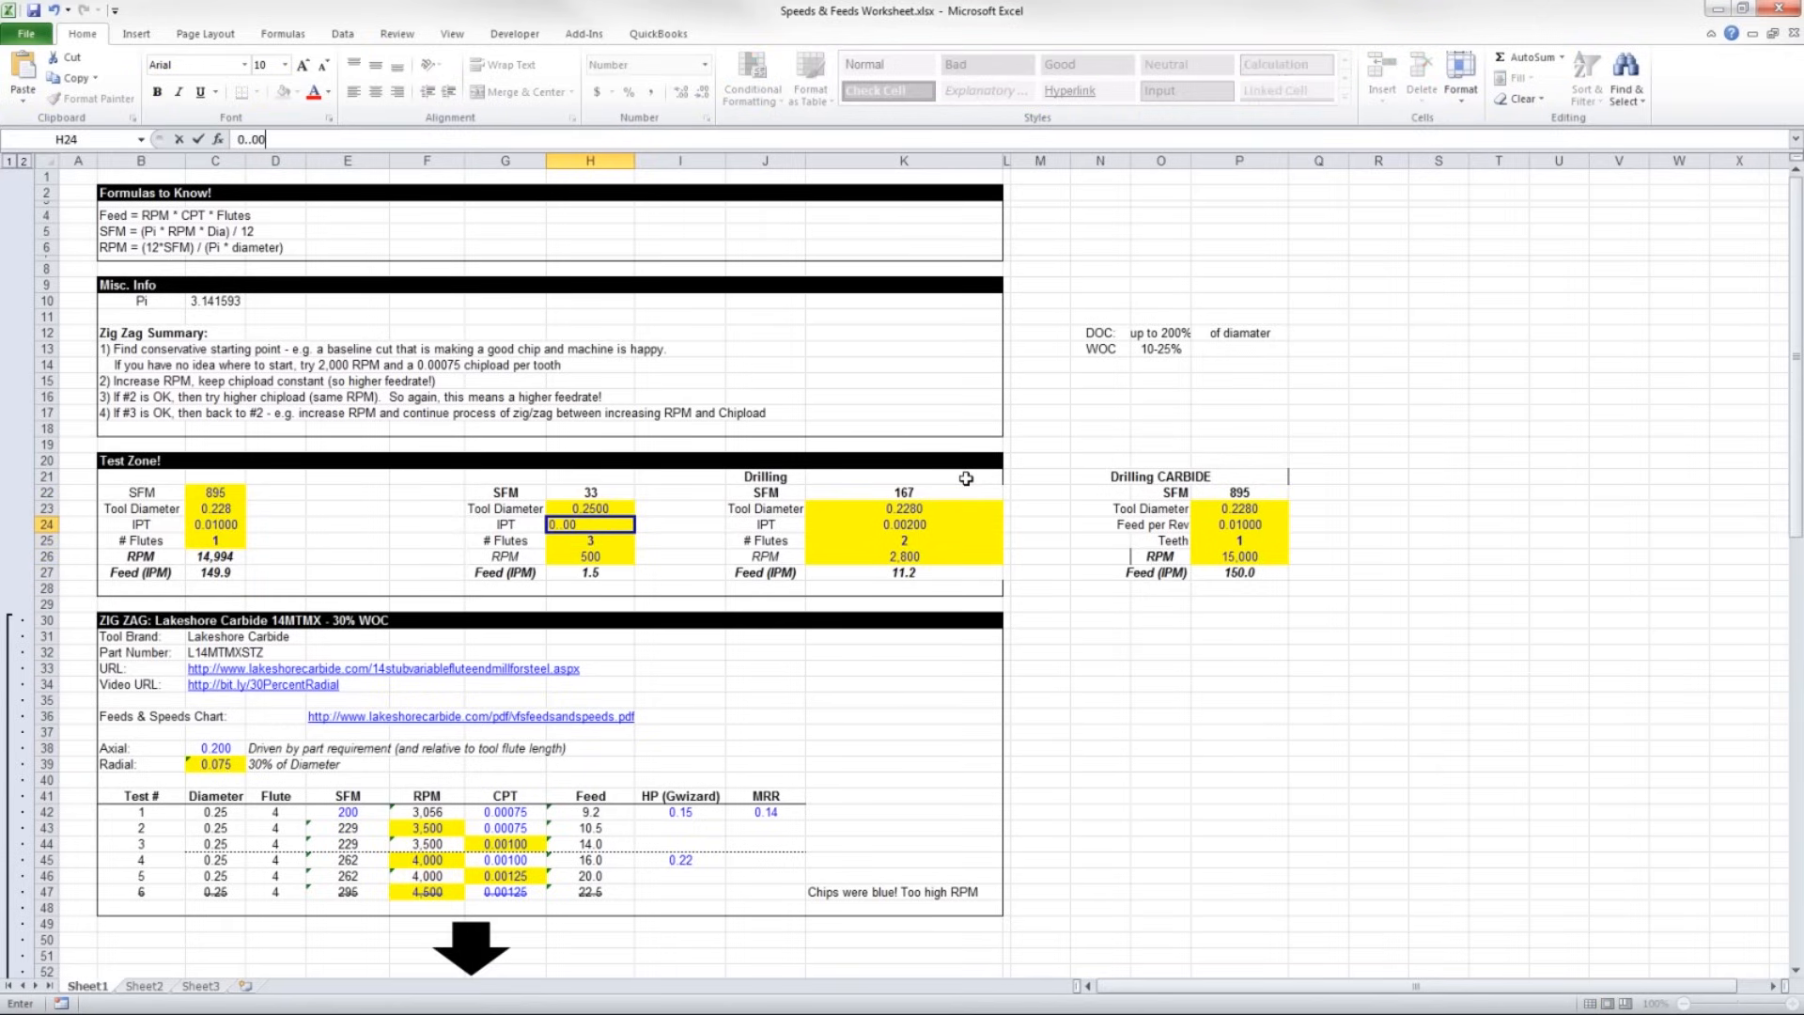
{"action": "type", "text": "0.00400"}
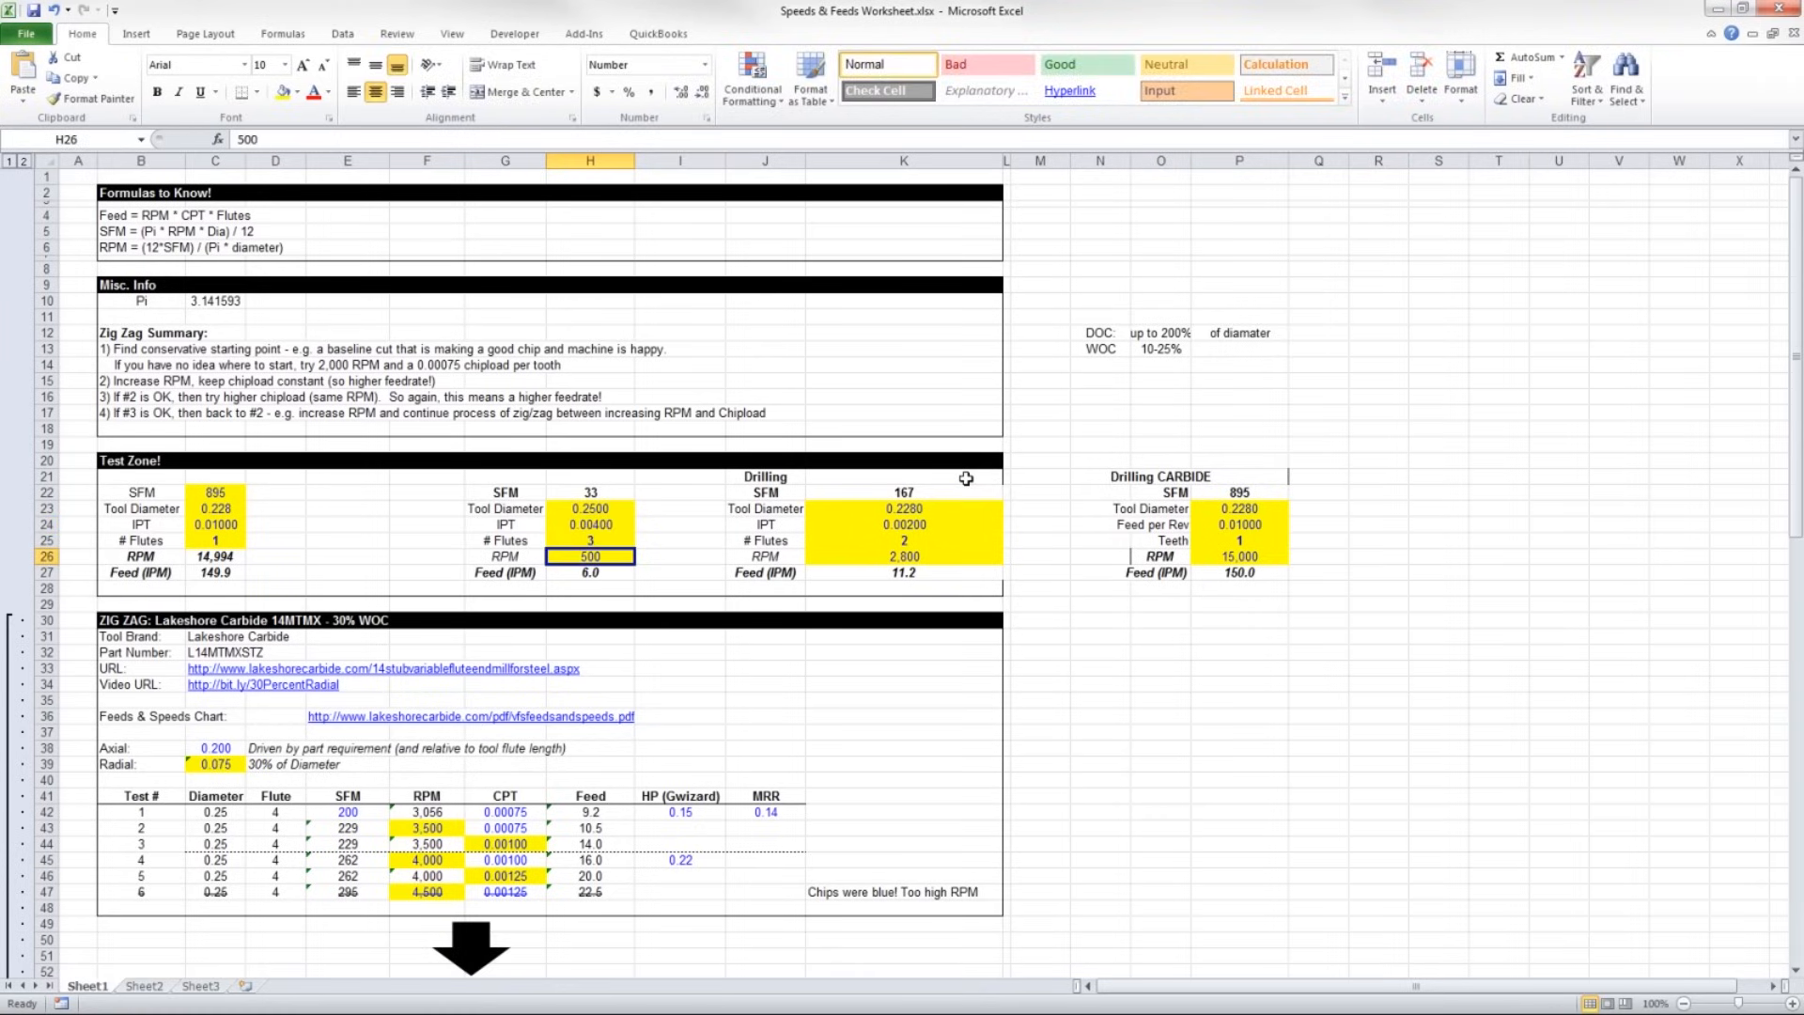
{"action": "type", "text": "10000"}
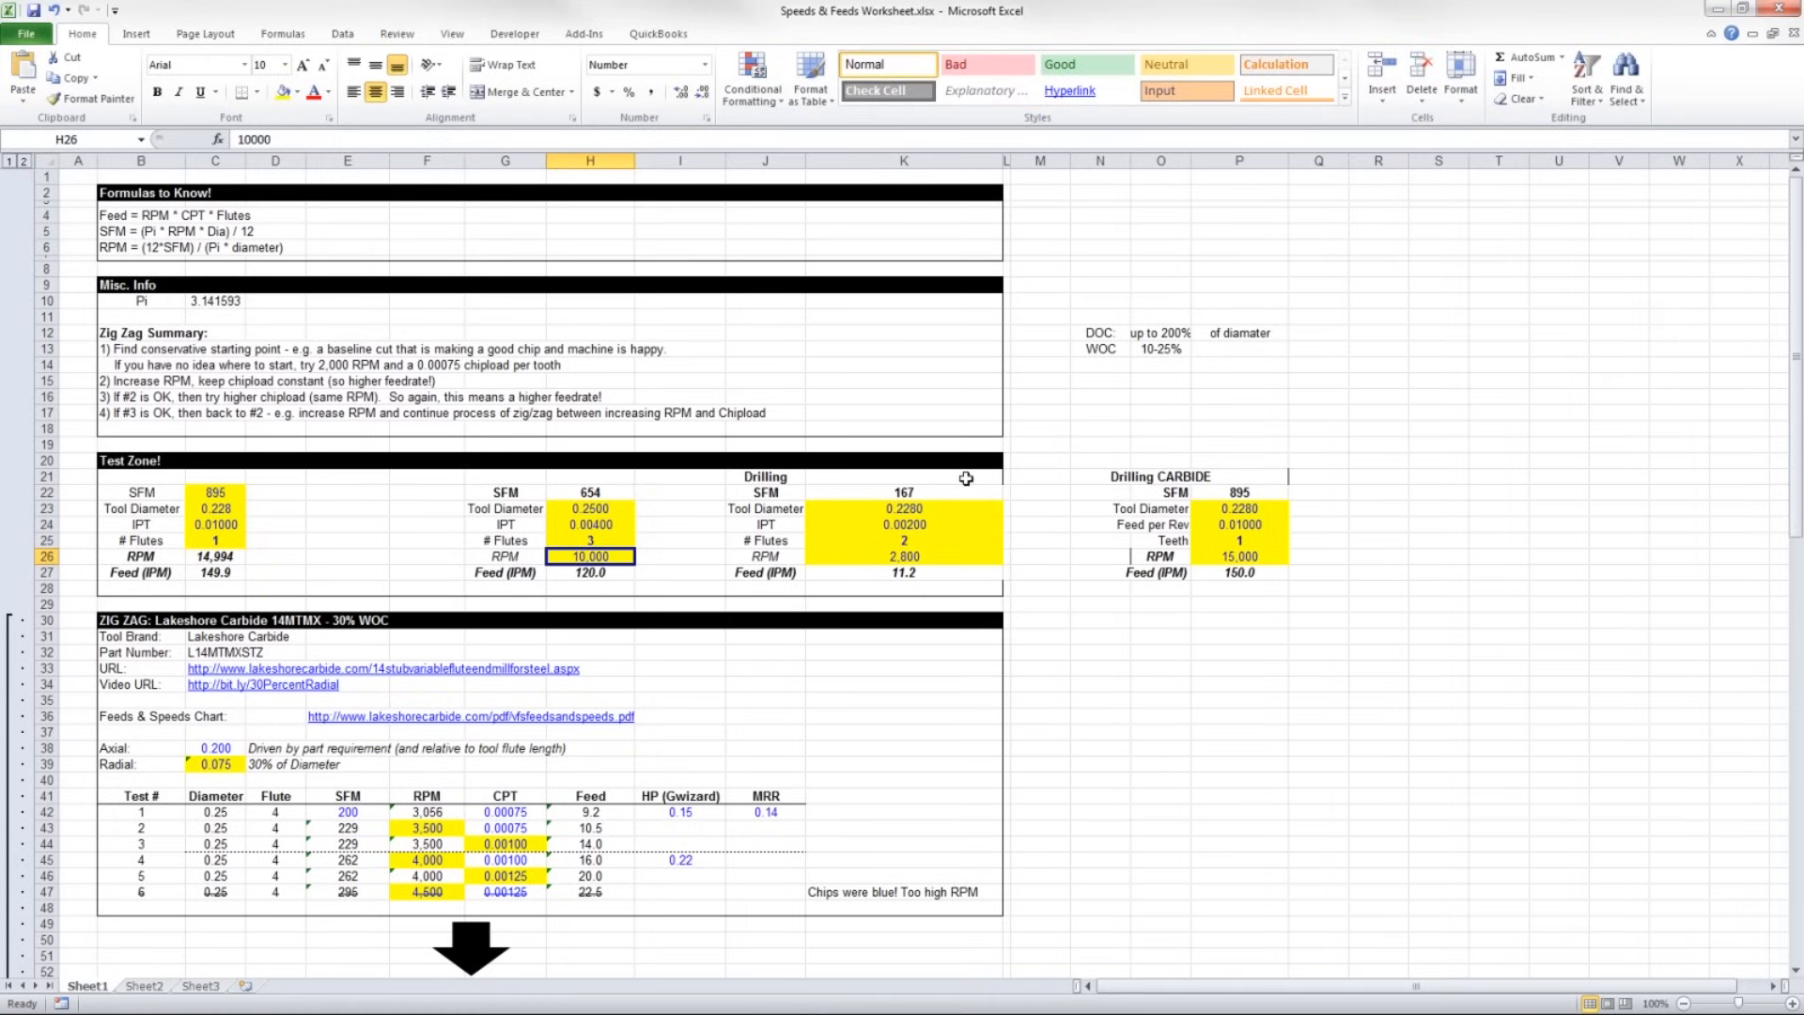
{"action": "left_click", "coordinate": [590, 571]}
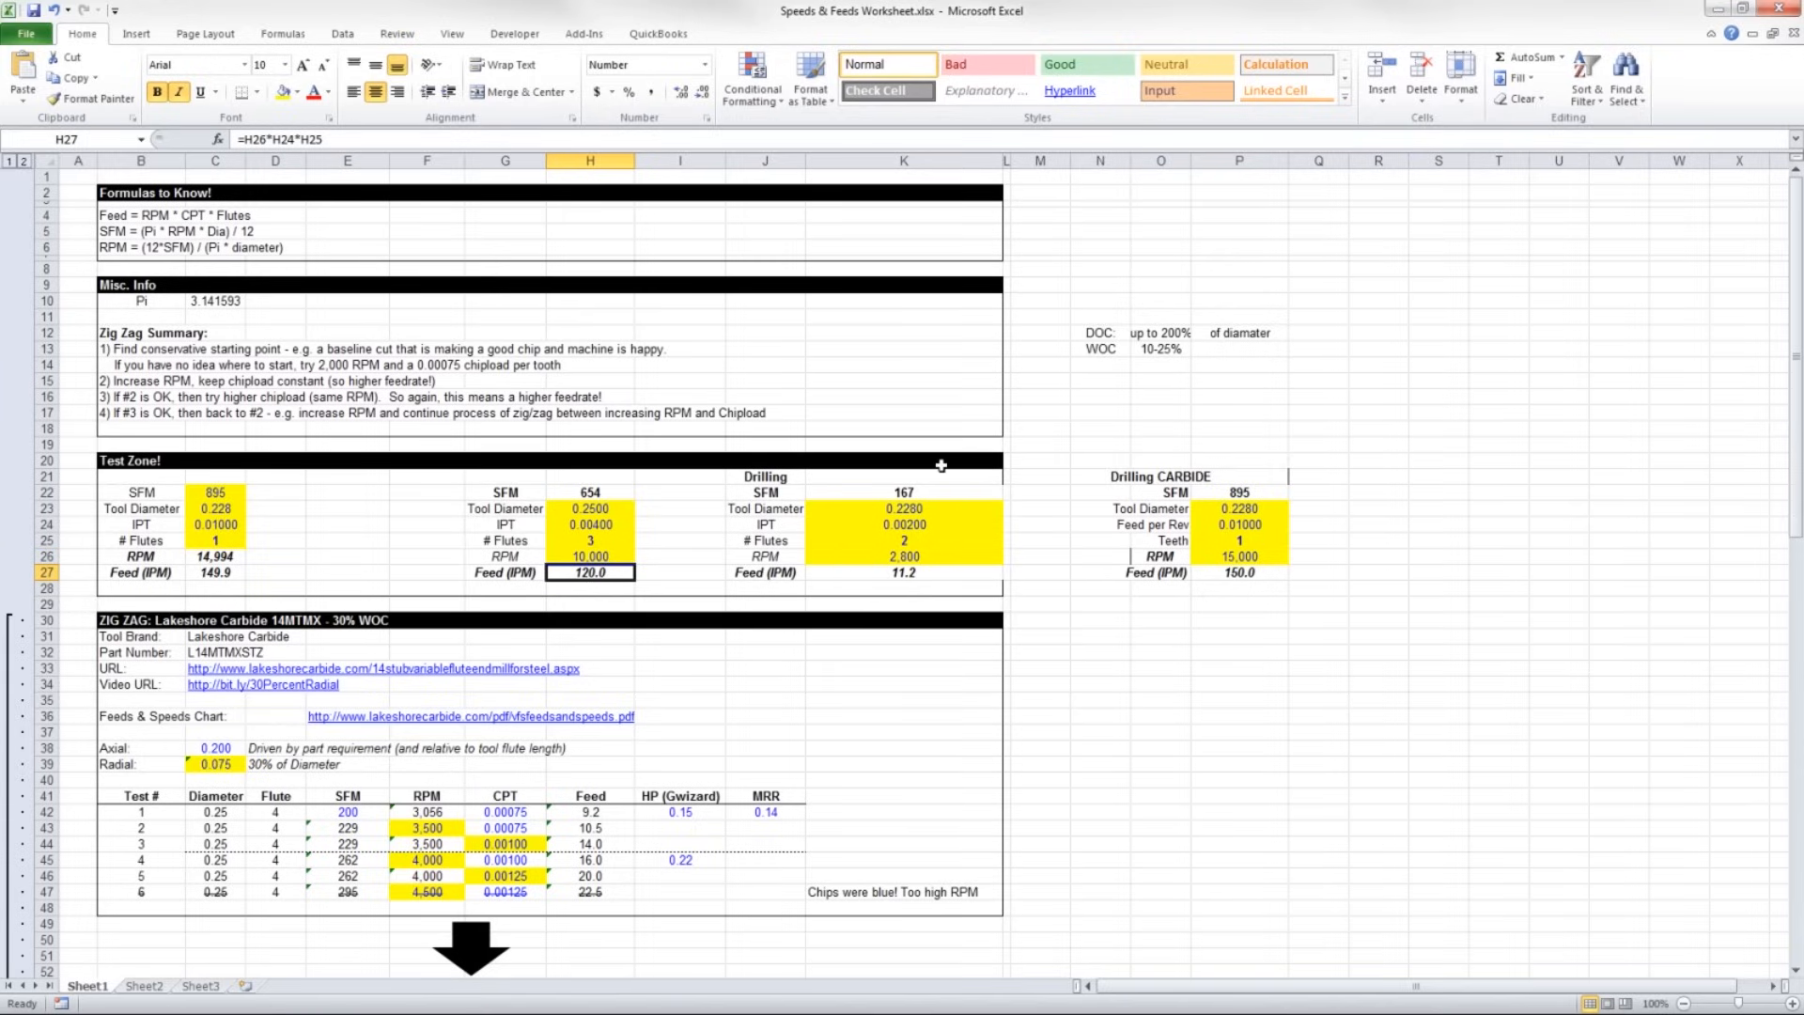
{"action": "mouse_move", "coordinate": [895, 492]}
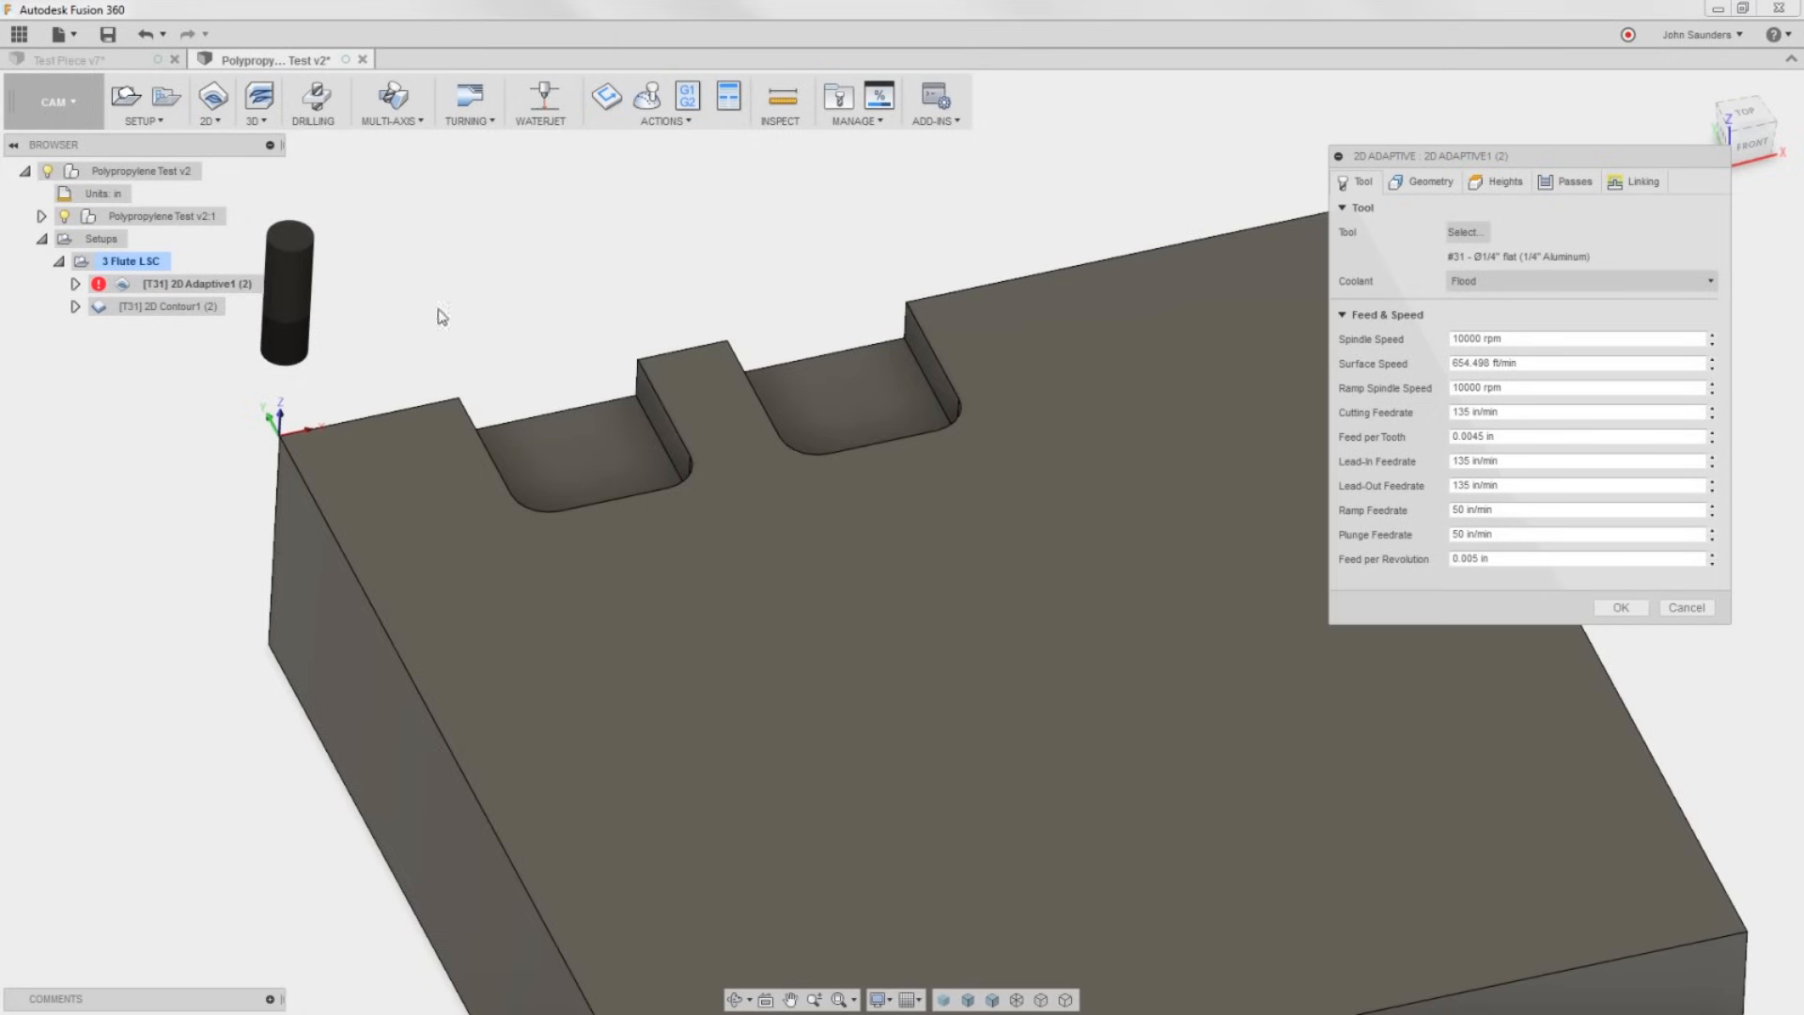
Review the 2D Adaptive 135 in/min cutting feed and Passes stock to leave, then accept.
{"action": "left_click", "coordinate": [1577, 436]}
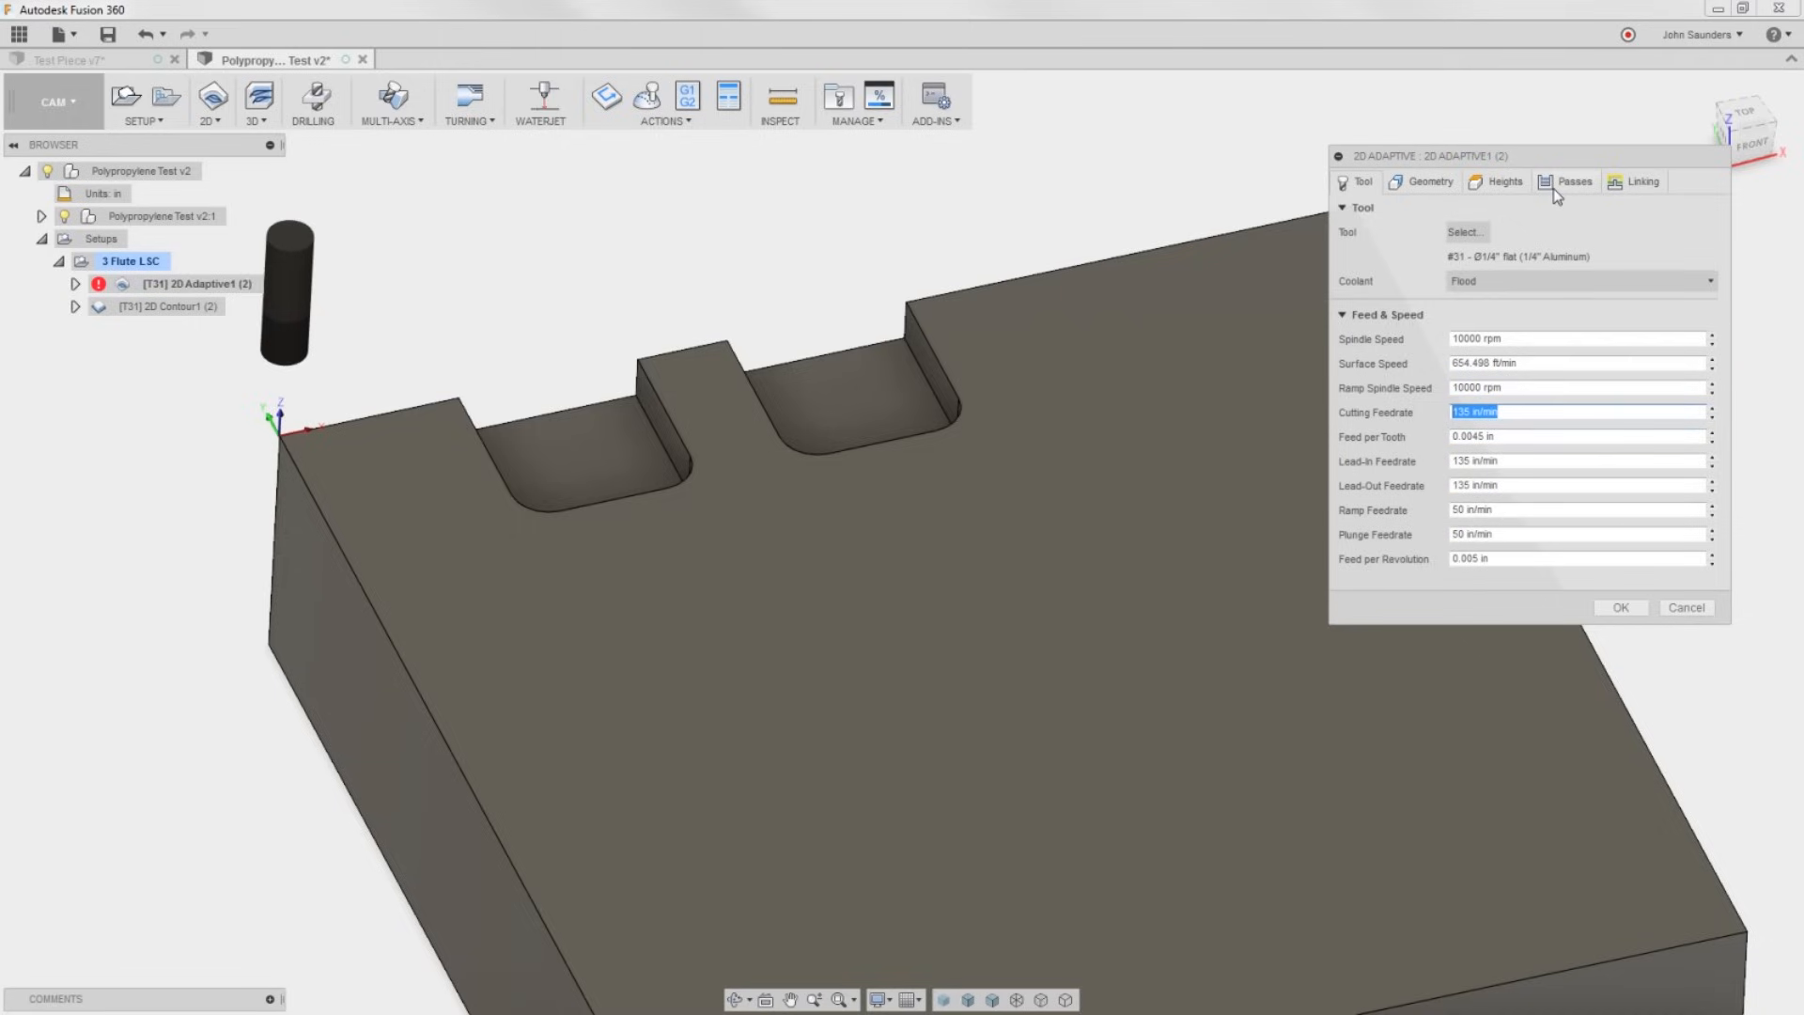
{"action": "left_click", "coordinate": [1567, 181]}
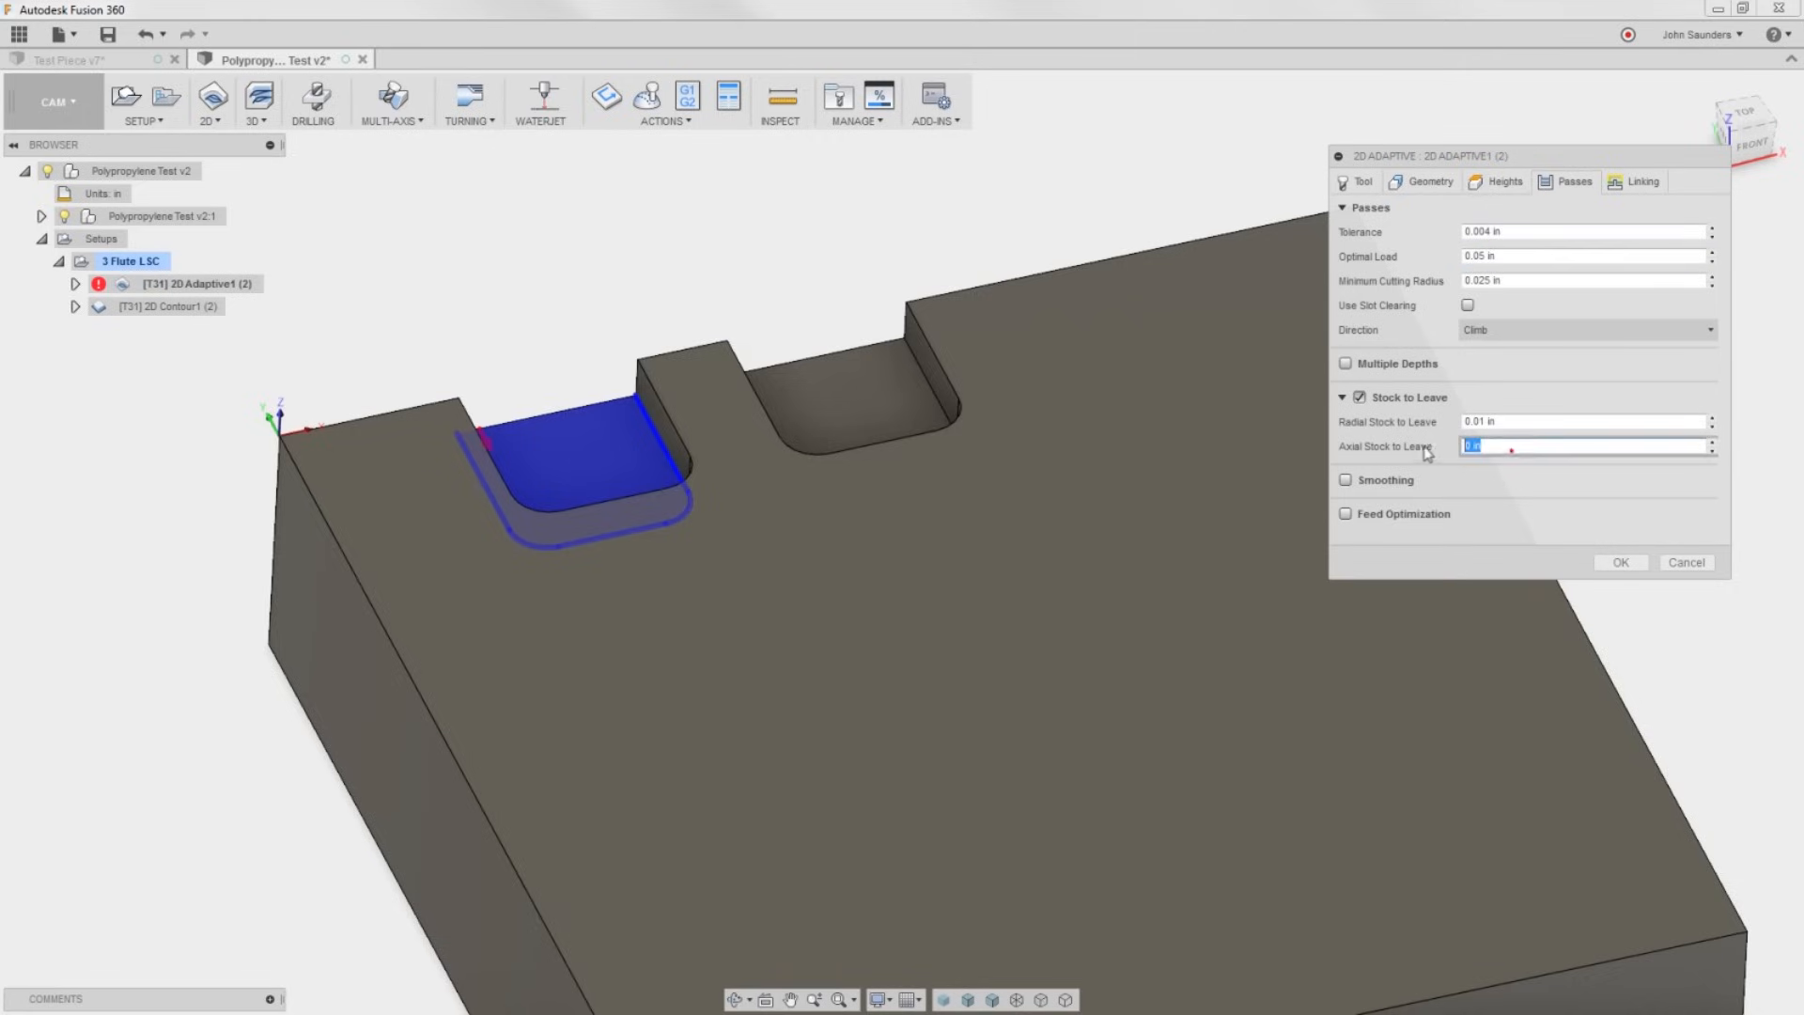
{"action": "mouse_move", "coordinate": [1426, 448]}
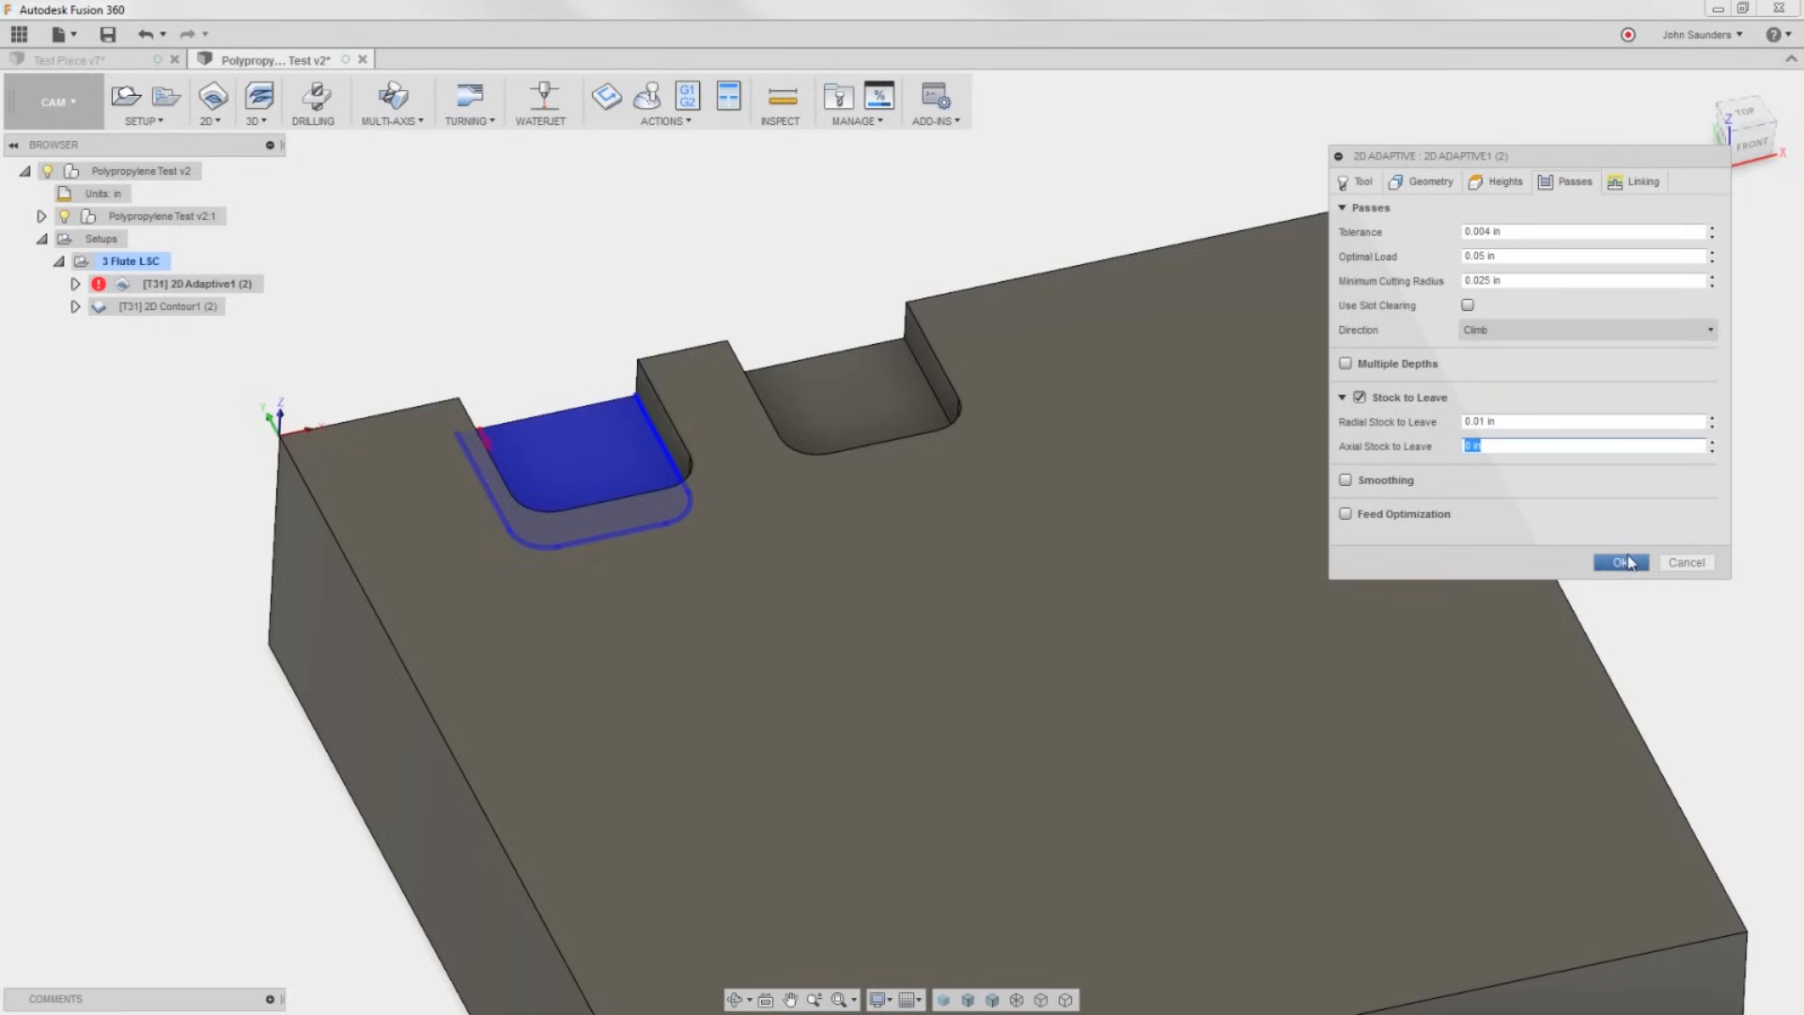
{"action": "left_click", "coordinate": [1621, 562]}
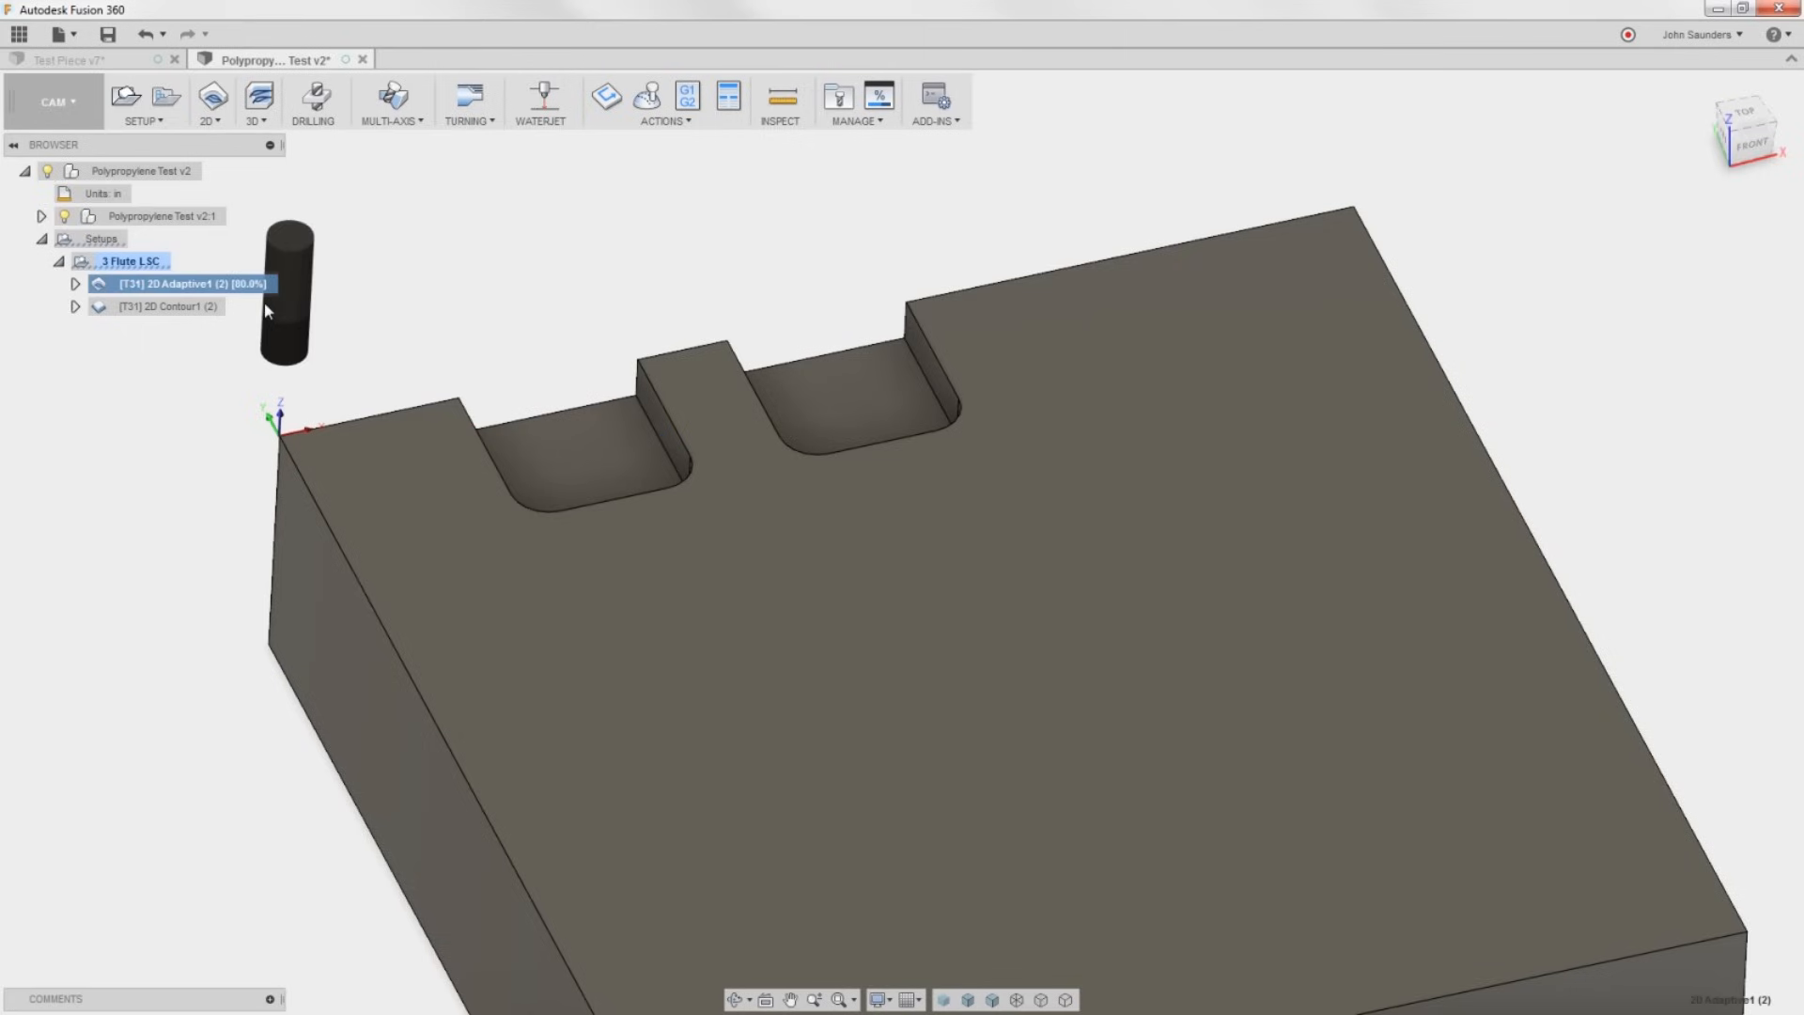
Edit the 2D Contour operation and show its Passes settings.
{"action": "left_click", "coordinate": [162, 306]}
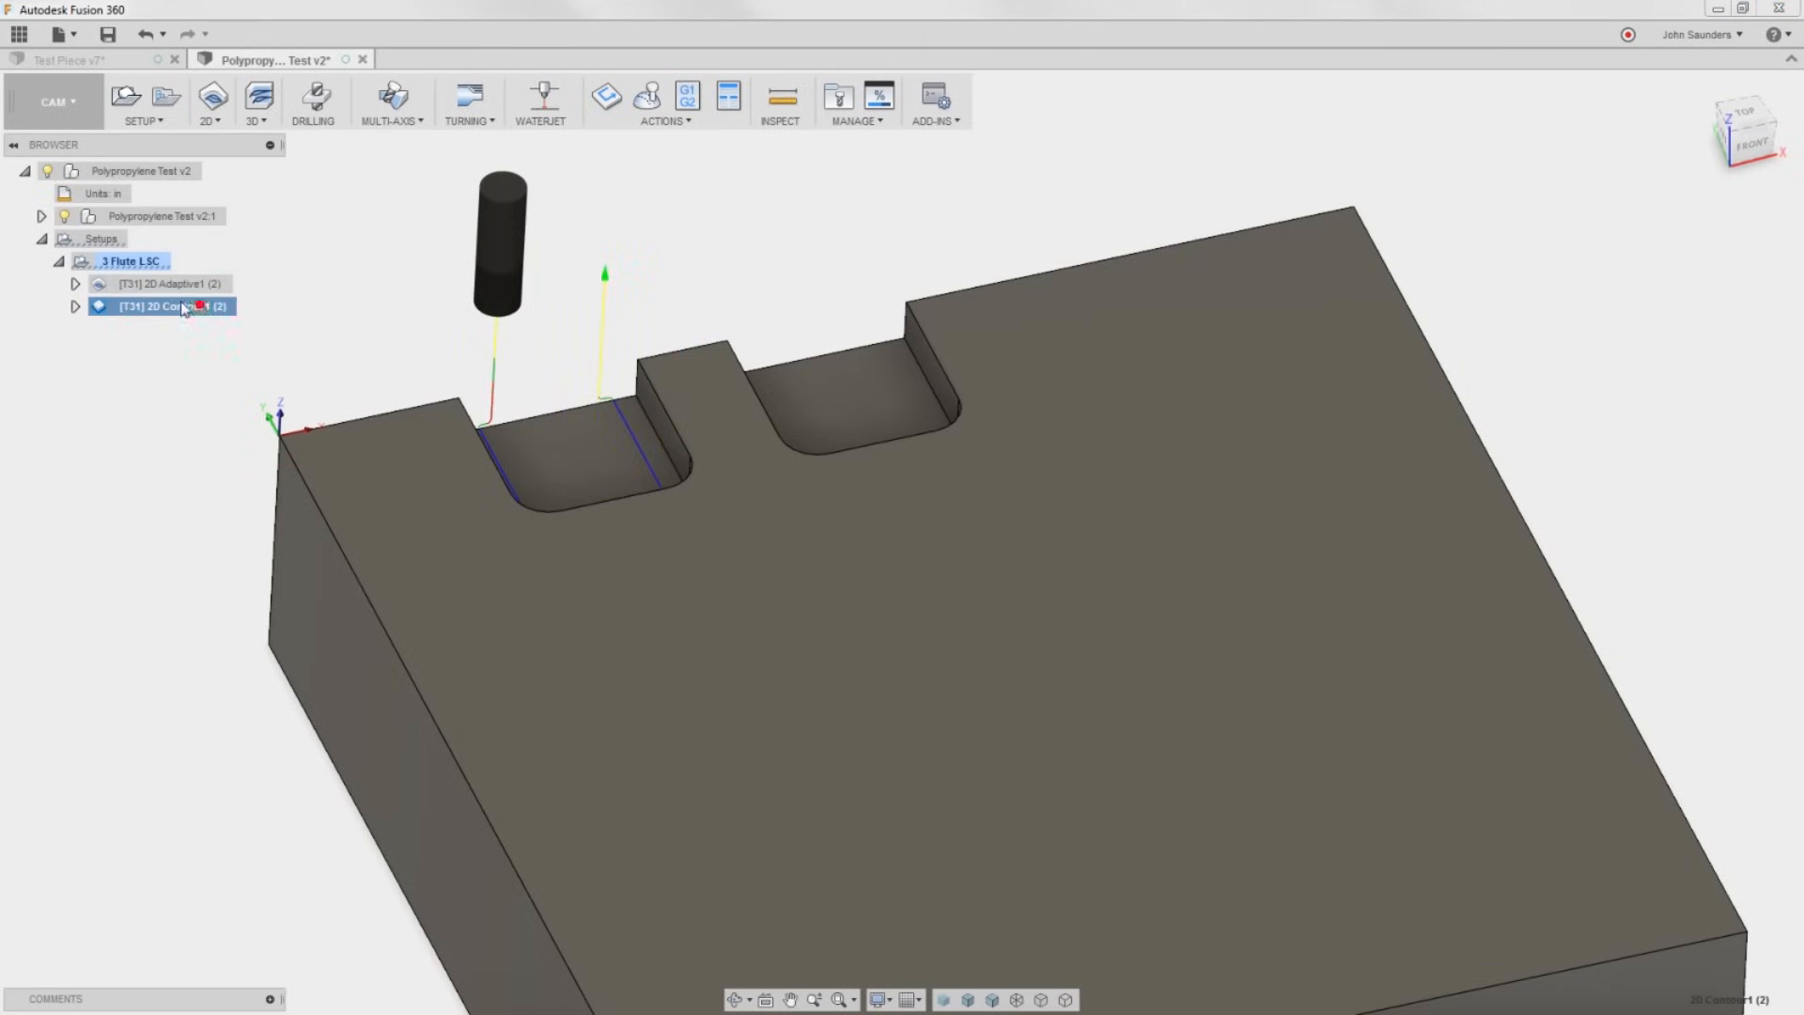
{"action": "double_click", "coordinate": [161, 306]}
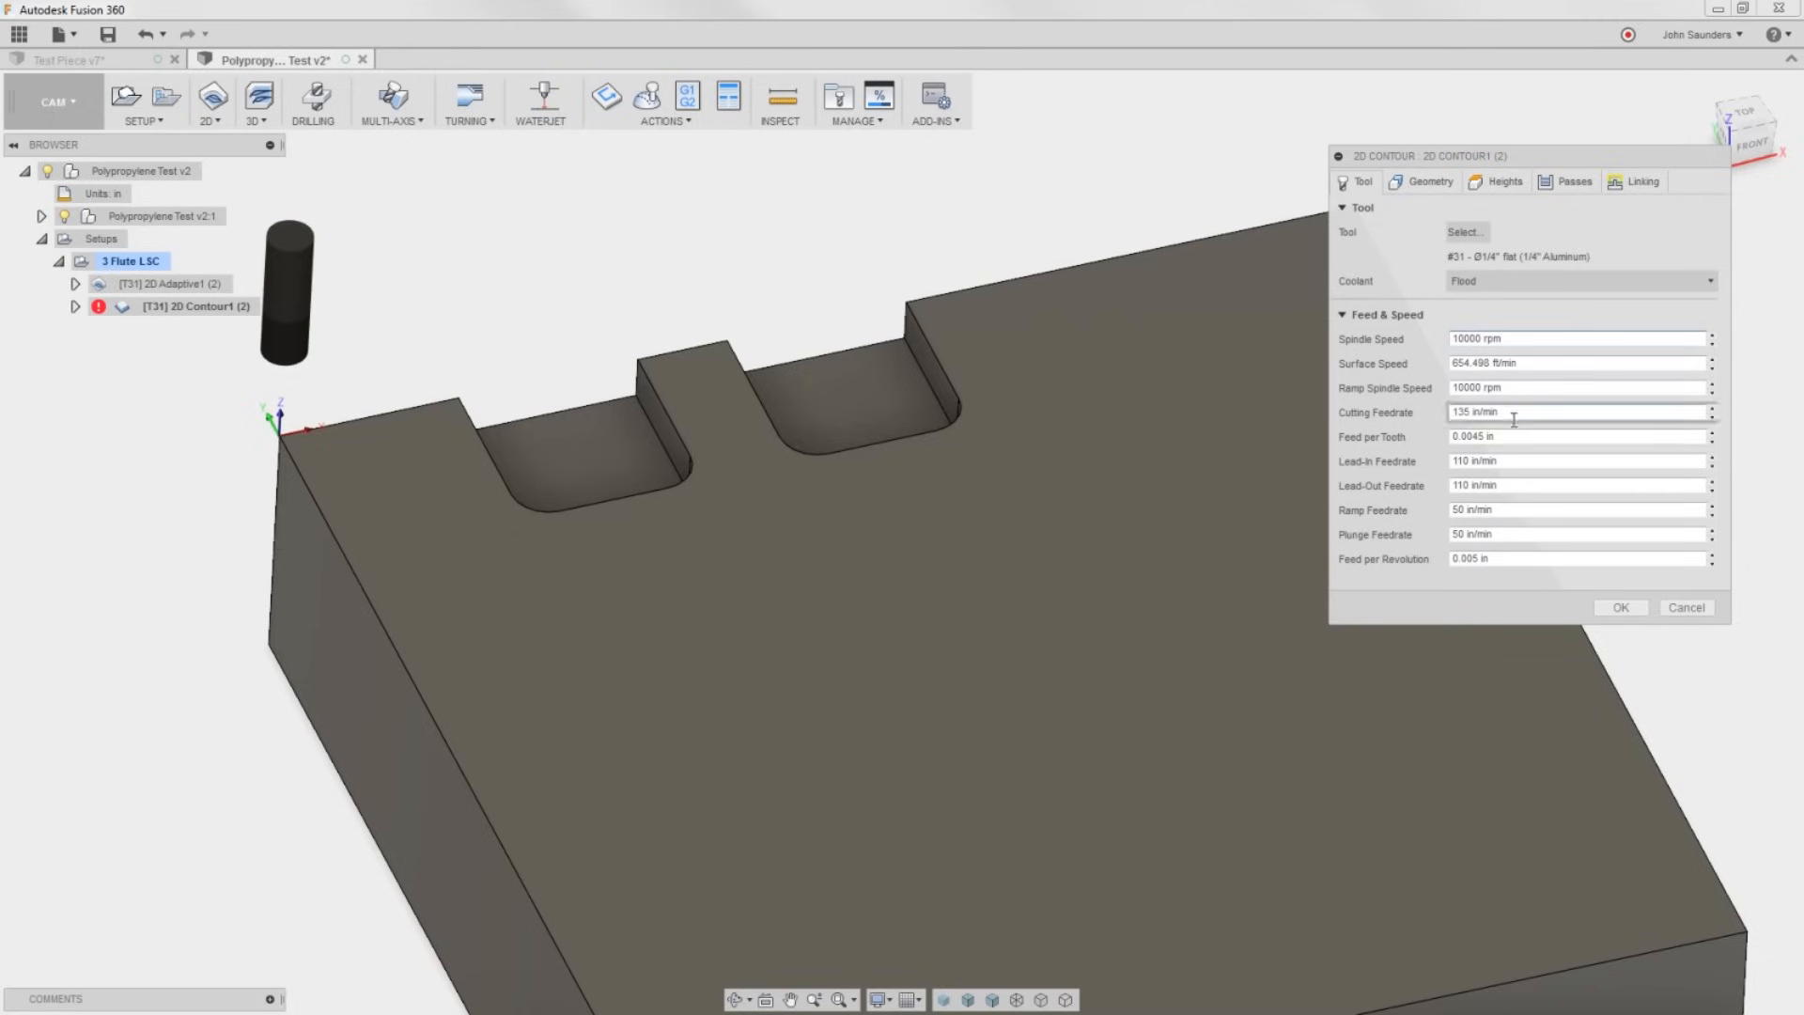
{"action": "left_click", "coordinate": [1571, 180]}
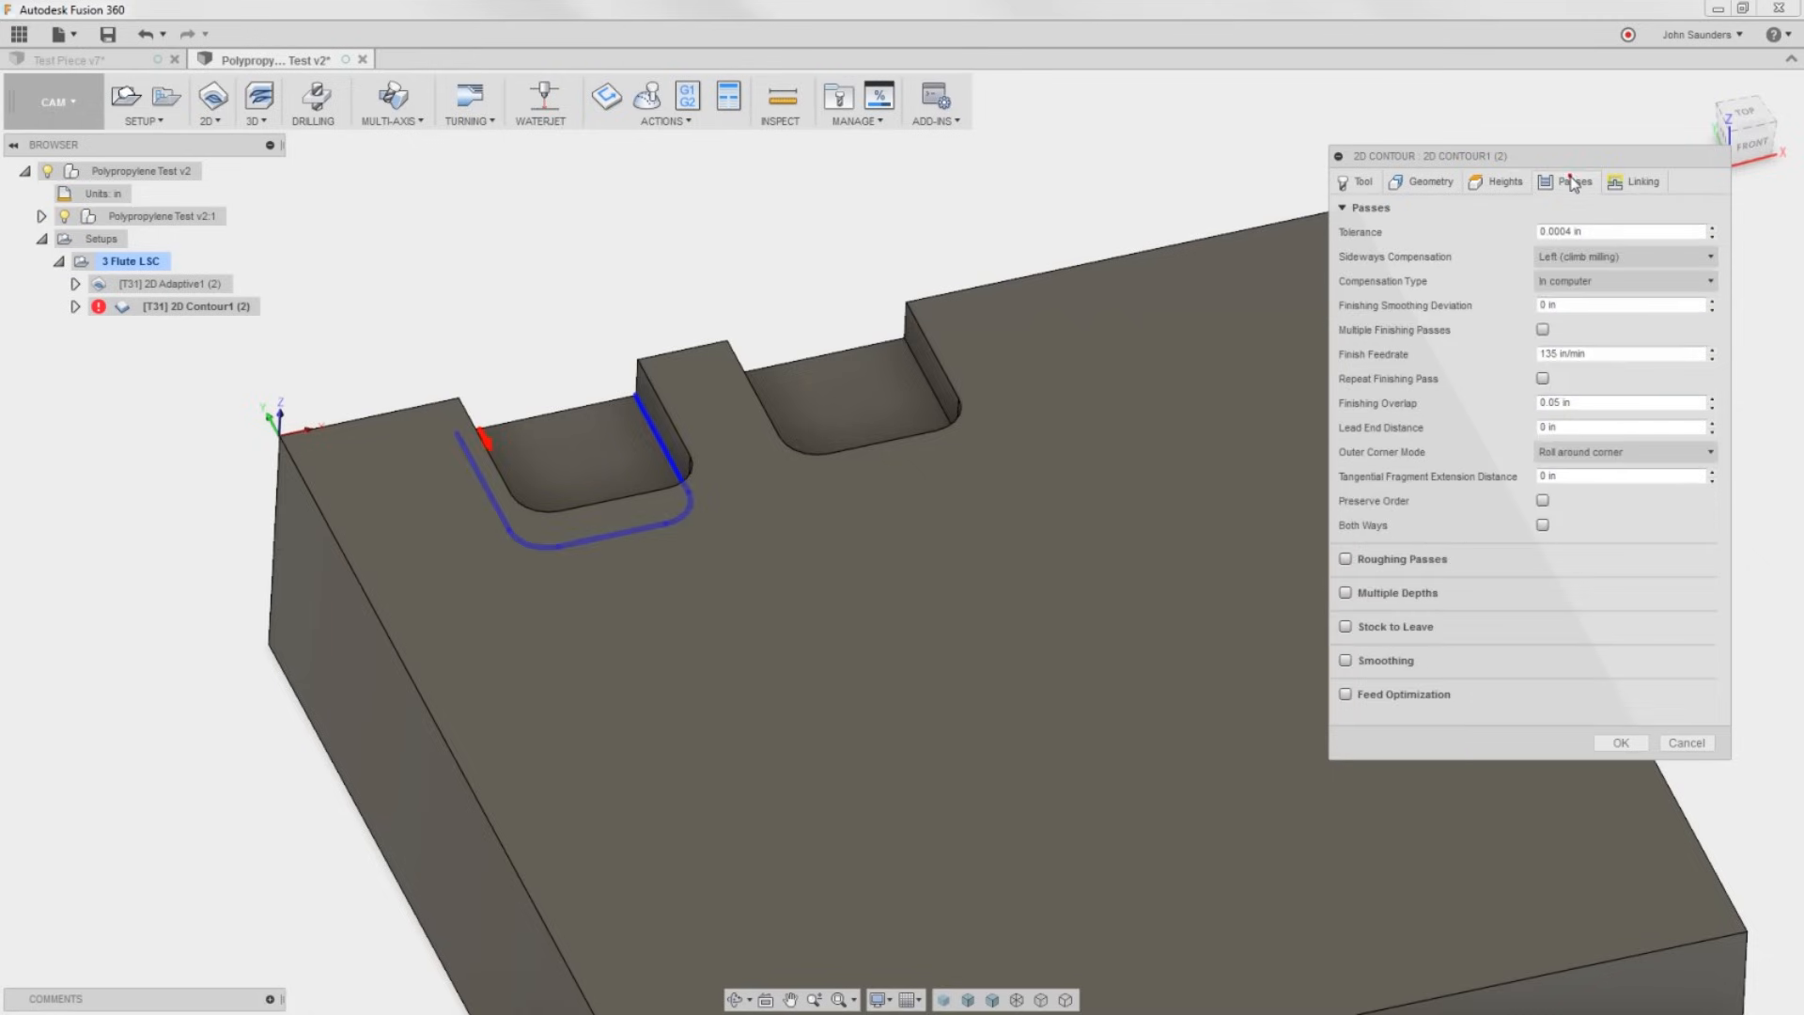
{"action": "mouse_move", "coordinate": [1346, 627]}
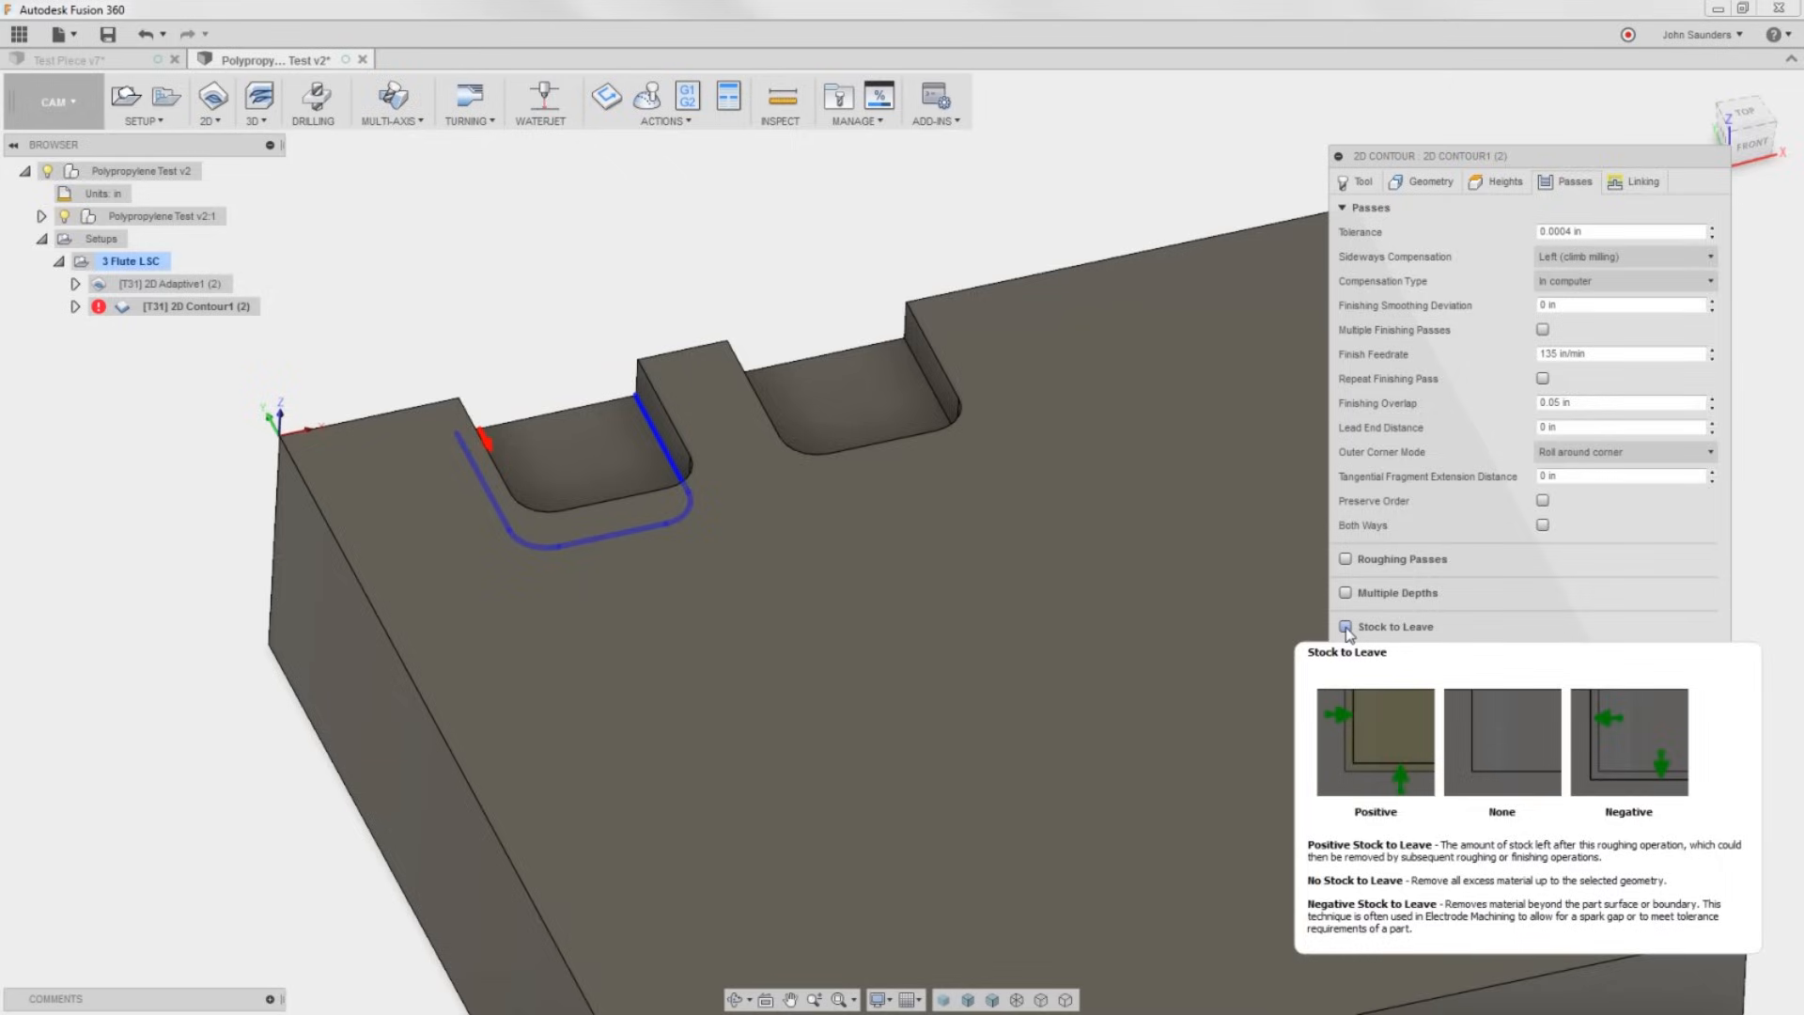
Enable Stock to Leave with 0 radial and 0.0005 in axial, and confirm.
{"action": "left_click", "coordinate": [1345, 626]}
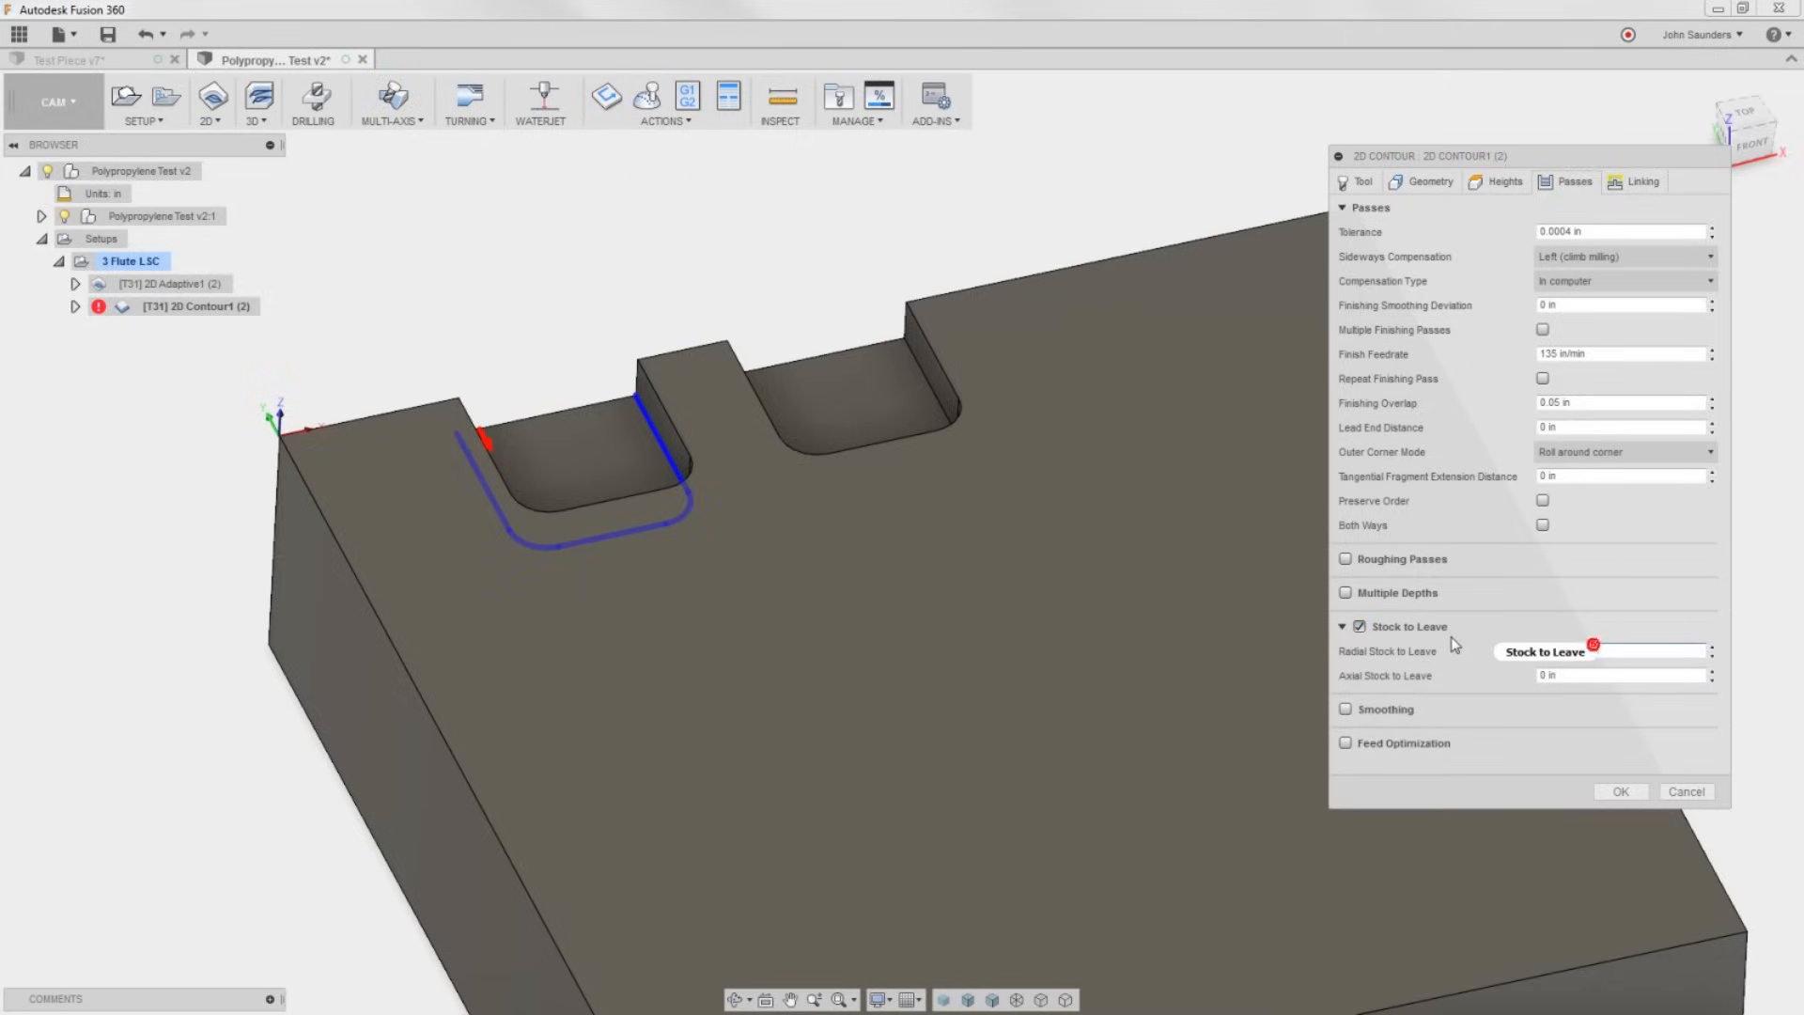
{"action": "left_click", "coordinate": [1616, 675]}
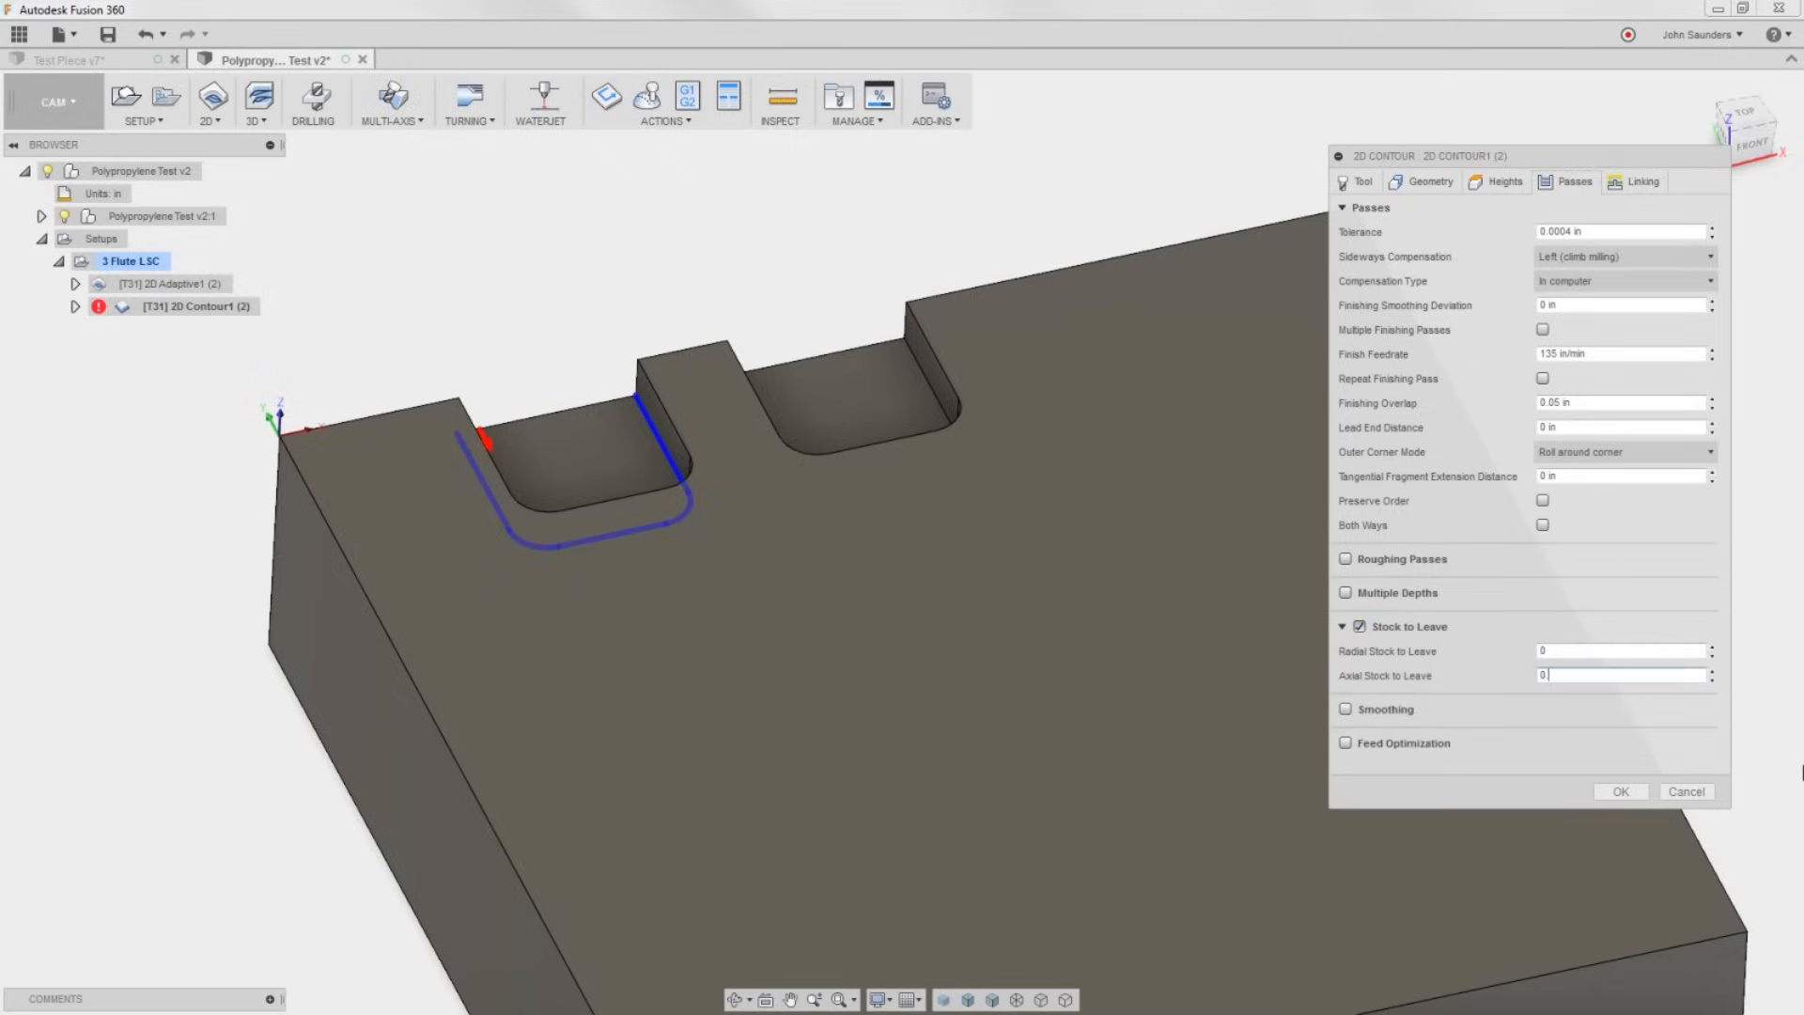
{"action": "type", "text": "0.0005"}
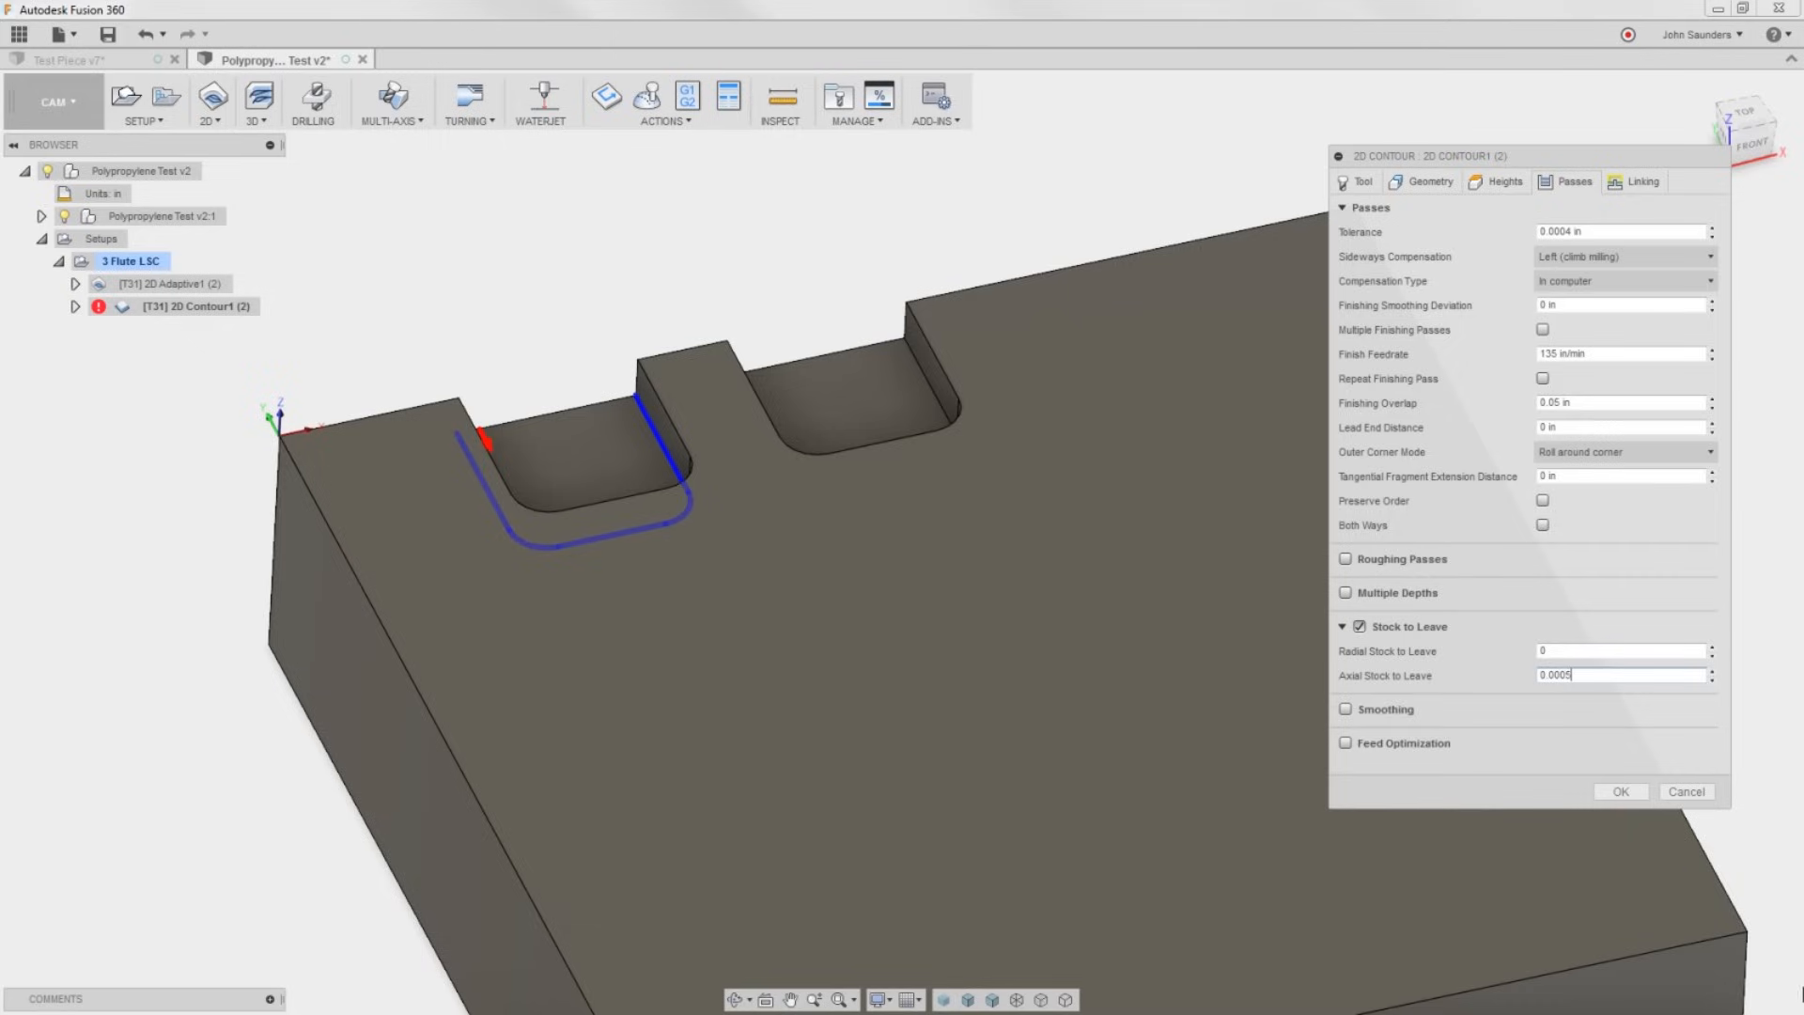
{"action": "left_click", "coordinate": [1617, 791]}
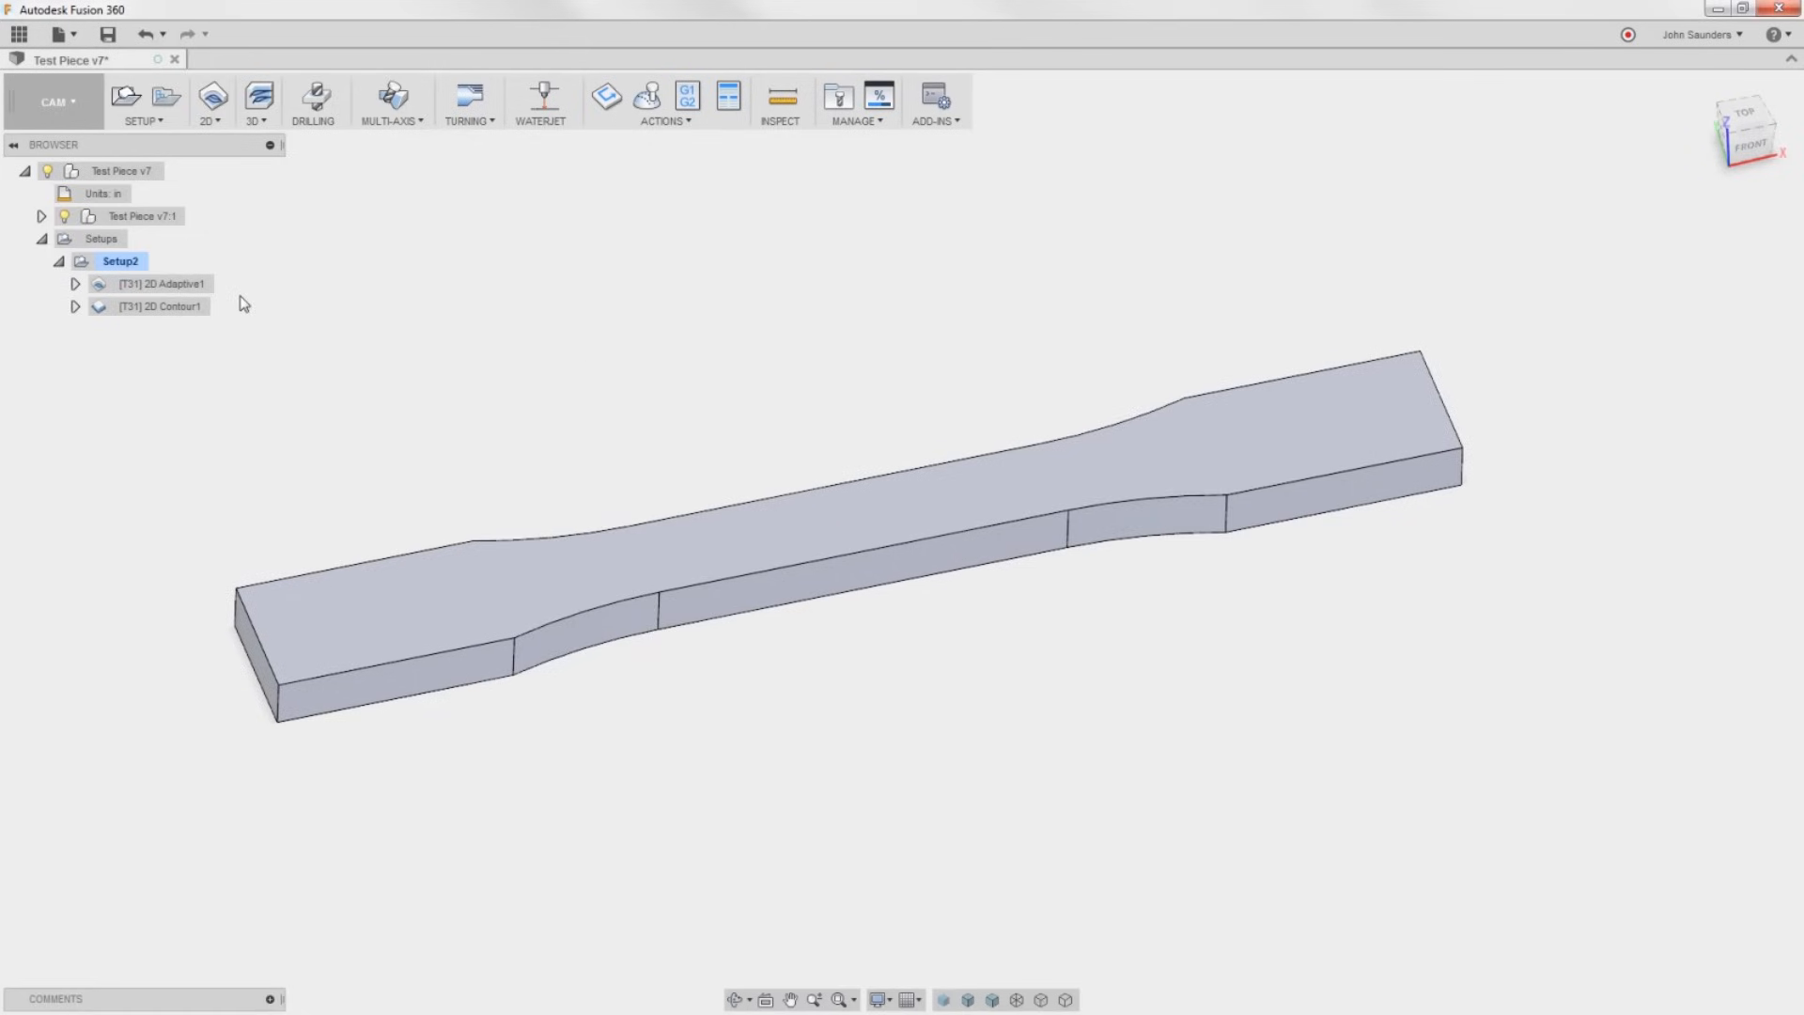
Edit 2D Adaptive1 to review its 10,000 rpm and 135 in/min feed settings.
{"action": "left_click", "coordinate": [161, 284]}
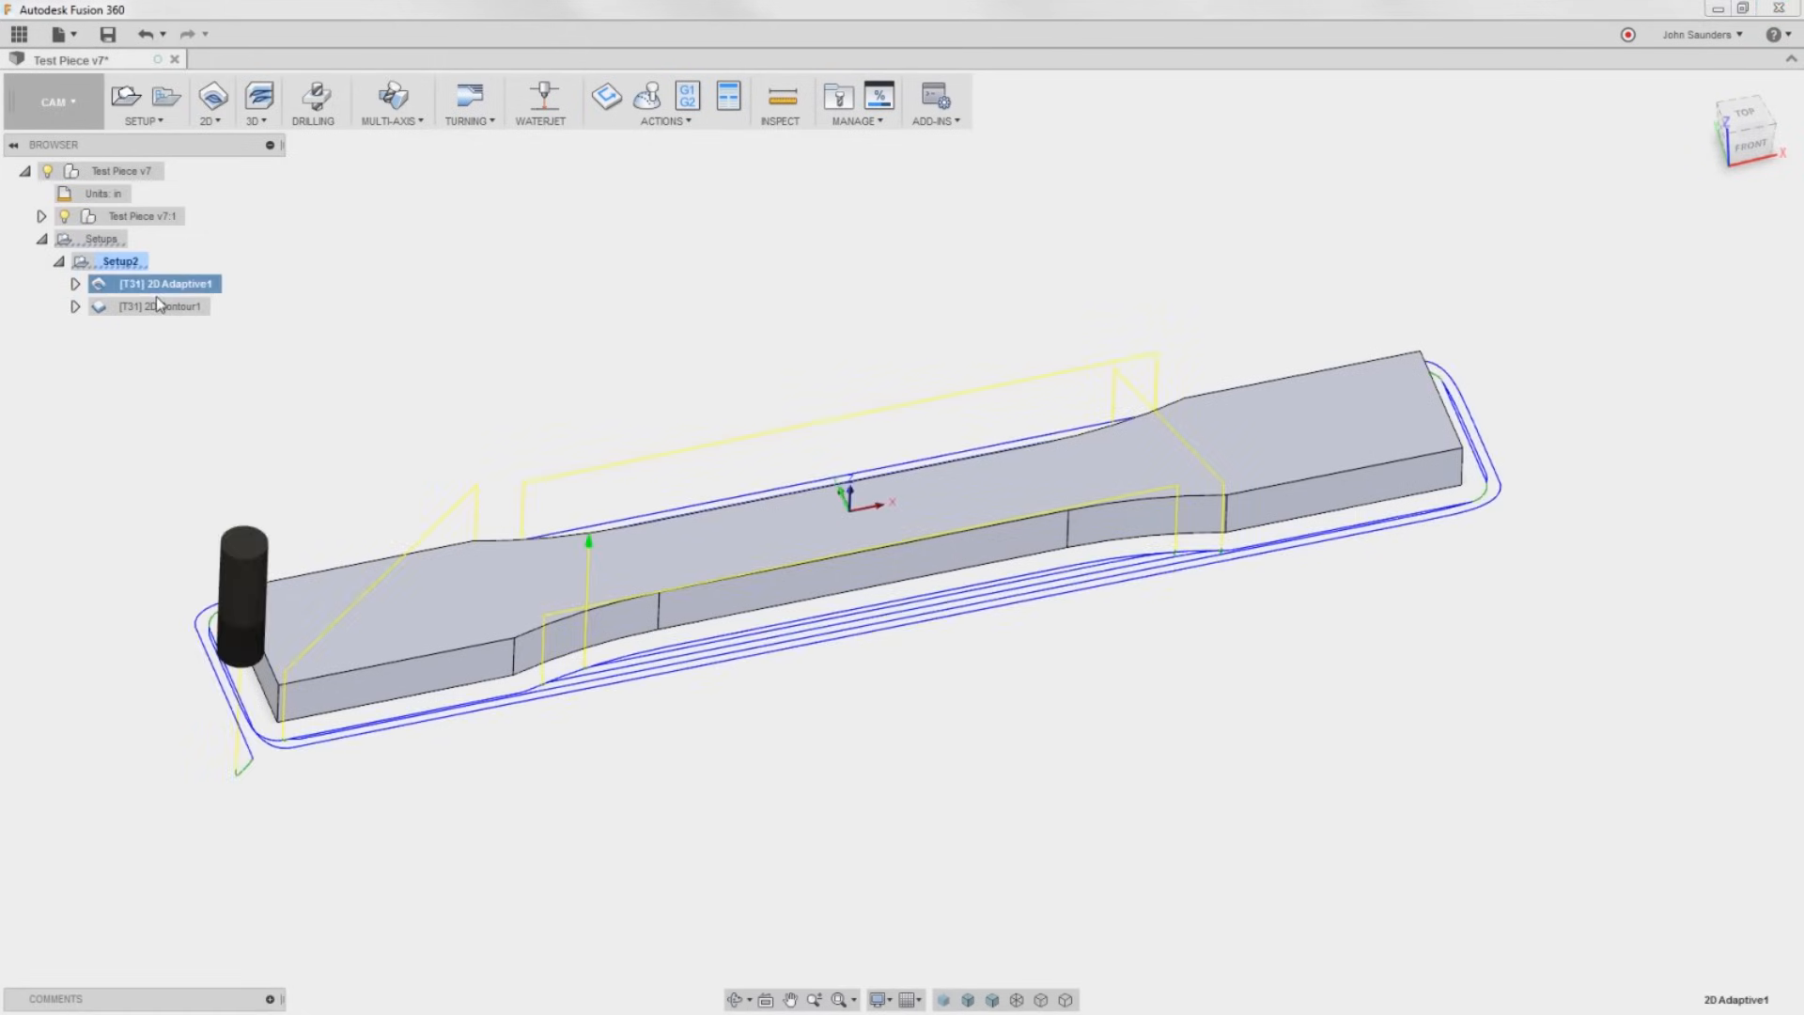
{"action": "double_click", "coordinate": [164, 284]}
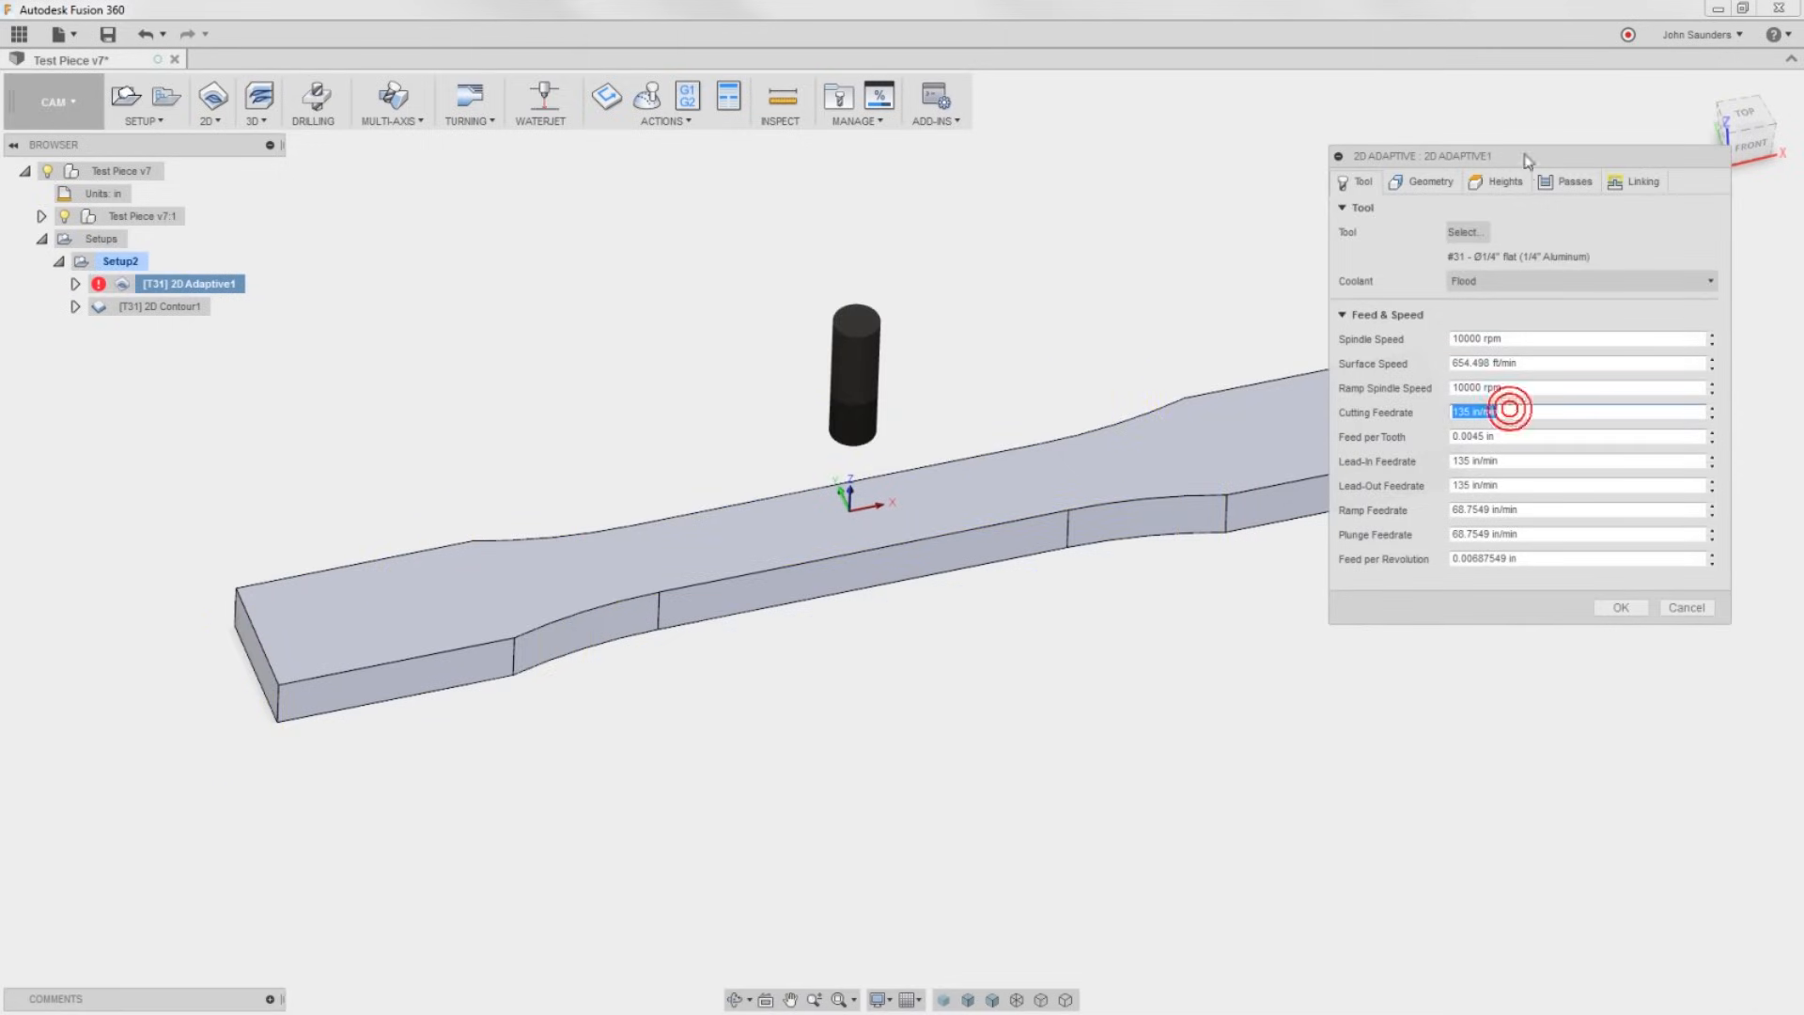
{"action": "left_click", "coordinate": [1573, 180]}
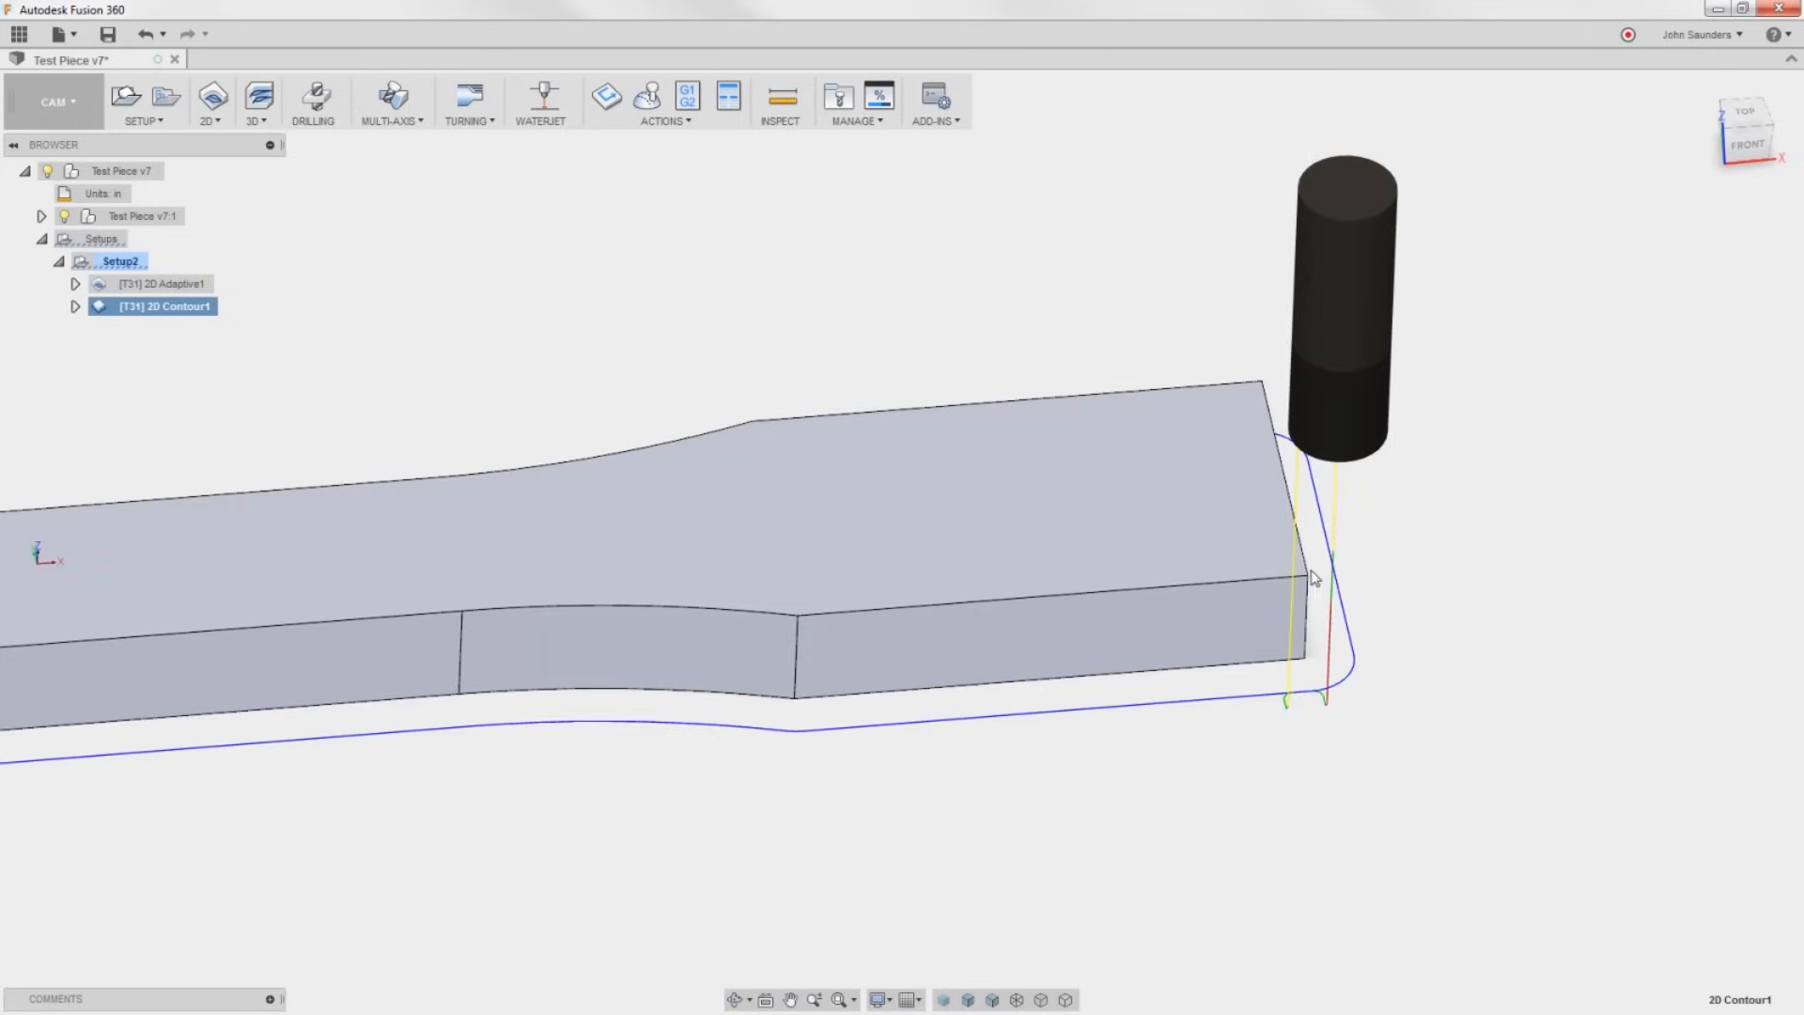
{"action": "mouse_move", "coordinate": [1319, 603]}
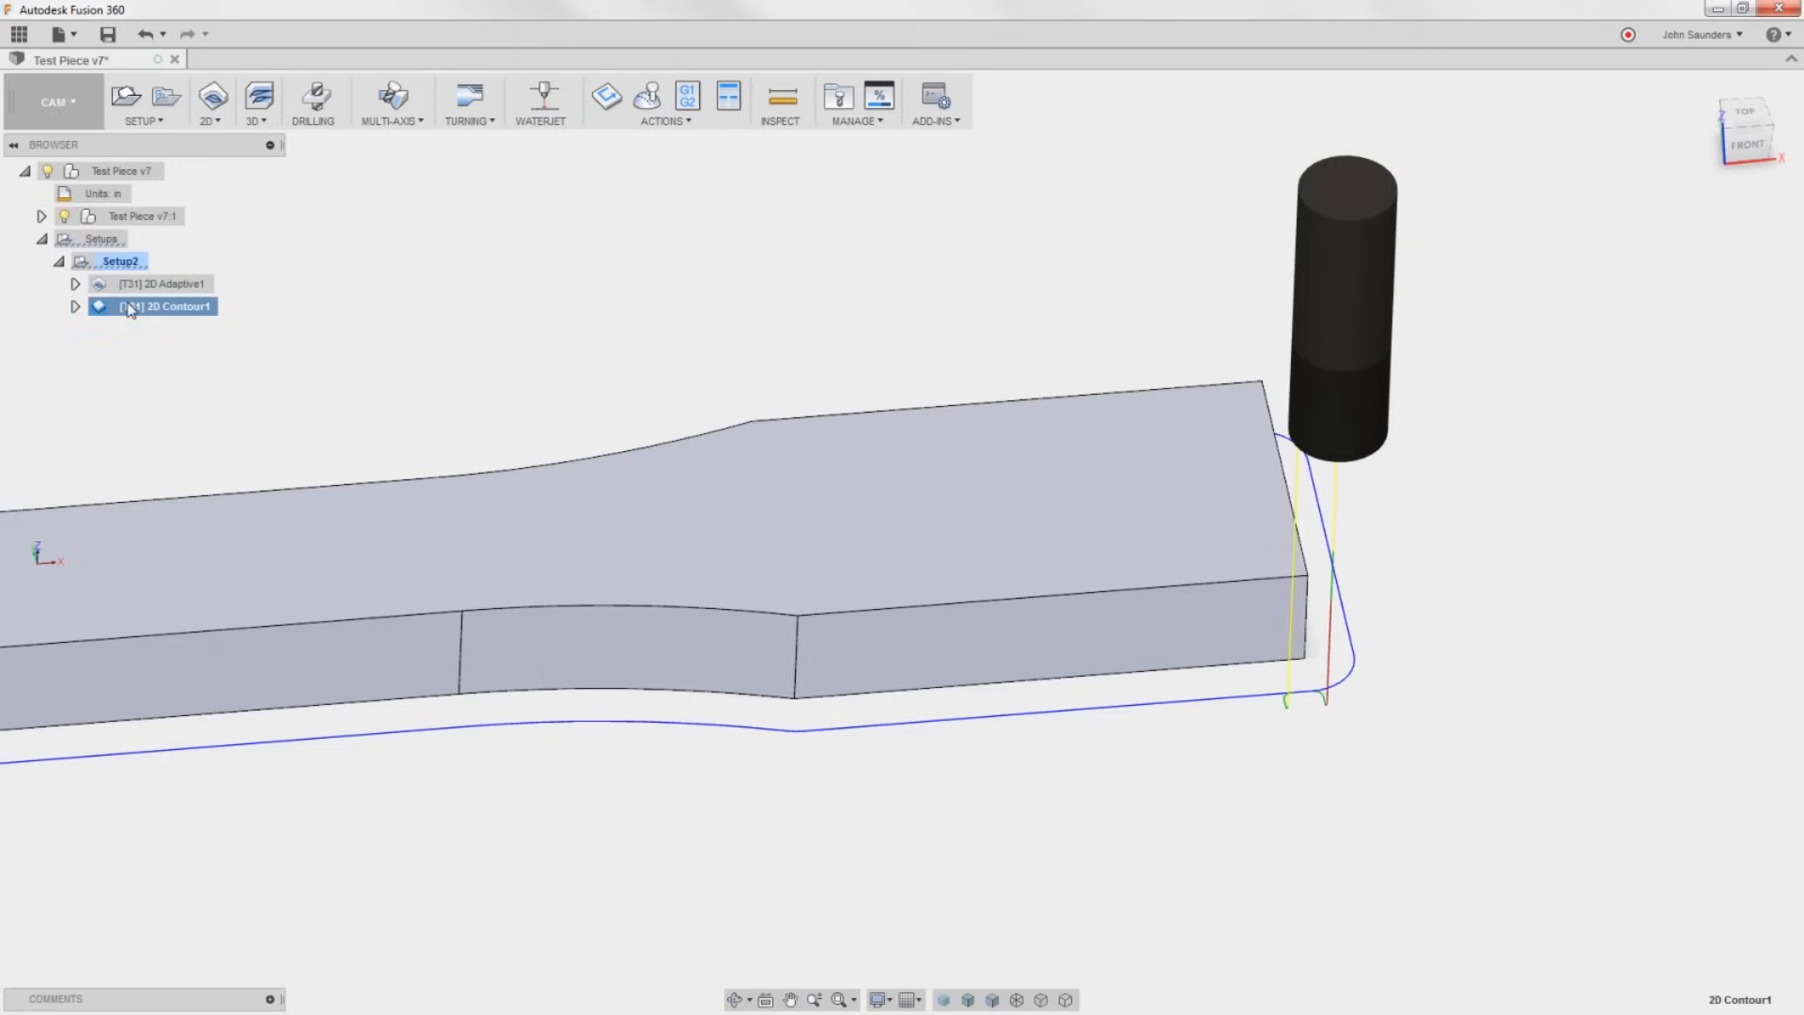
Set 2D Contour1's entry position to the point beside the part's corner.
{"action": "right_click", "coordinate": [152, 306]}
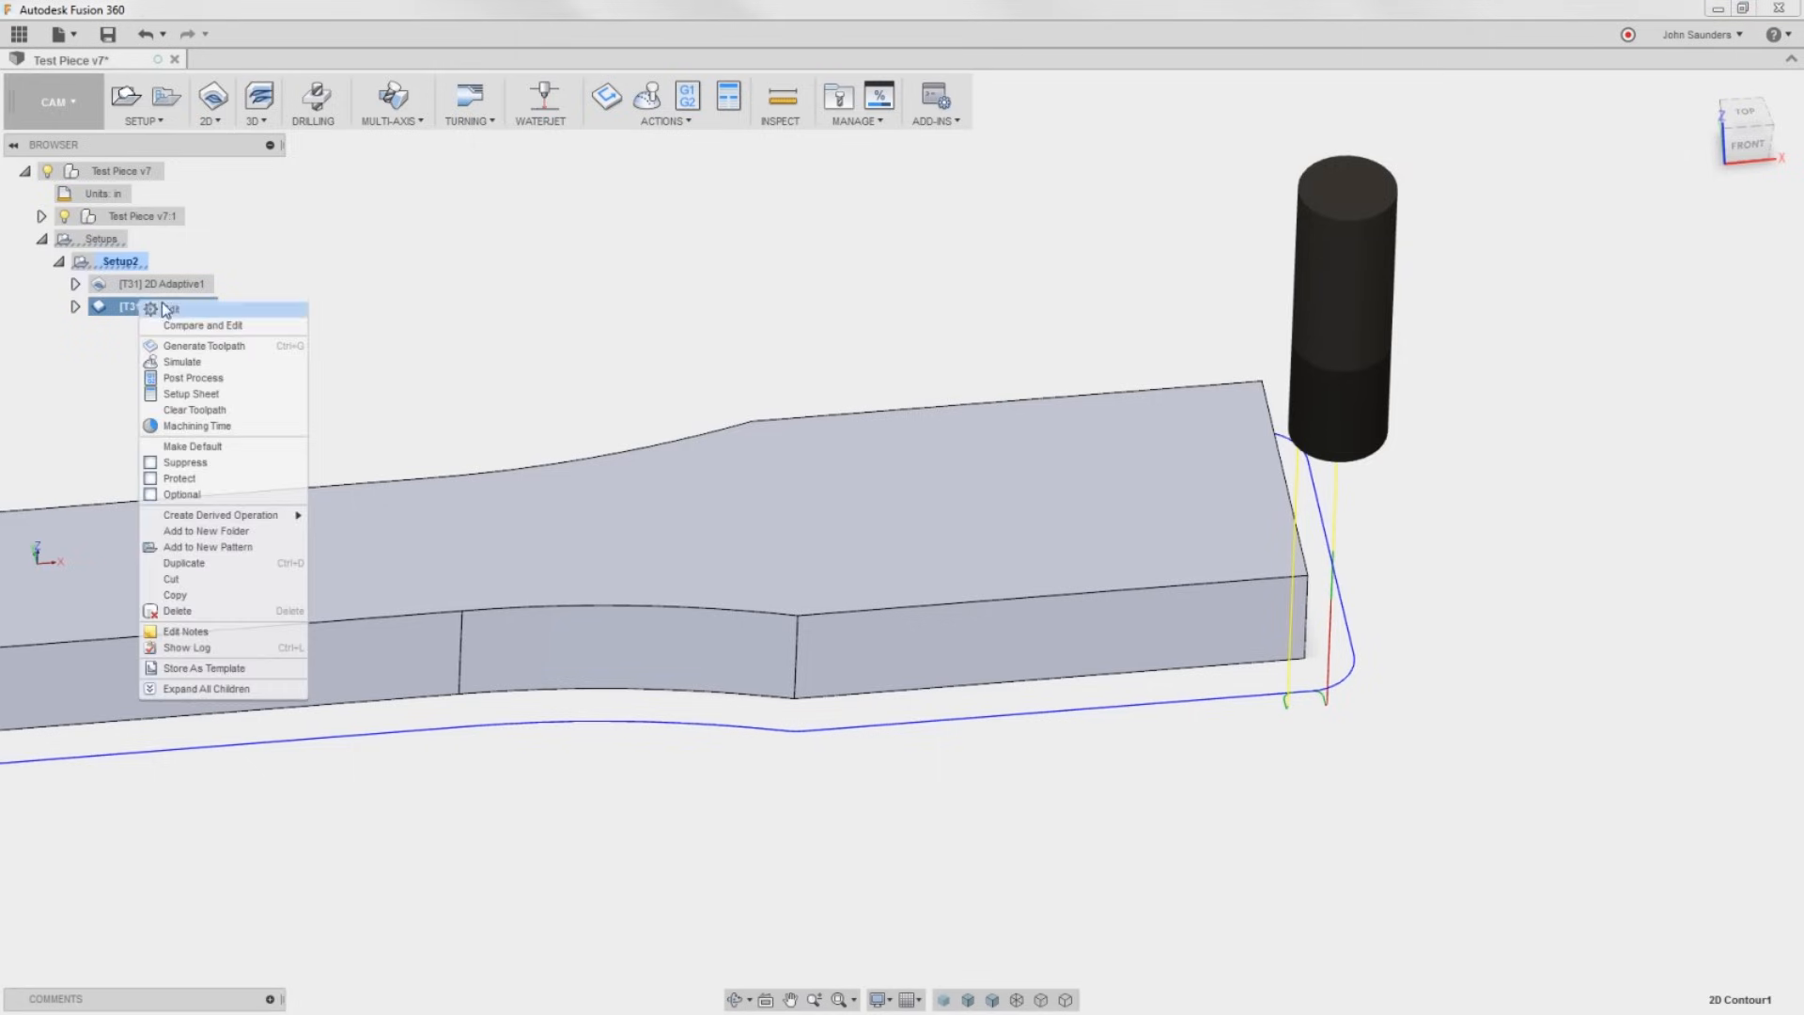
{"action": "left_click", "coordinate": [203, 325]}
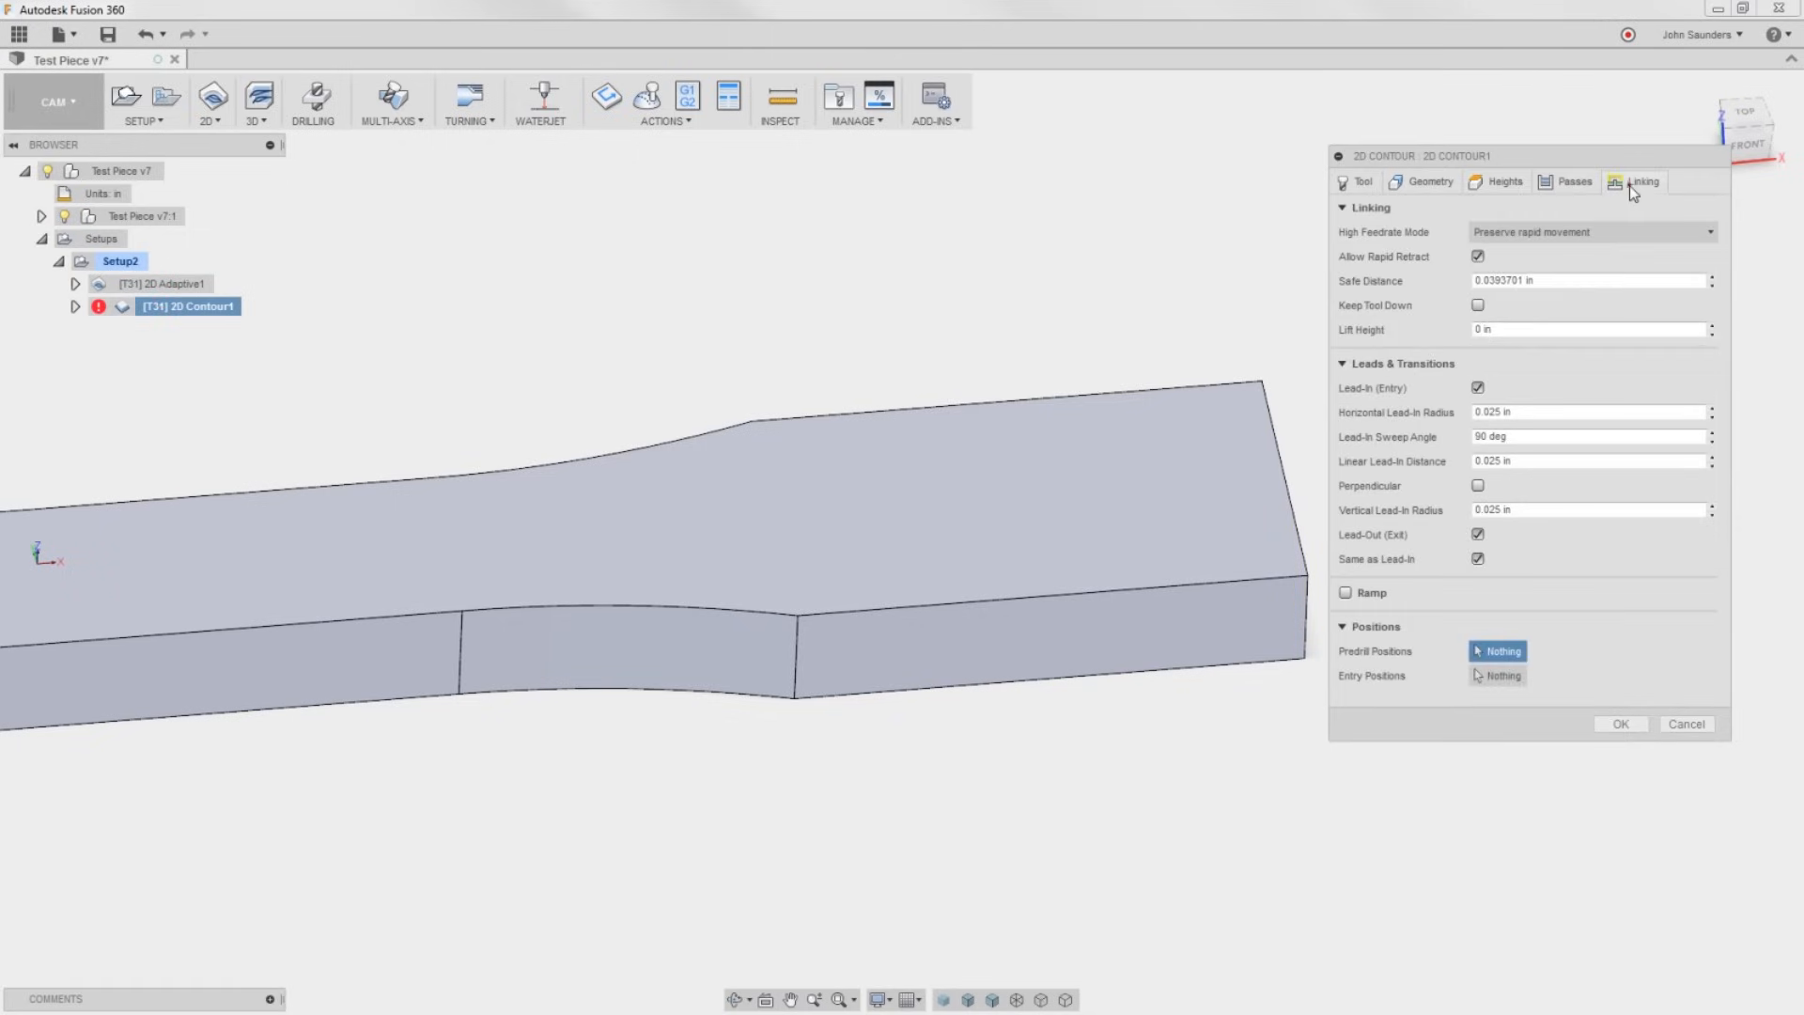
{"action": "left_click", "coordinate": [1497, 674]}
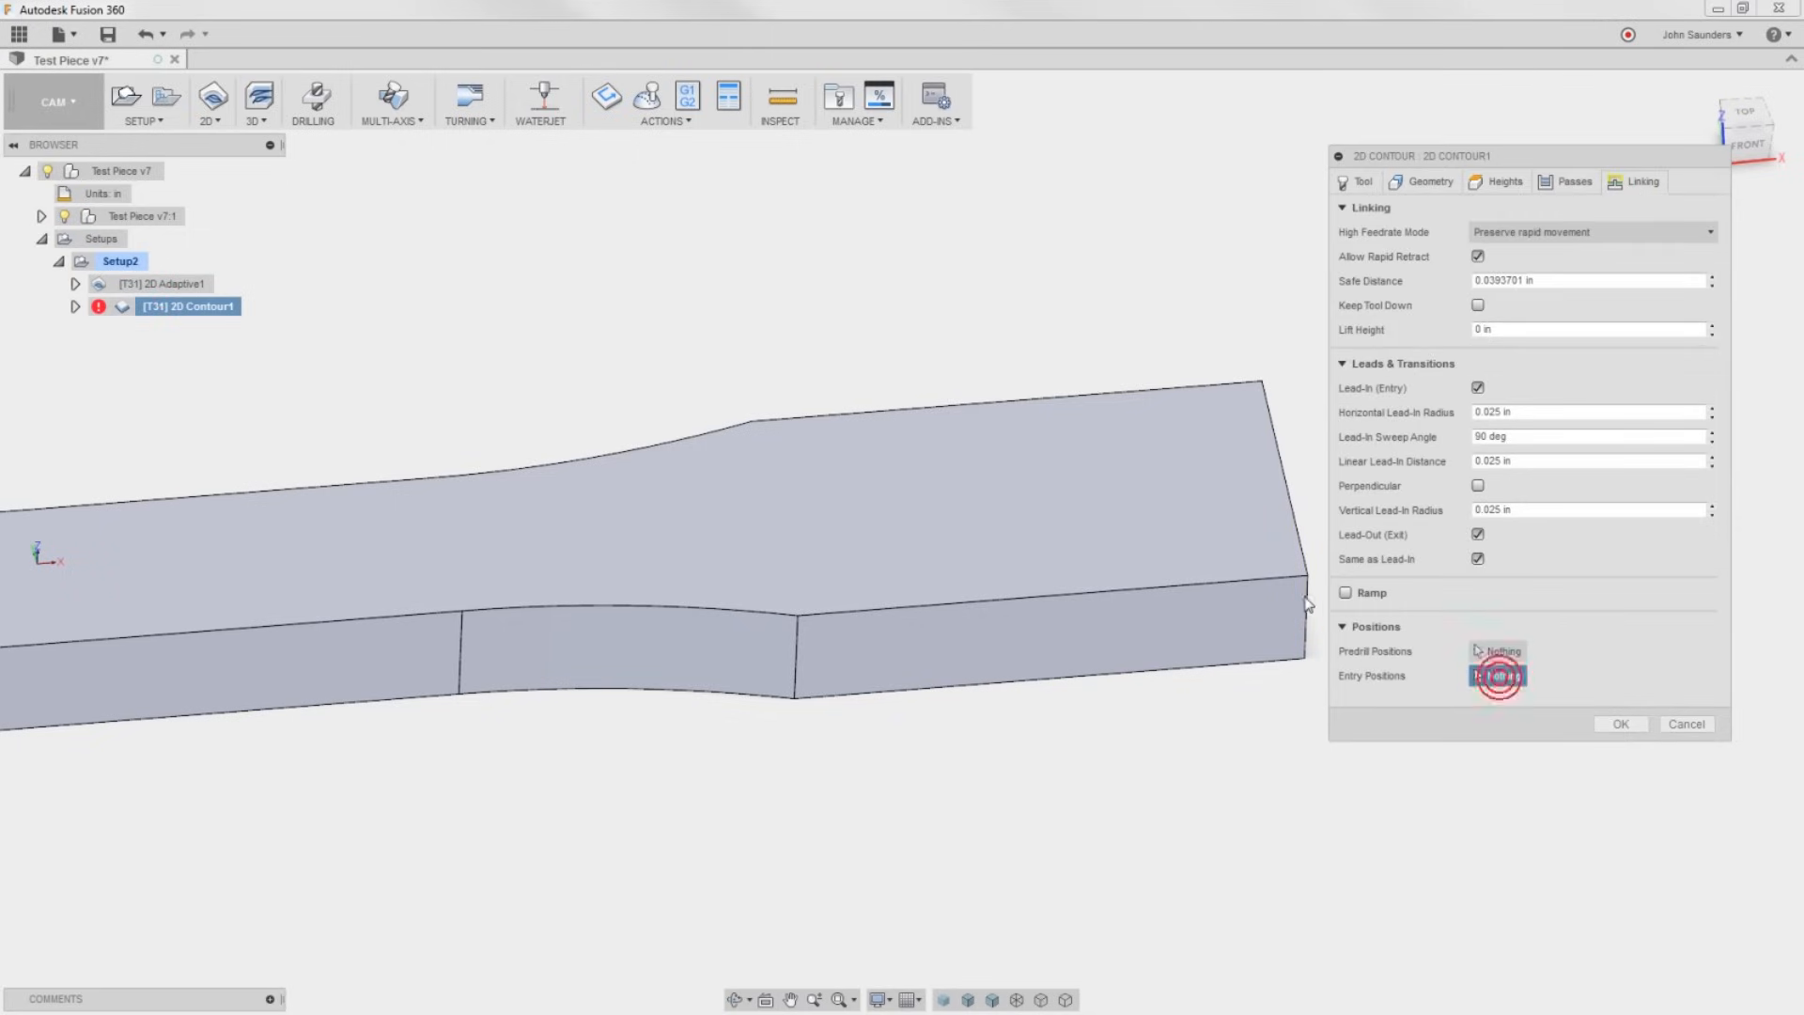
{"action": "left_click", "coordinate": [1618, 723]}
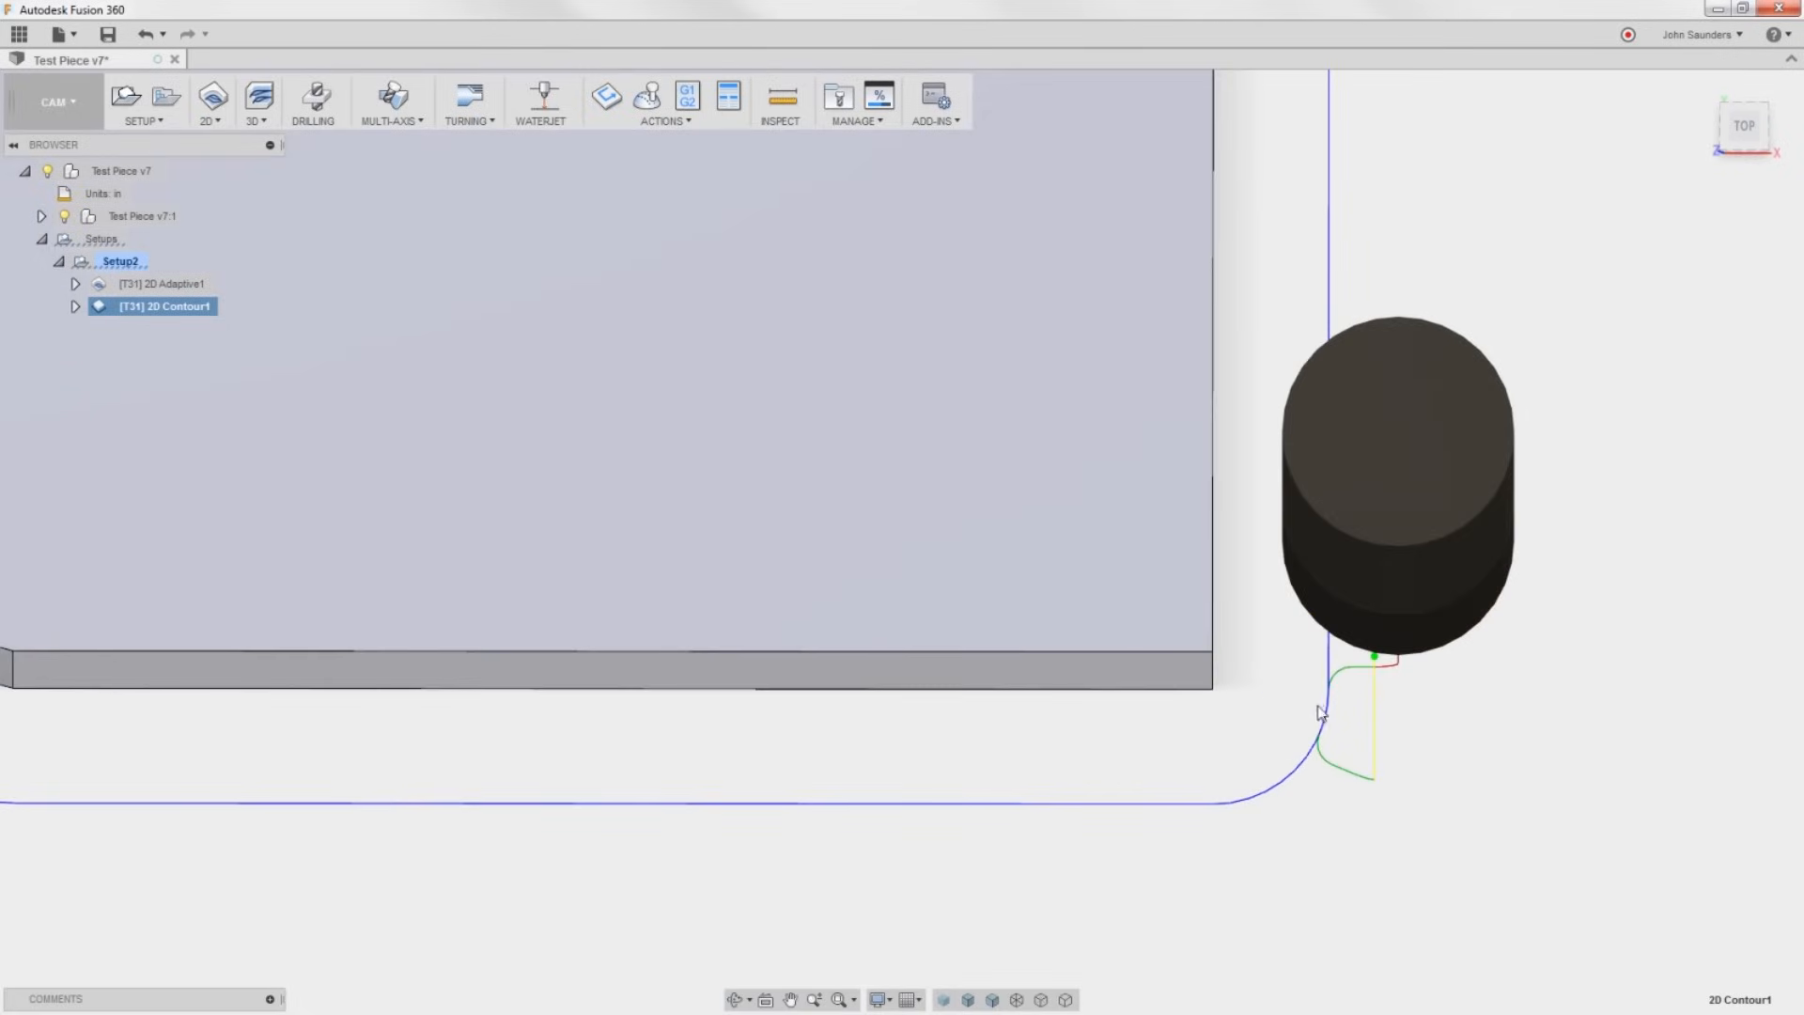
Set 2D Contour1's finishing overlap to 0 and confirm.
{"action": "right_click", "coordinate": [152, 306]}
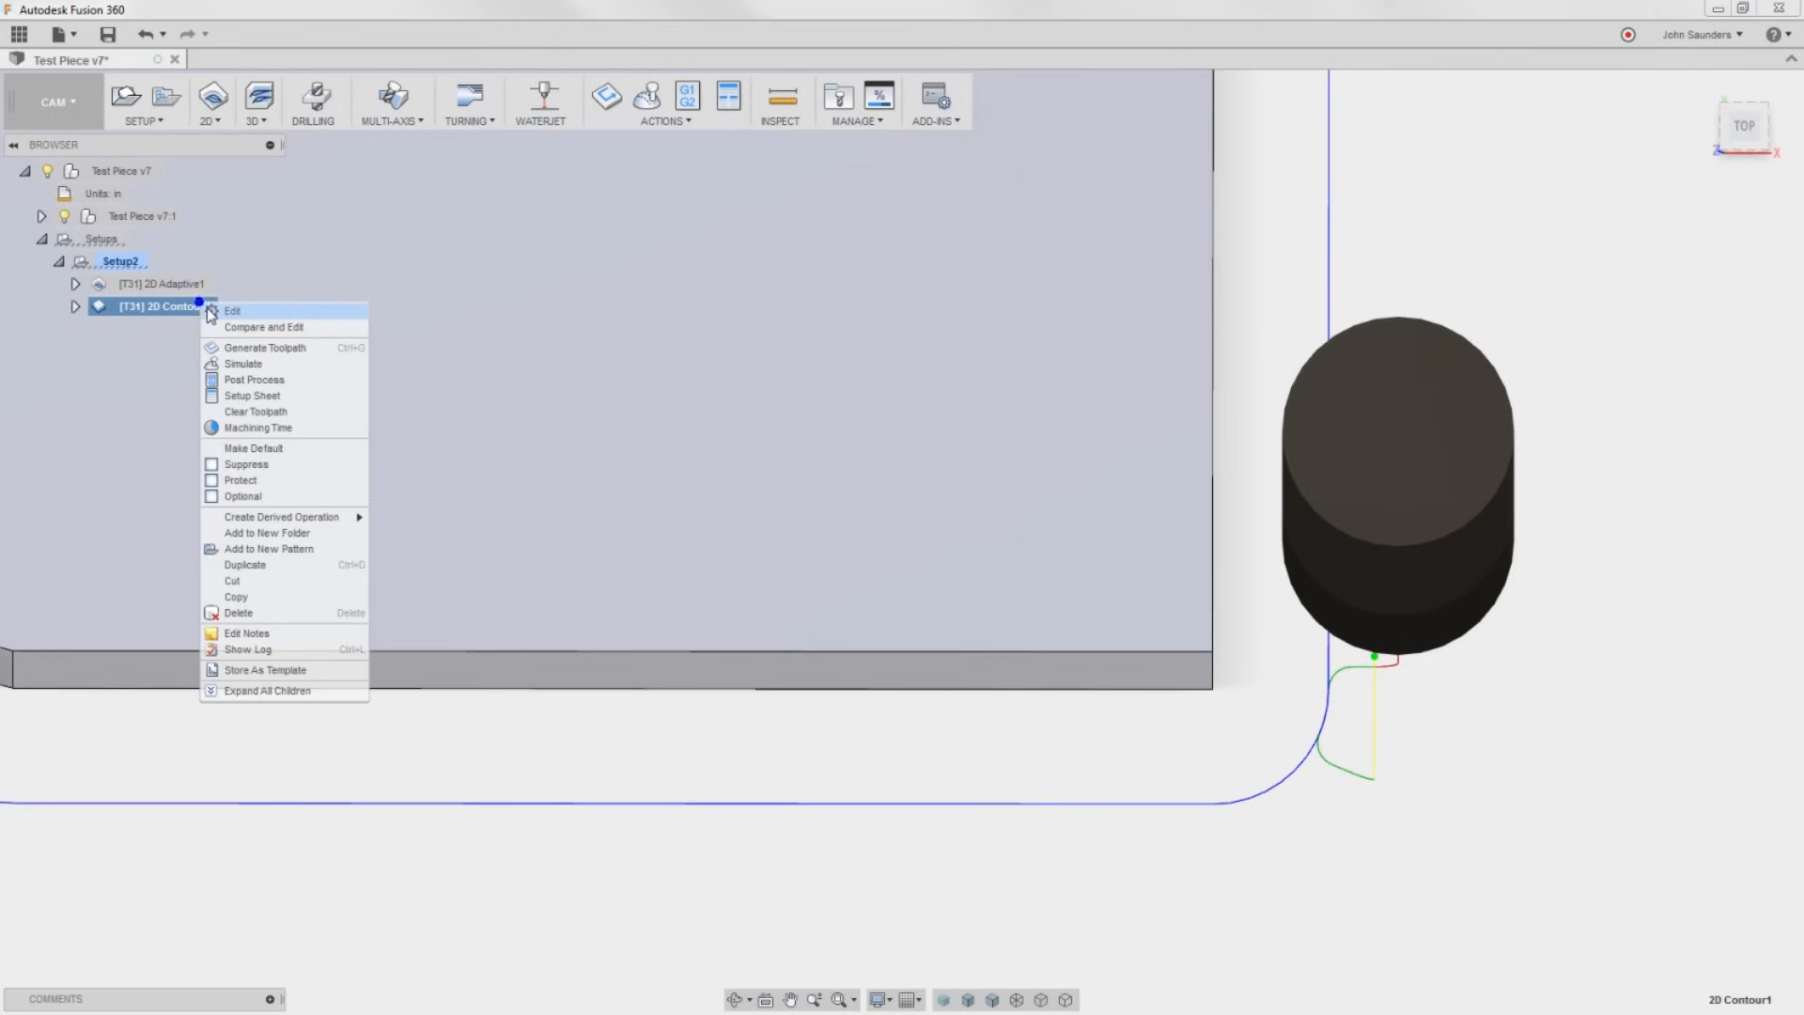
{"action": "left_click", "coordinate": [233, 310]}
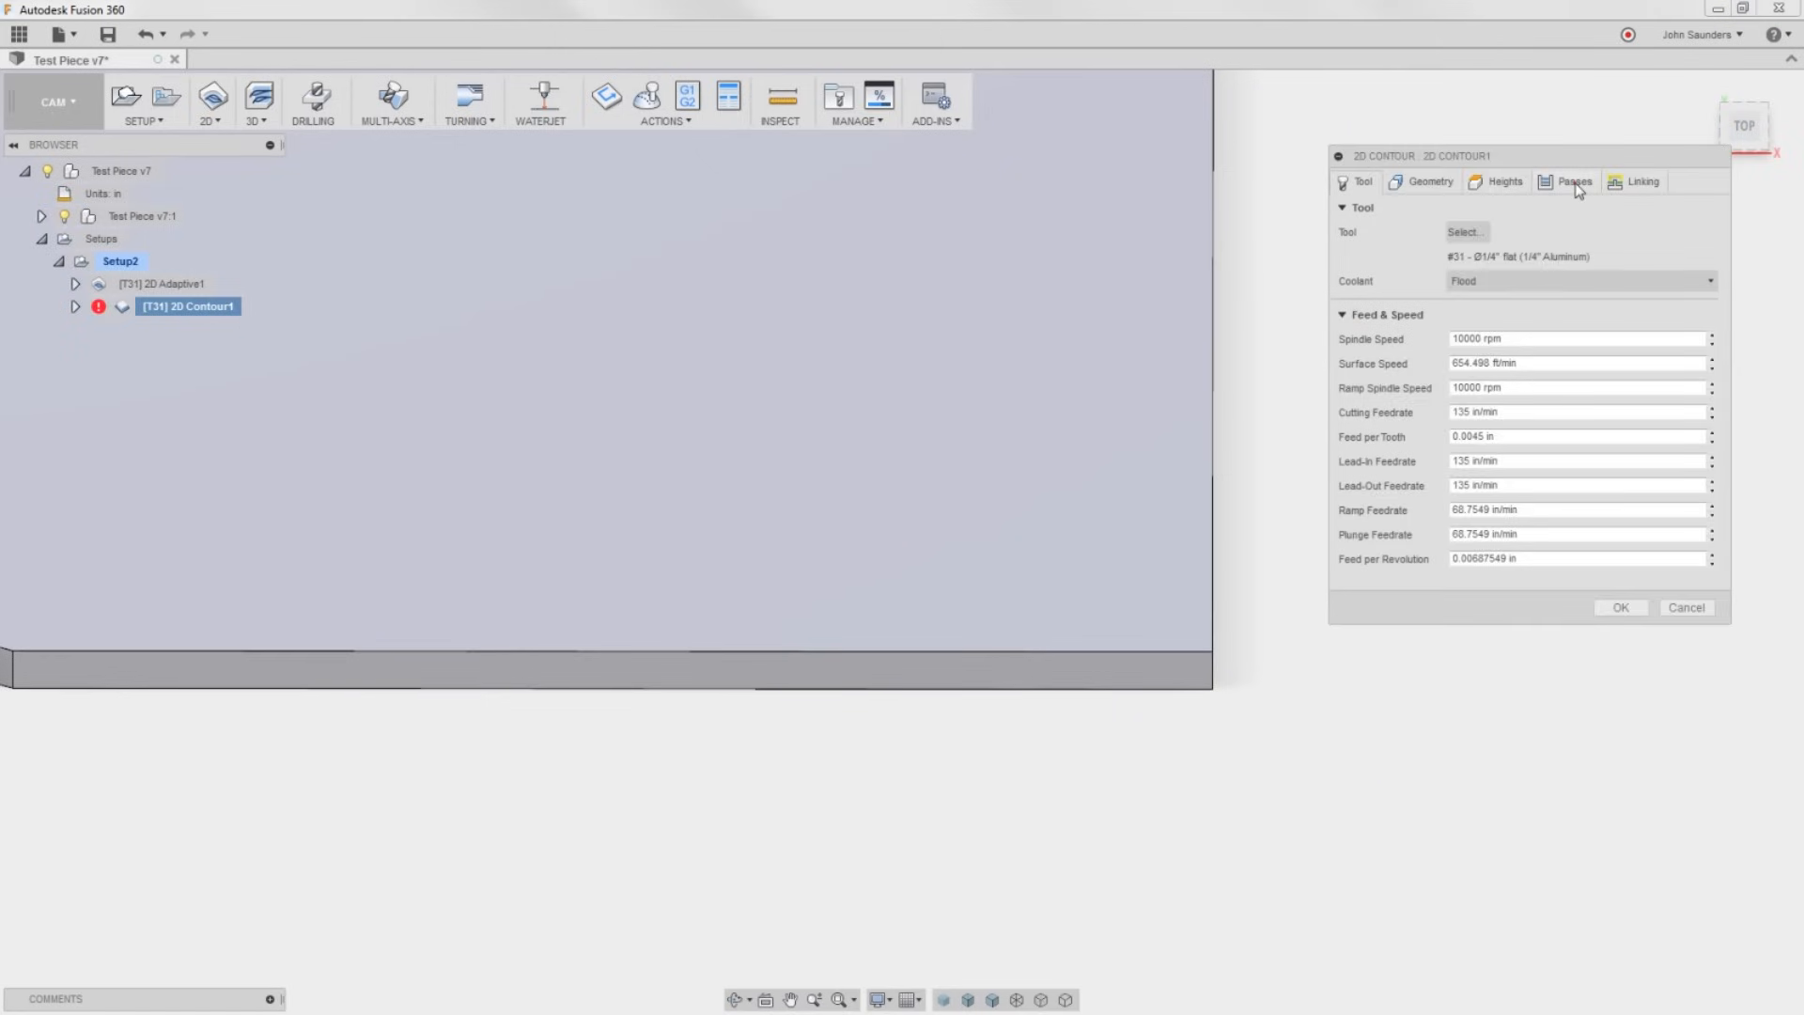
{"action": "left_click", "coordinate": [1575, 182]}
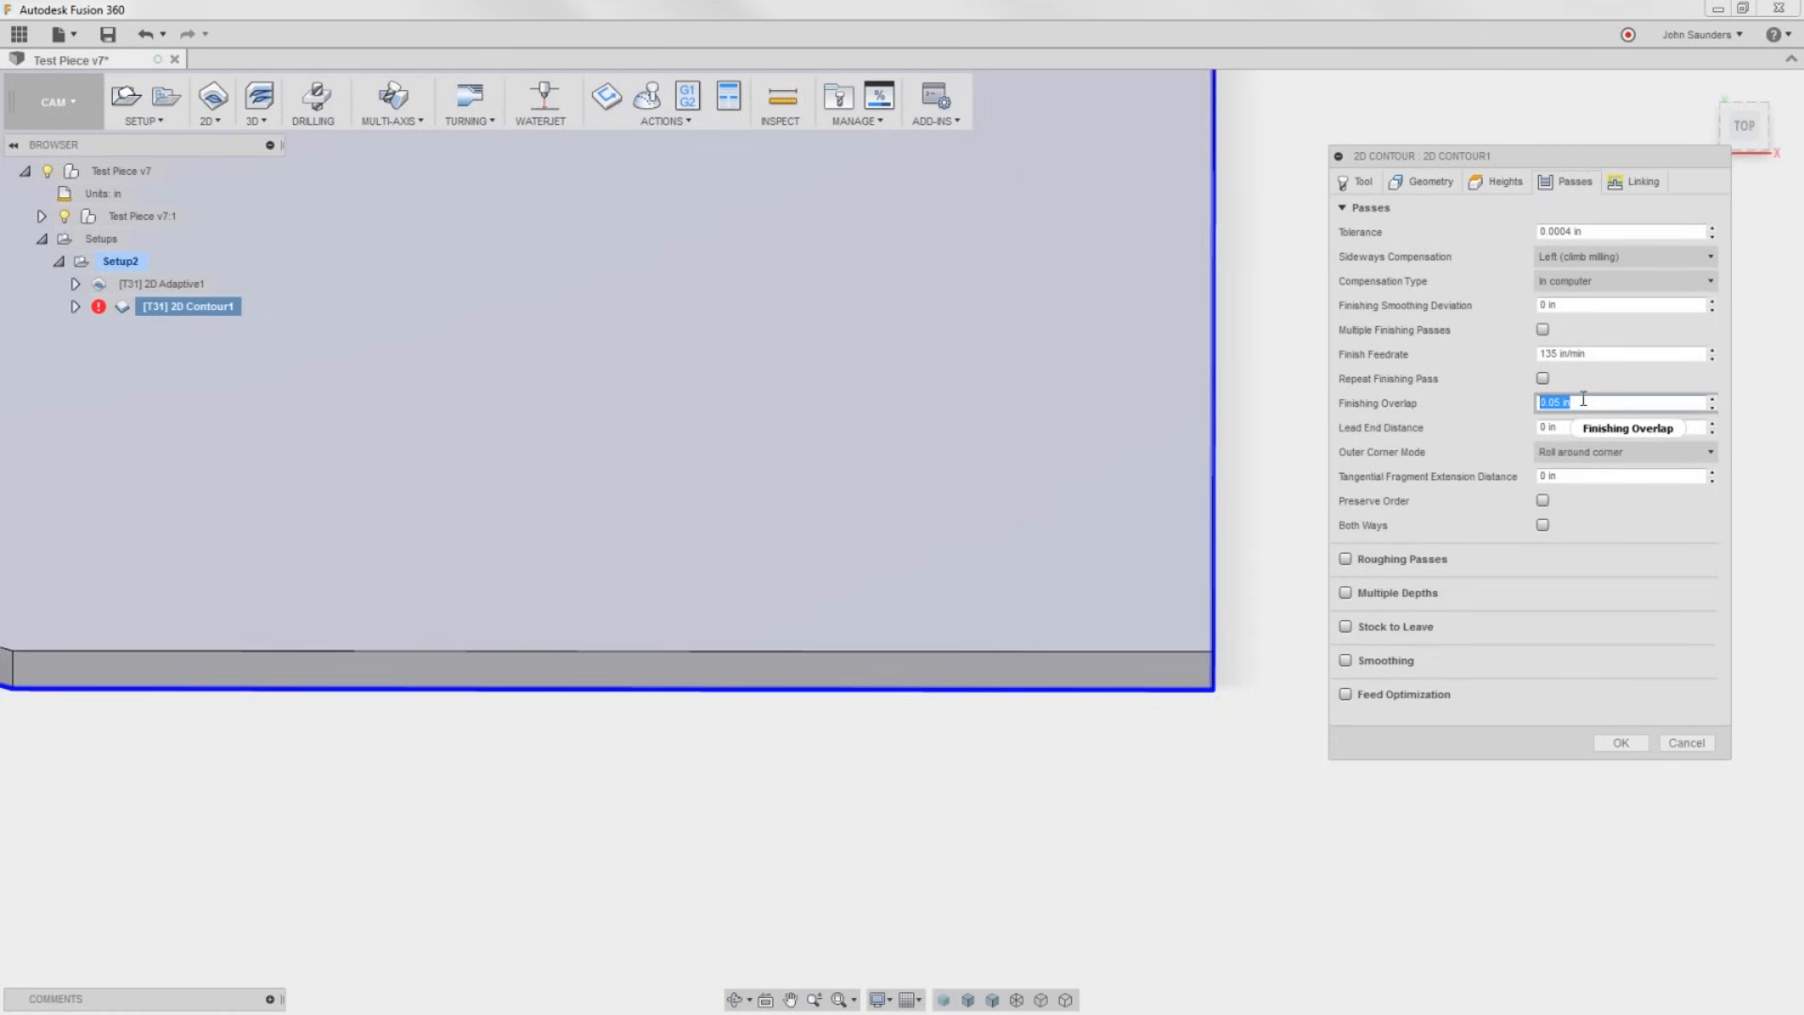
{"action": "type", "text": "0"}
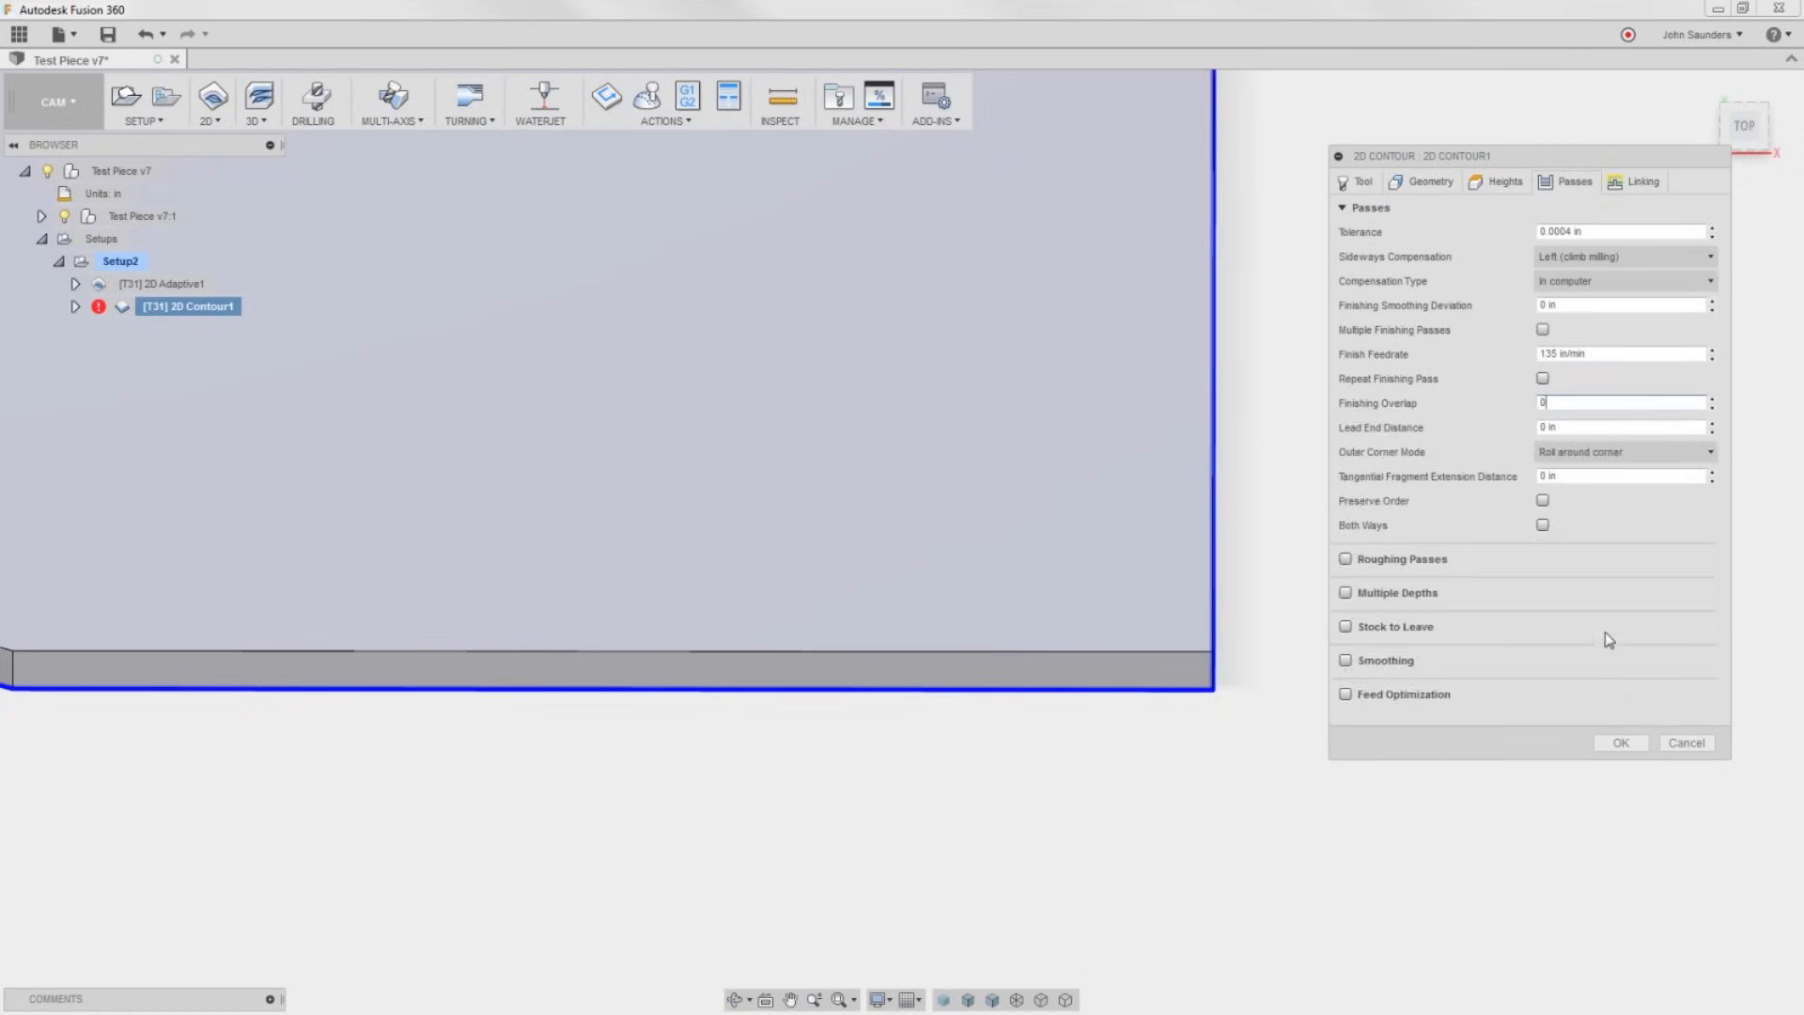
{"action": "left_click", "coordinate": [1618, 742]}
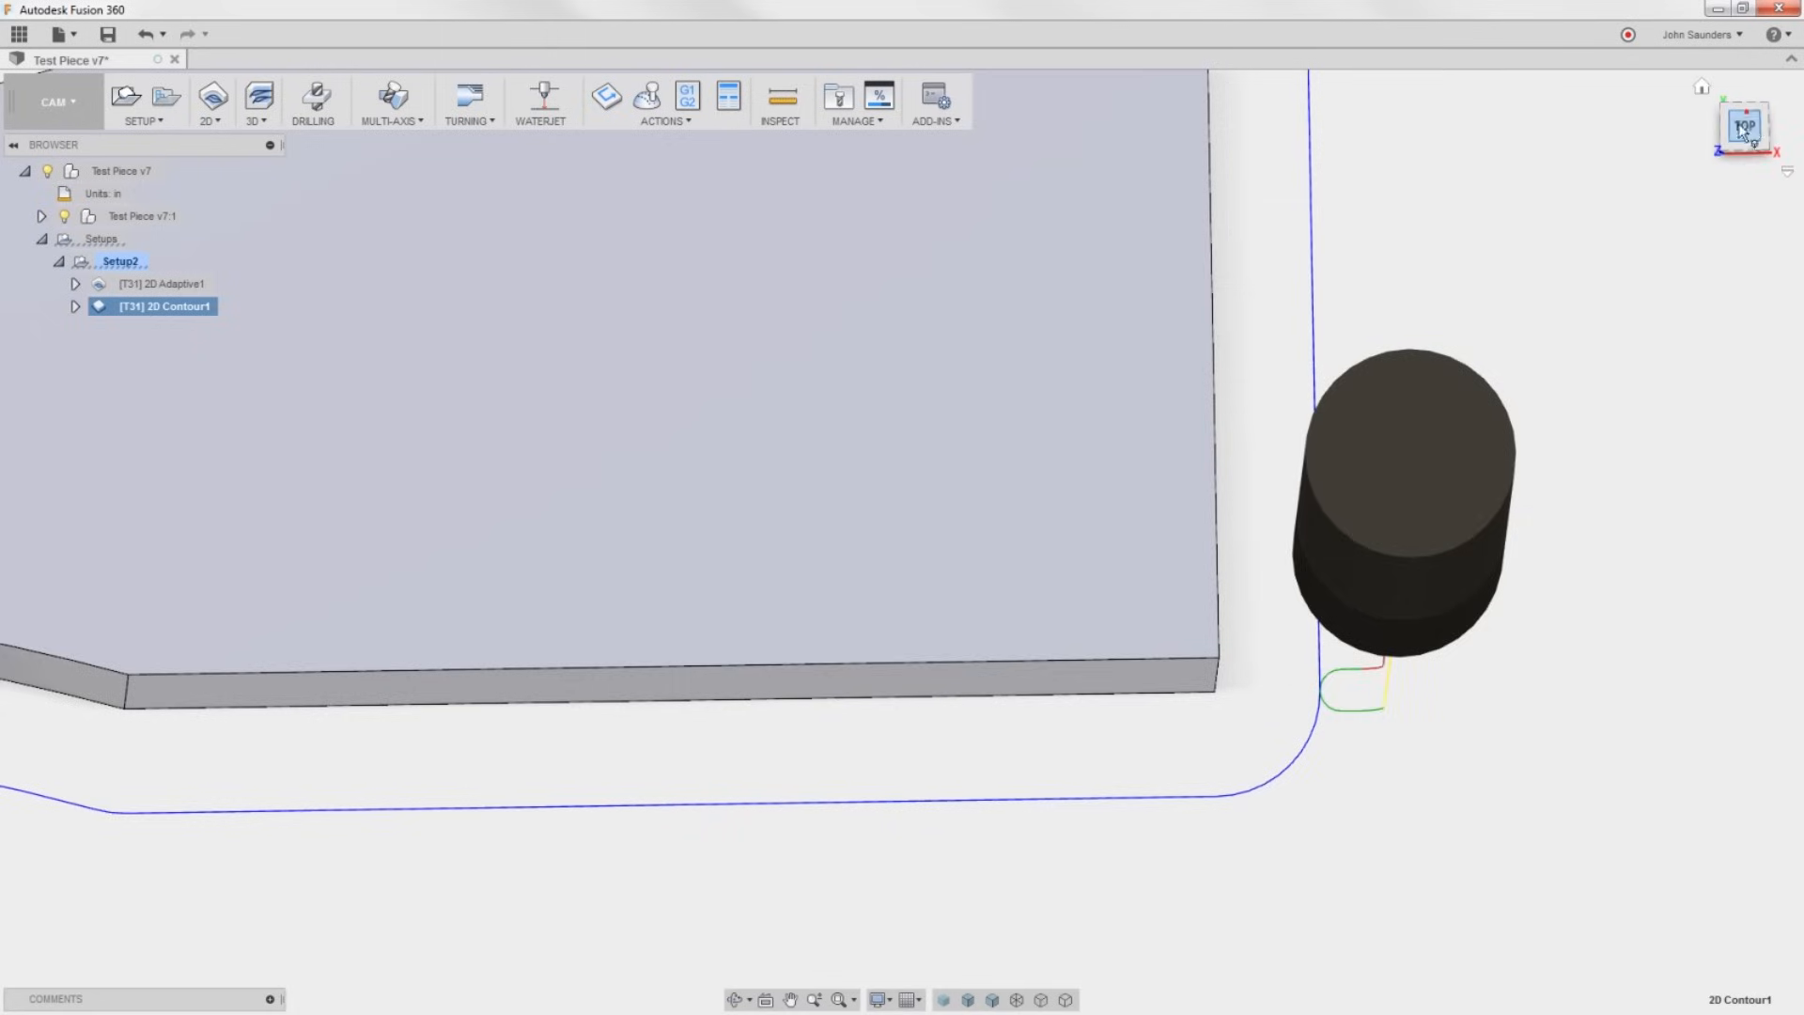
View from the top and turn off 2D Contour1's lead-in and lead-out.
{"action": "left_click", "coordinate": [1744, 127]}
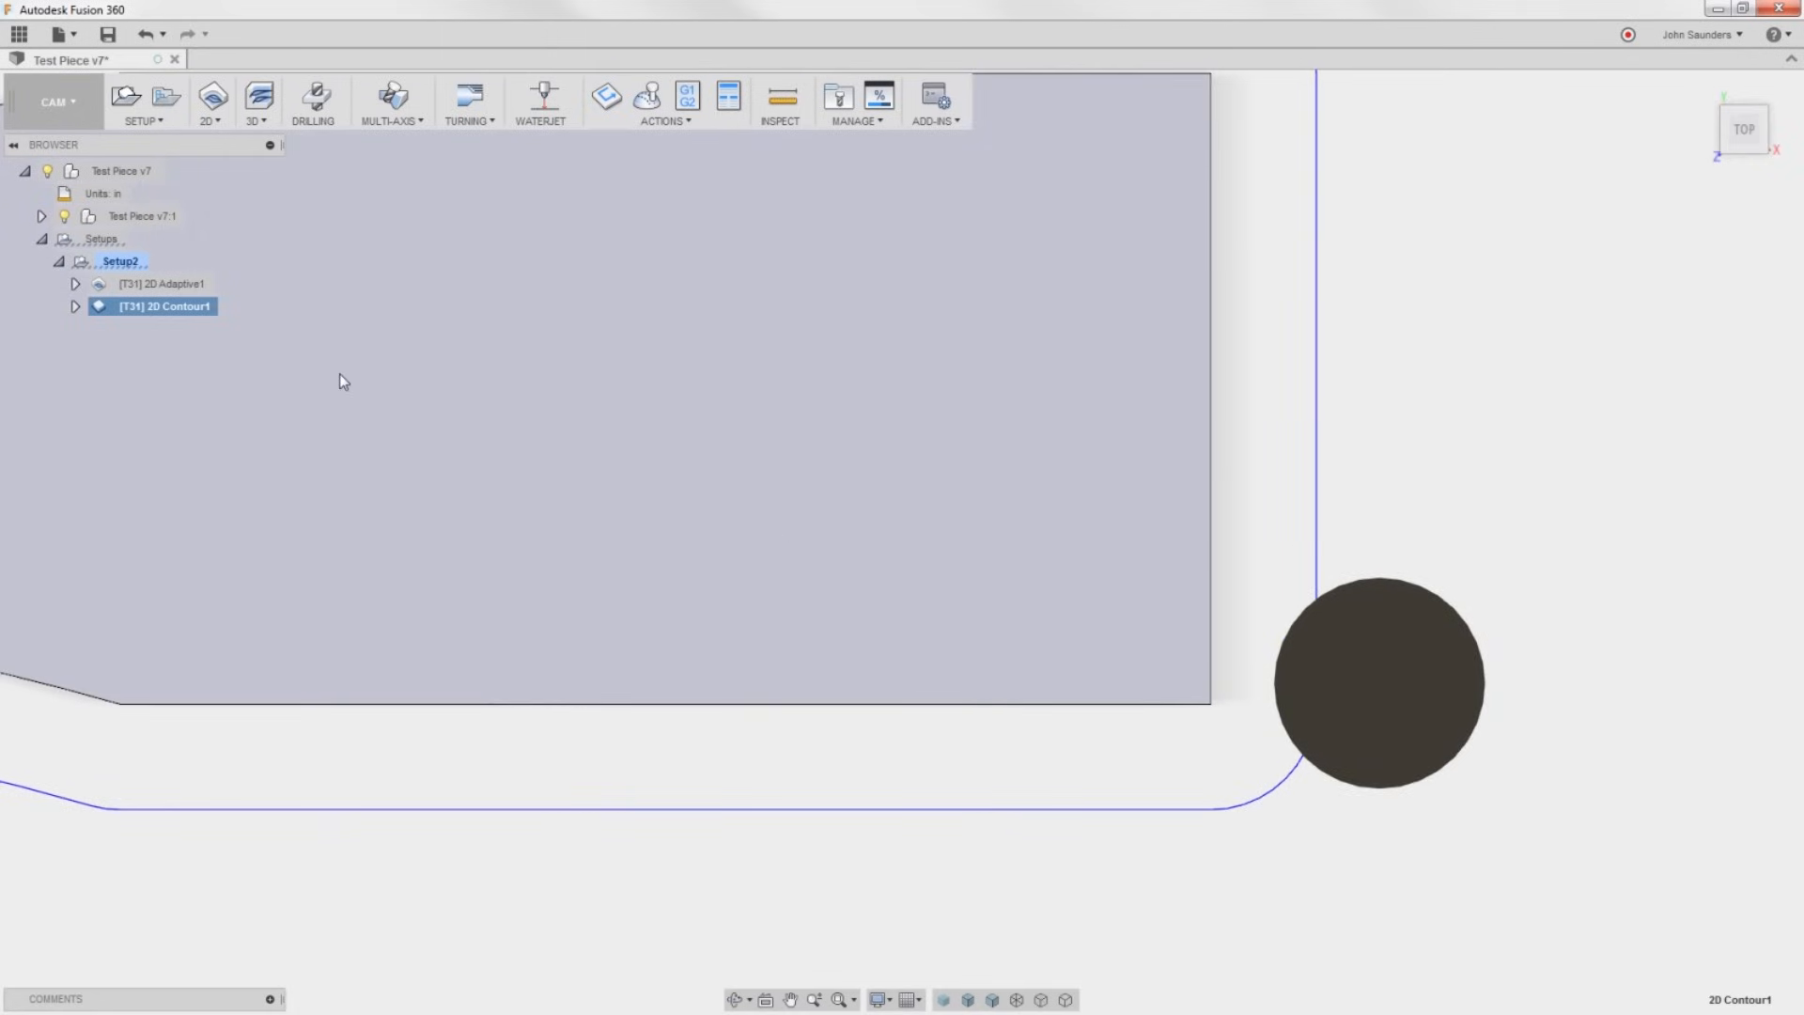
{"action": "mouse_move", "coordinate": [222, 319]}
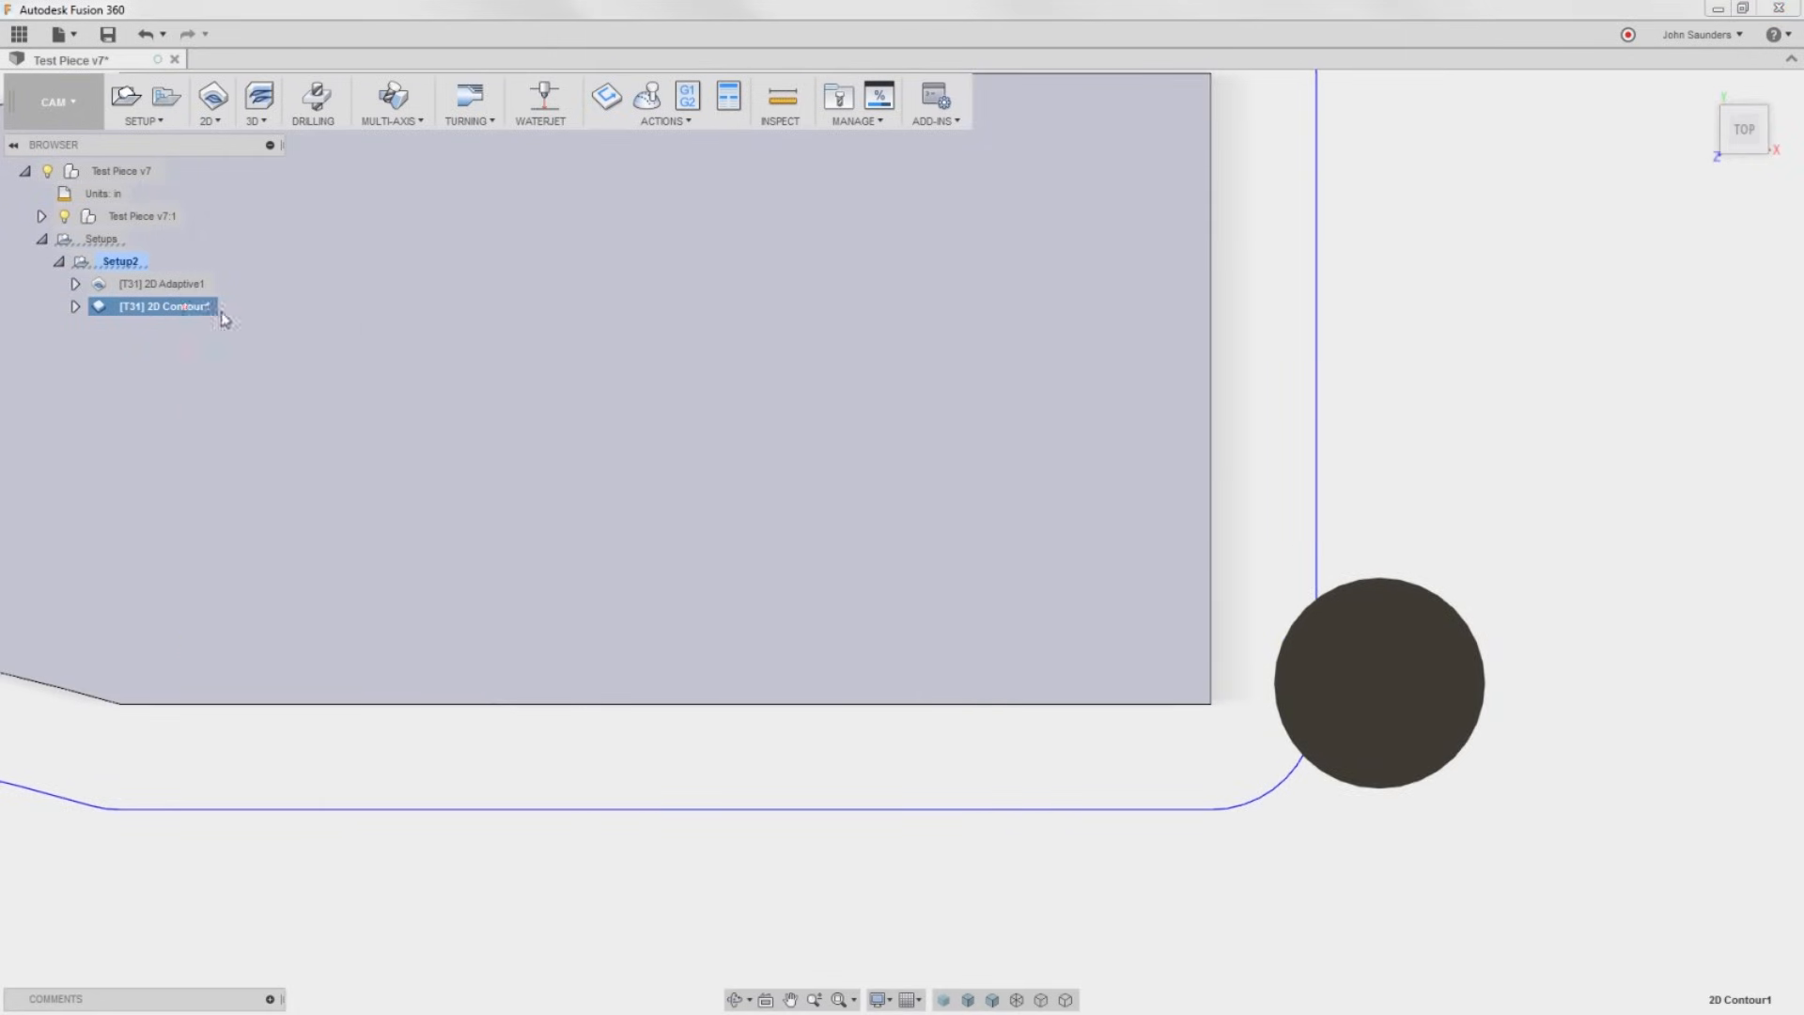
{"action": "double_click", "coordinate": [162, 307]}
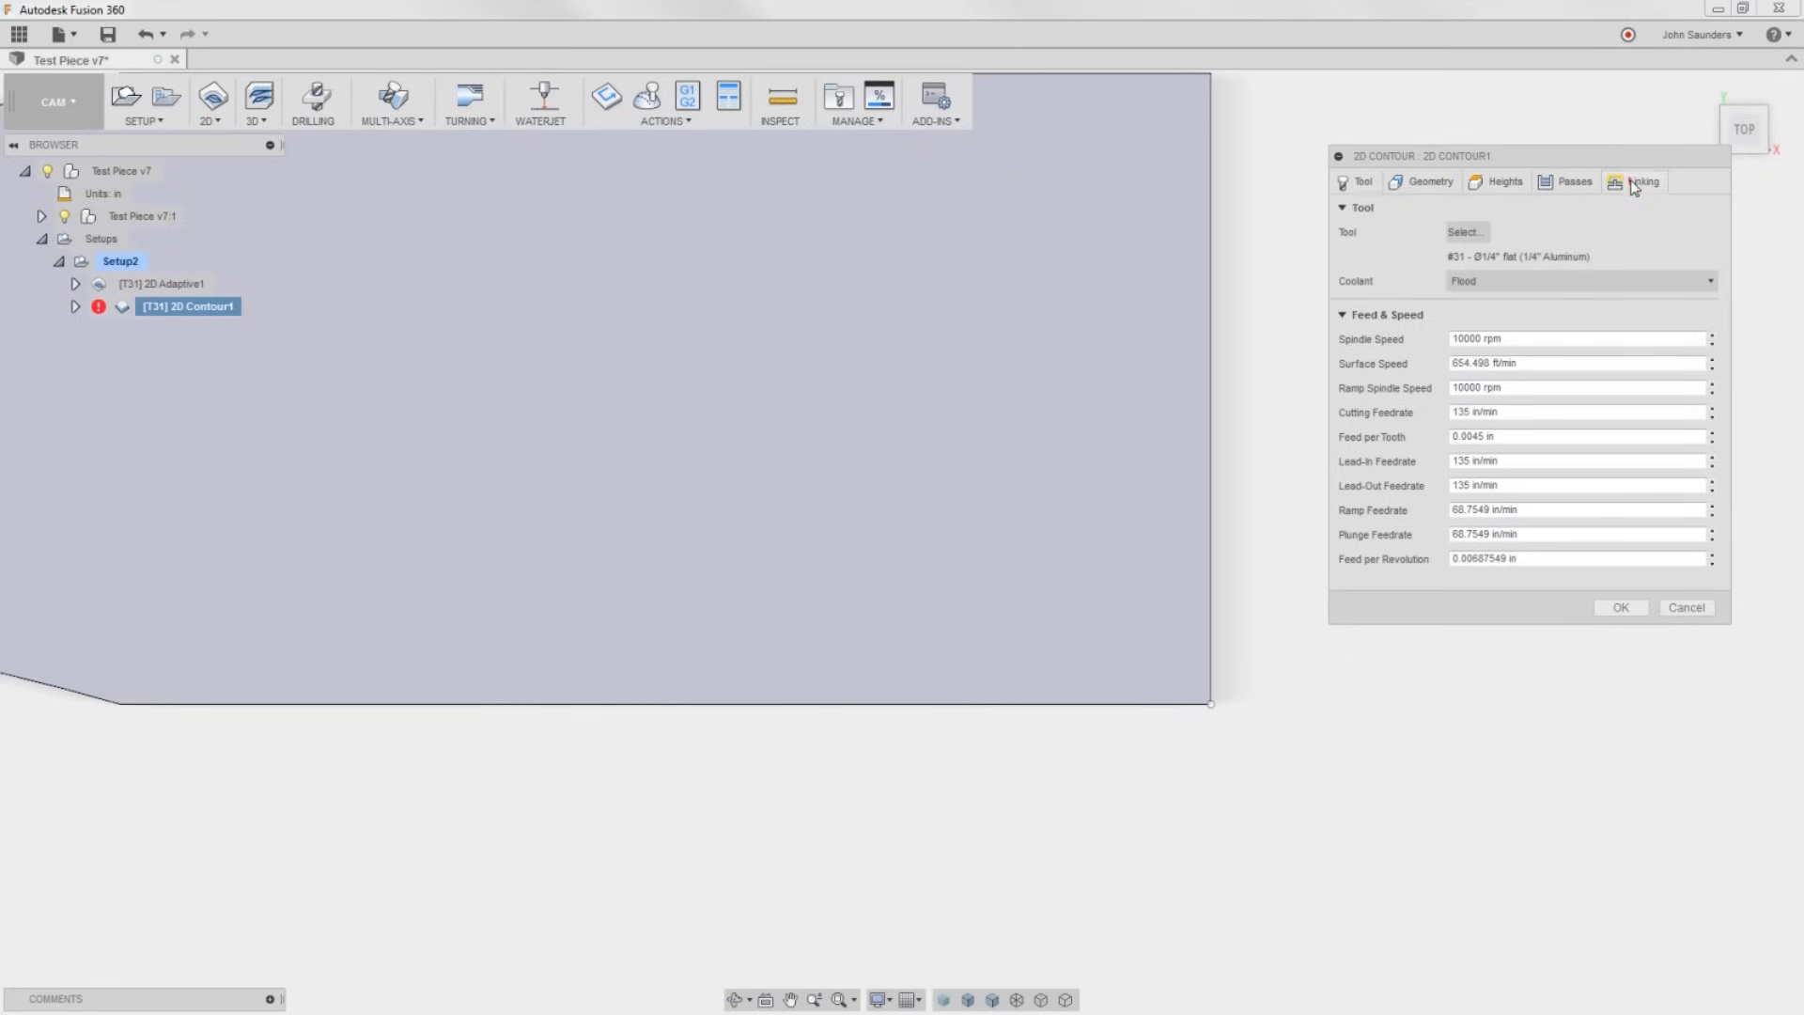
{"action": "left_click", "coordinate": [1643, 183]}
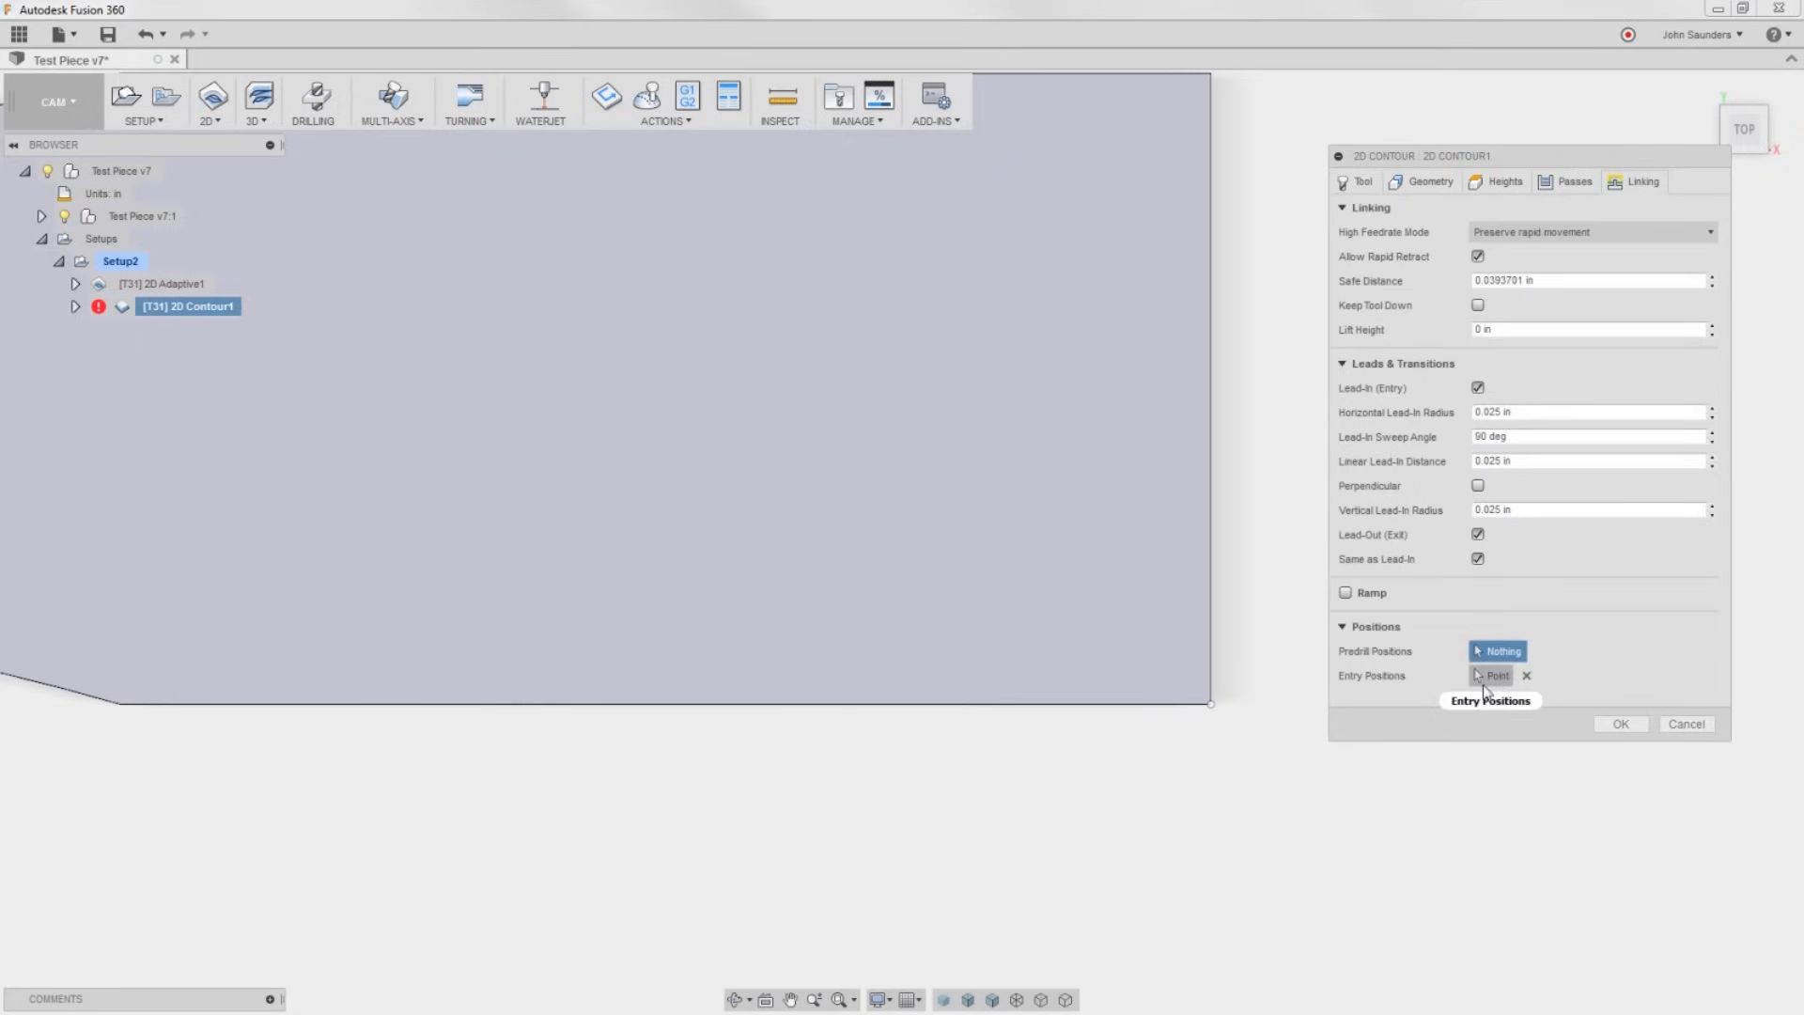
{"action": "left_click", "coordinate": [1479, 387]}
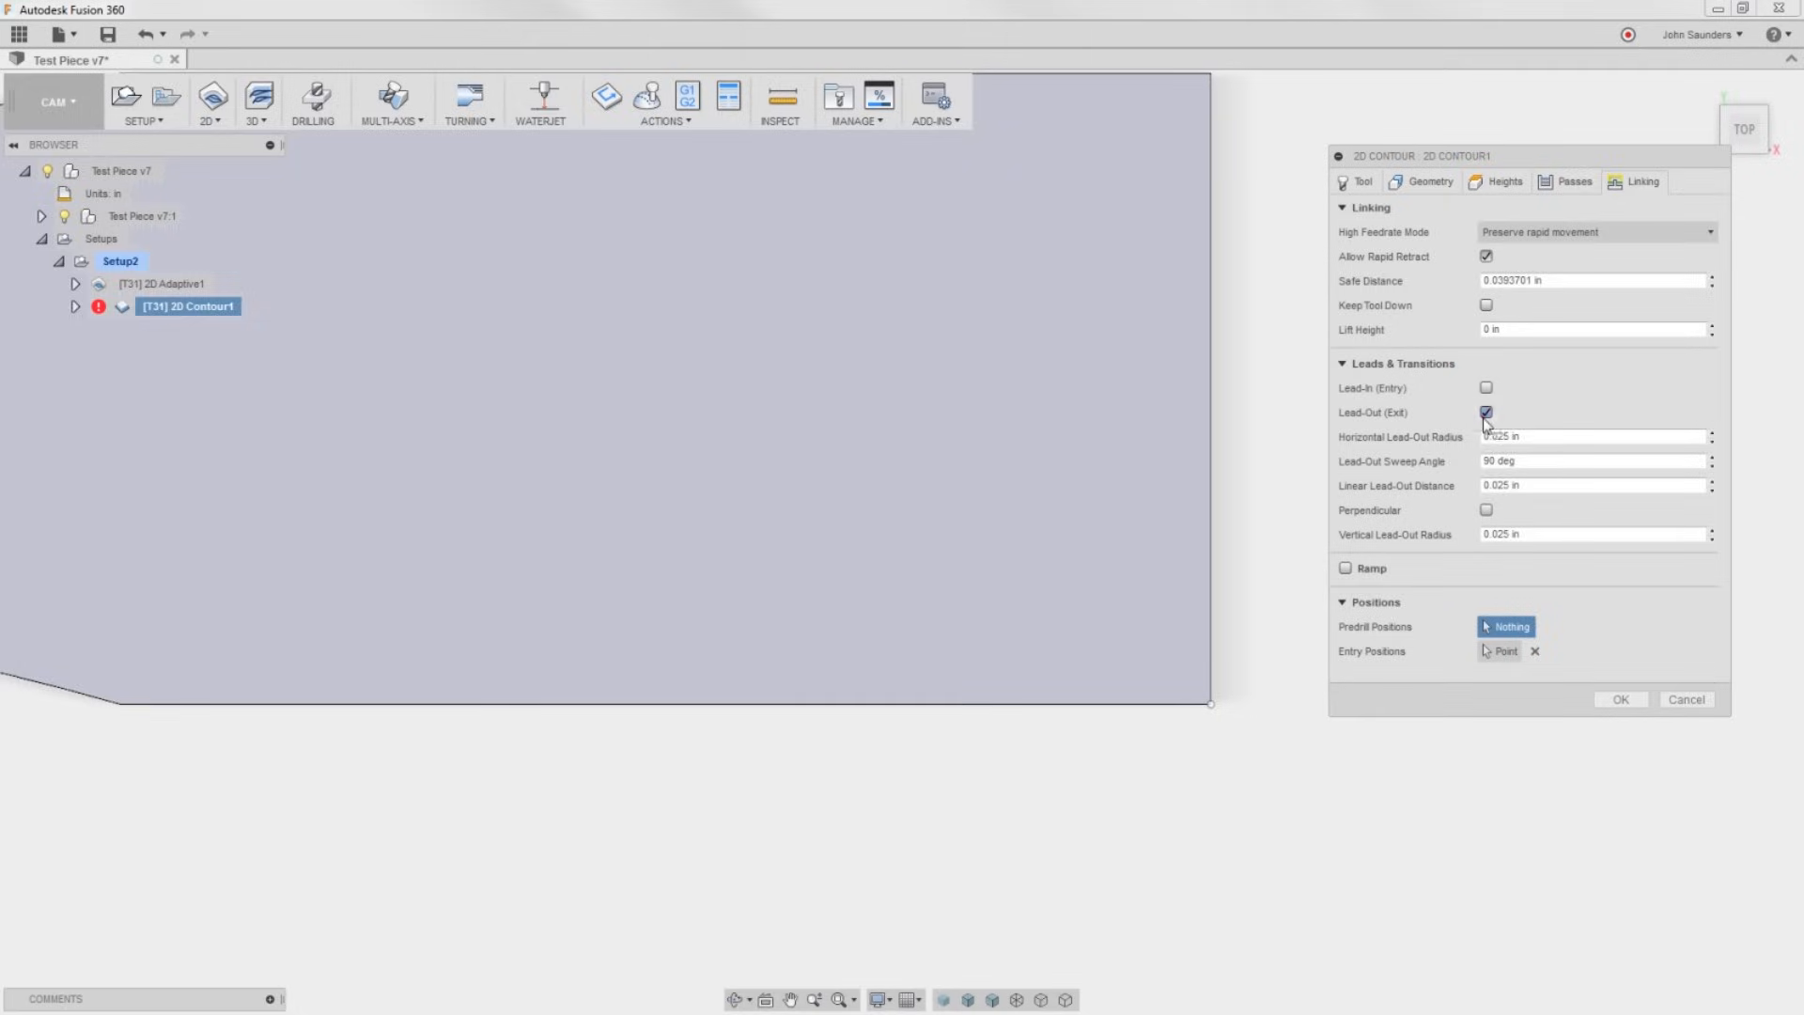
{"action": "left_click", "coordinate": [1618, 699]}
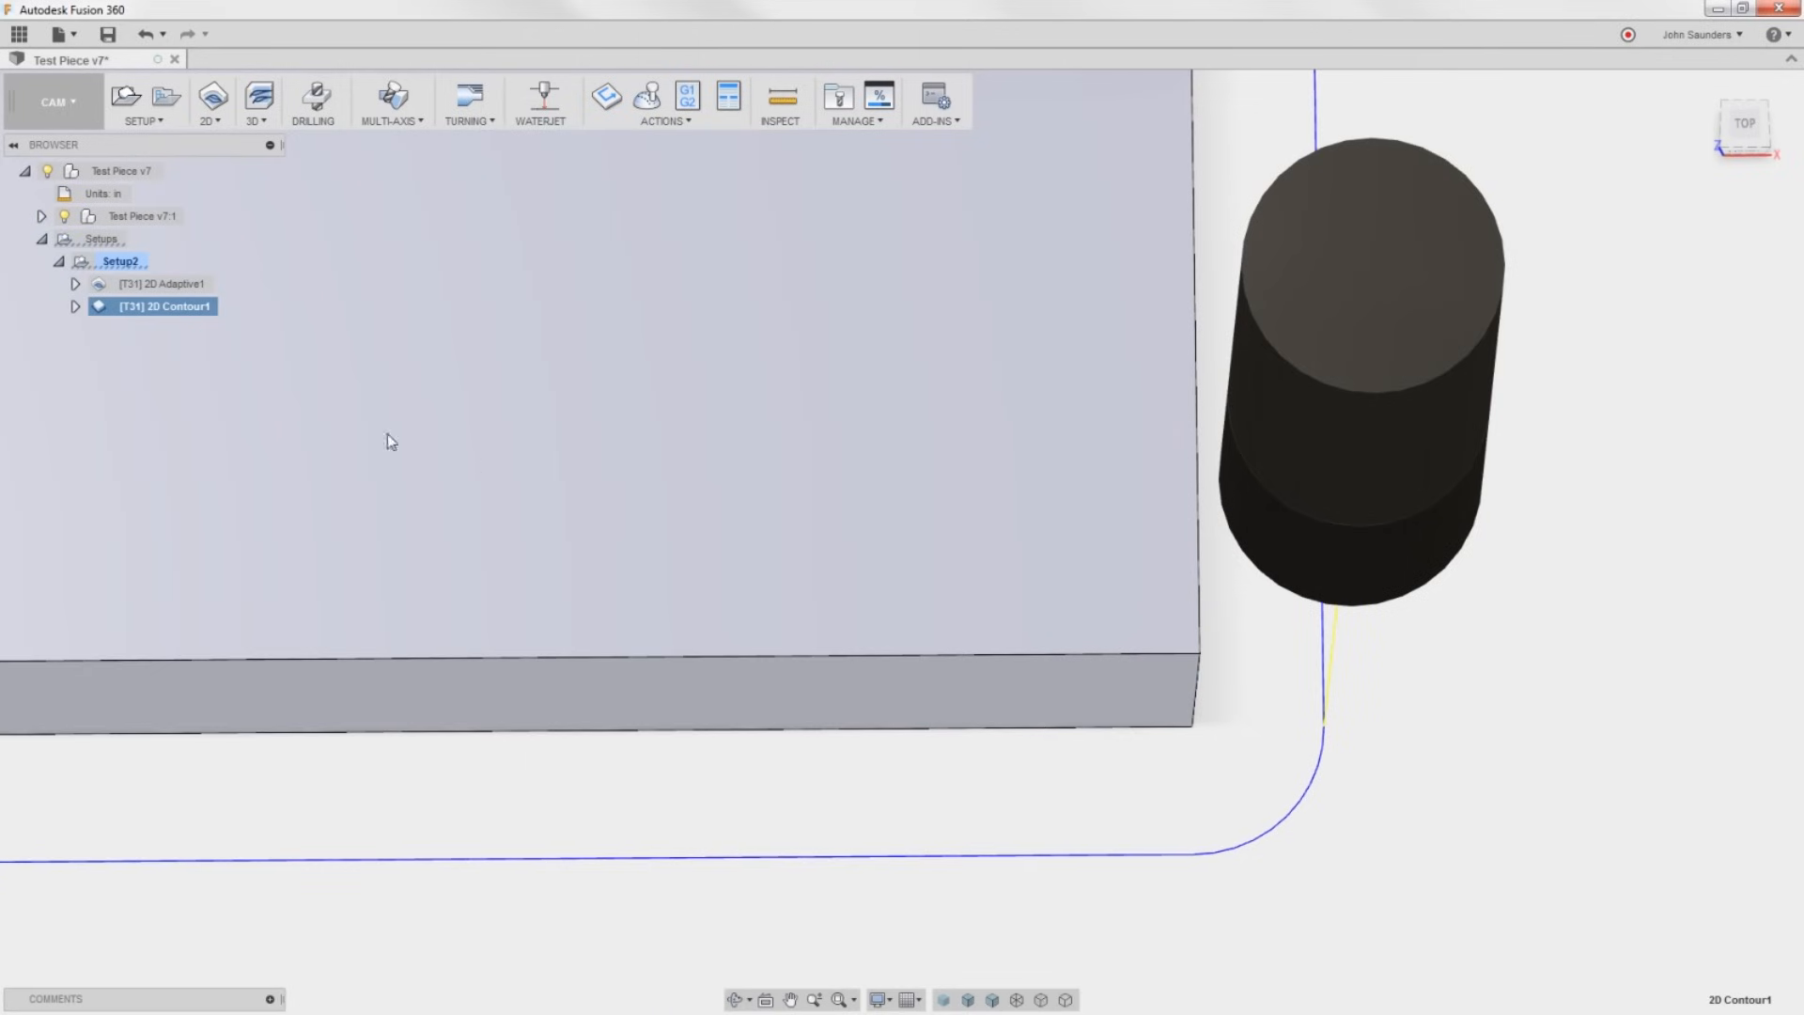
Turn the lead-in back on, leaving the lead-out off, and confirm.
{"action": "double_click", "coordinate": [157, 304]}
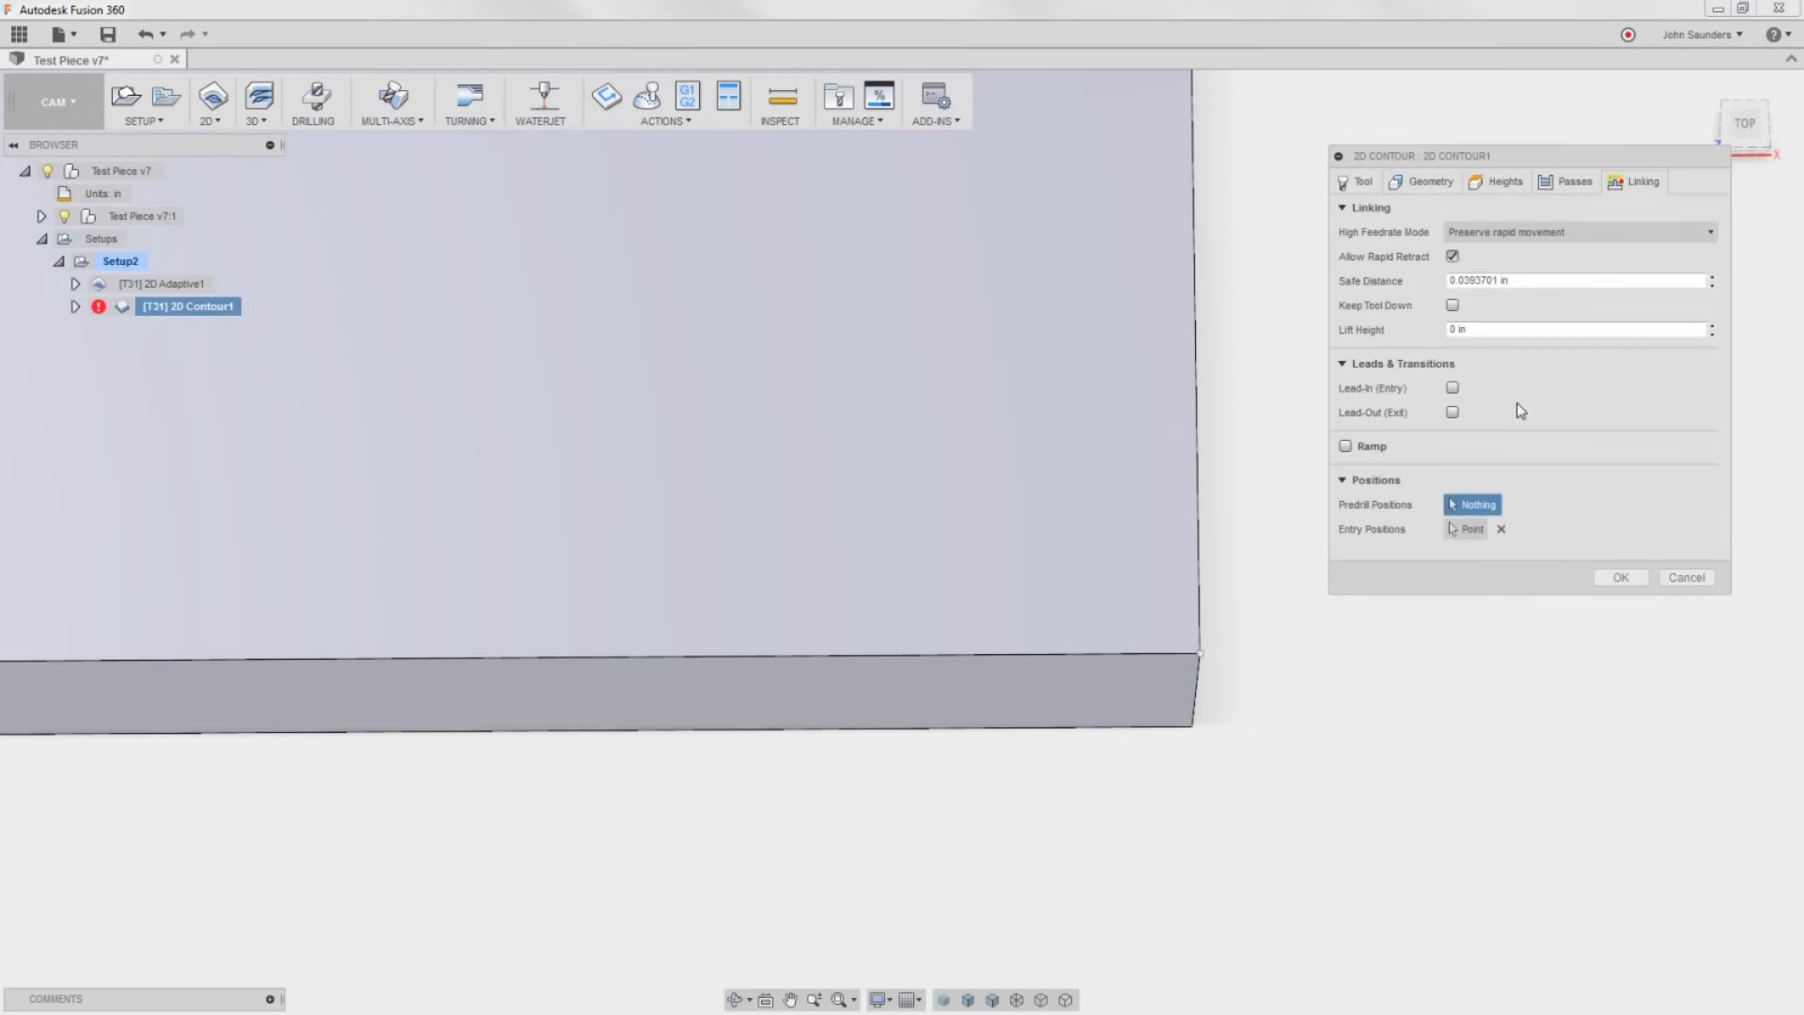
{"action": "left_click", "coordinate": [1452, 388]}
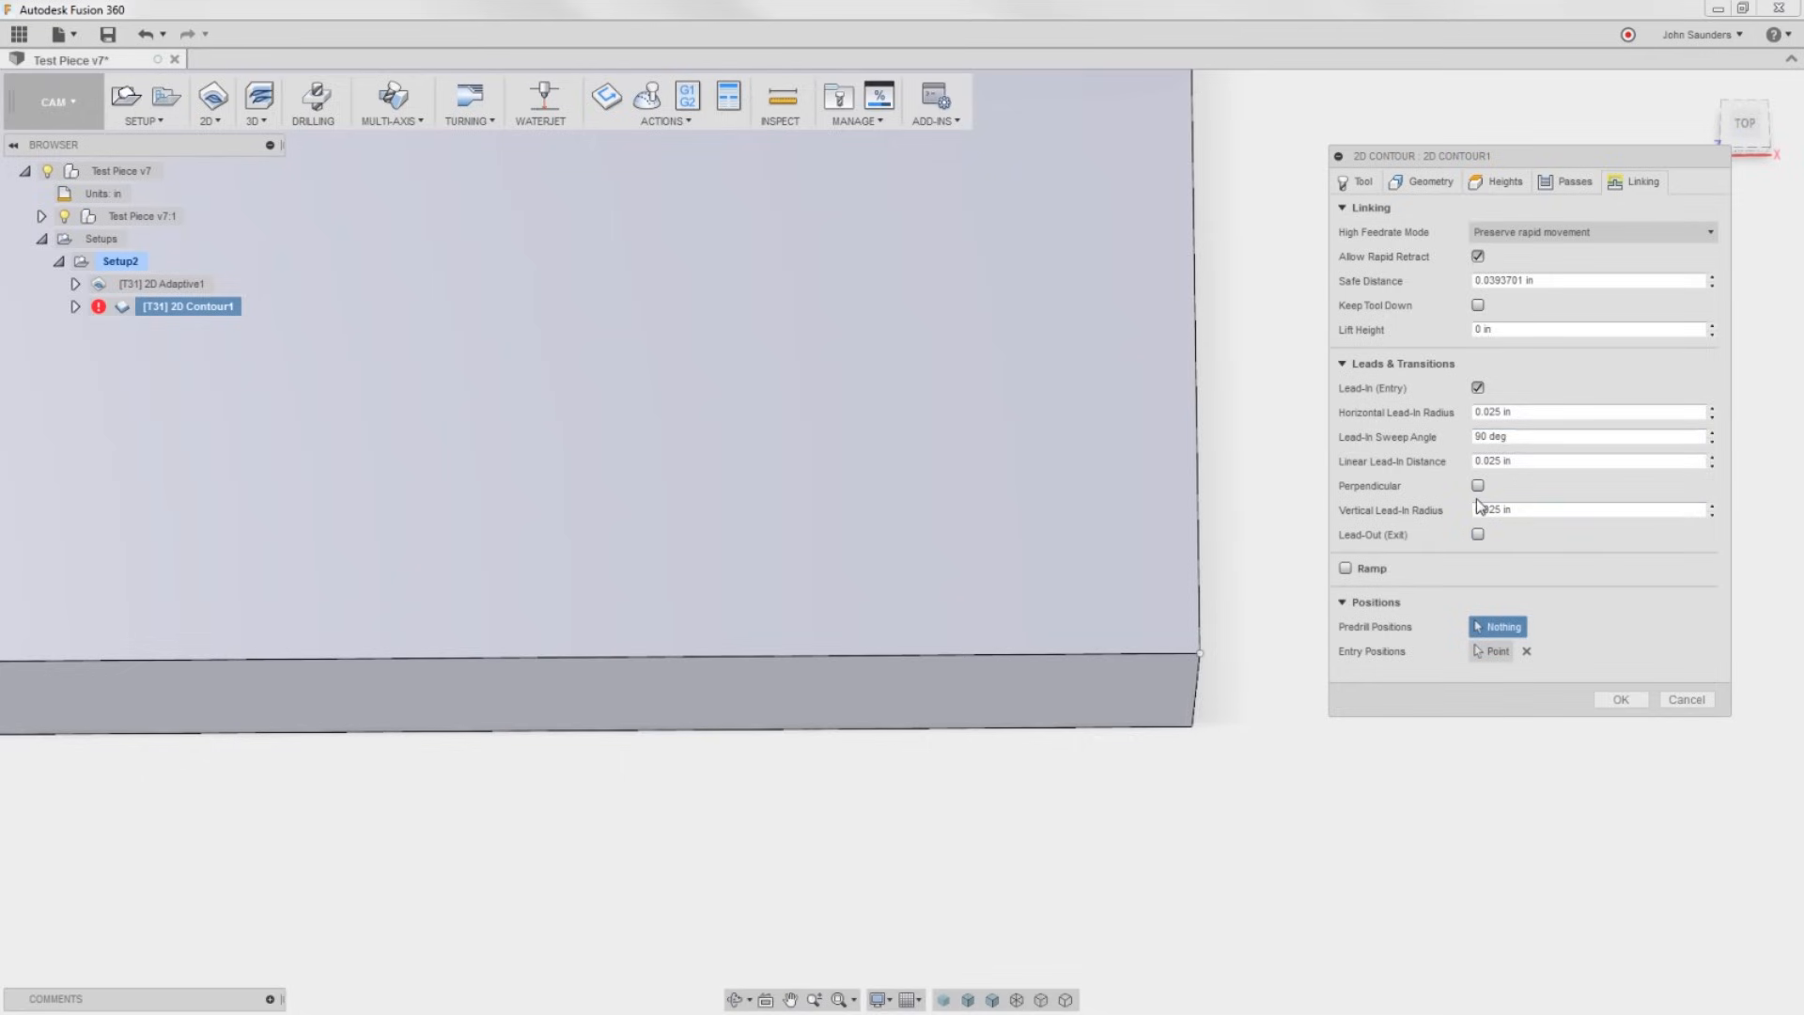
{"action": "left_click", "coordinate": [1619, 699]}
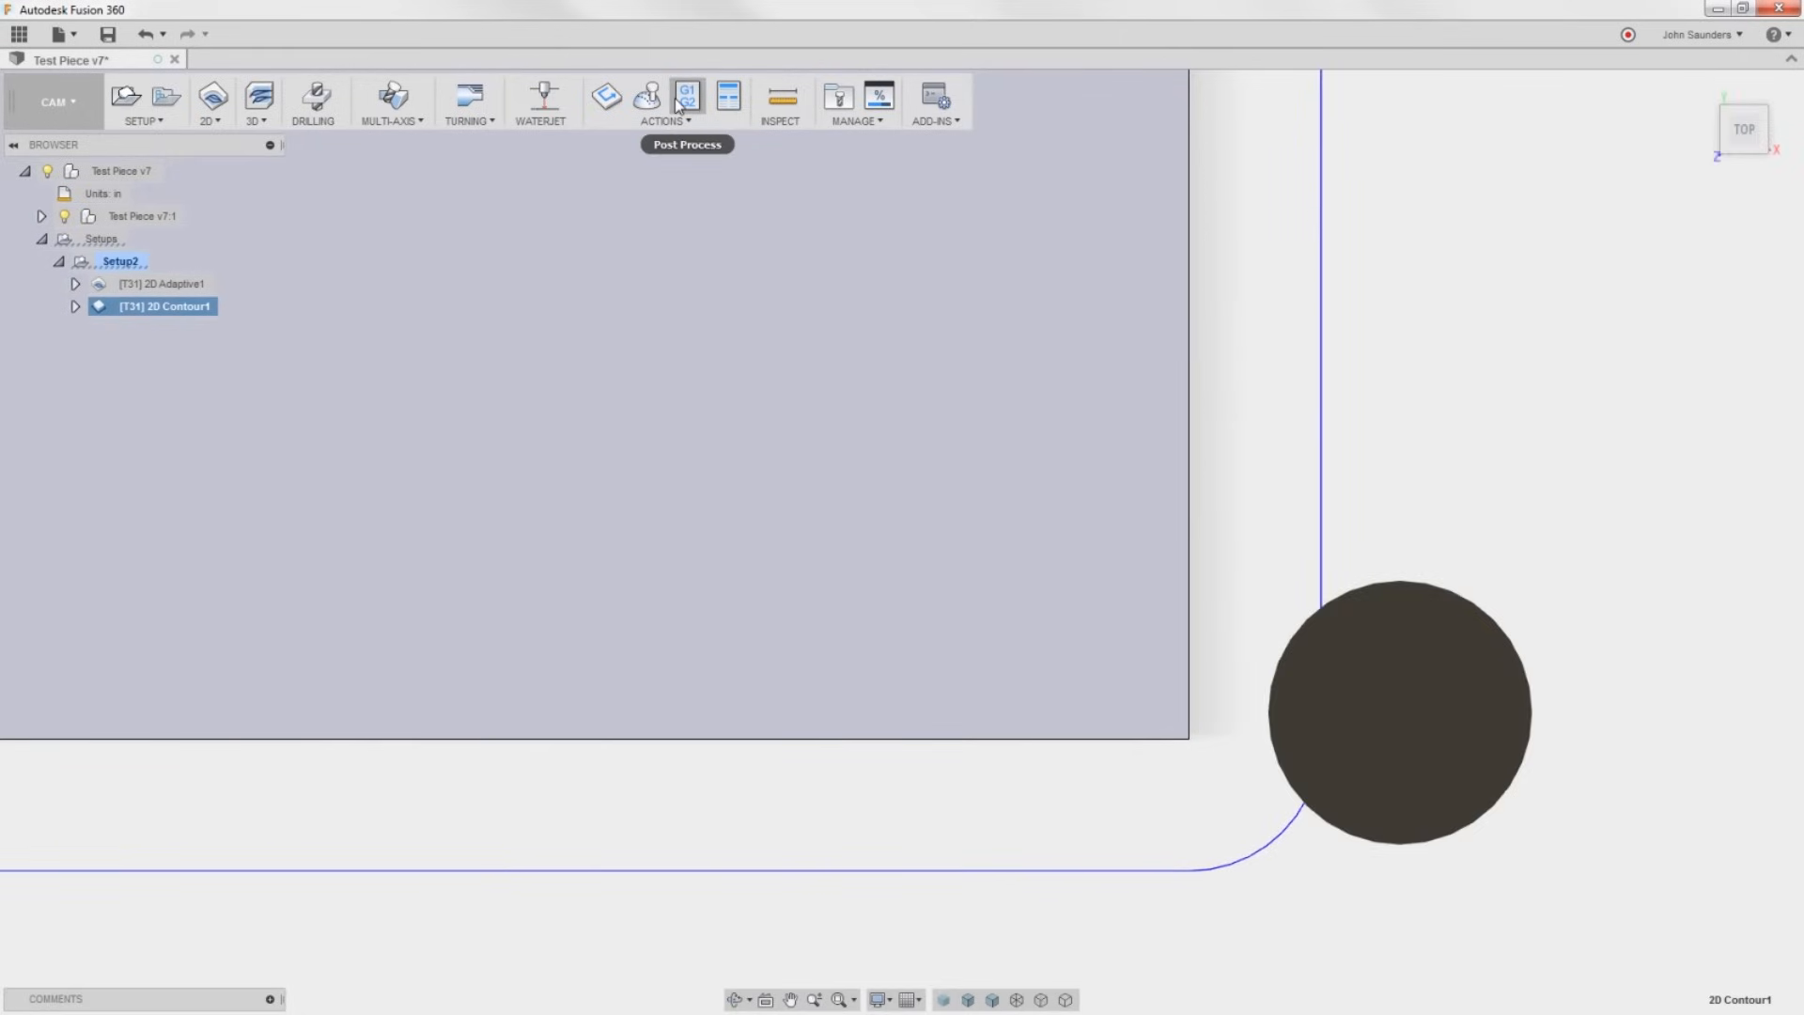
Simulate the contour toolpath with a transparent tool, close it, and show Setup2's stock.
{"action": "left_click", "coordinate": [647, 96]}
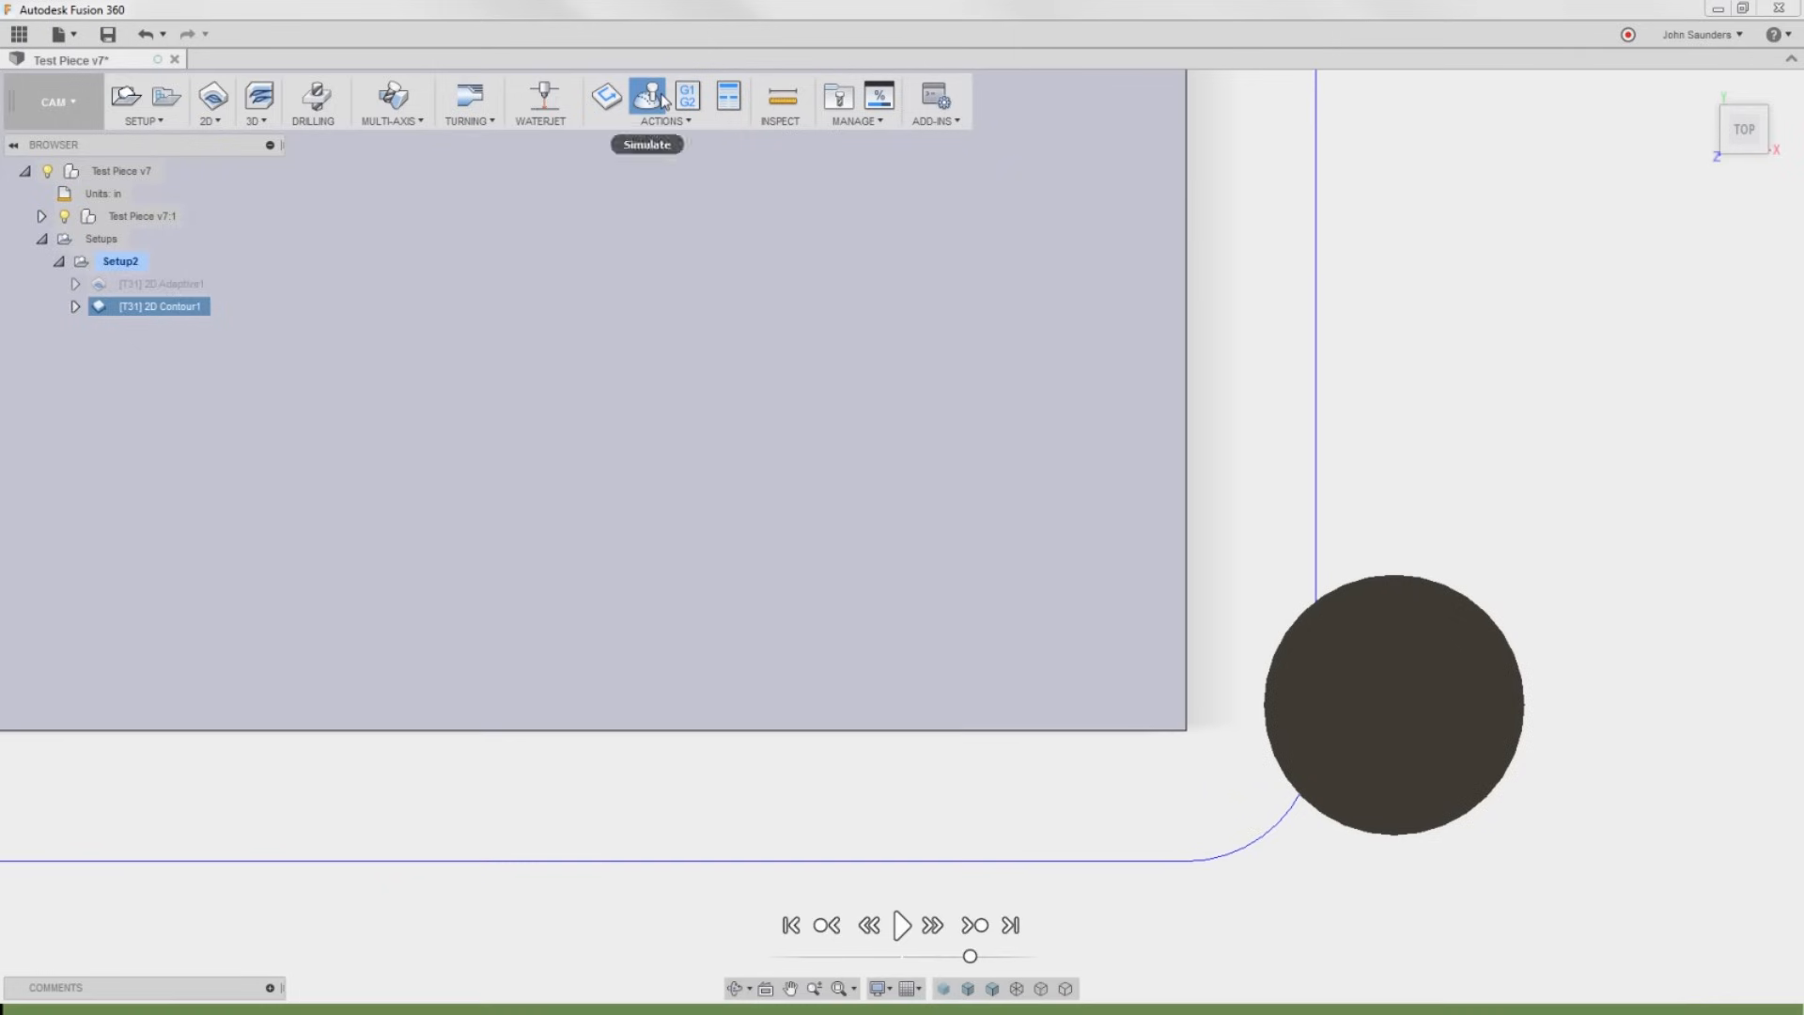
{"action": "left_click", "coordinate": [647, 96]}
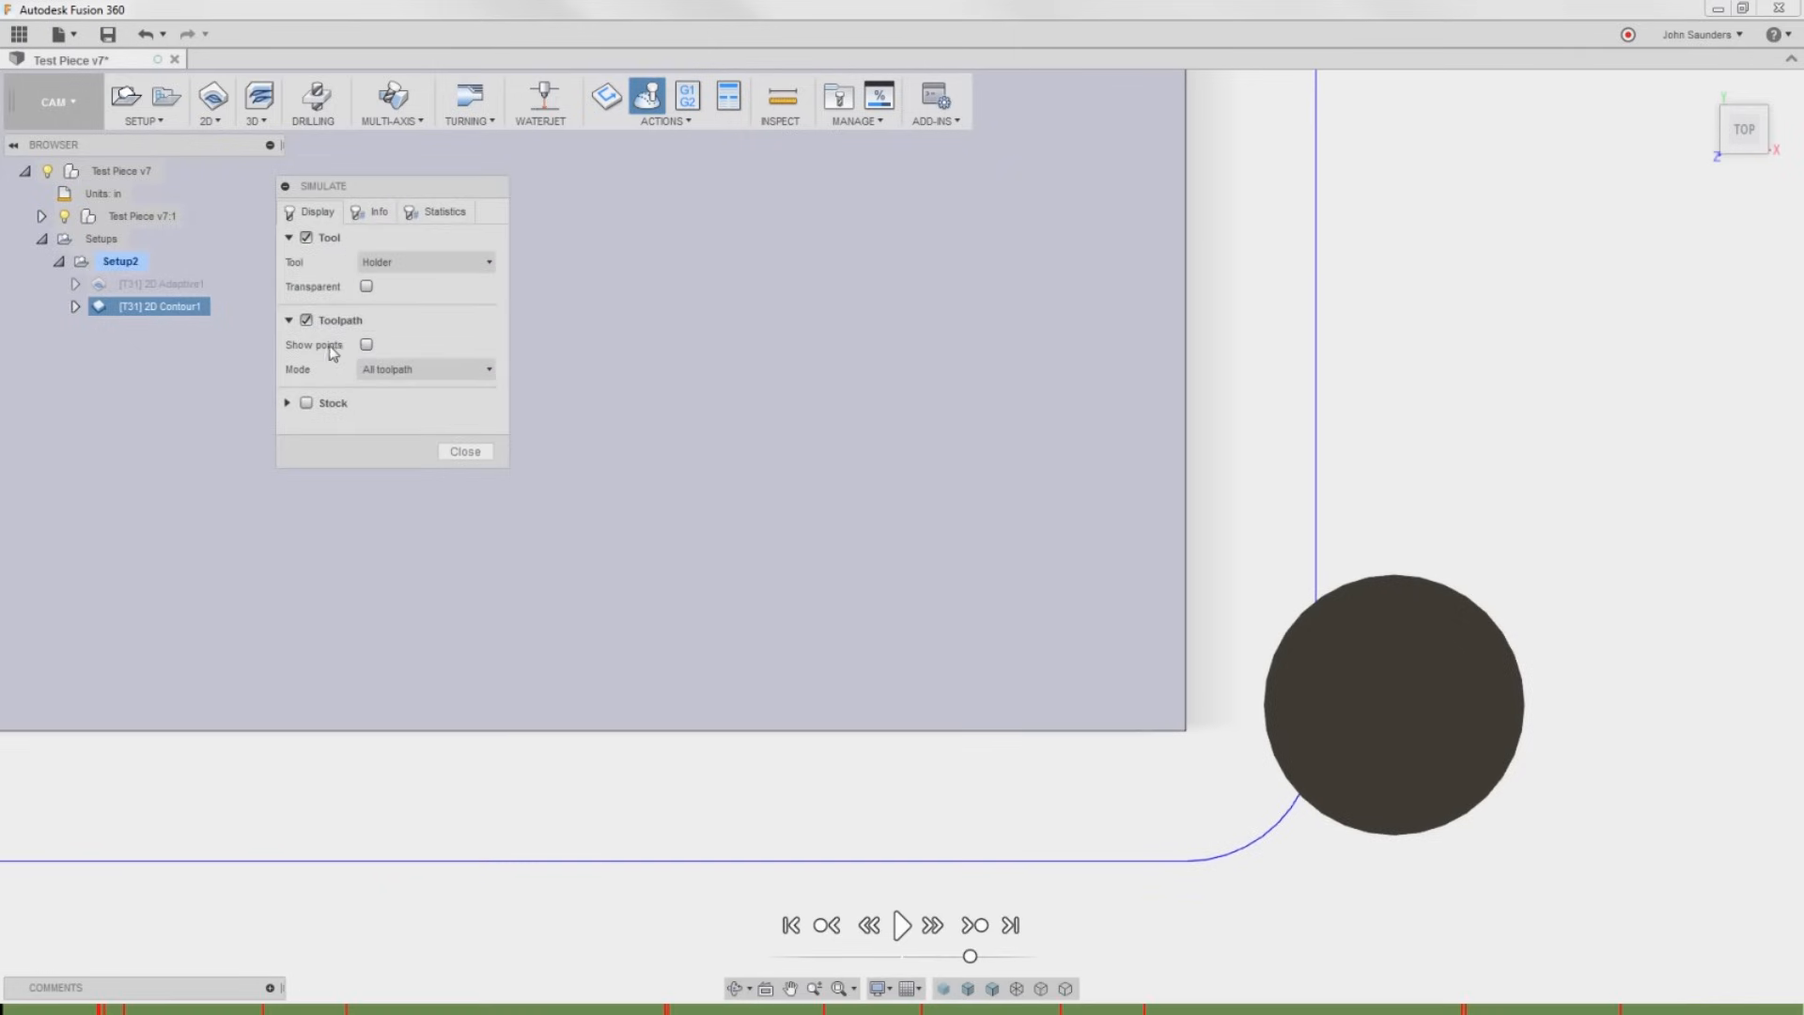
{"action": "left_click", "coordinate": [366, 344]}
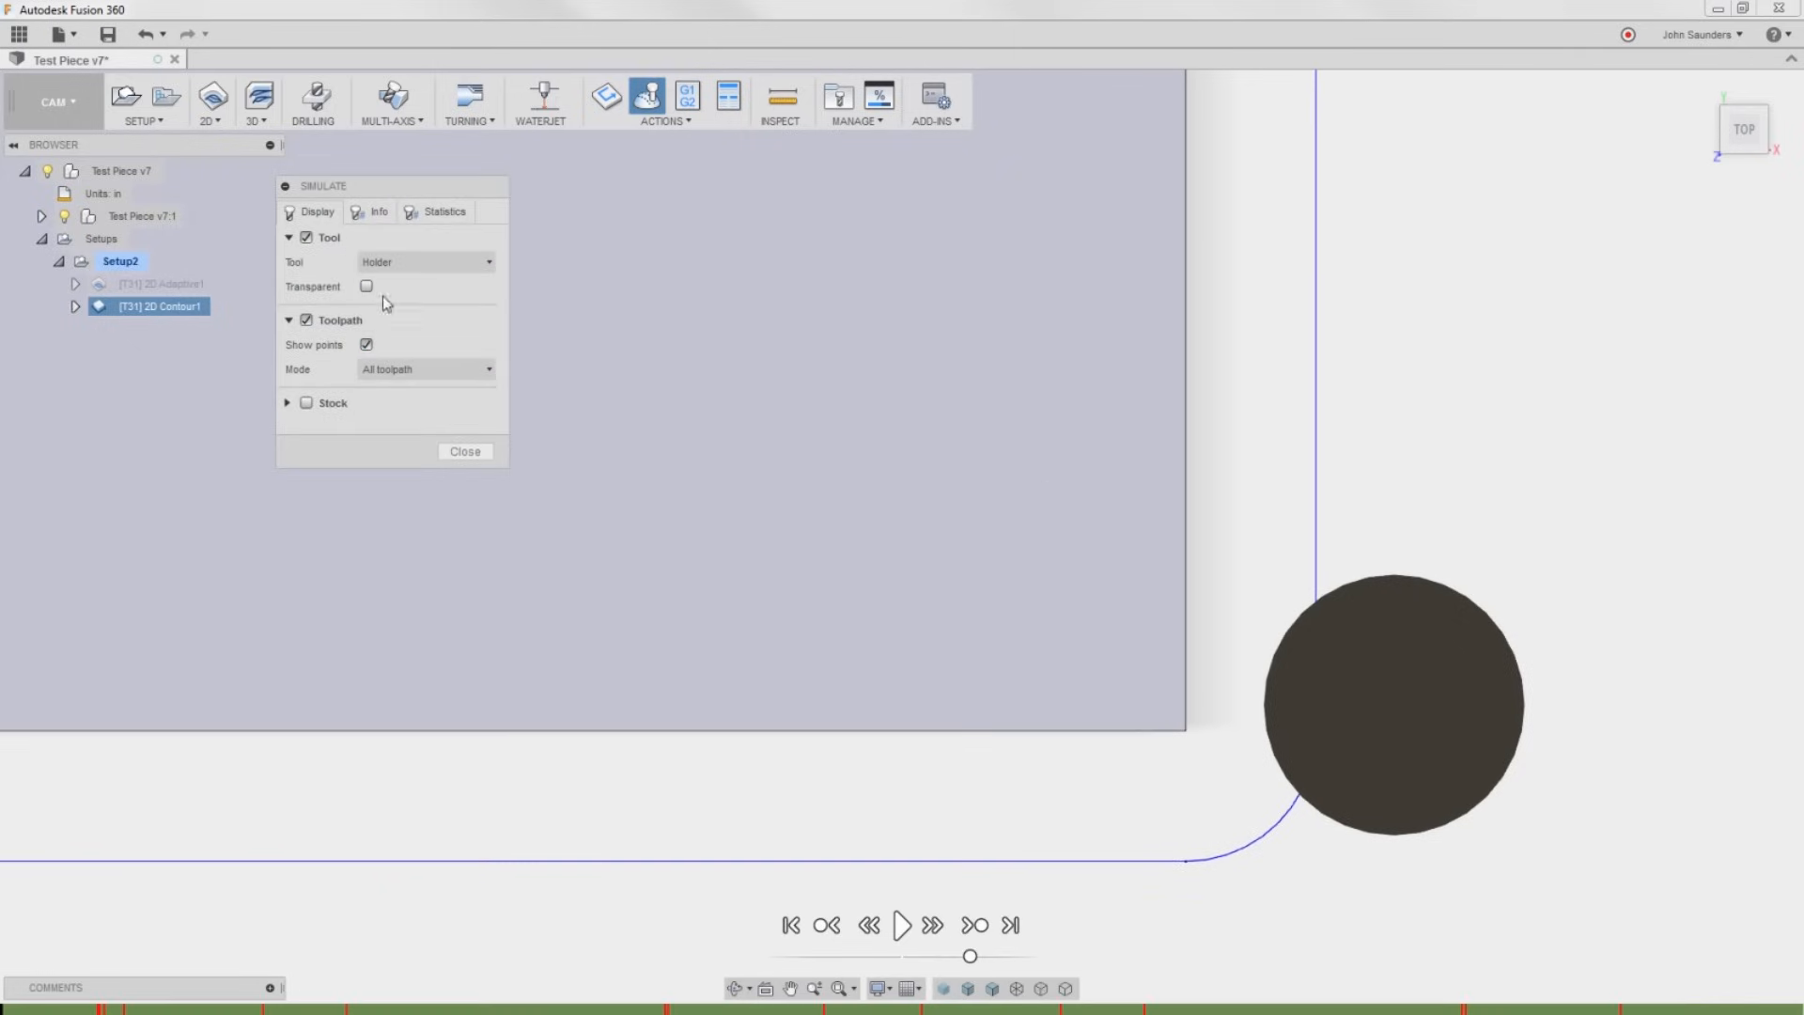
{"action": "mouse_move", "coordinate": [353, 284]}
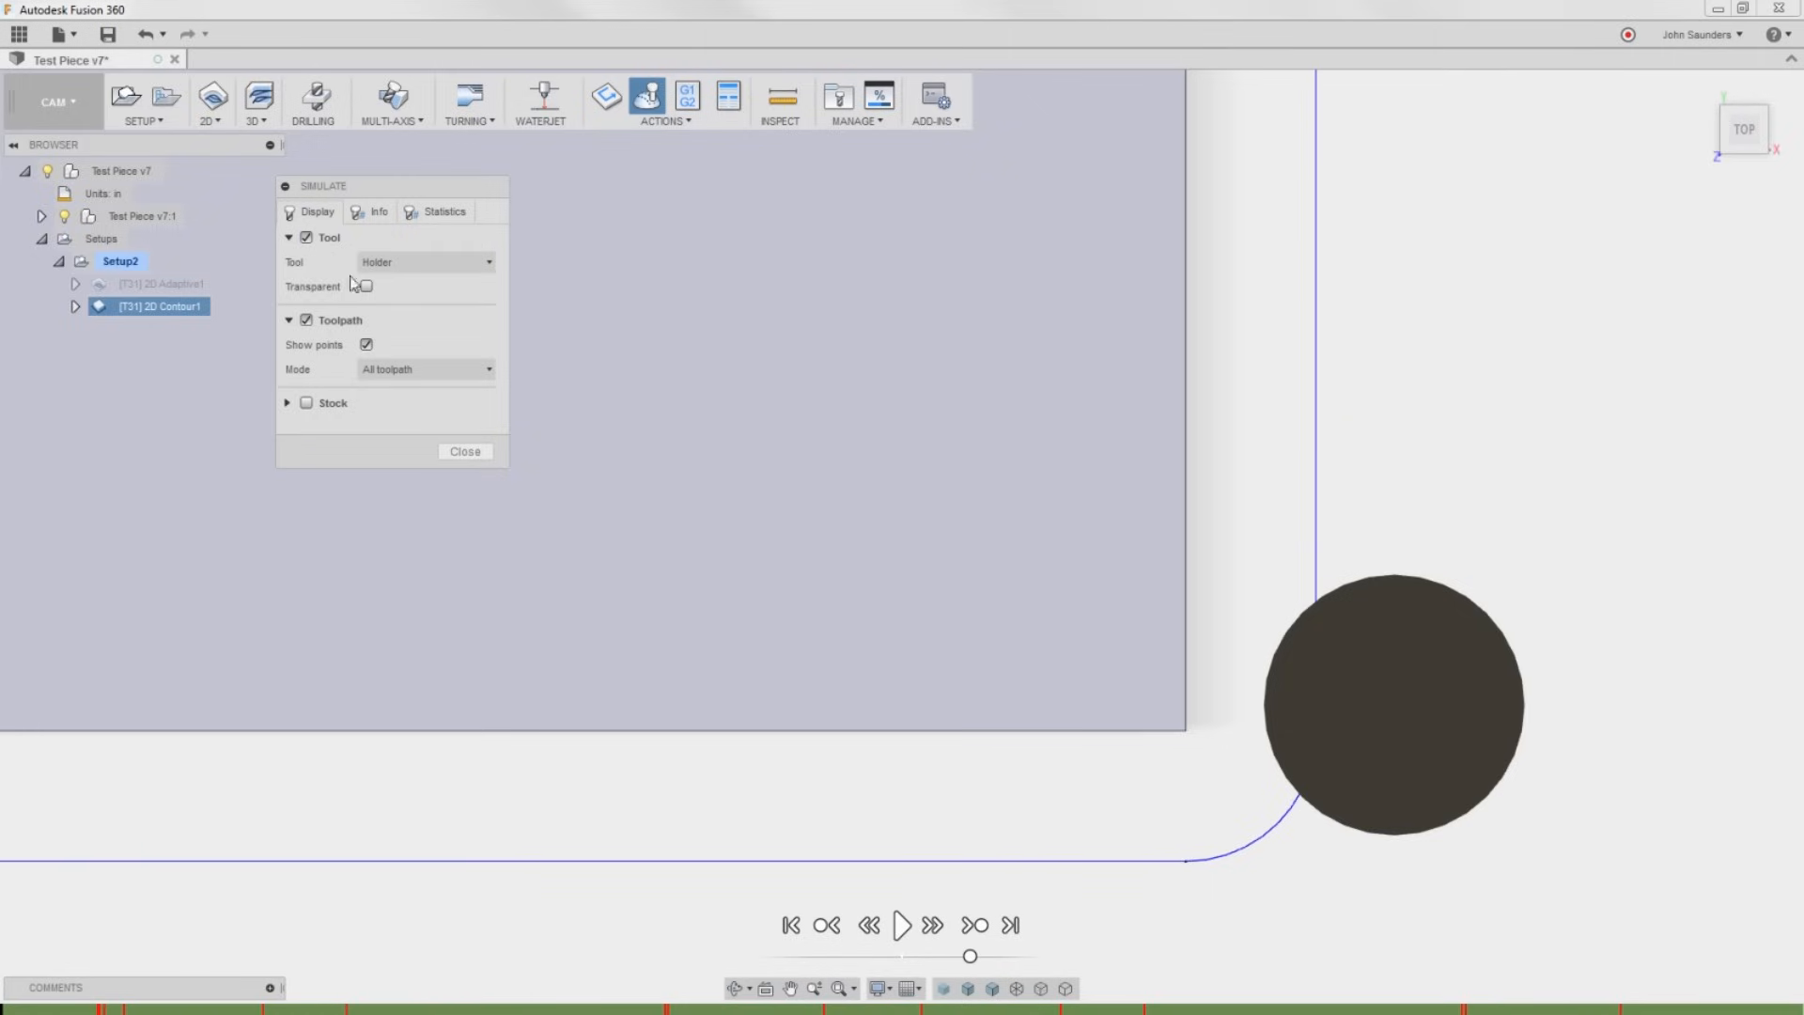
{"action": "left_click", "coordinate": [366, 285]}
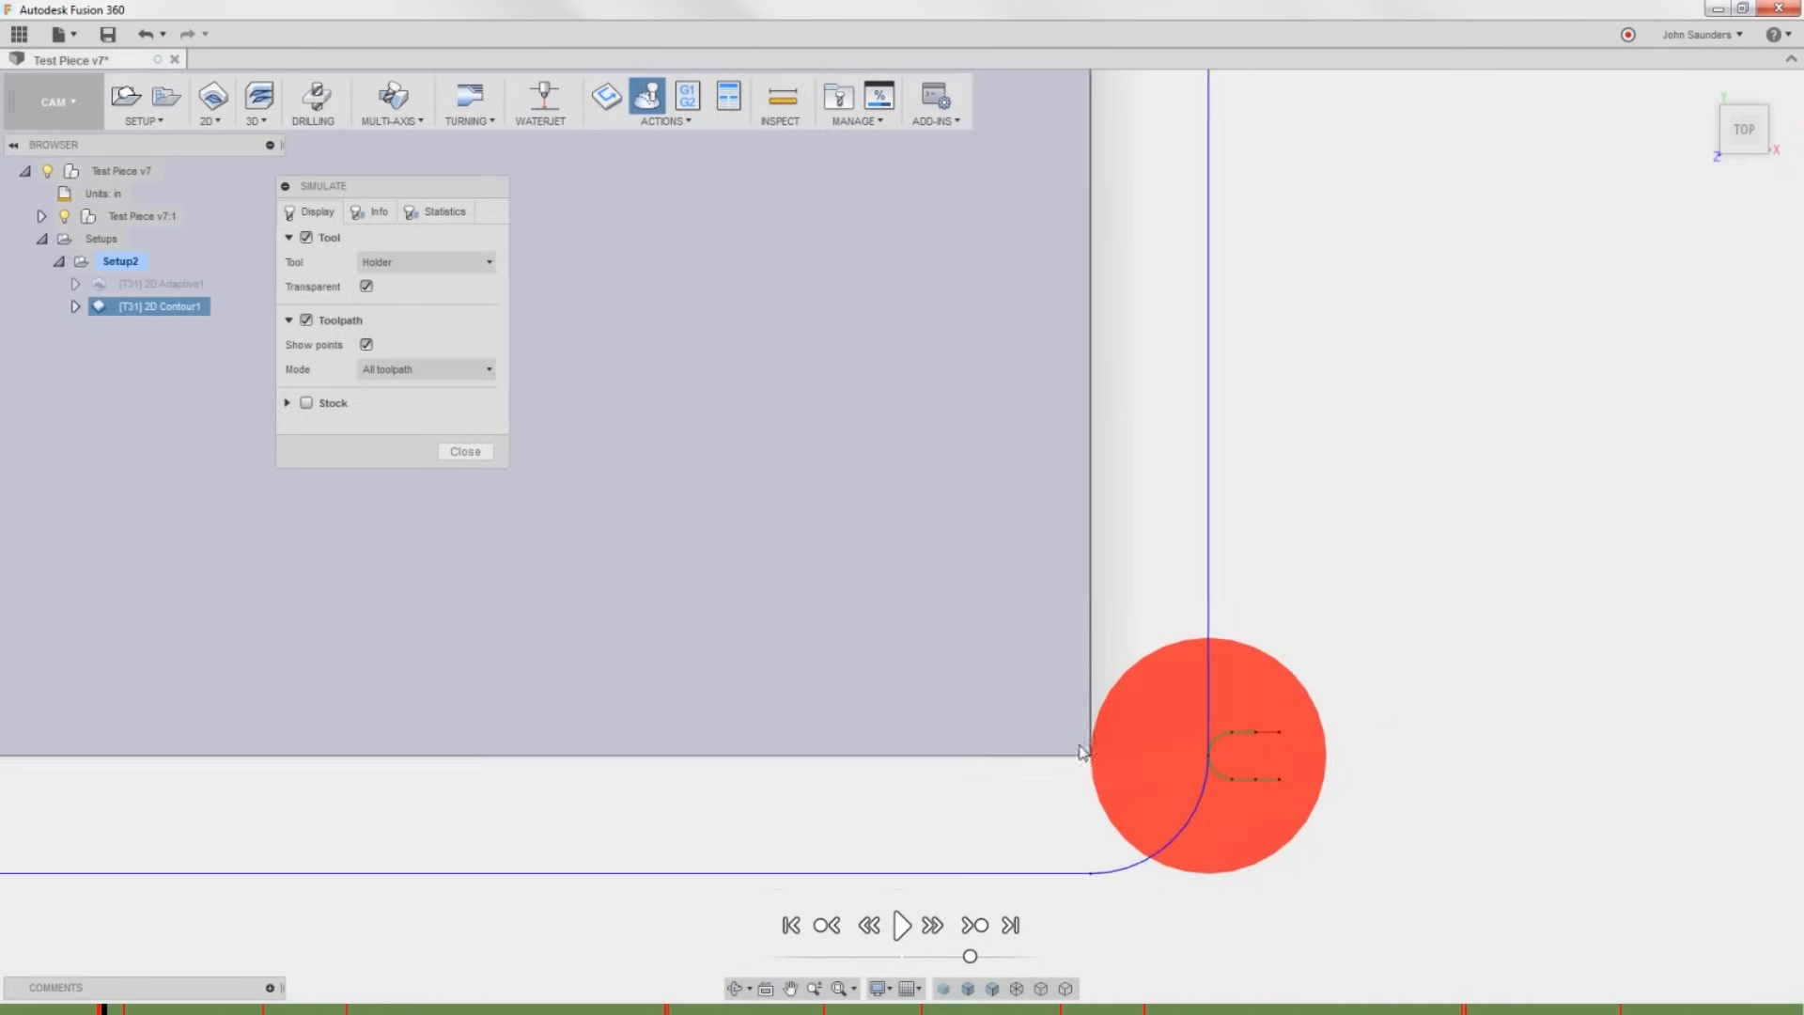
{"action": "left_click", "coordinate": [464, 449]}
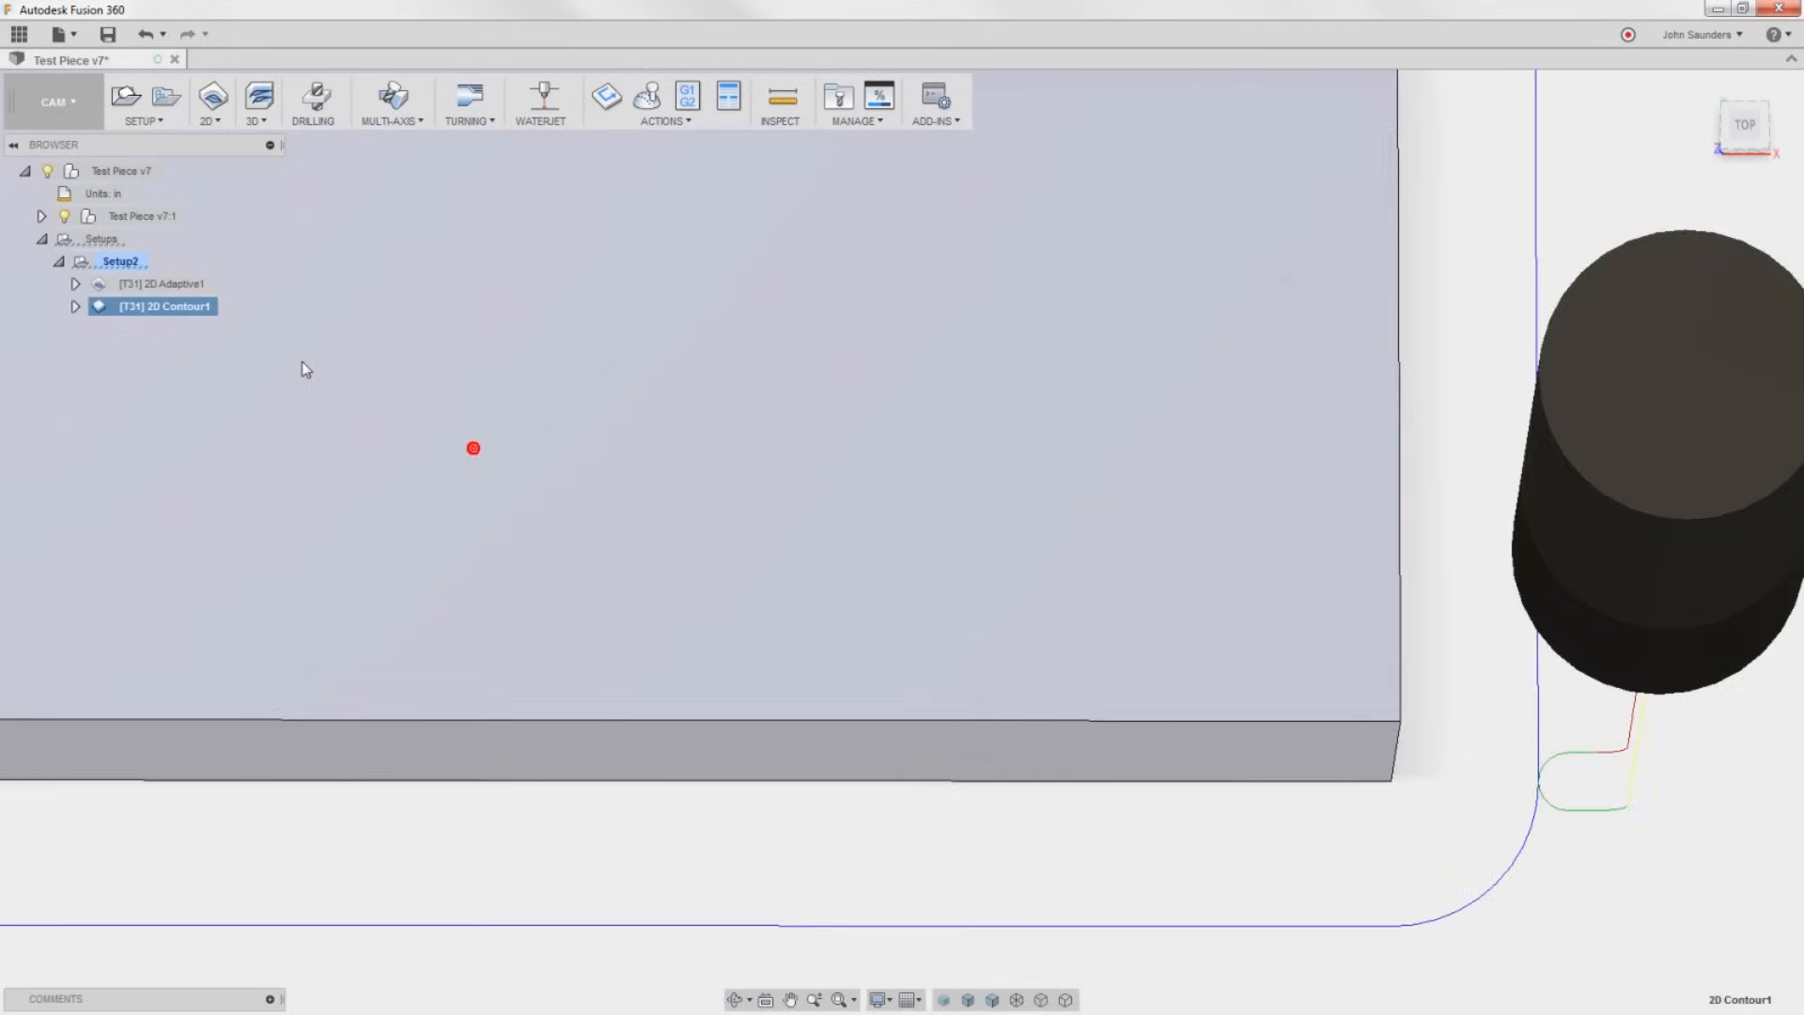
{"action": "left_click", "coordinate": [120, 261]}
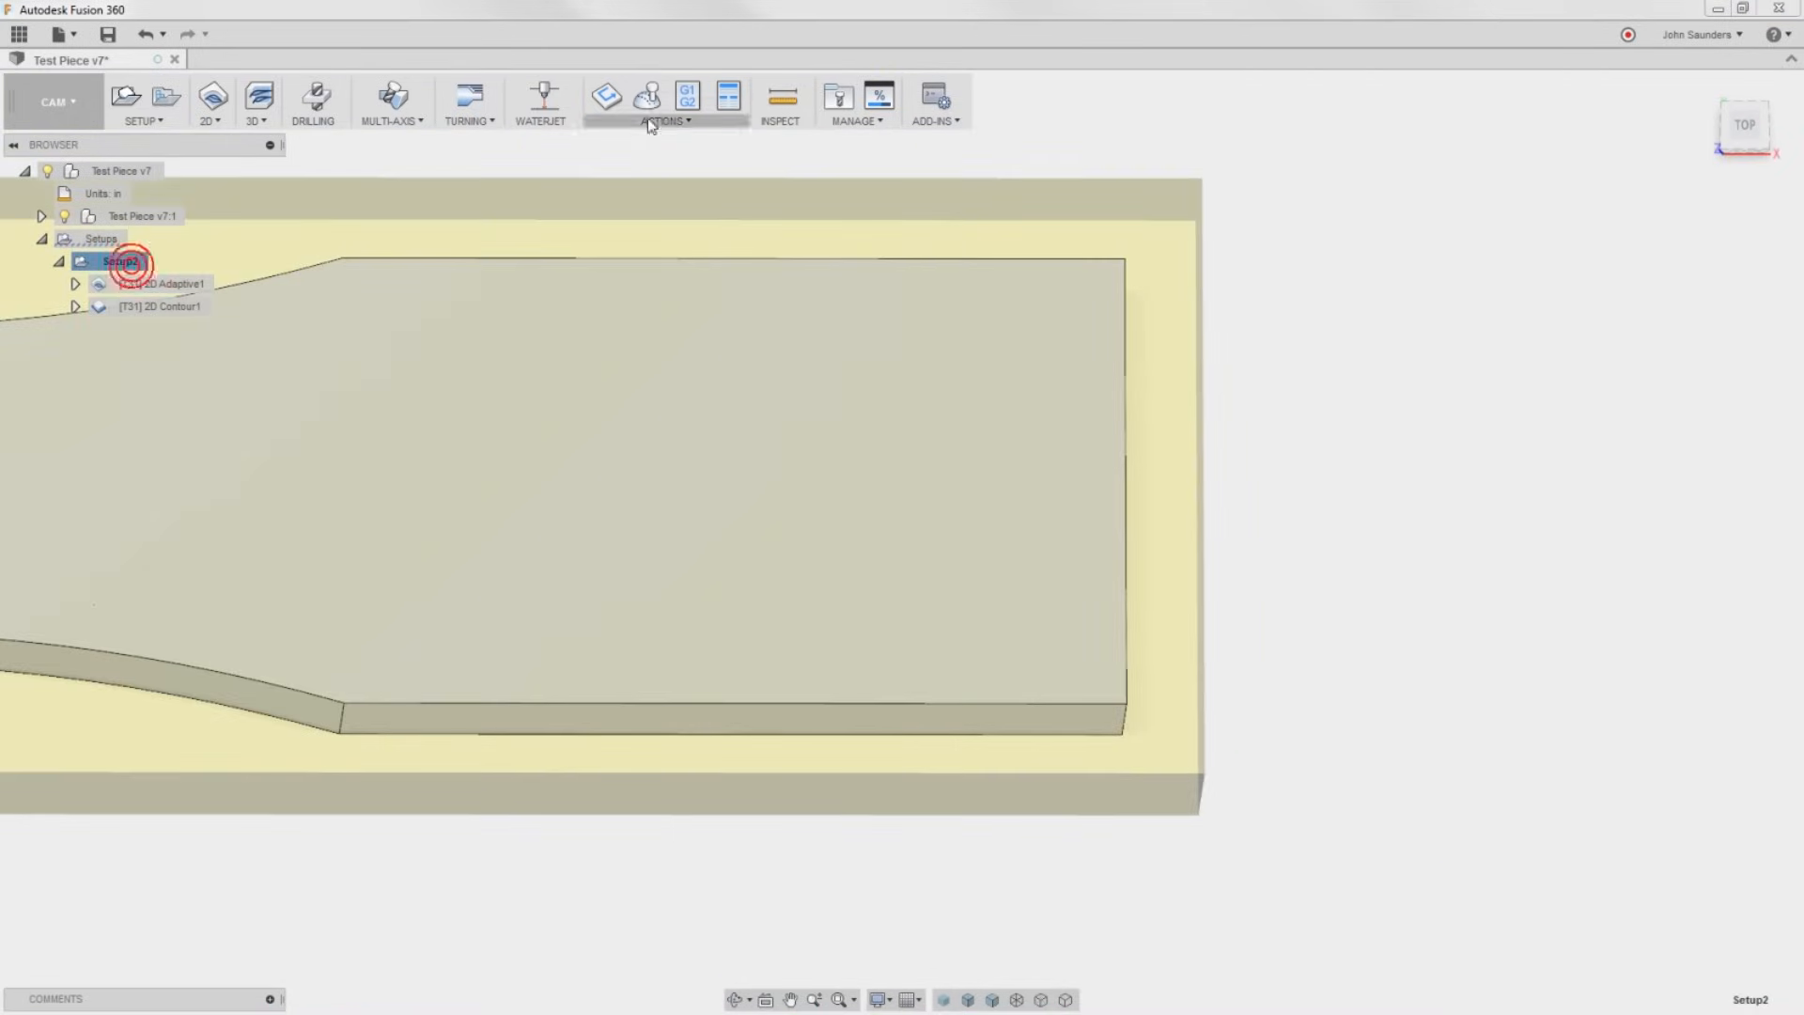
Deselect Setup2 so the test piece shows alone without stock or toolpaths.
{"action": "left_click", "coordinate": [124, 261]}
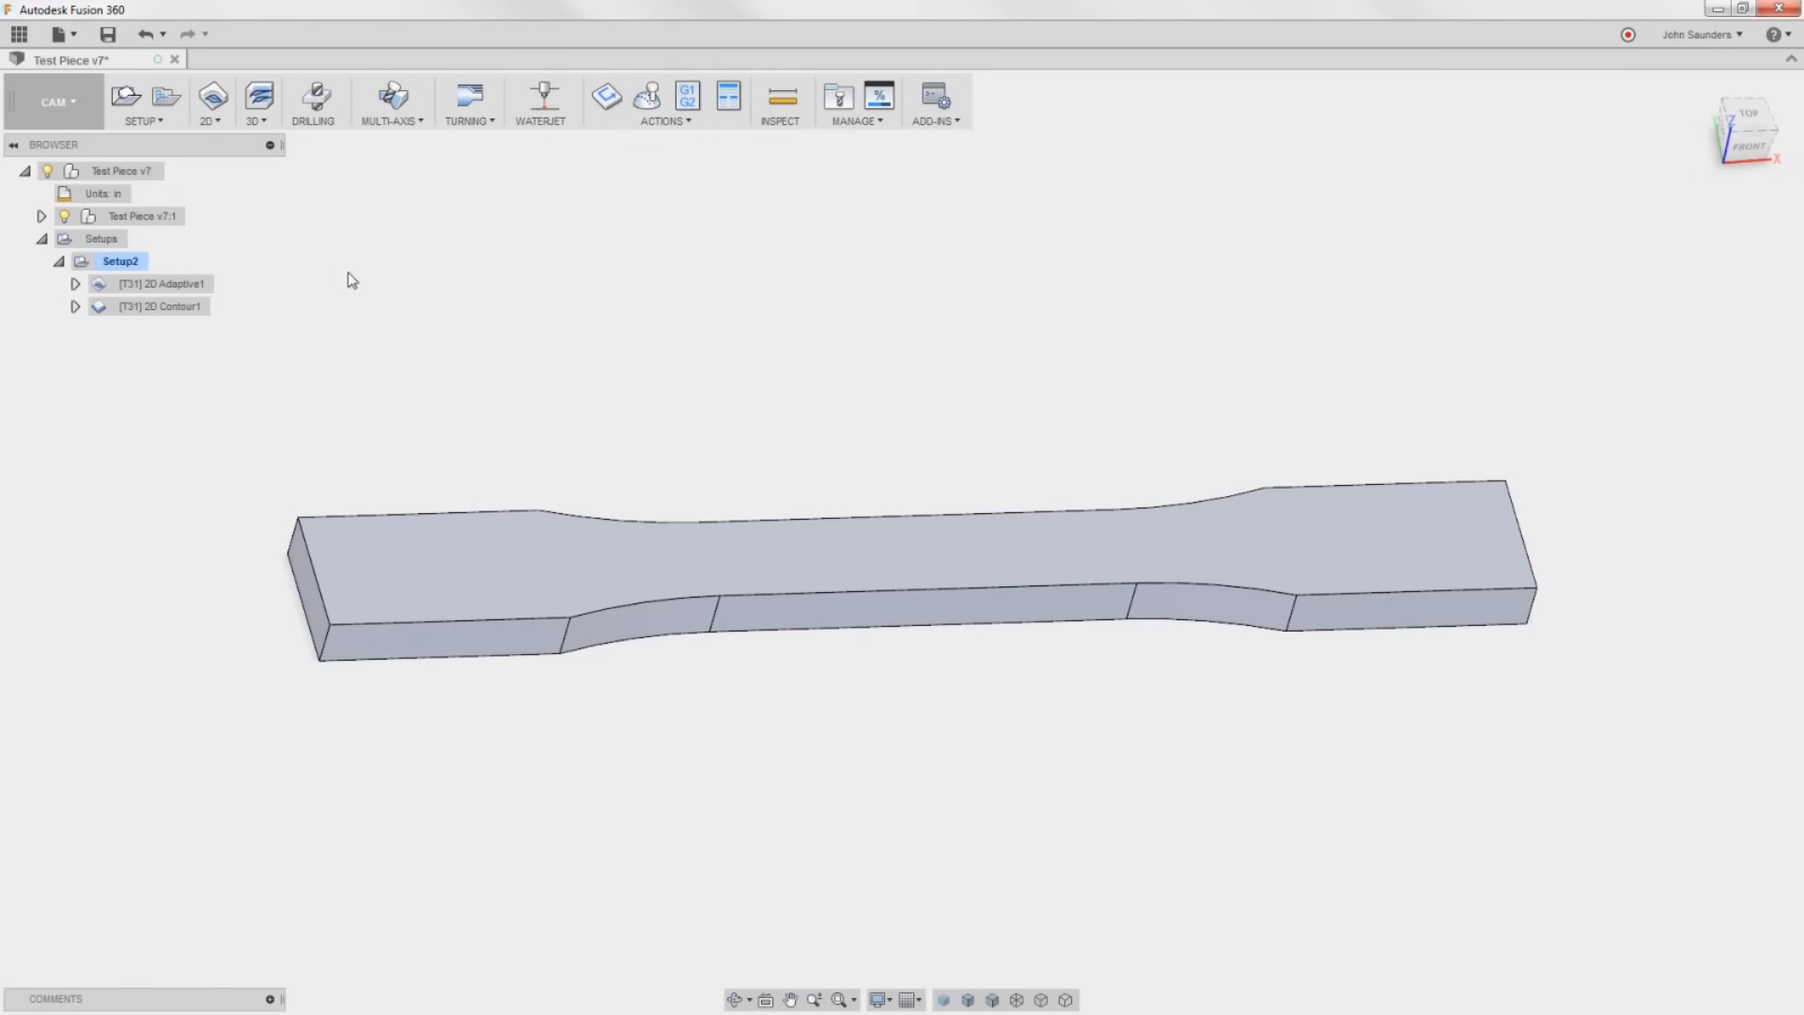
Switch to the Model workspace and start a new Soft Jaws component under Test Piece v7.
{"action": "left_click", "coordinate": [52, 101]}
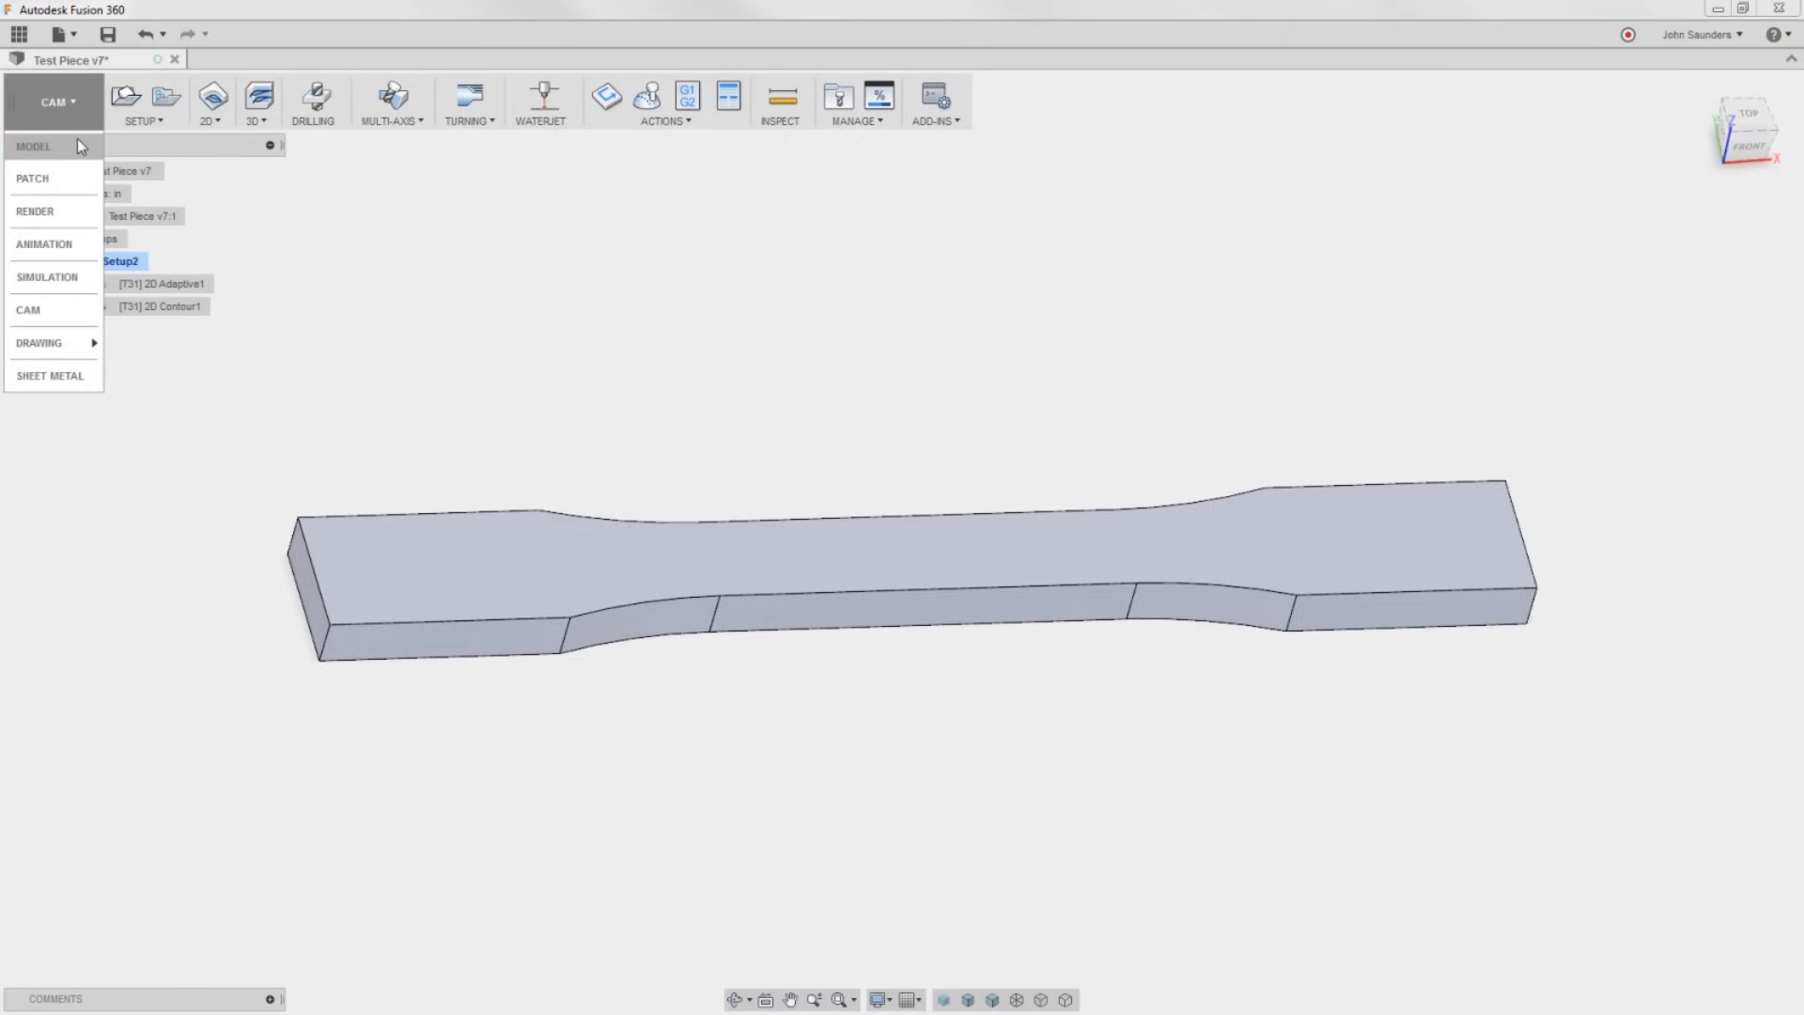
{"action": "left_click", "coordinate": [34, 147]}
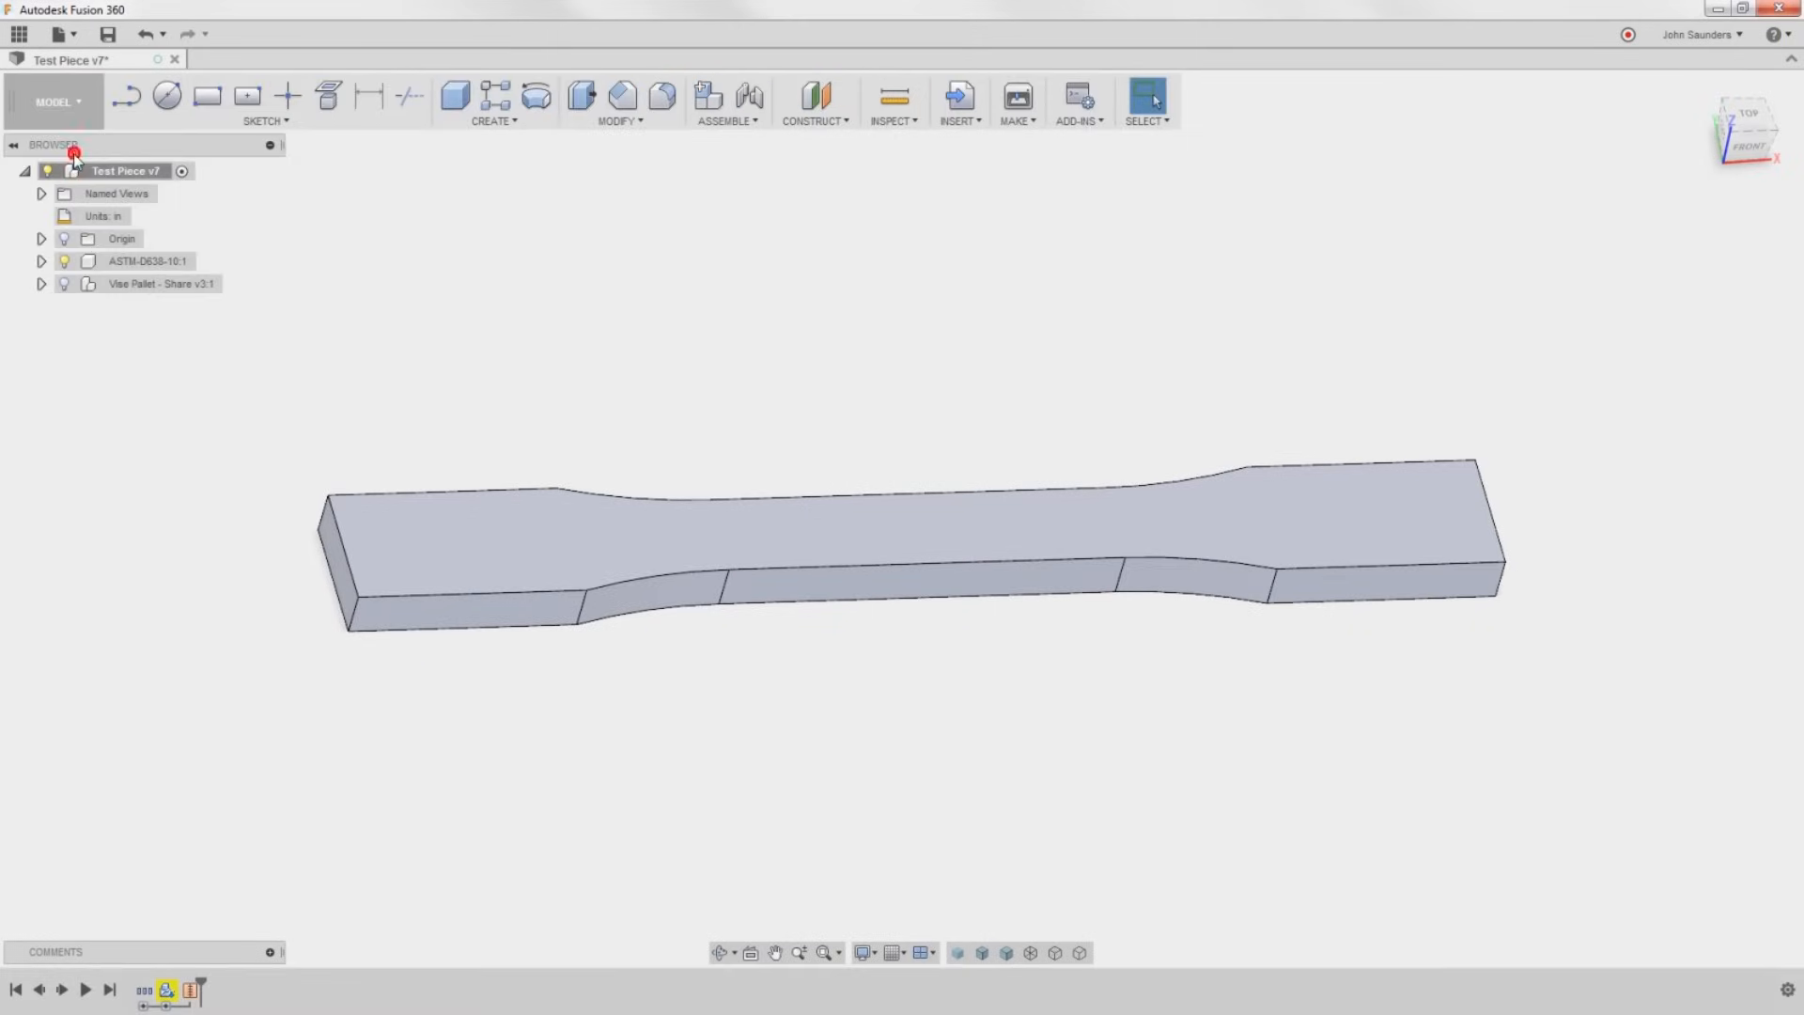
{"action": "right_click", "coordinate": [126, 171]}
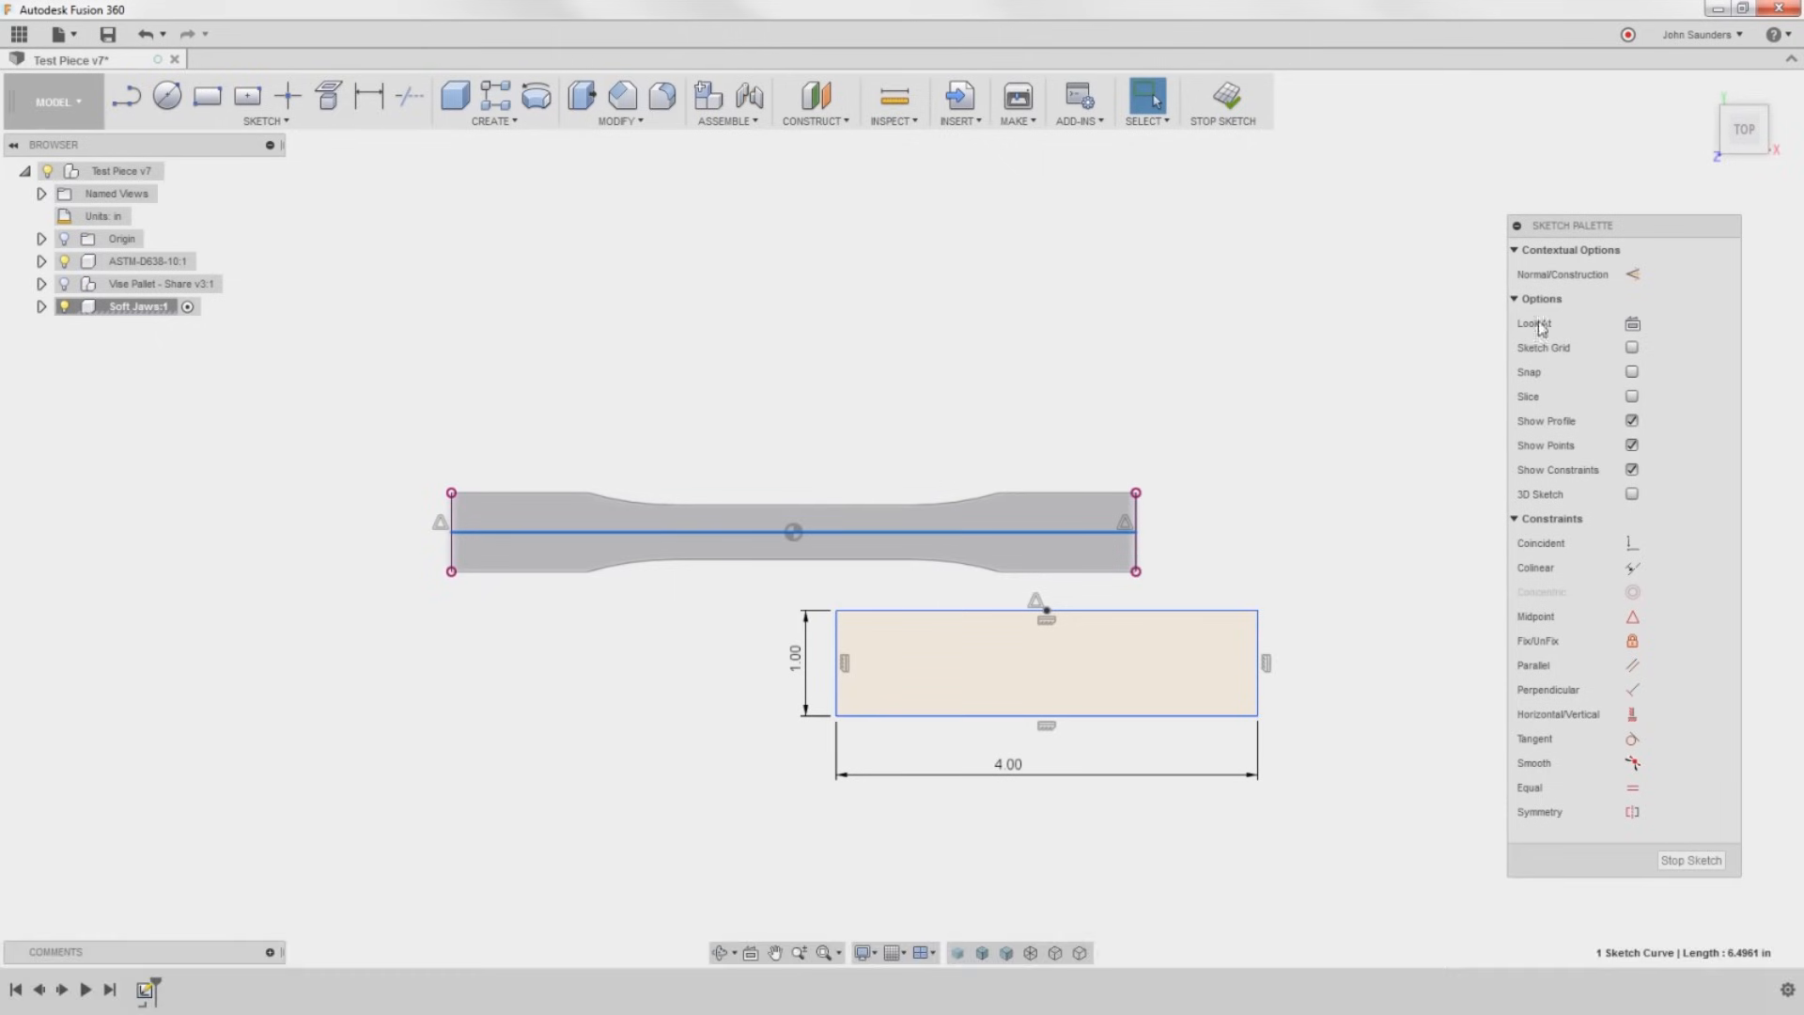
{"action": "mouse_move", "coordinate": [1632, 274]}
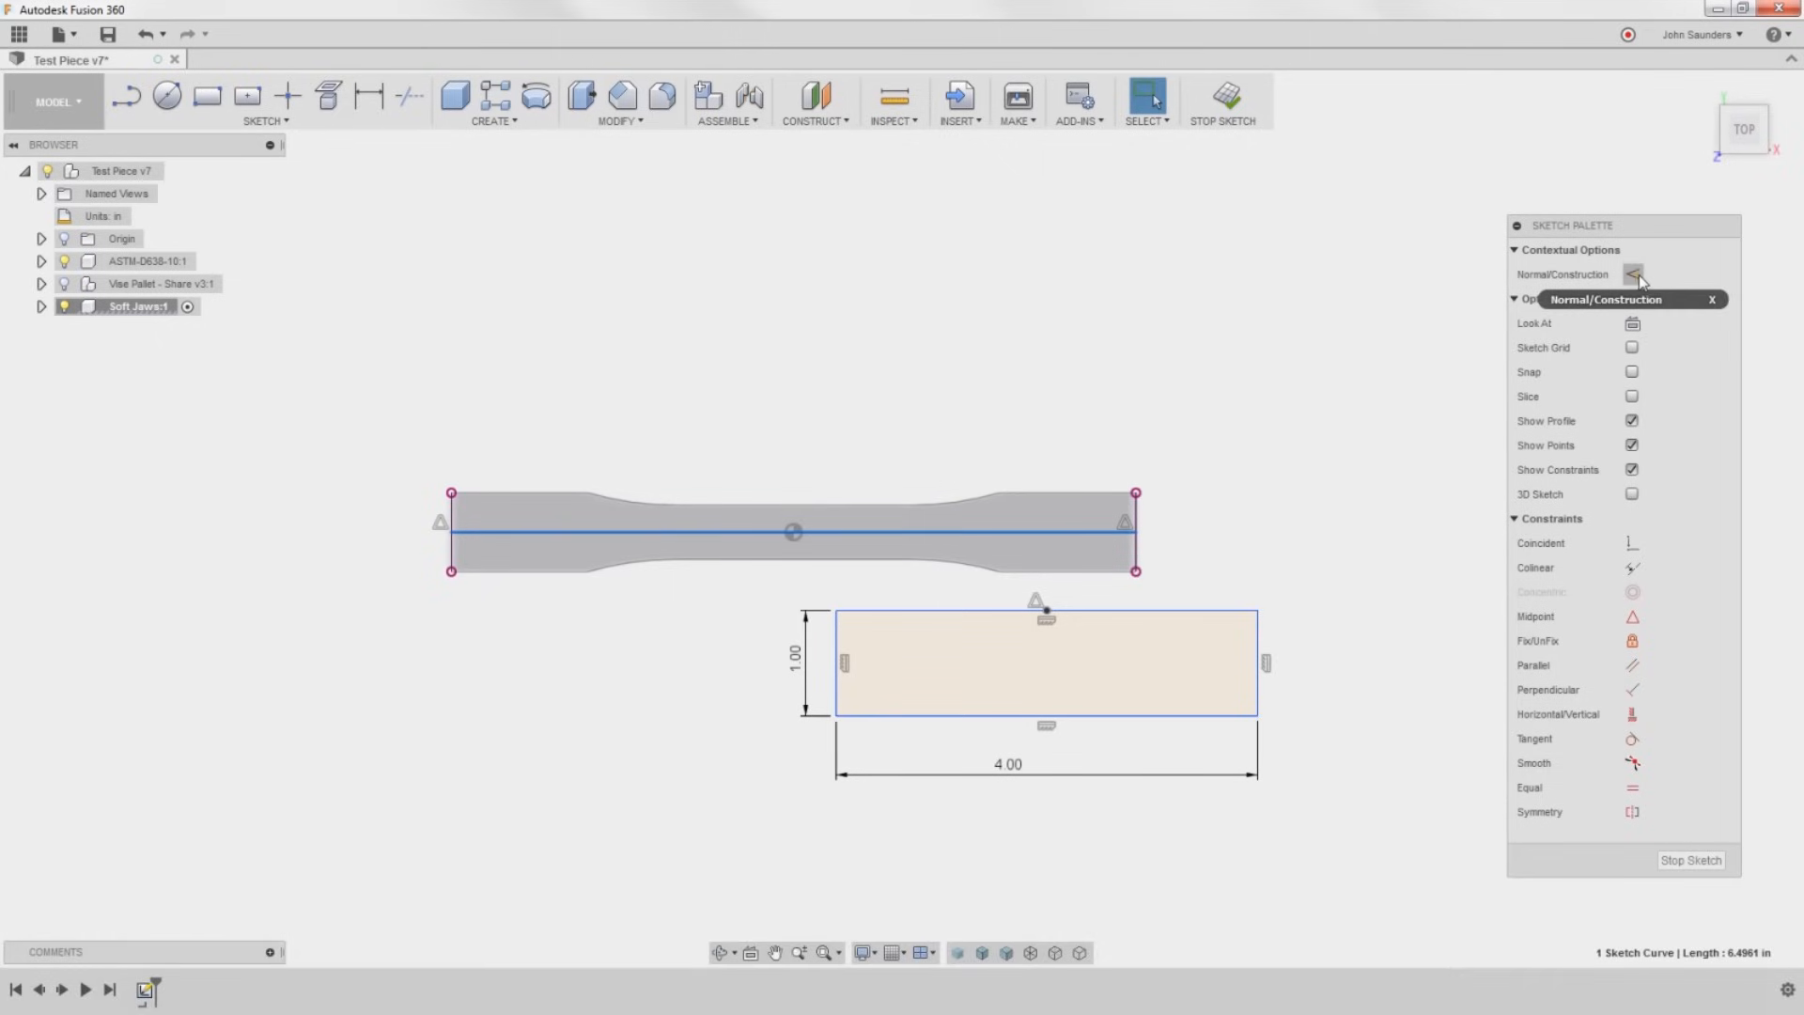
Make the centreline construction with a midpoint, undo stray moves, and dimension the rectangle 0.20 from it.
{"action": "left_click", "coordinate": [1631, 274]}
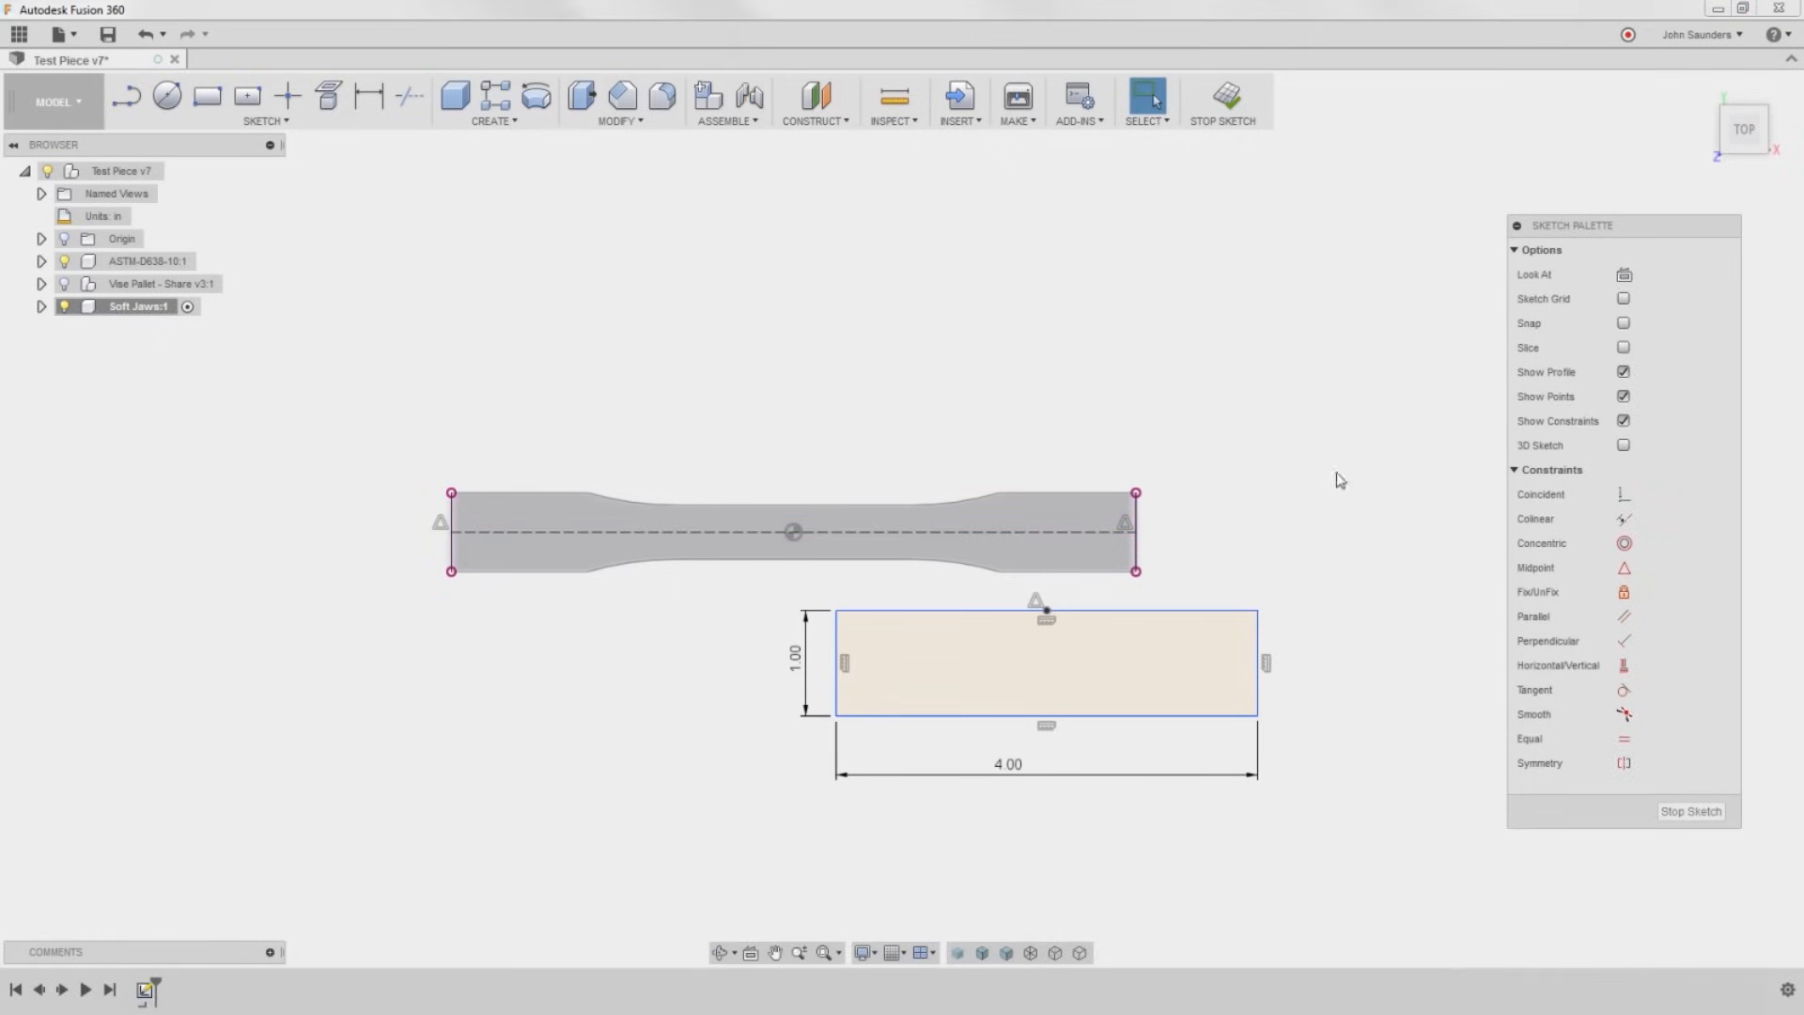
{"action": "left_click", "coordinate": [288, 96]}
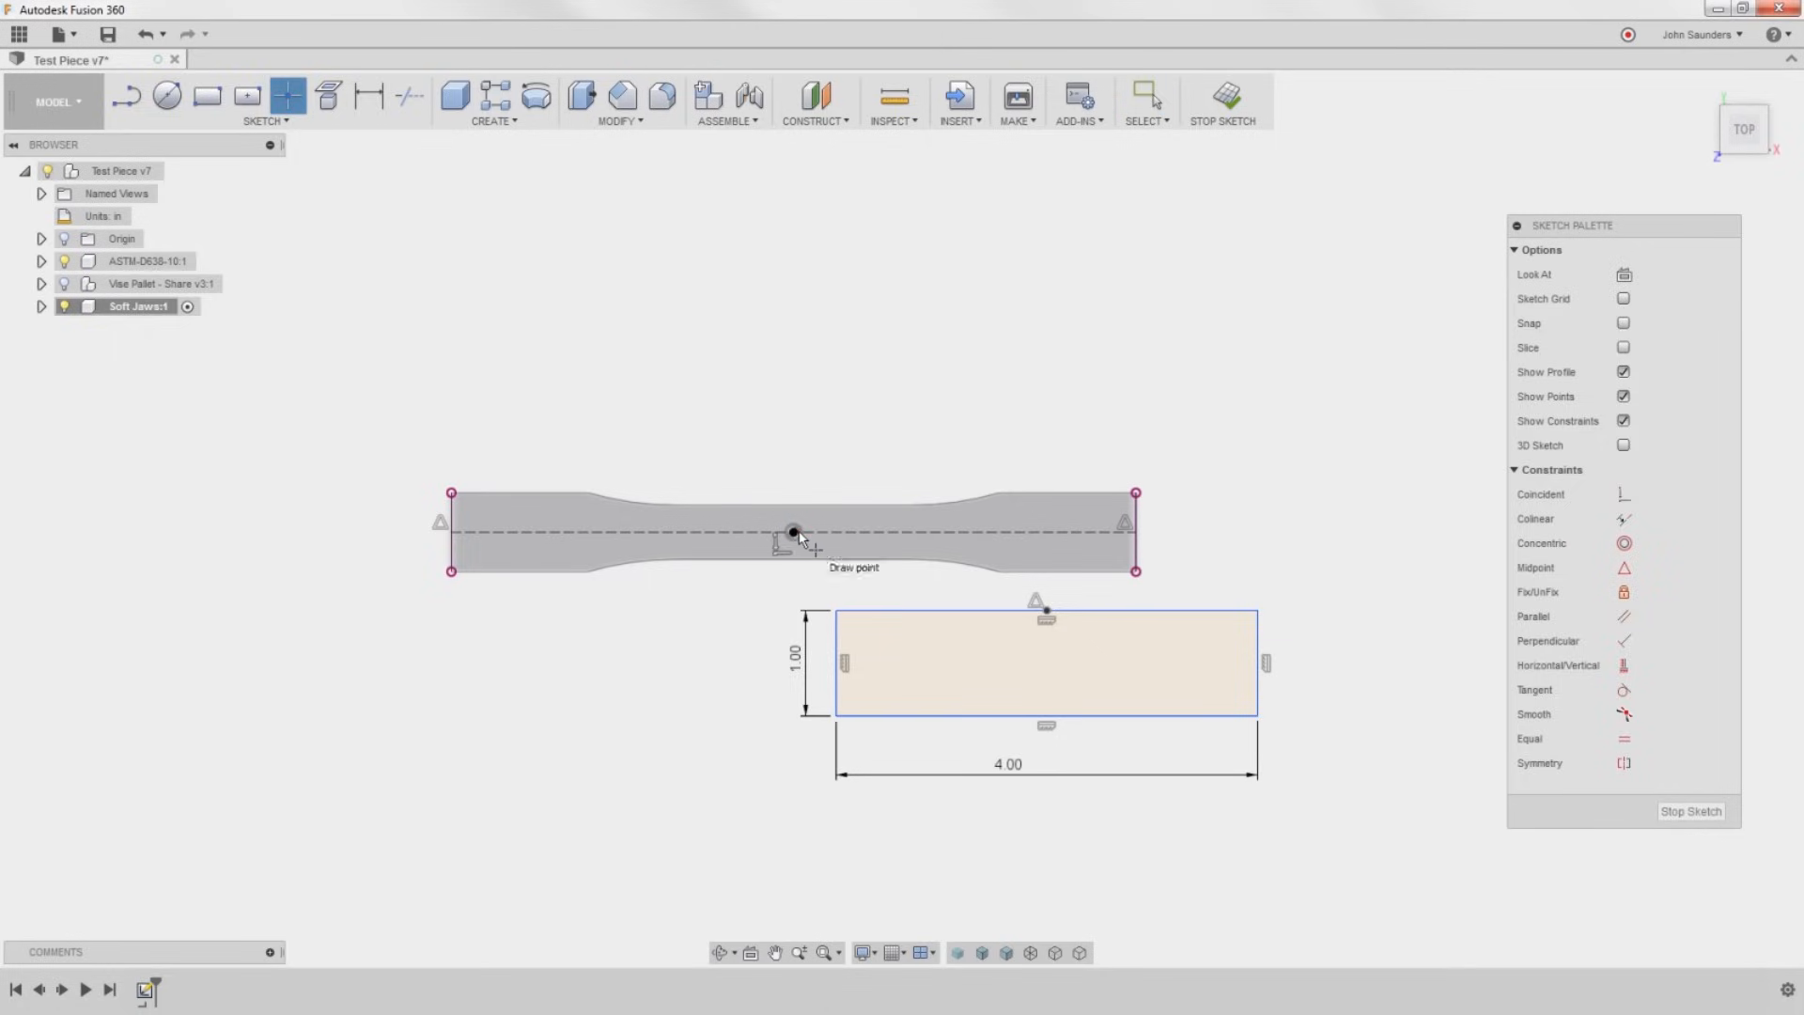
{"action": "mouse_move", "coordinate": [1377, 521]}
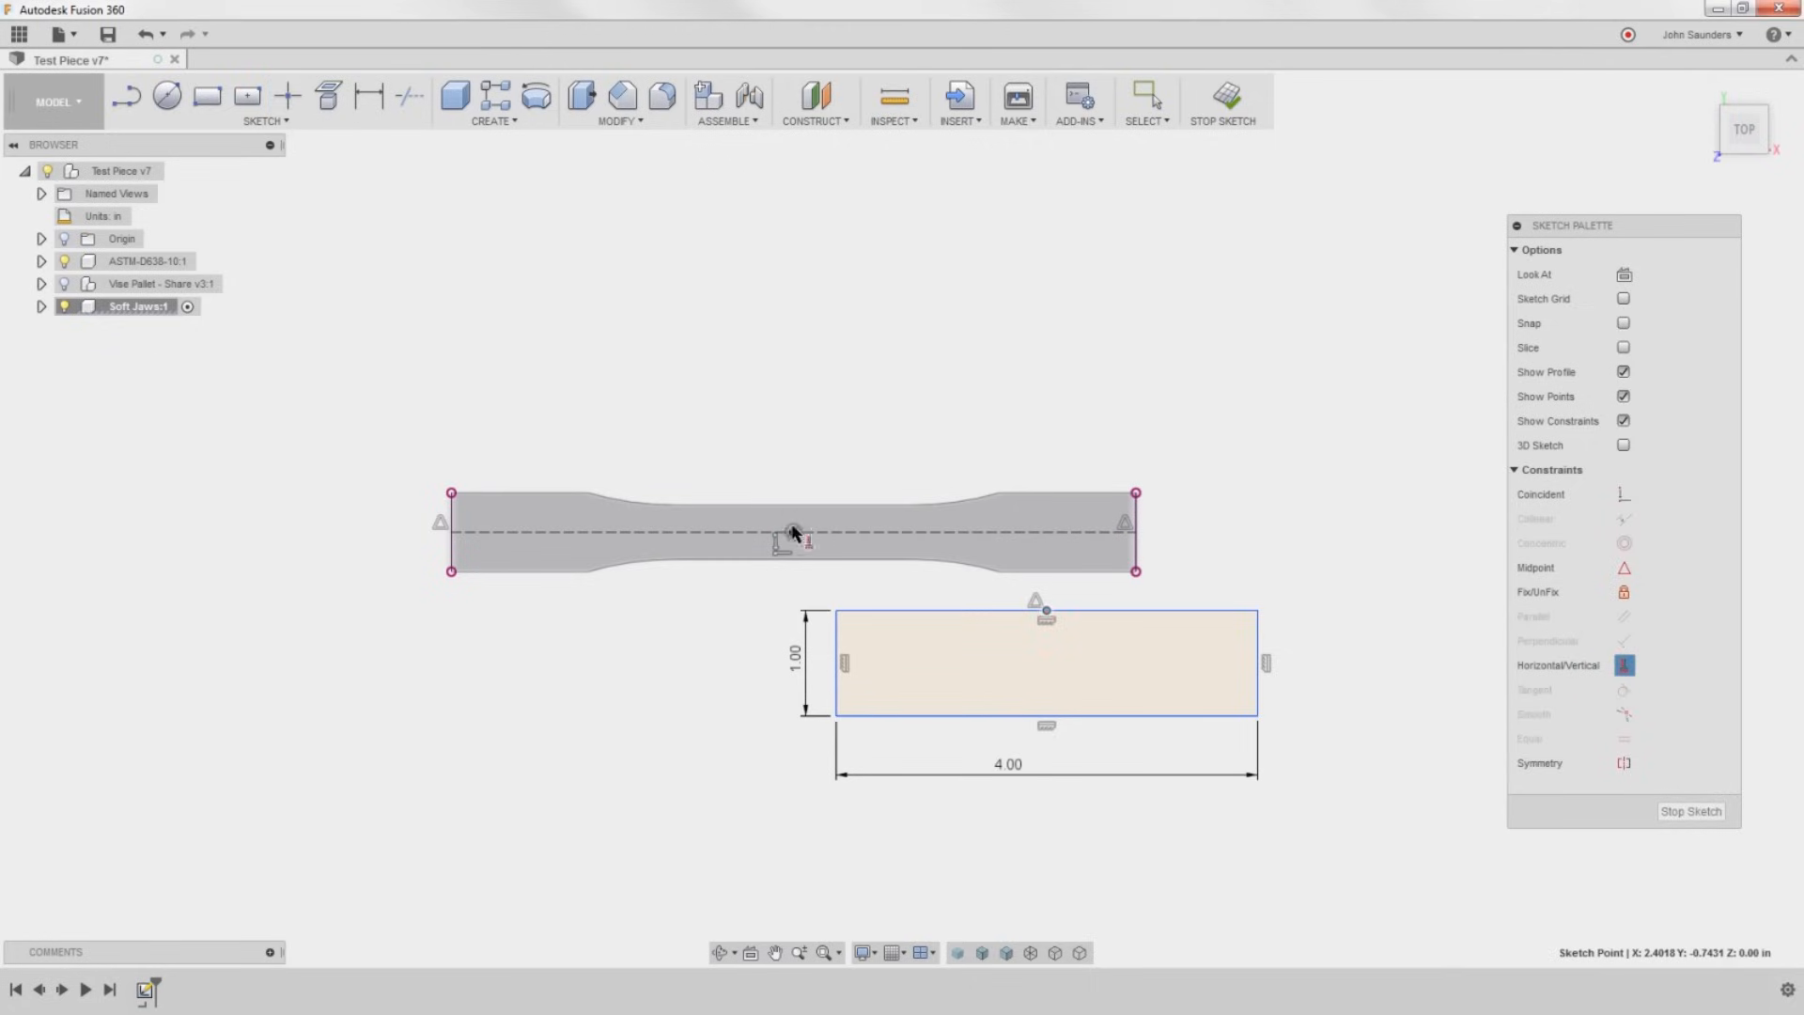
{"action": "key", "text": "ctrl+z"}
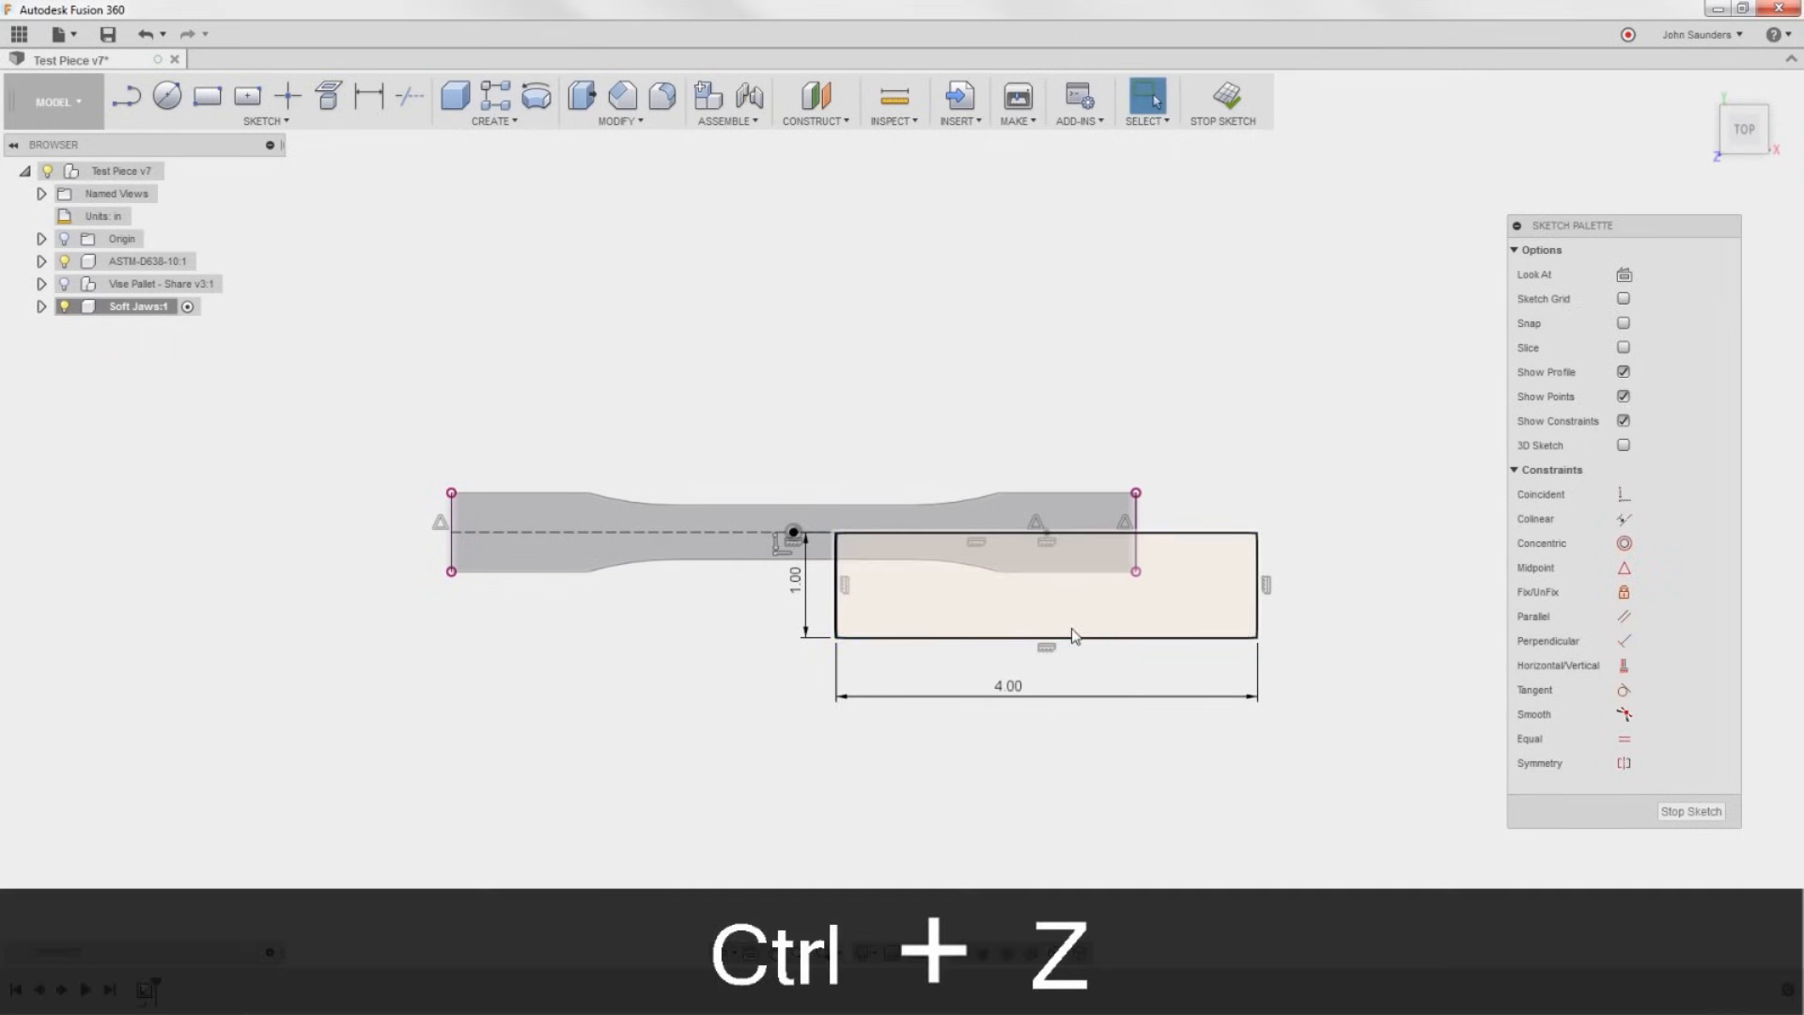
{"action": "key", "text": "ctrl+z"}
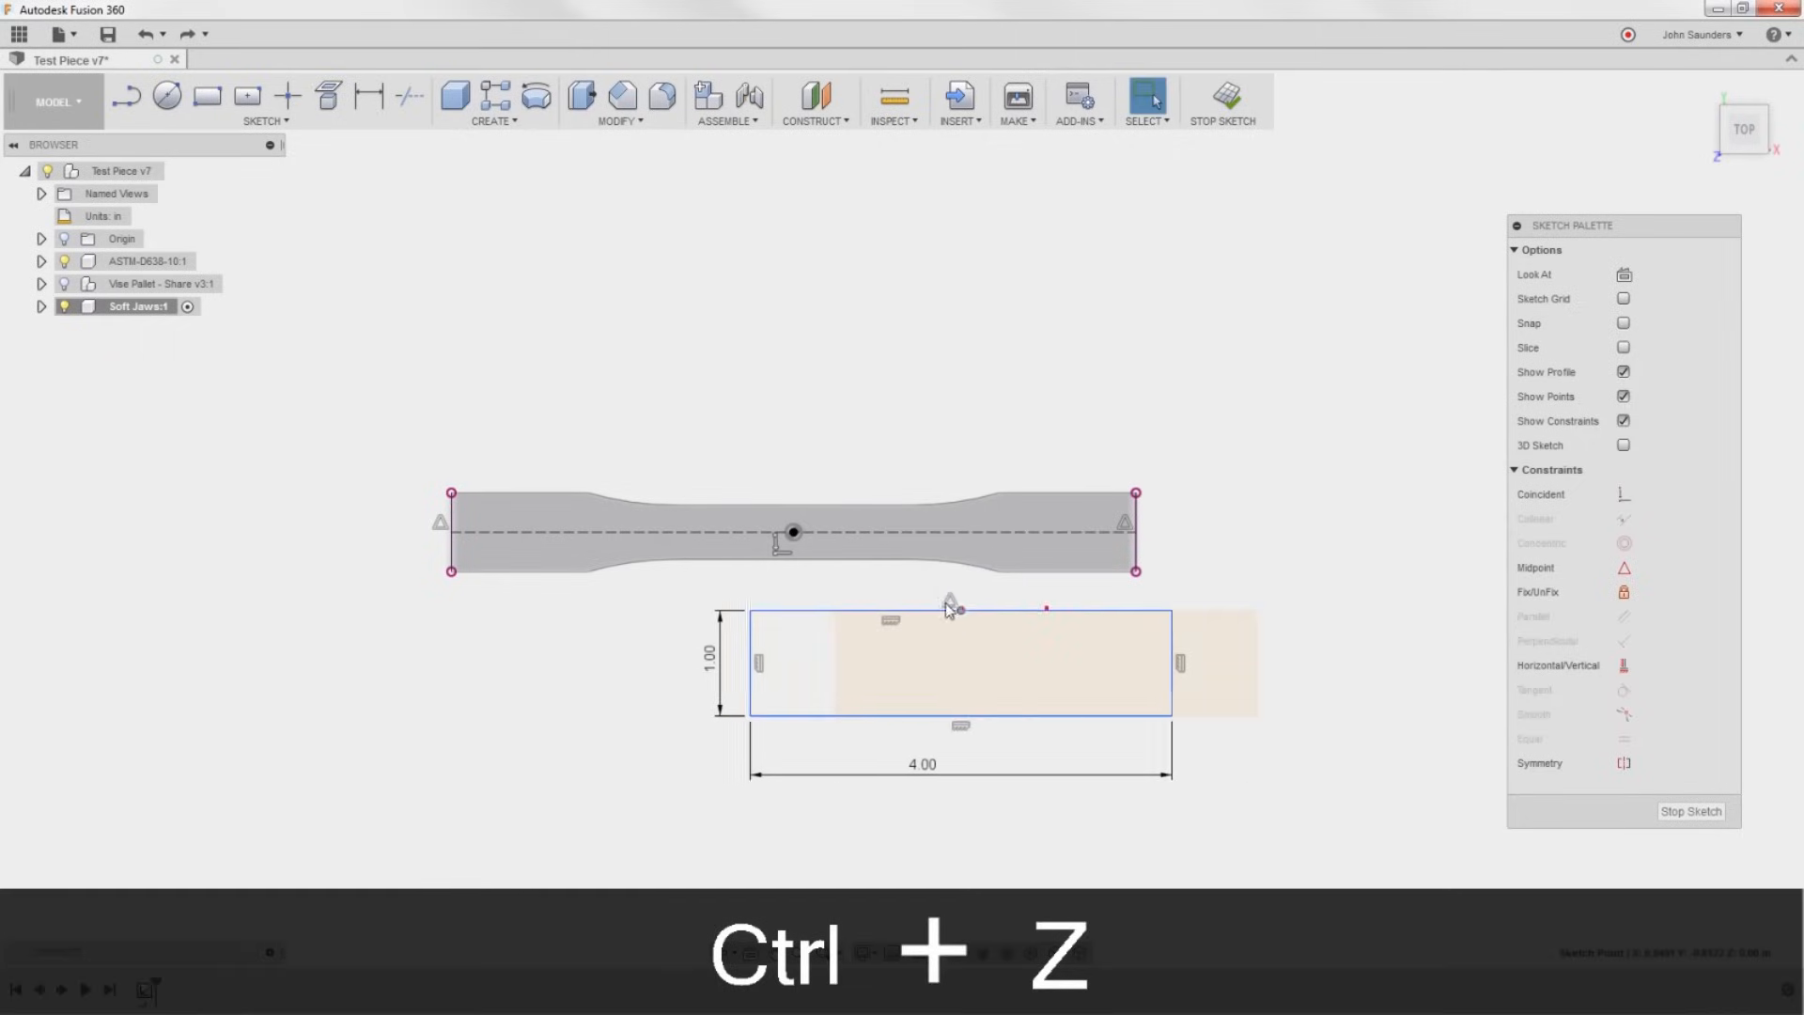
{"action": "key", "text": "ctrl+z"}
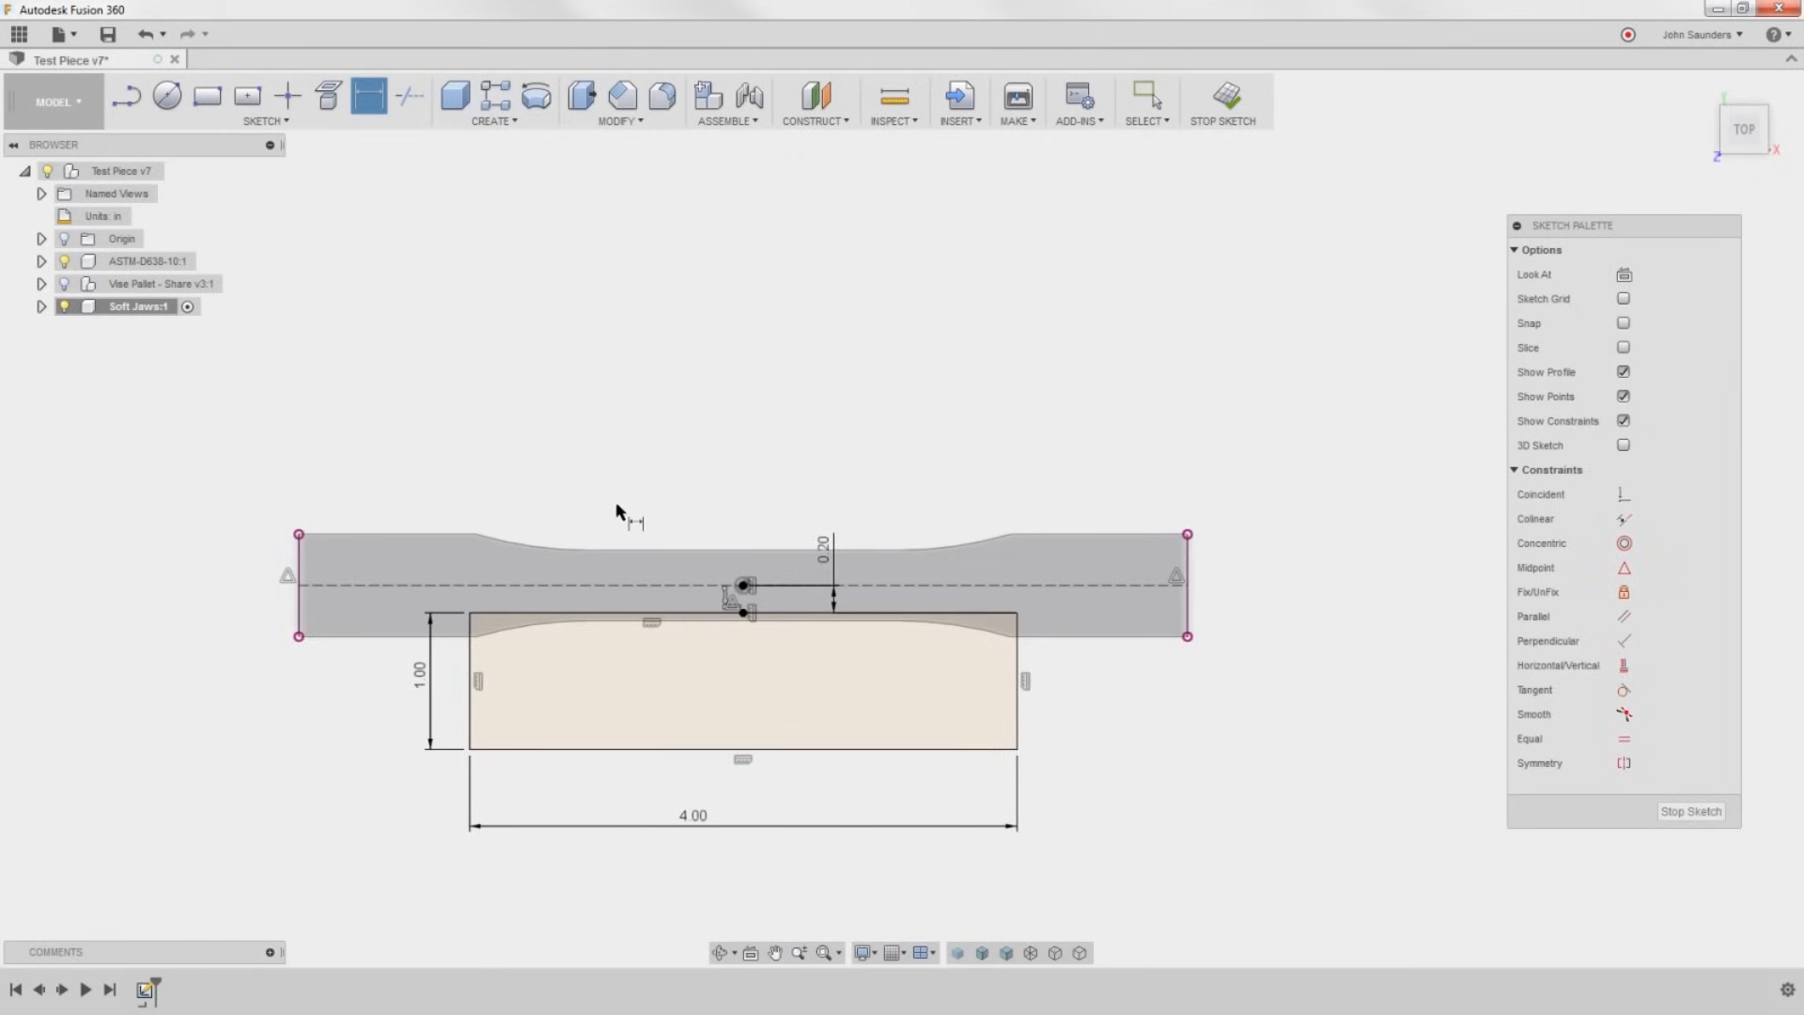
{"action": "key", "text": "e"}
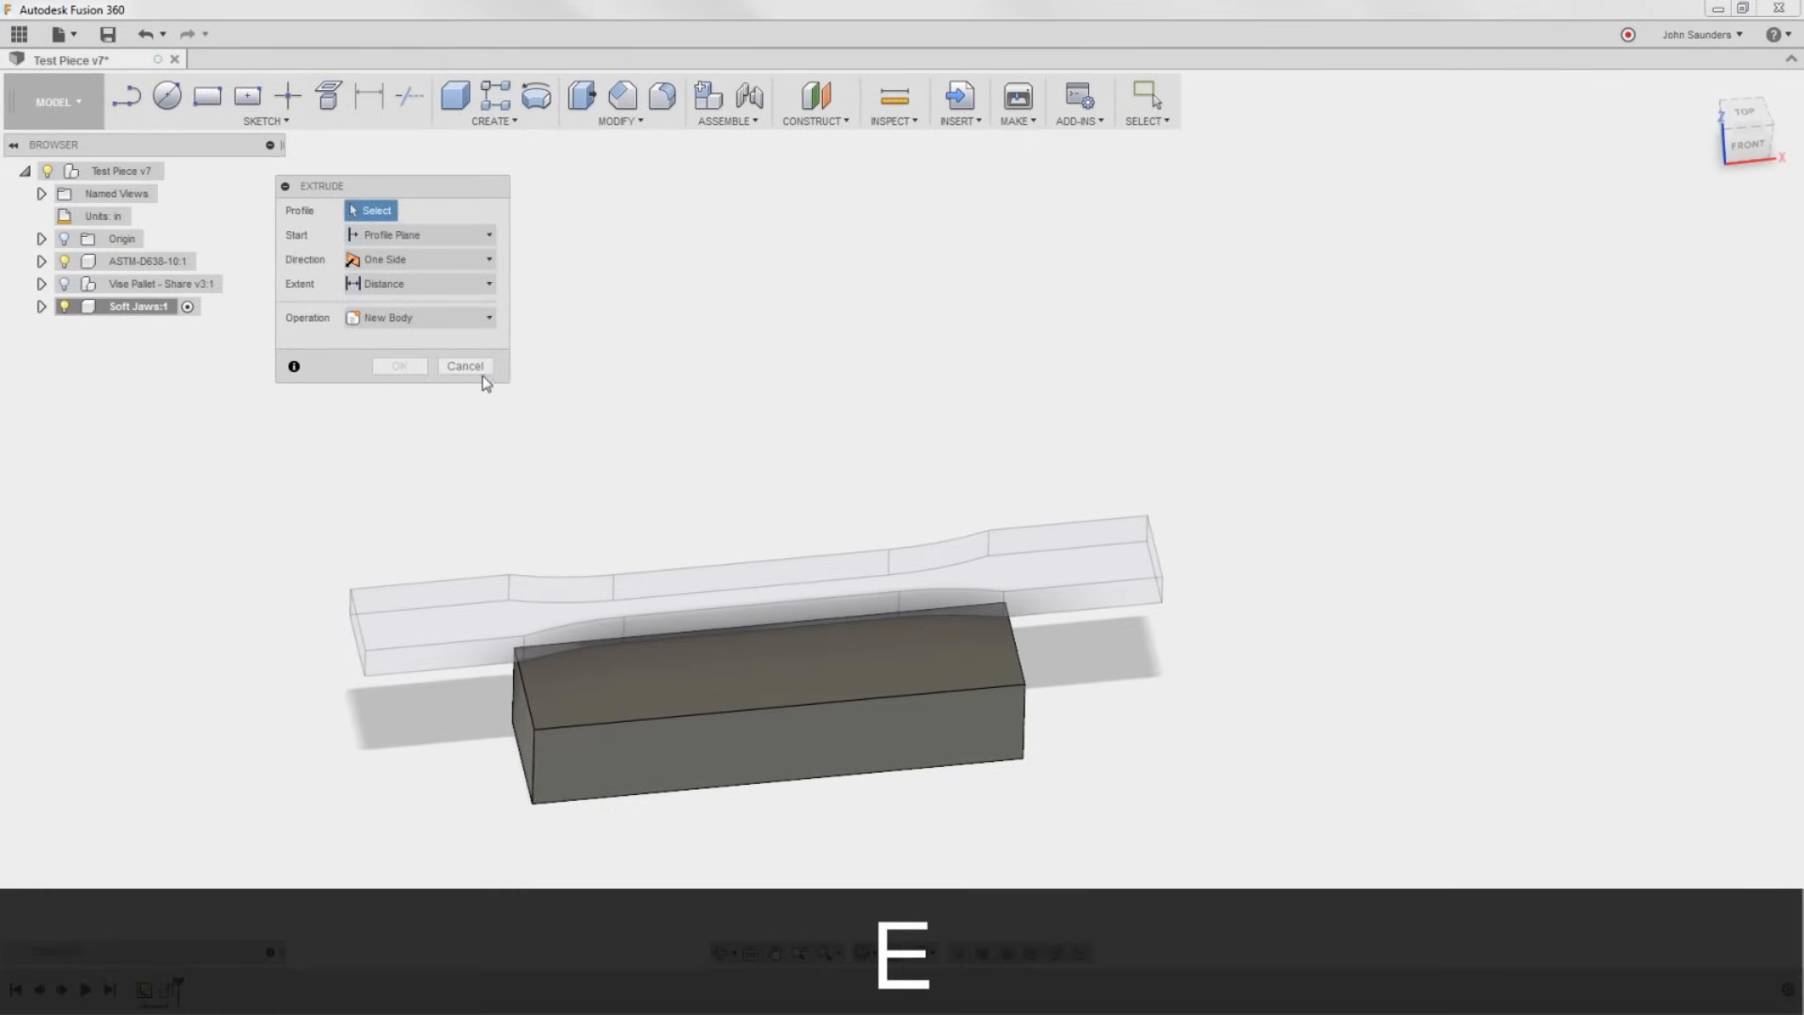
Cancel the empty Extrude, expand Soft Jaws to reveal Sketch1, and cancel a second Extrude.
{"action": "left_click", "coordinate": [465, 367]}
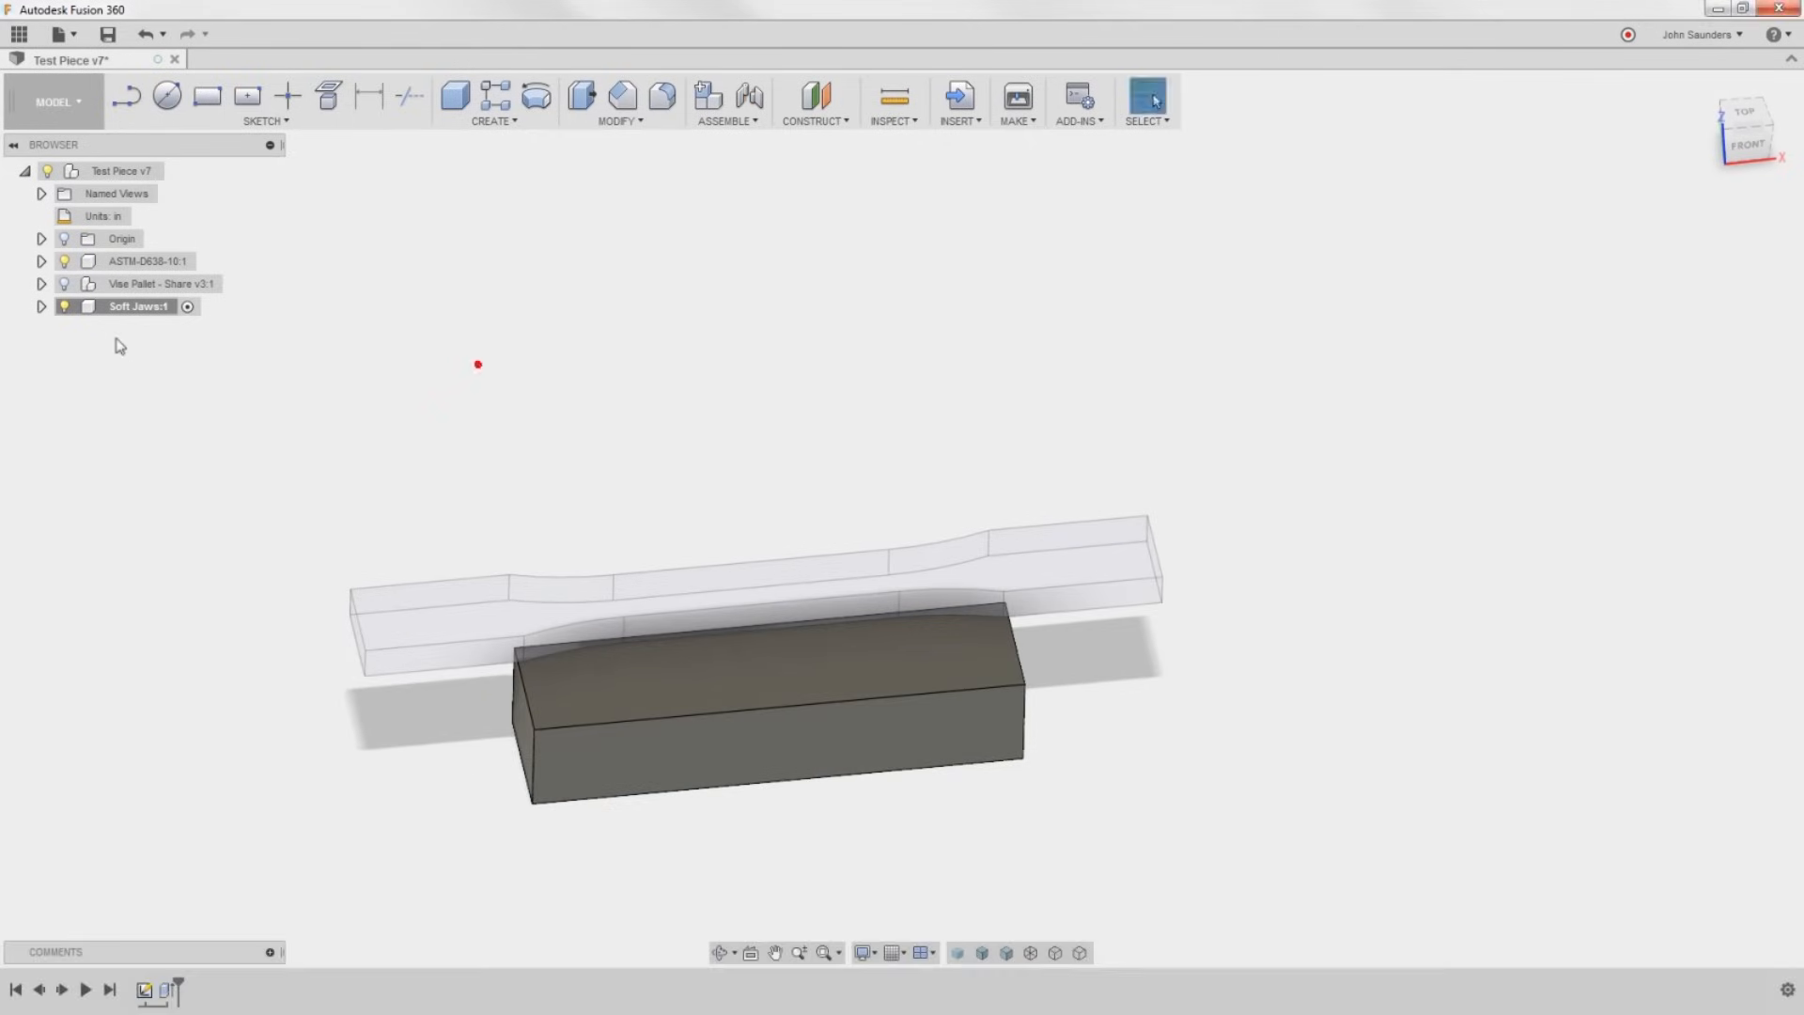
{"action": "left_click", "coordinate": [42, 307]}
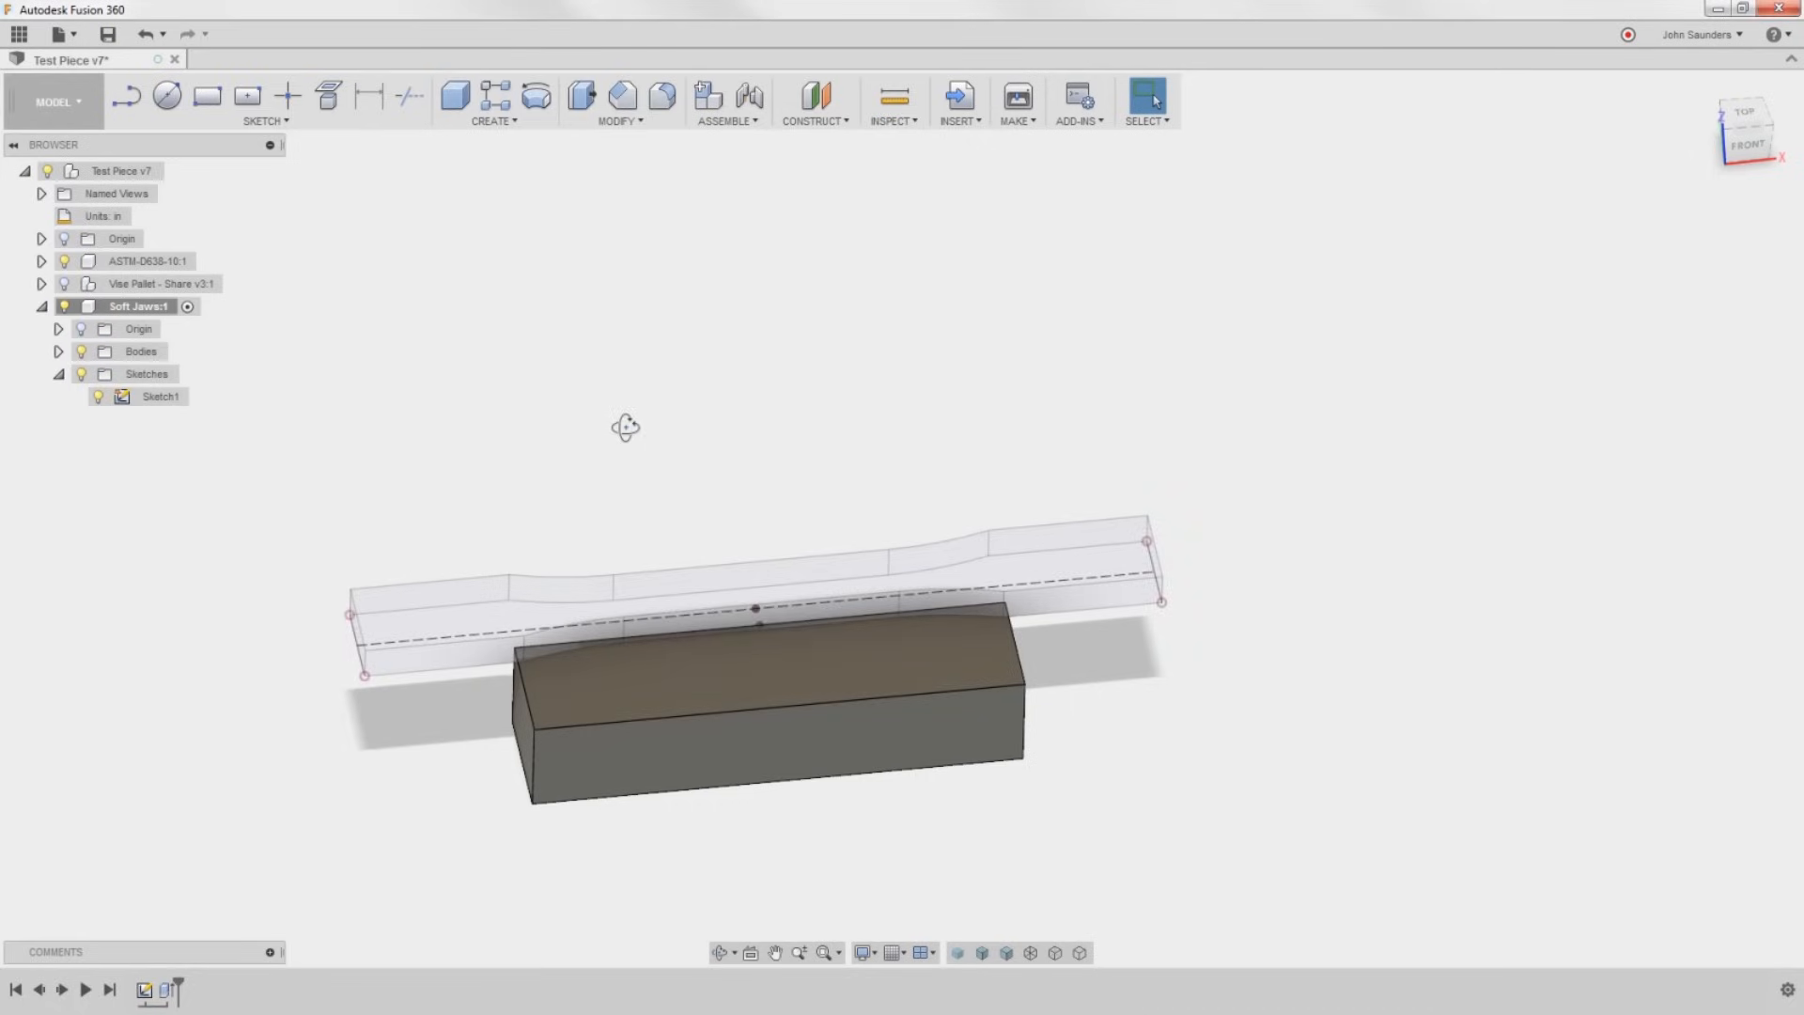
{"action": "key", "text": "e"}
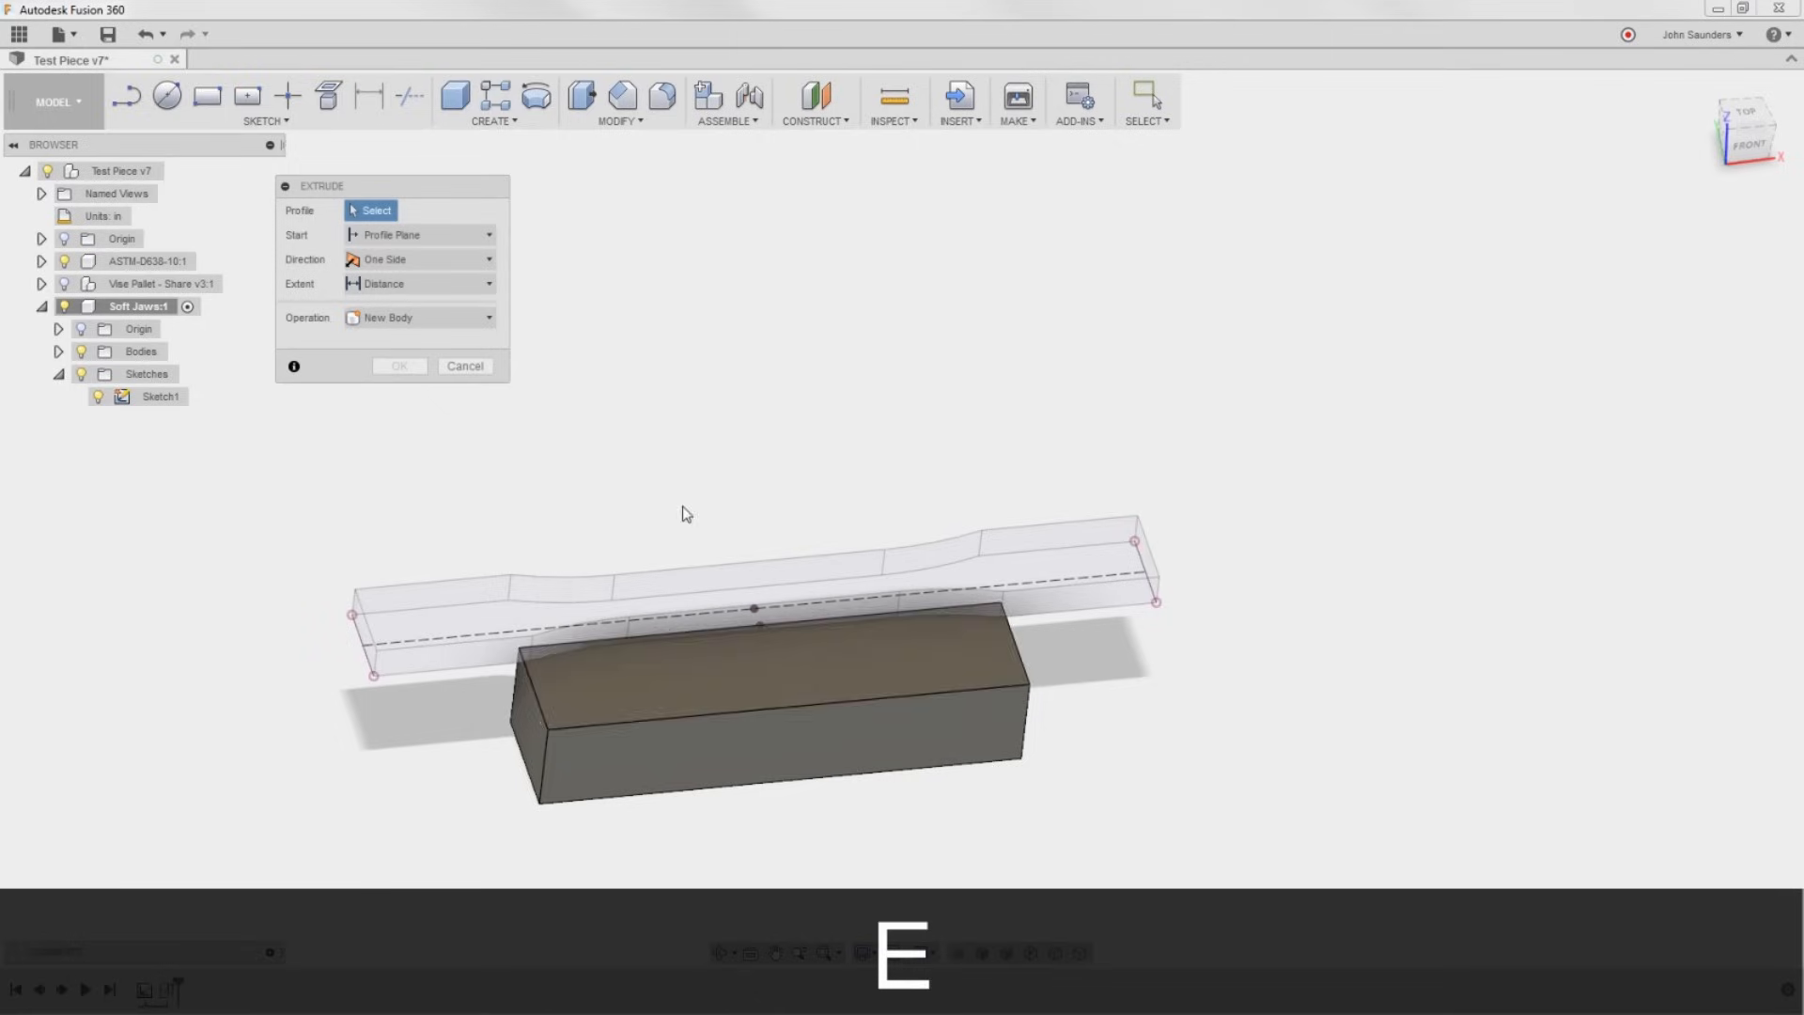
{"action": "left_click", "coordinate": [464, 366]}
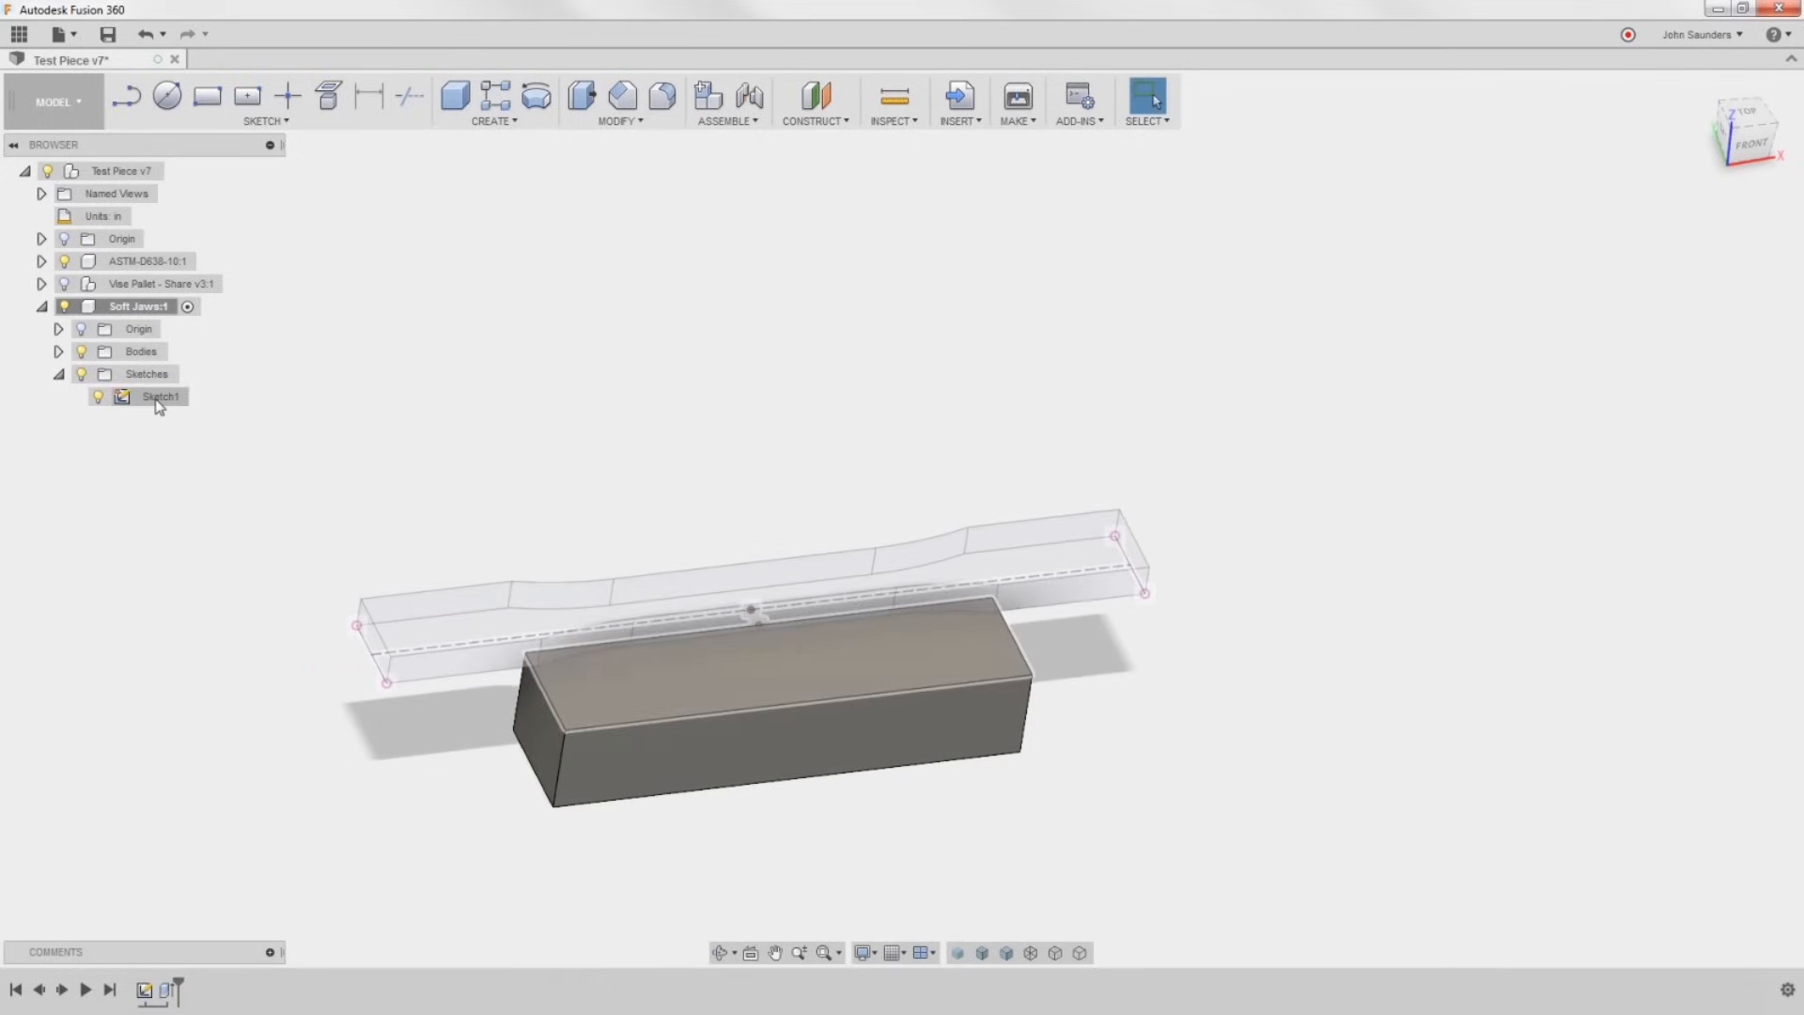
Edit Sketch1 with the projected test piece edge and extrude a 0.25 in joined layer on the jaw.
{"action": "right_click", "coordinate": [159, 397]}
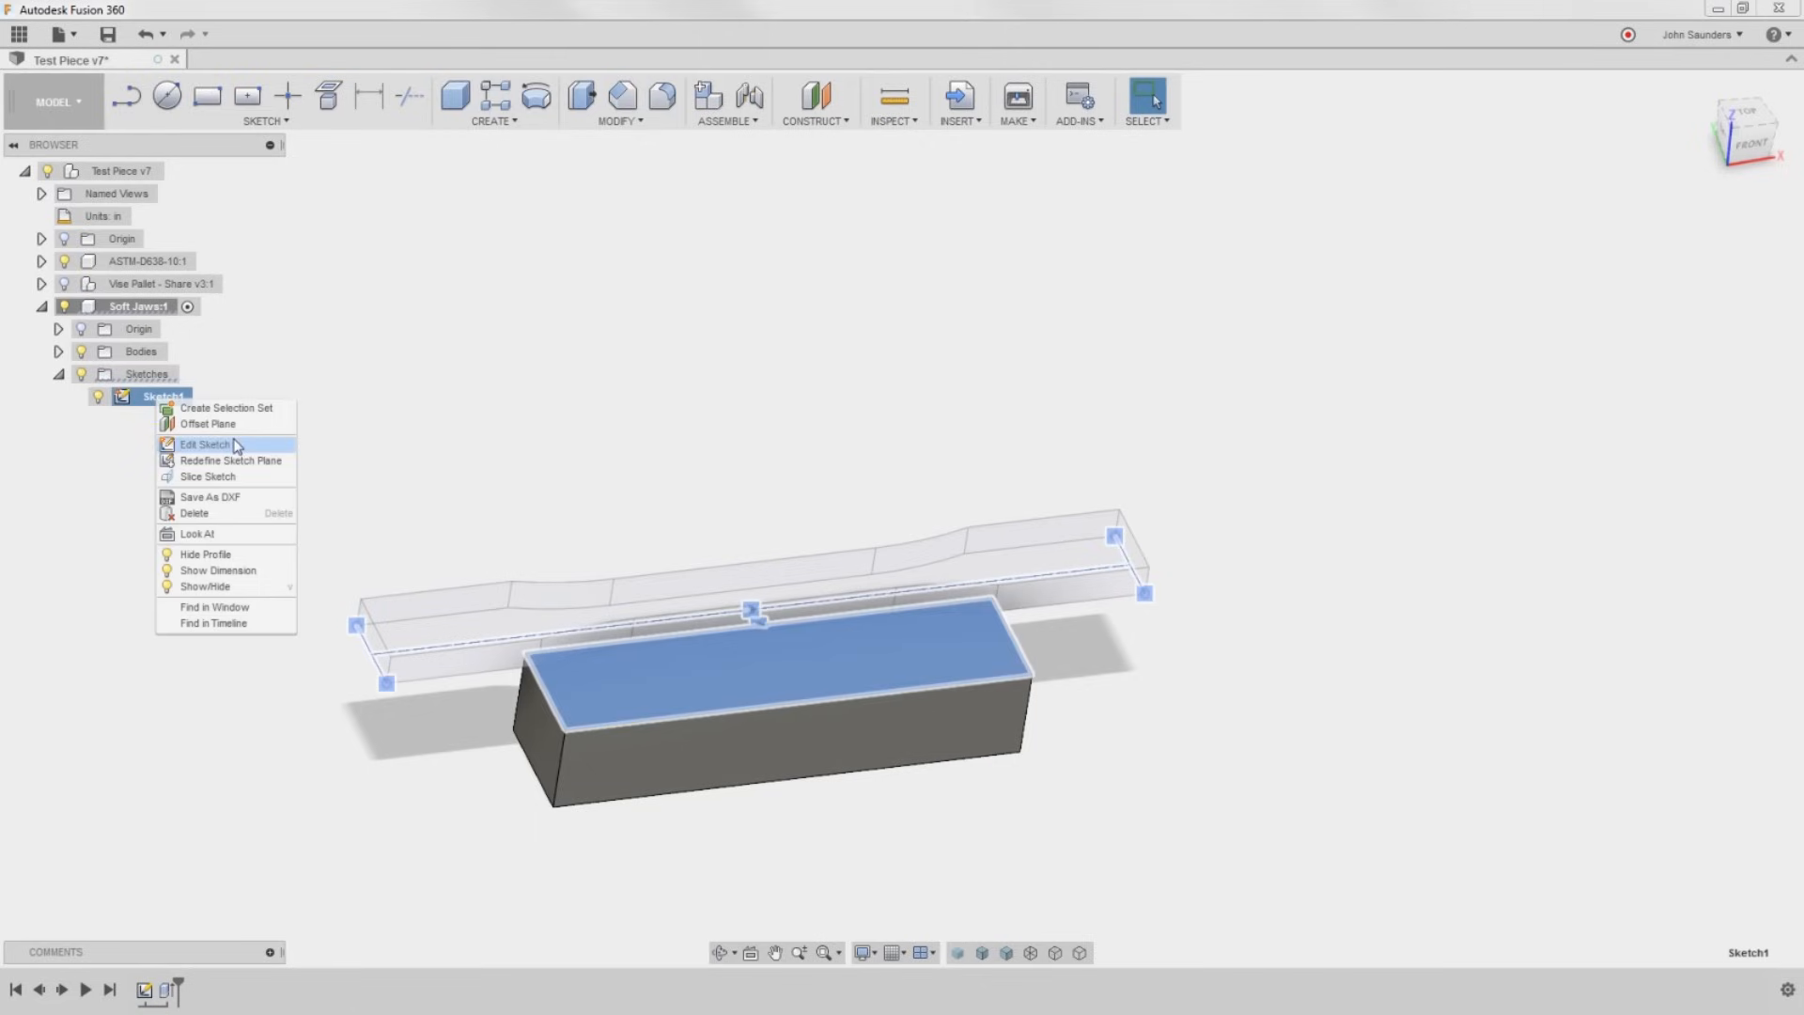
{"action": "left_click", "coordinate": [205, 444]}
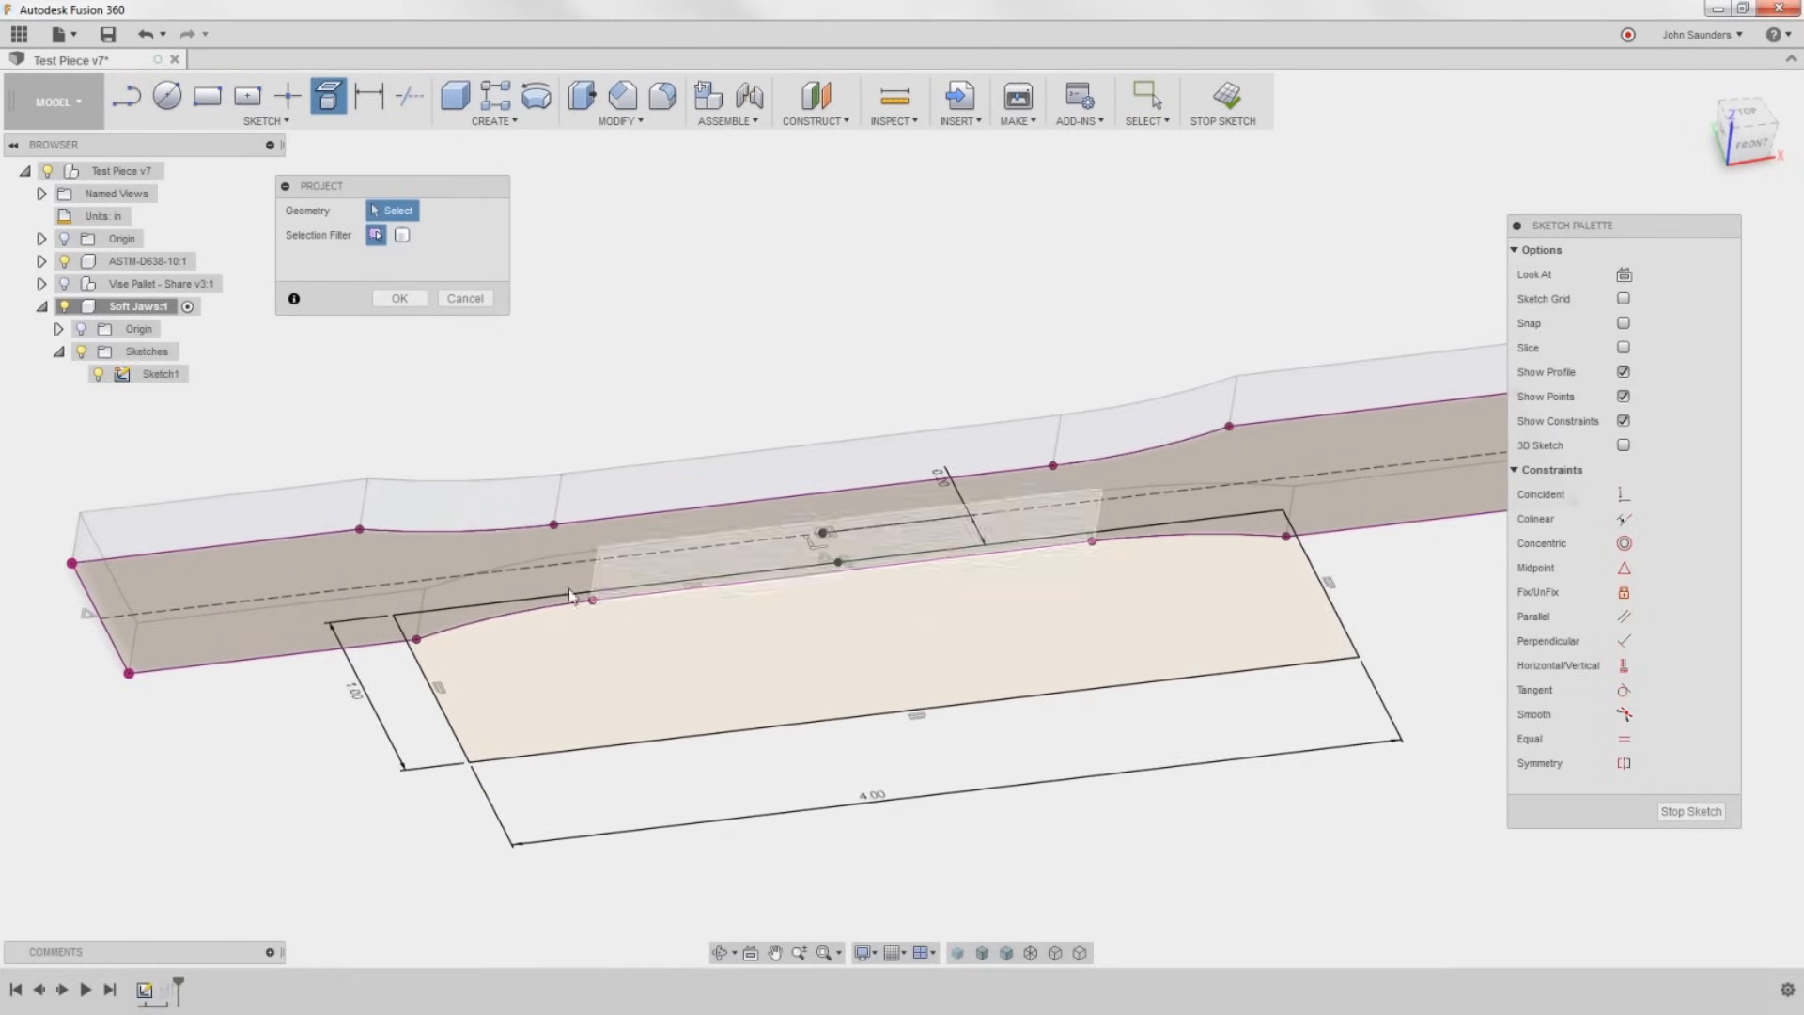
{"action": "mouse_move", "coordinate": [456, 387]}
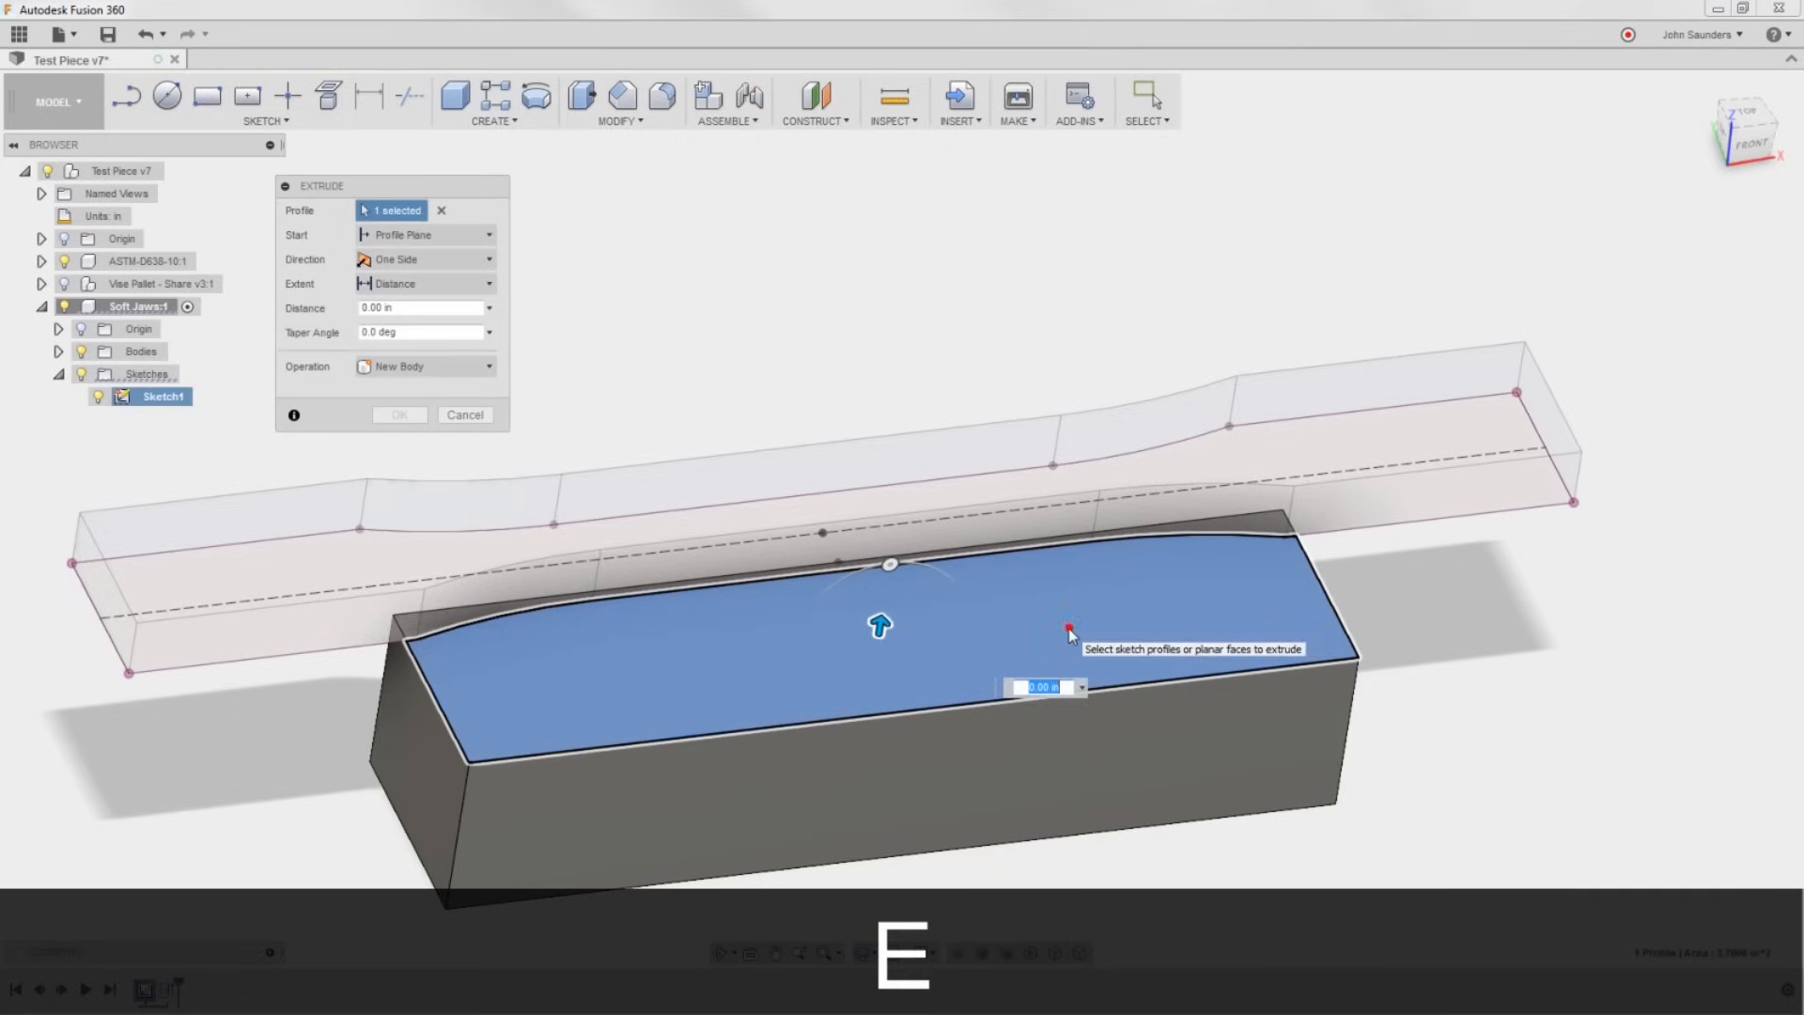
{"action": "type", "text": "0.25"}
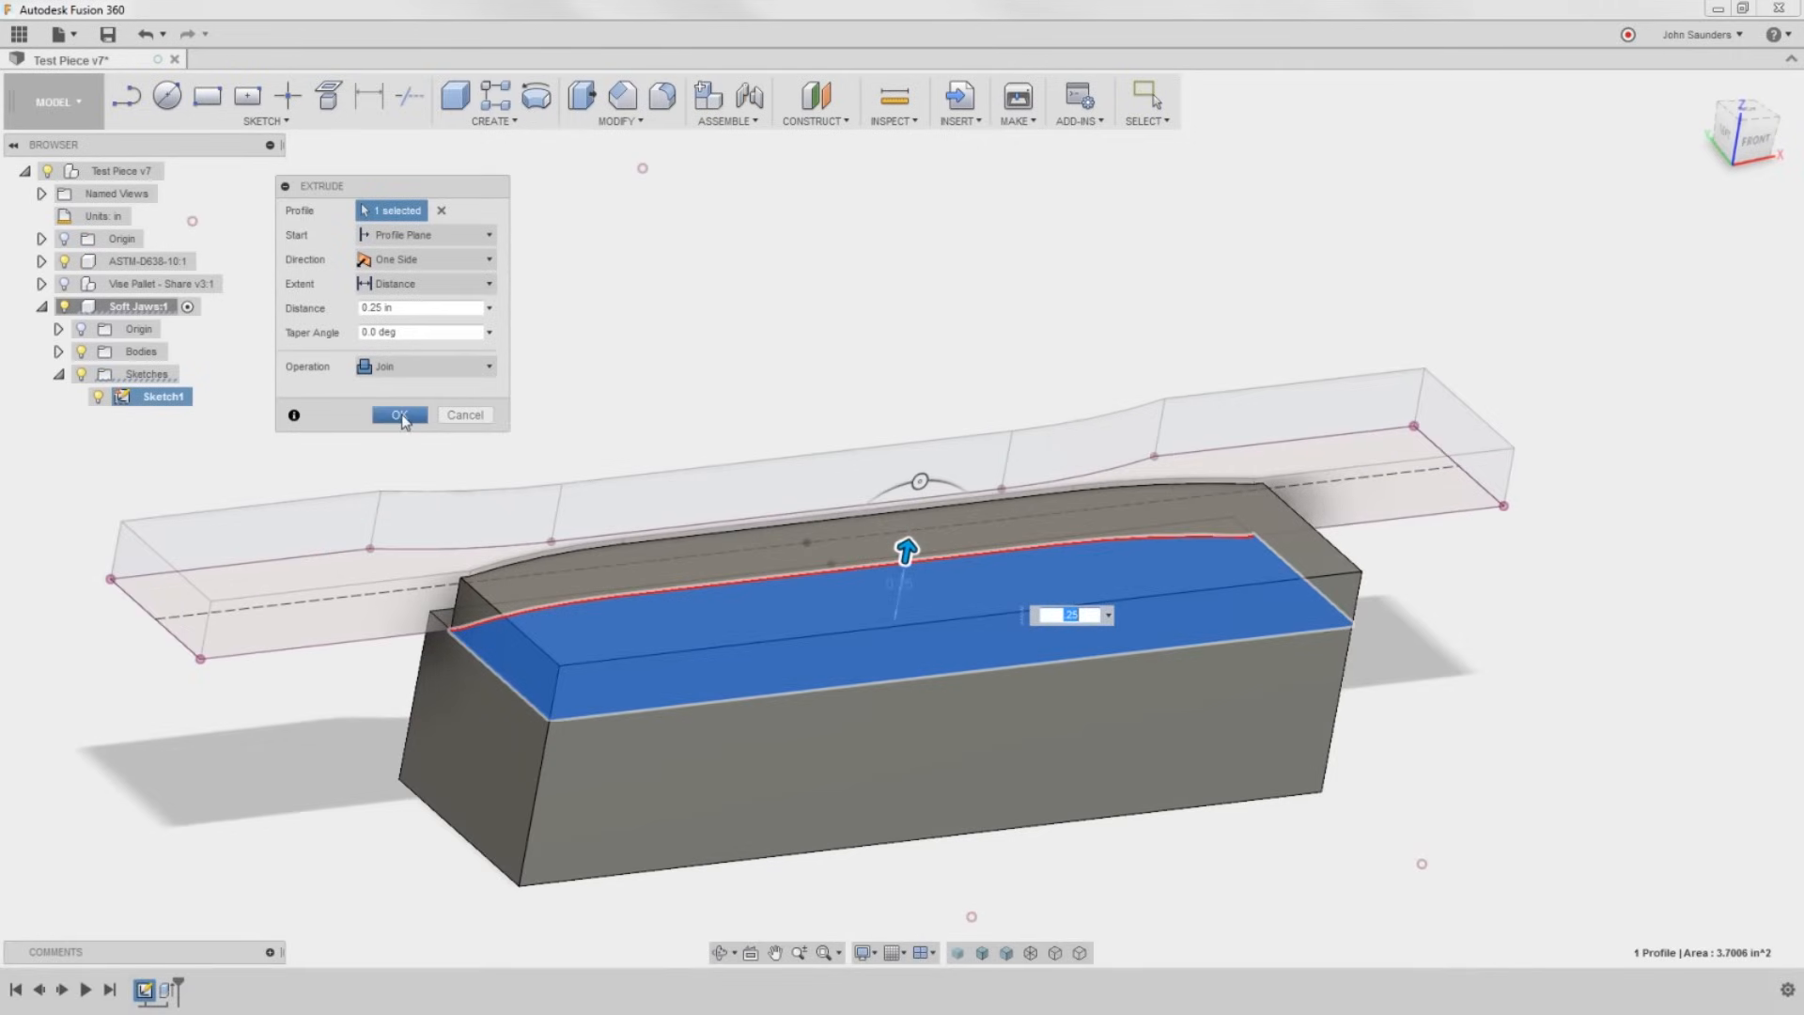
{"action": "left_click", "coordinate": [398, 416]}
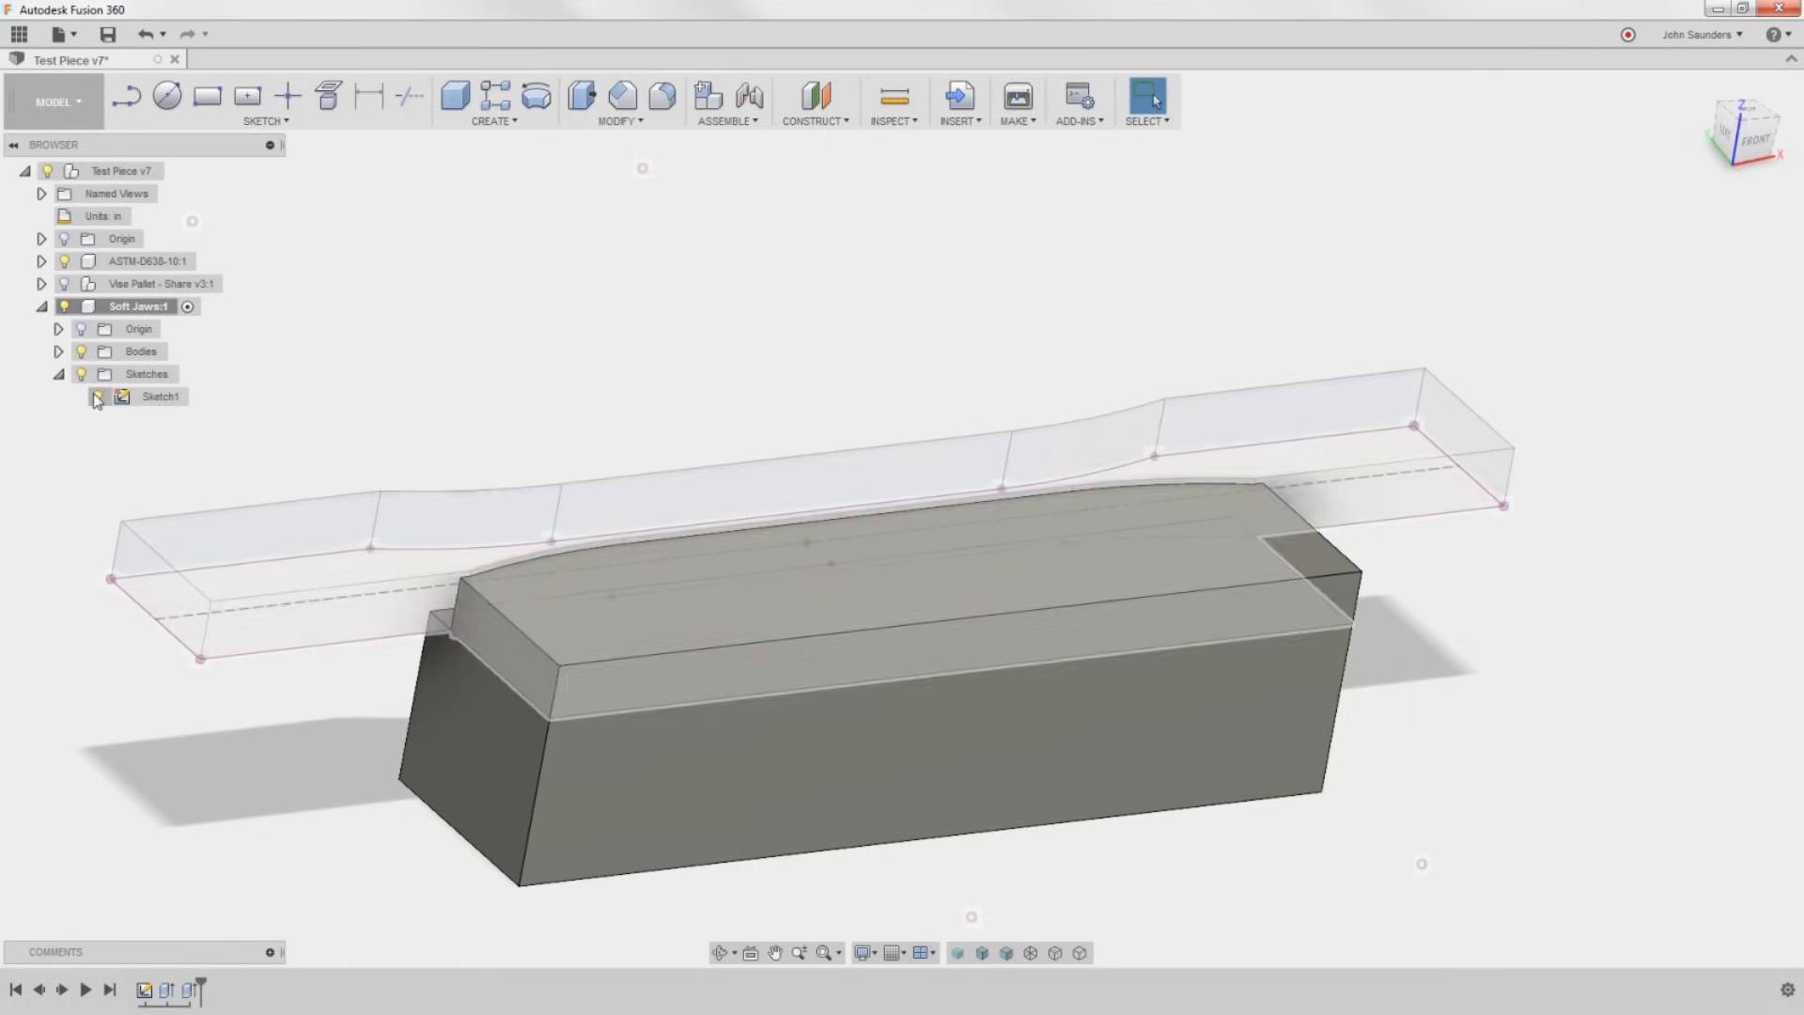
Hide Sketch1 and orbit to inspect the jaw's contoured raised top.
{"action": "left_click", "coordinate": [97, 397]}
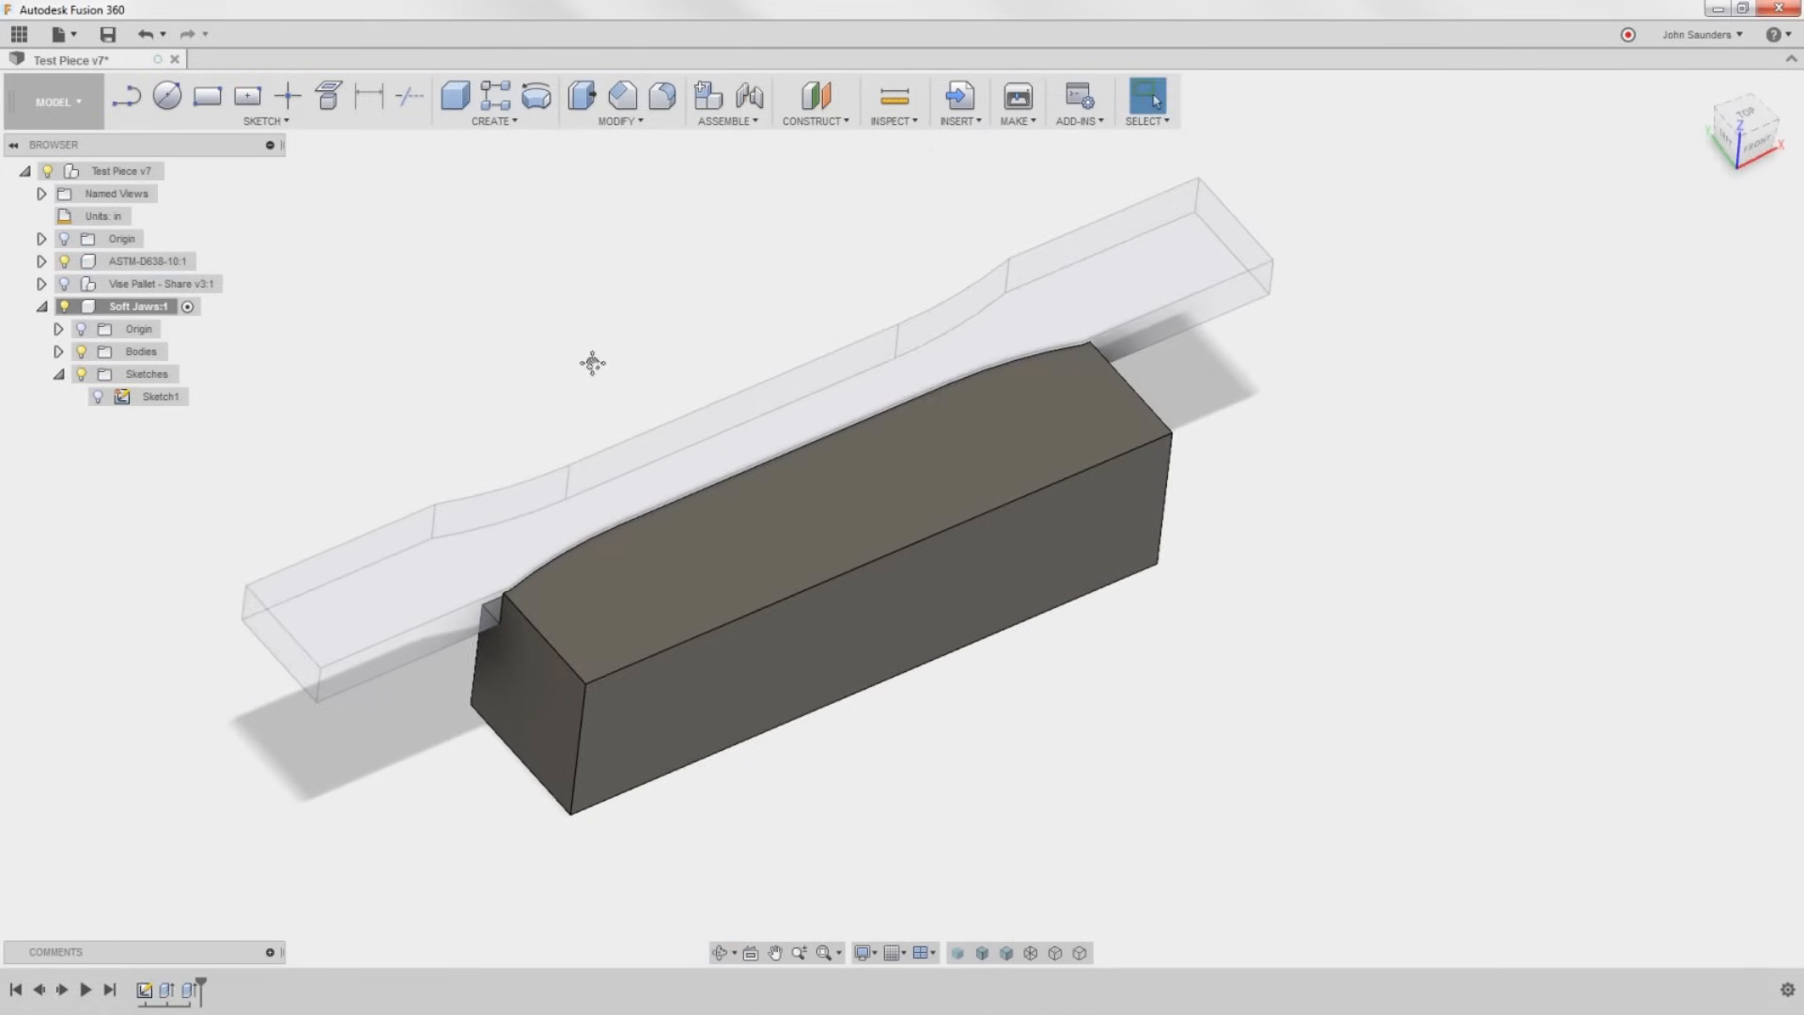
{"action": "left_click_drag", "start_coordinate": [592, 363], "coordinate": [485, 390]}
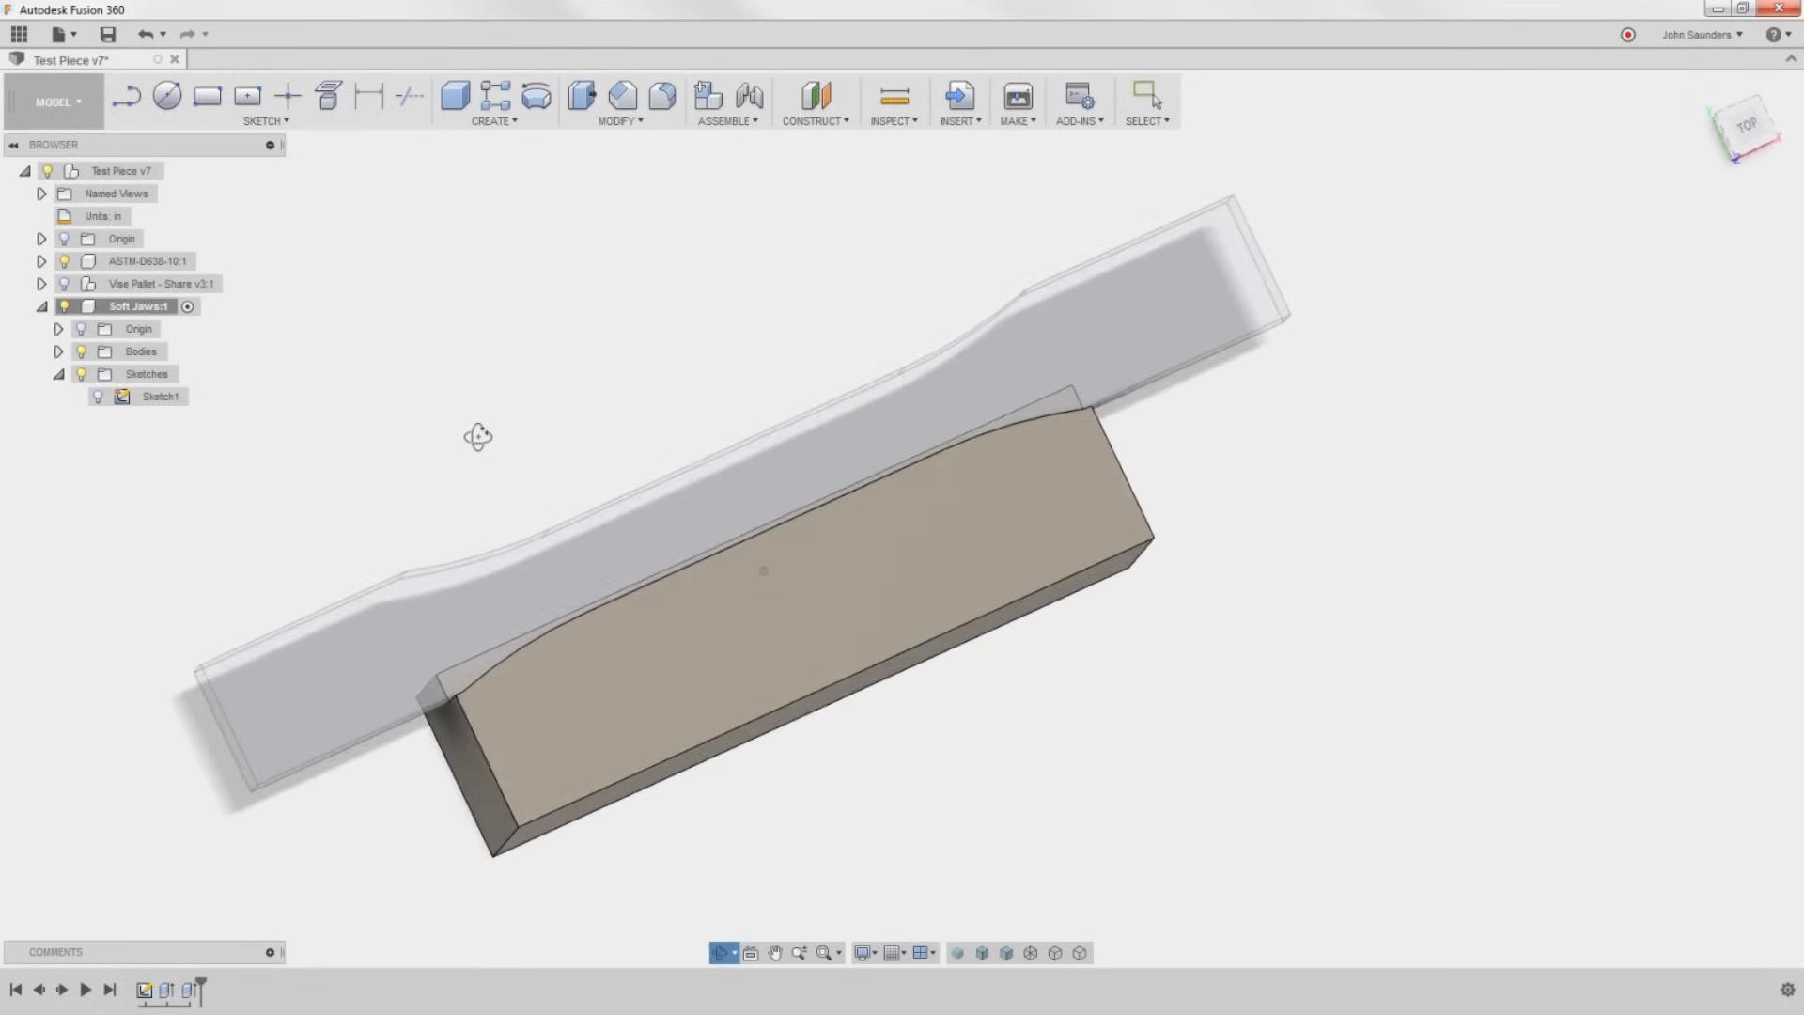
{"action": "left_click", "coordinate": [64, 263]}
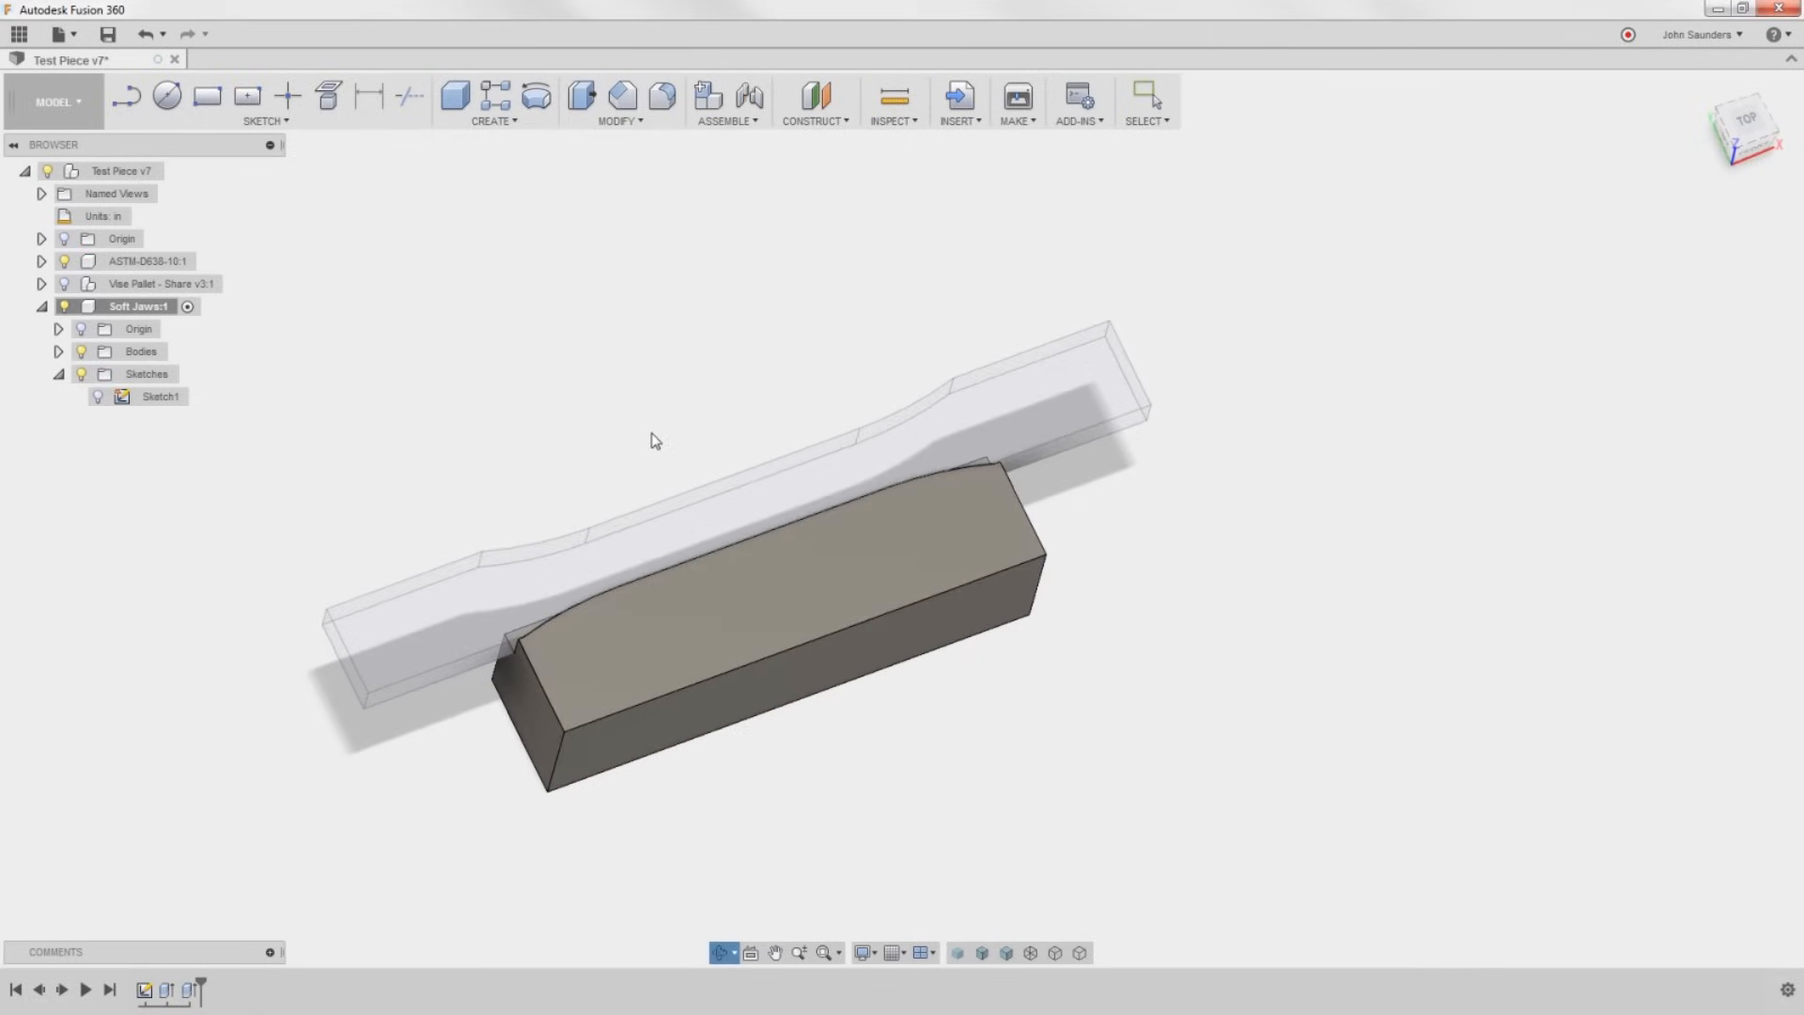
{"action": "left_click", "coordinate": [495, 101]}
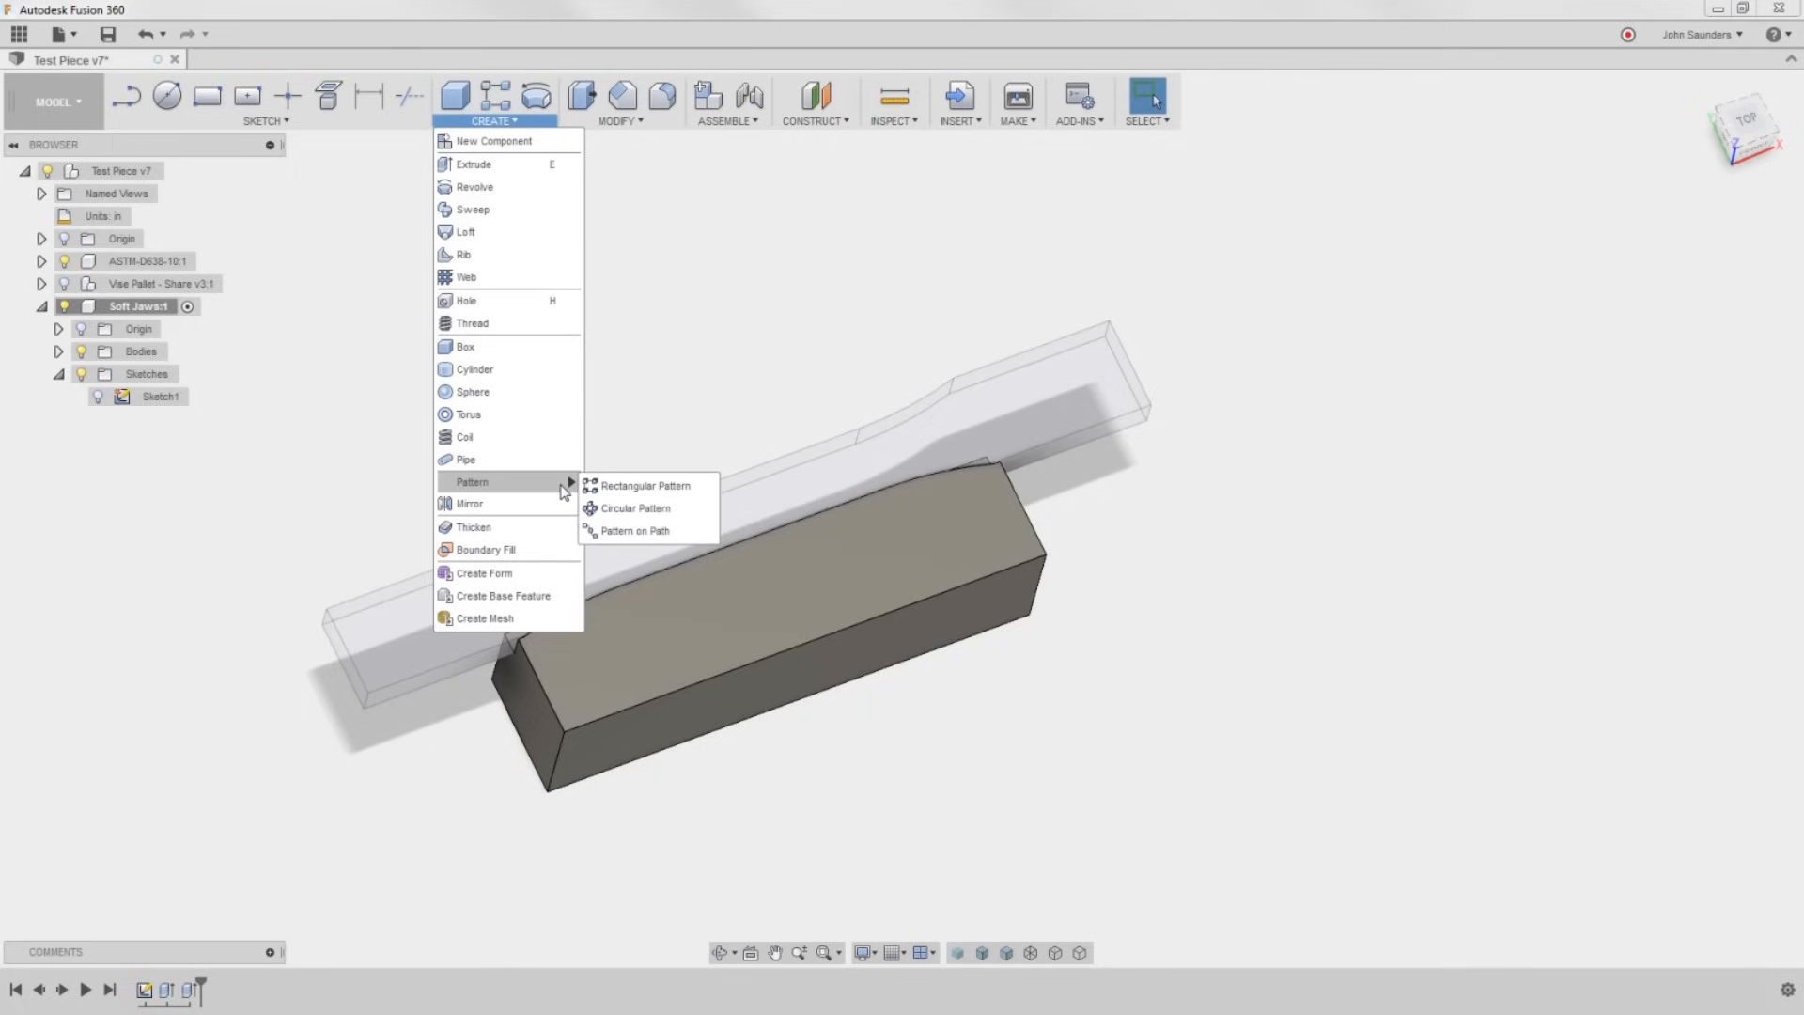
{"action": "mouse_move", "coordinate": [633, 509]}
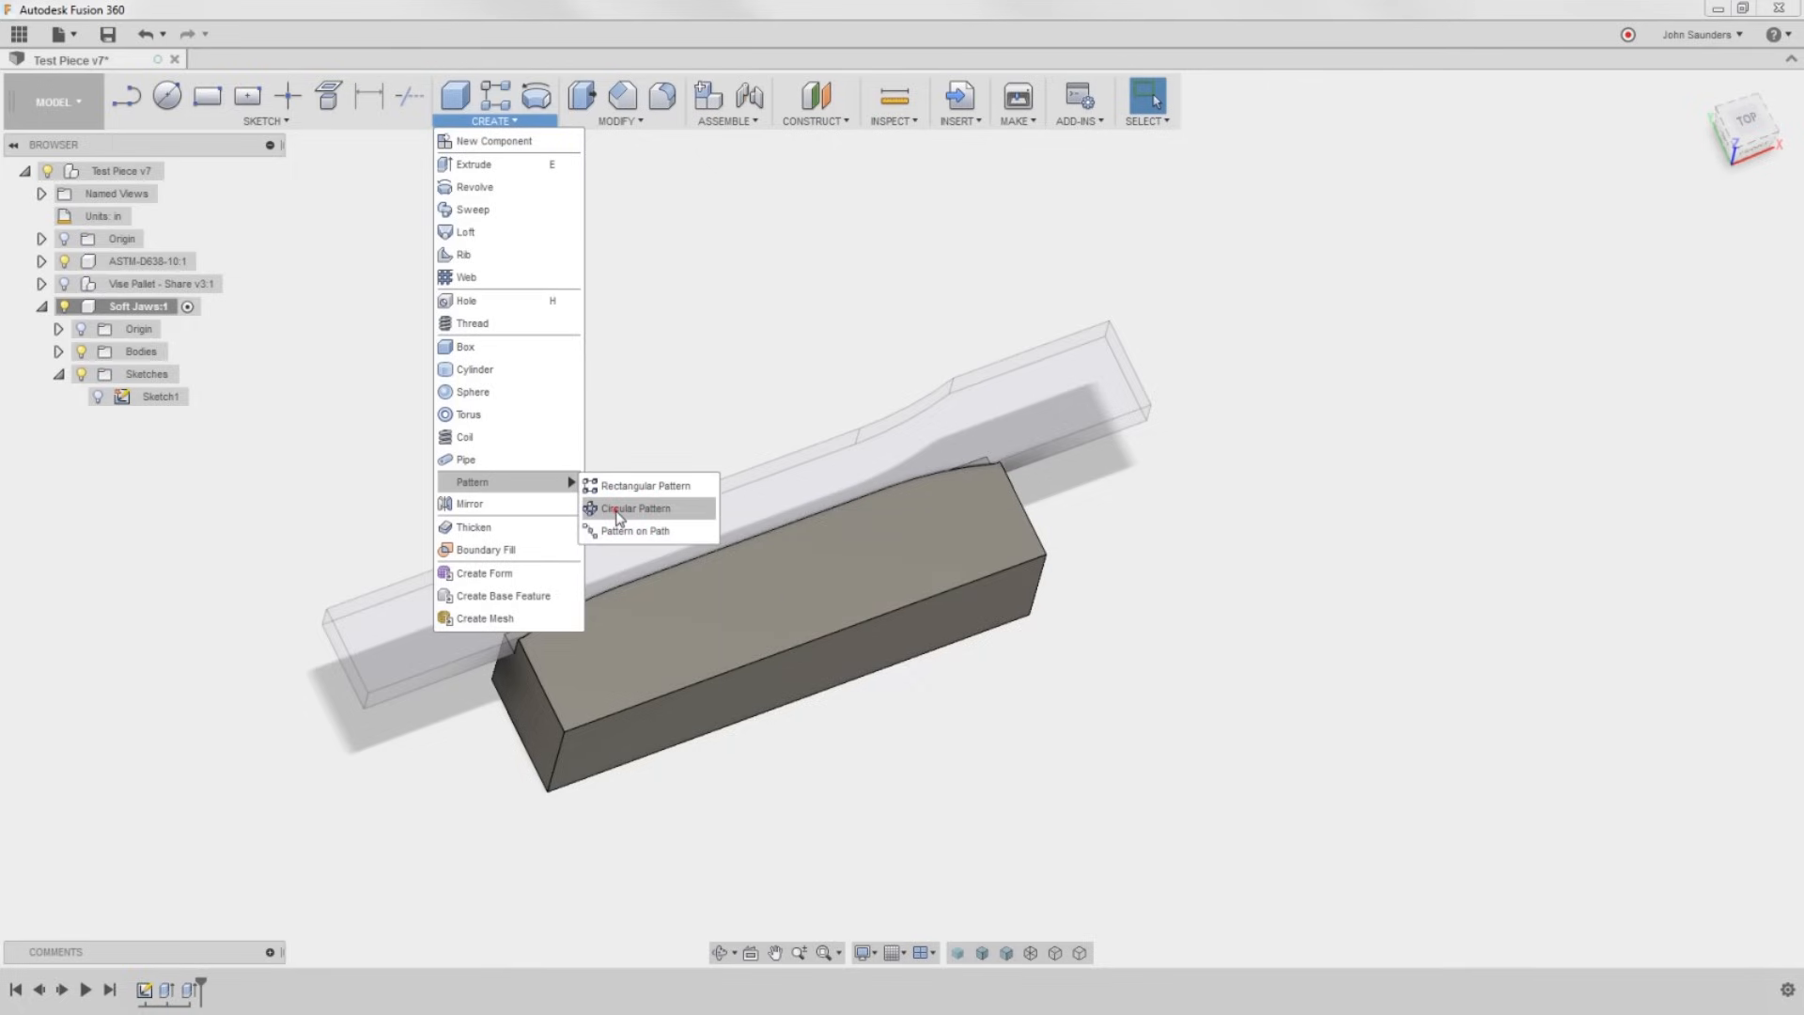
Circular-pattern the Soft Jaws:1 component around the axis into two copies.
{"action": "left_click", "coordinate": [636, 508]}
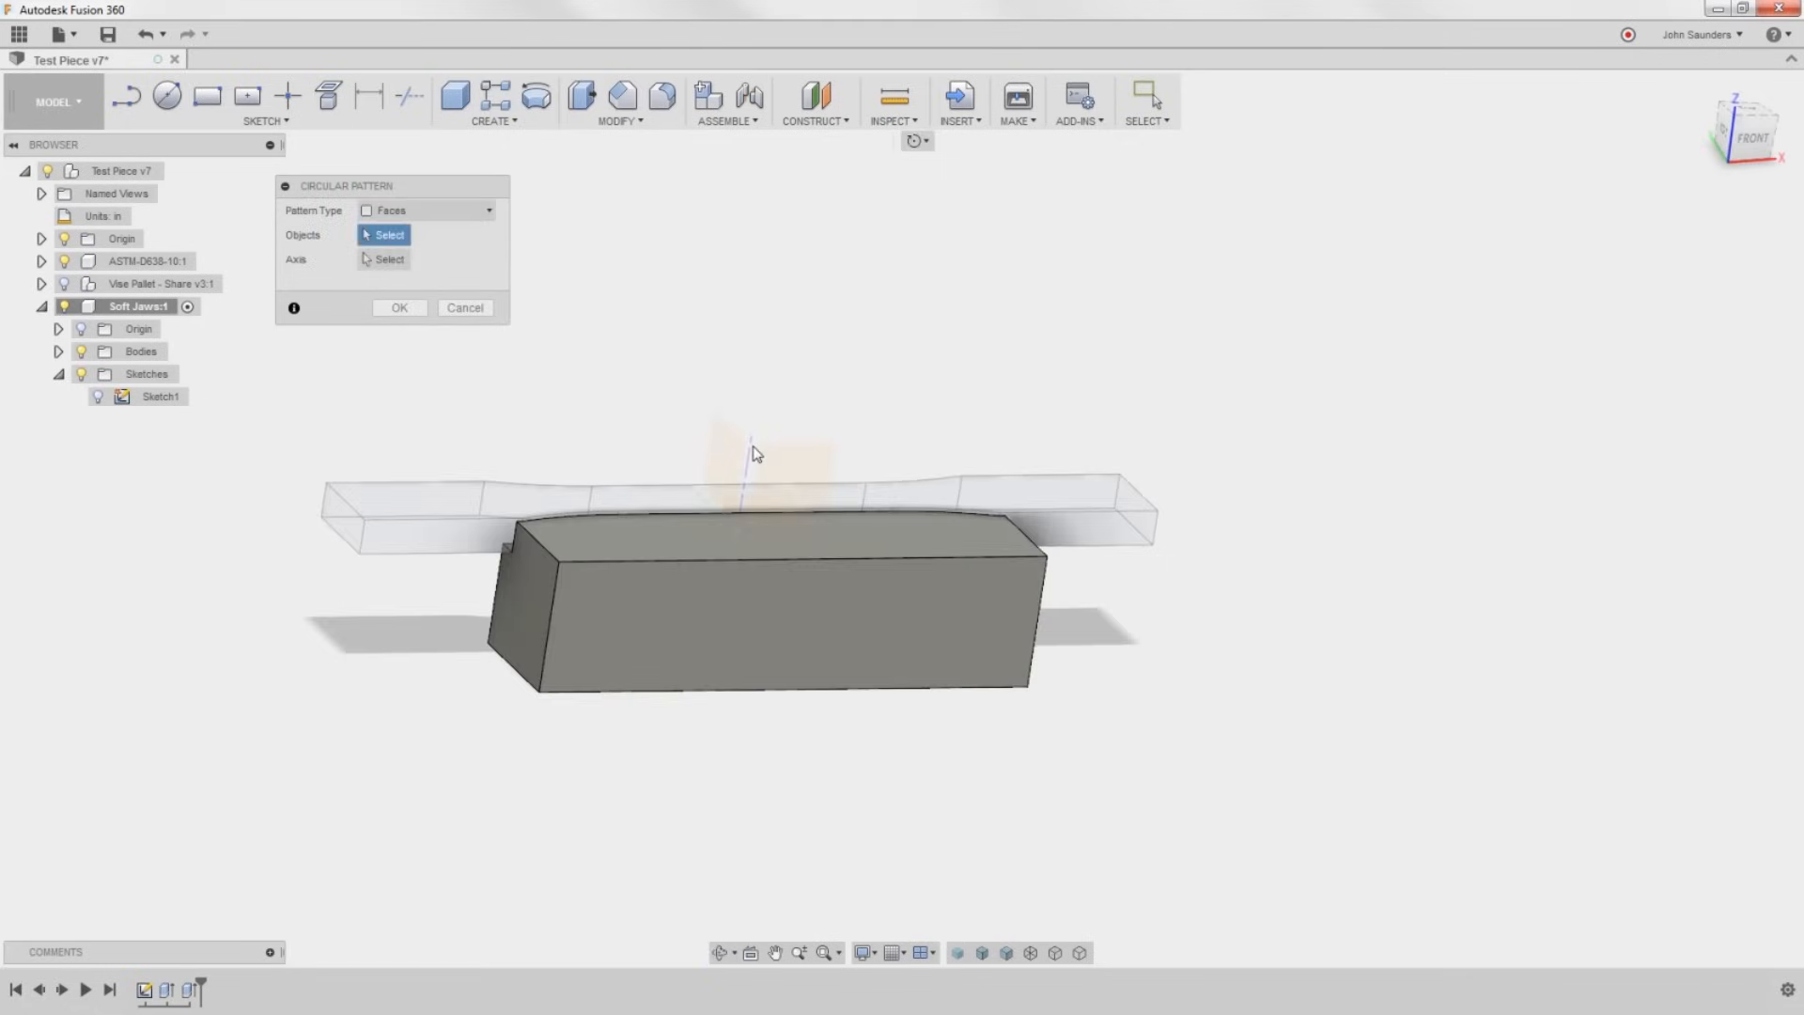
{"action": "left_click", "coordinate": [489, 209]}
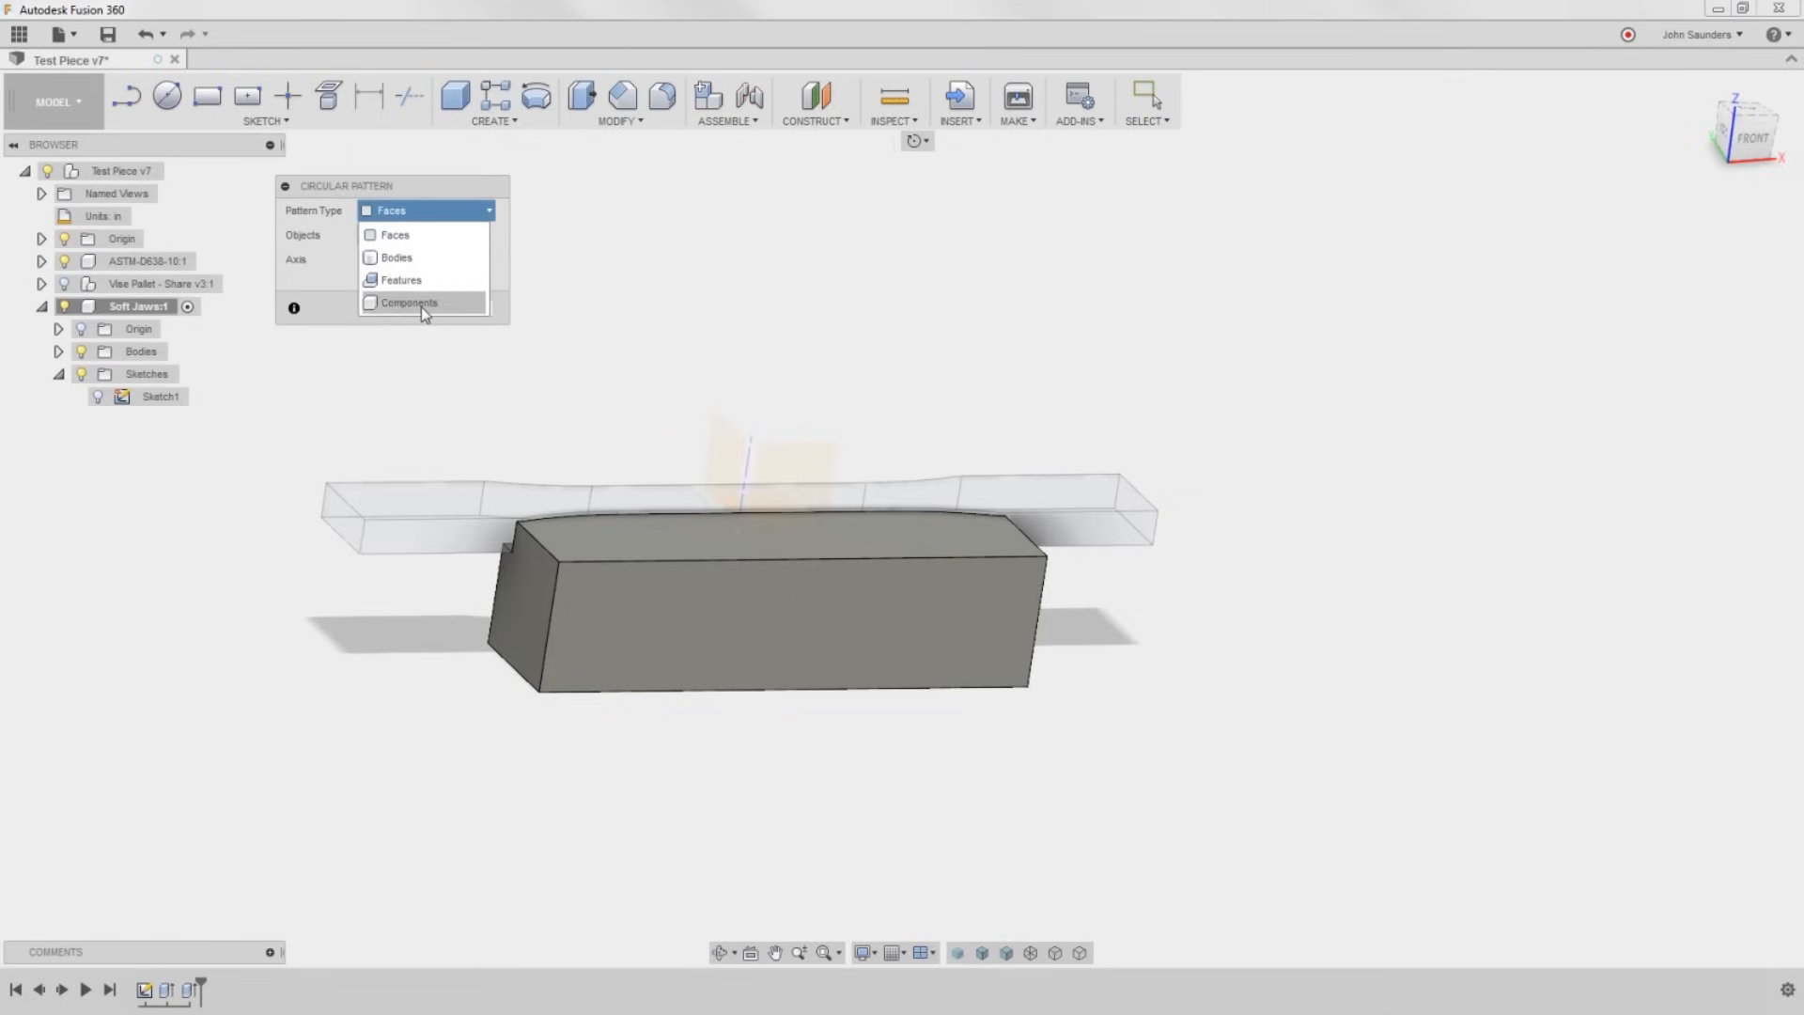
{"action": "left_click", "coordinate": [410, 300]}
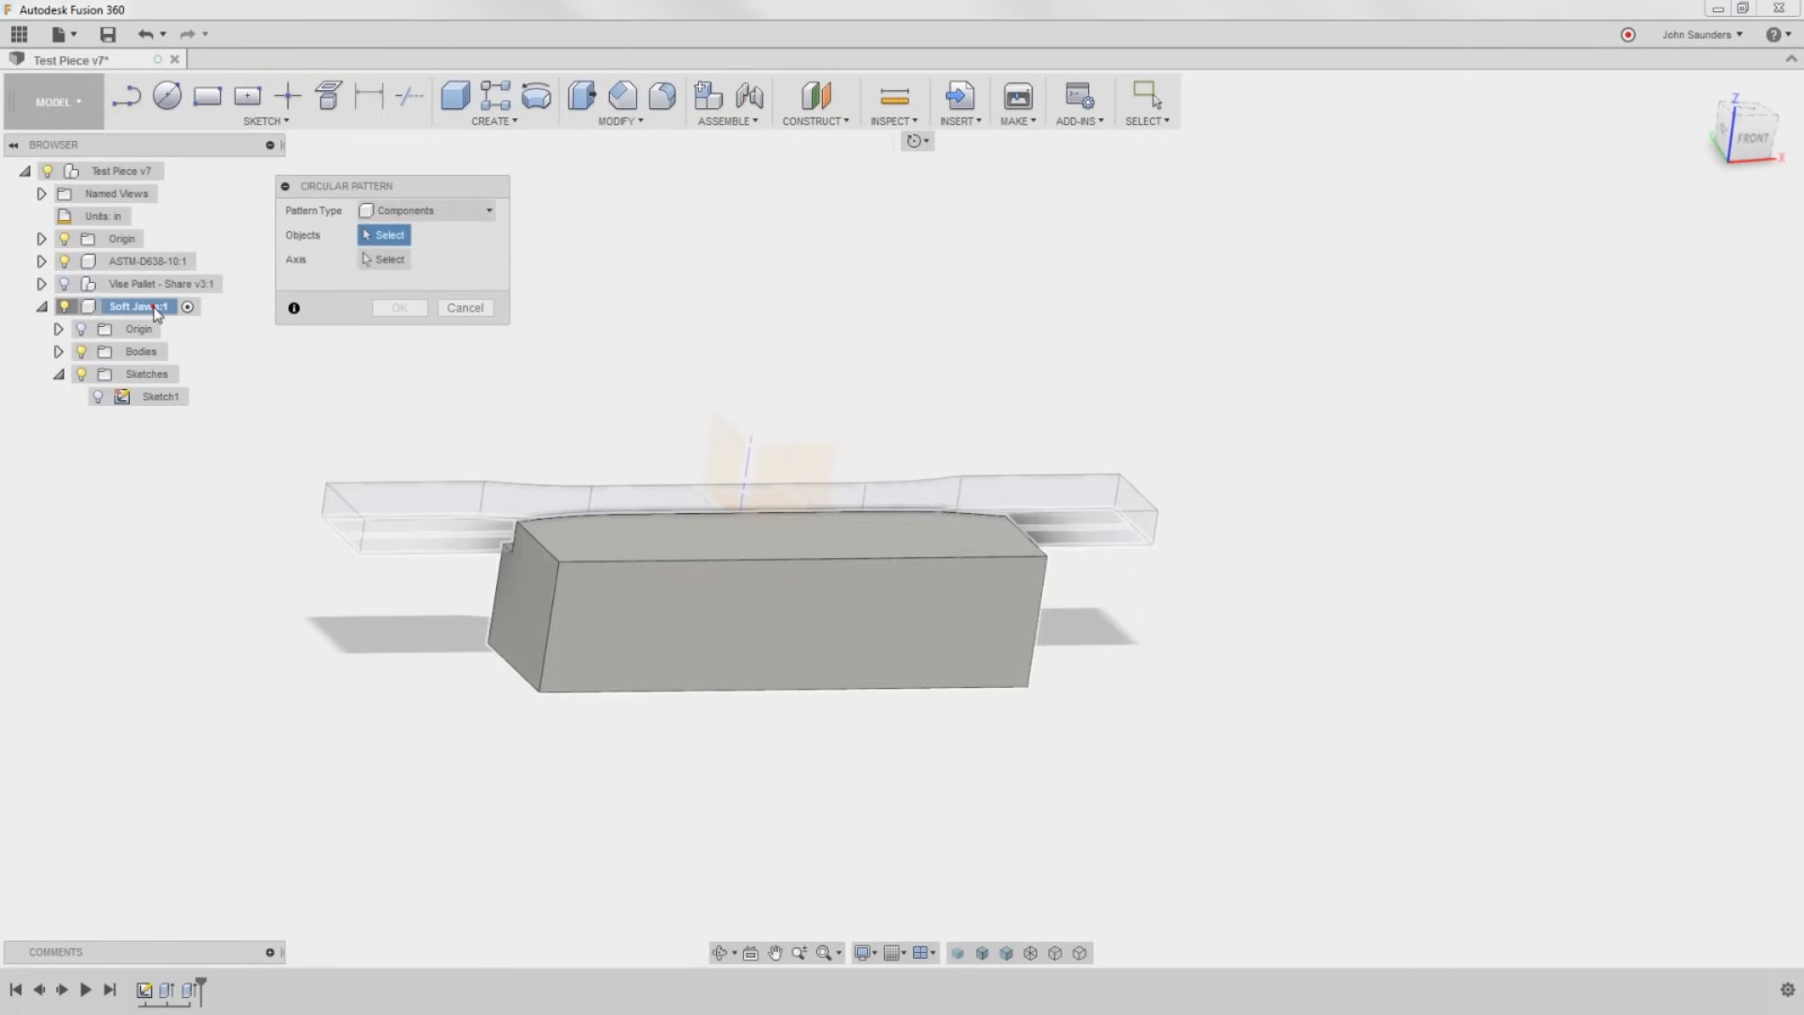
{"action": "left_click", "coordinate": [748, 575]}
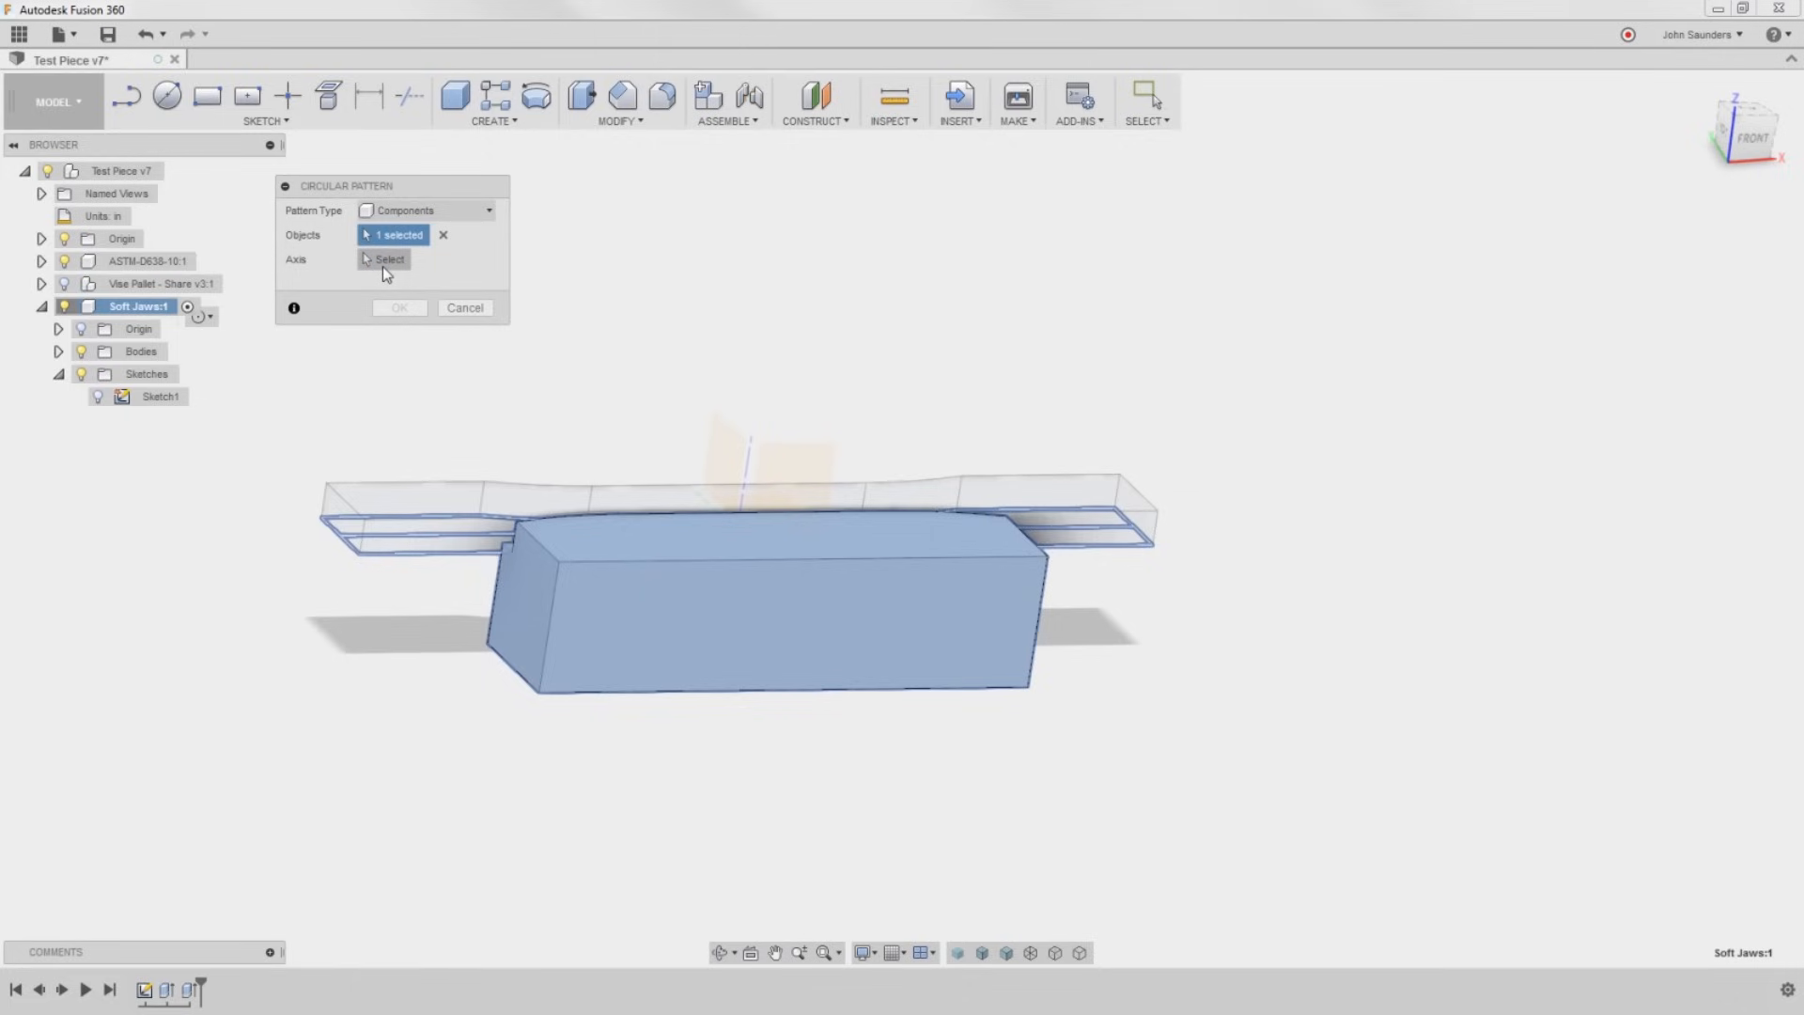
{"action": "left_click", "coordinate": [388, 257]}
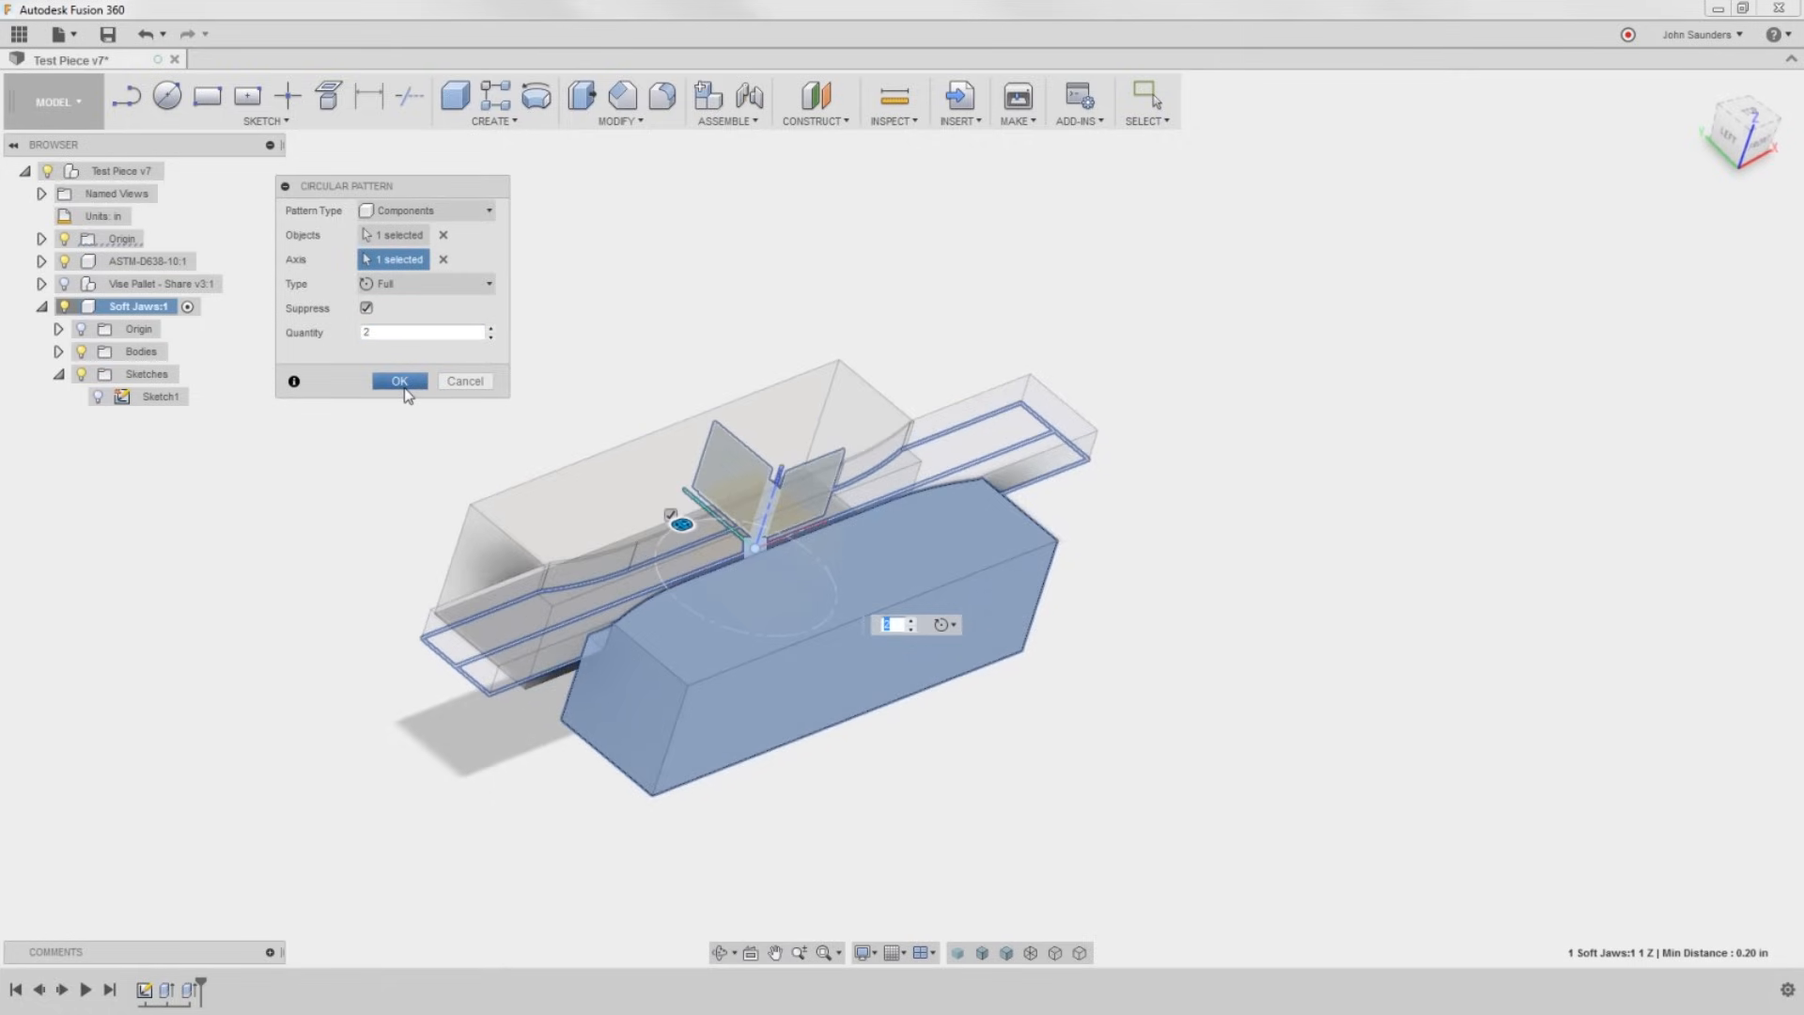
{"action": "left_click", "coordinate": [398, 382]}
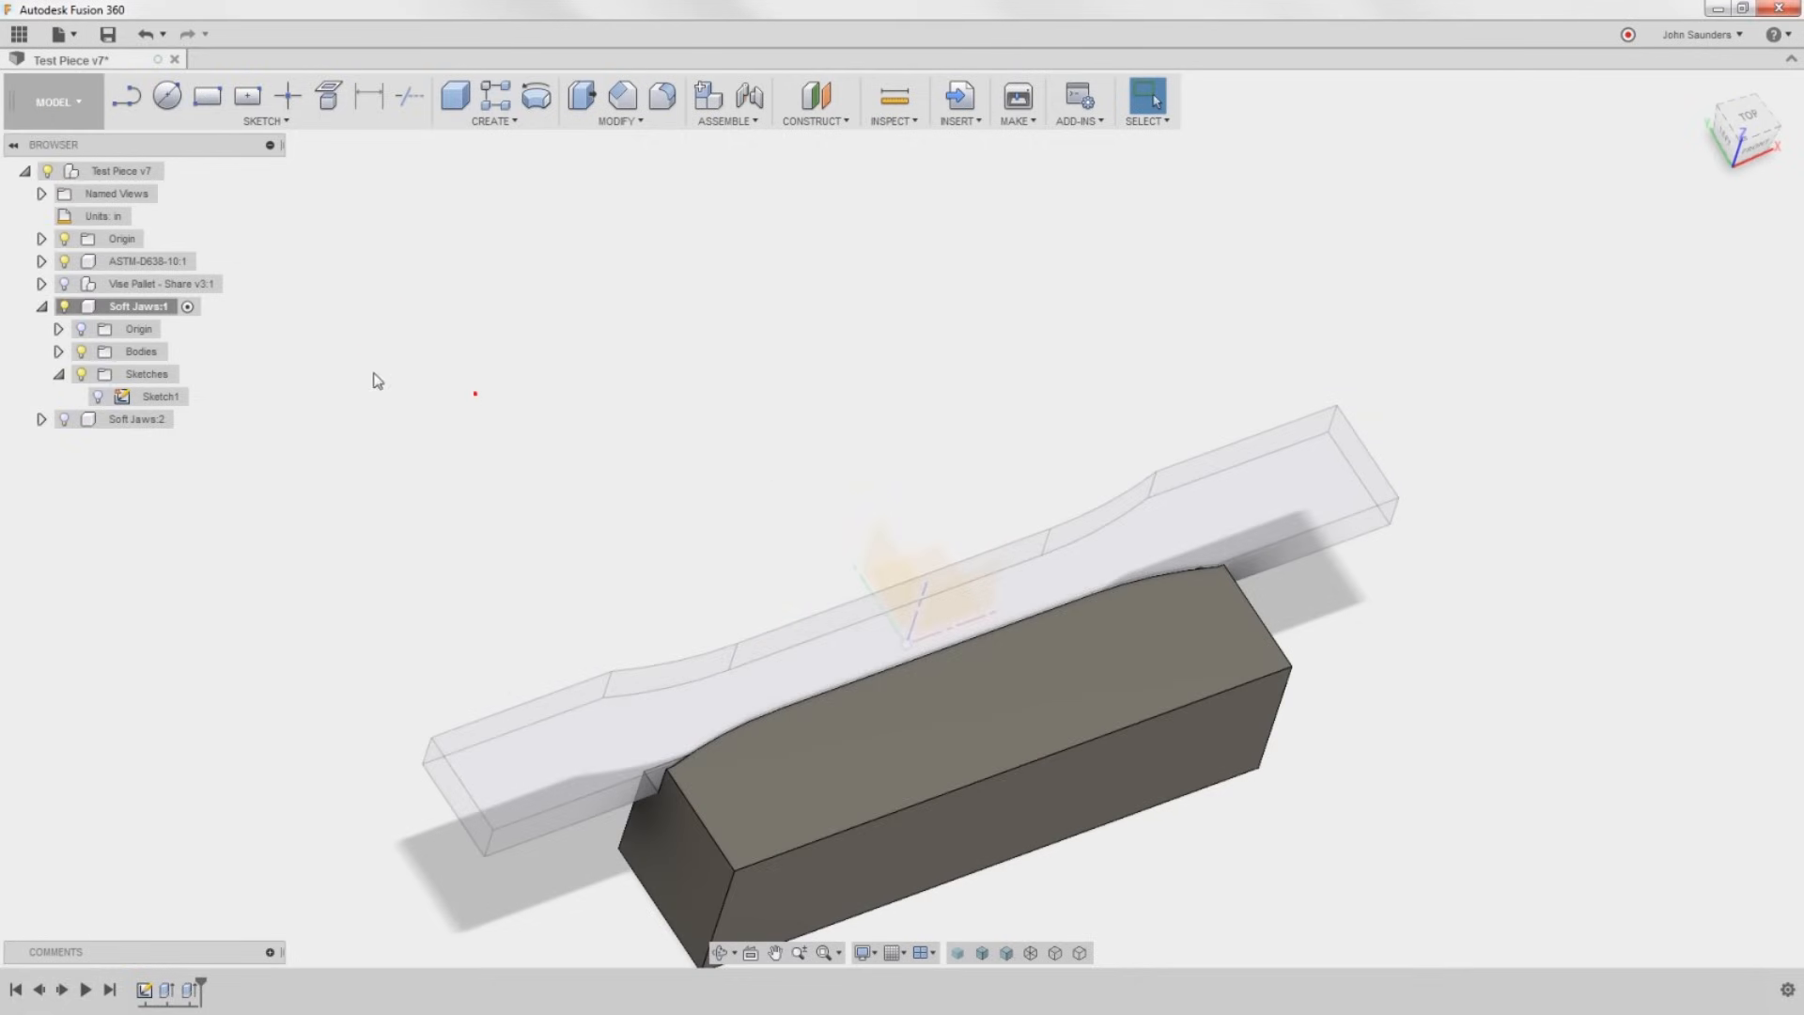
In CAM, clear Setup3's model bodies and switch its stock to a fixed-size box.
{"action": "left_click", "coordinate": [56, 101]}
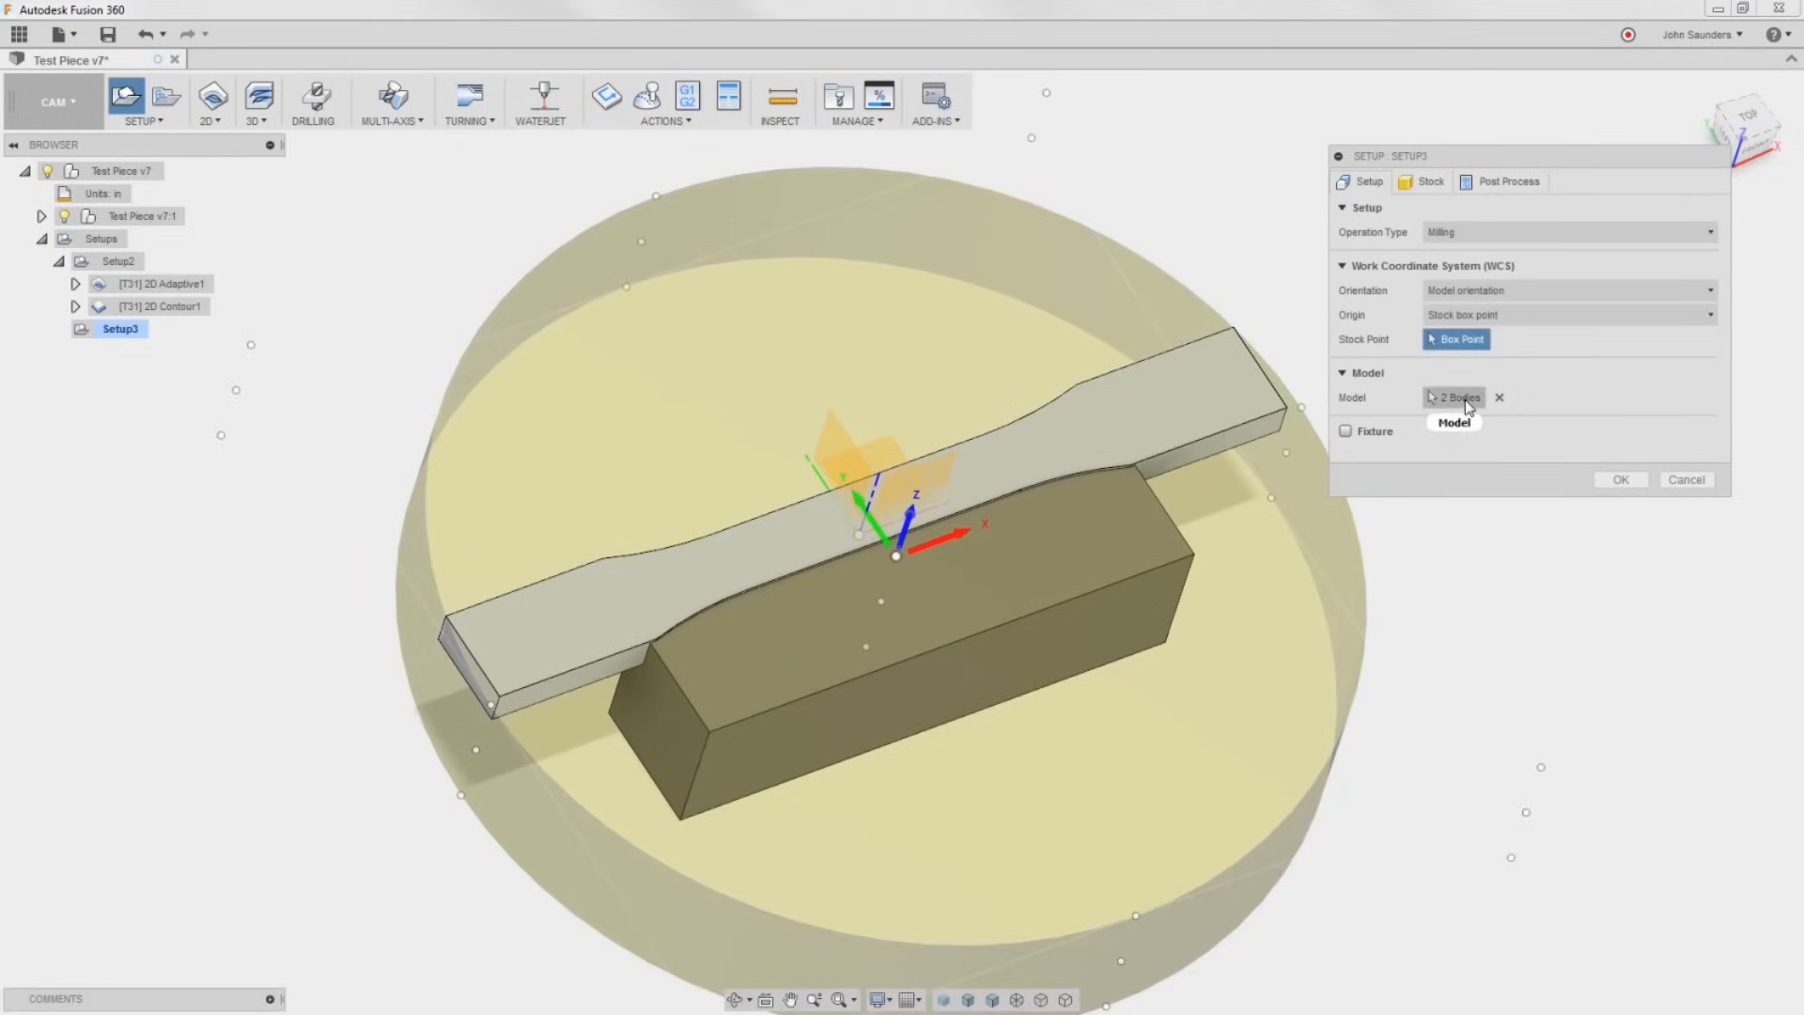
{"action": "left_click", "coordinate": [1458, 397]}
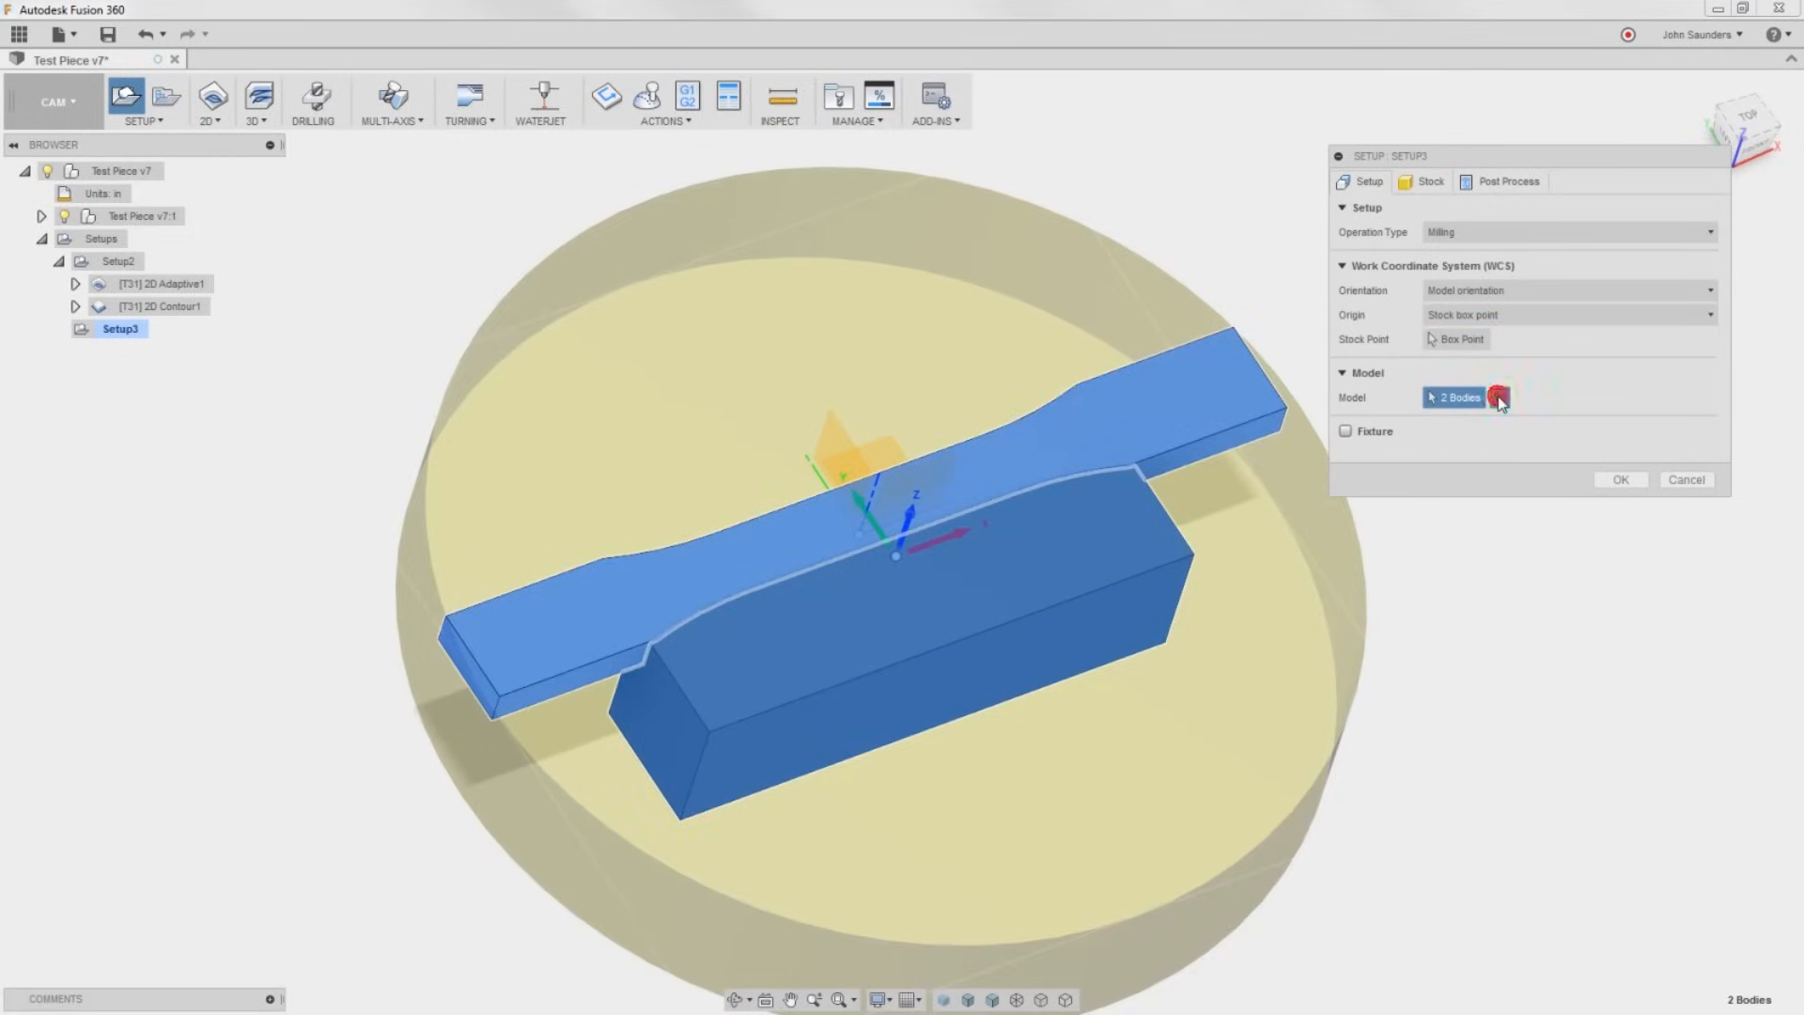
{"action": "left_click", "coordinate": [1498, 396]}
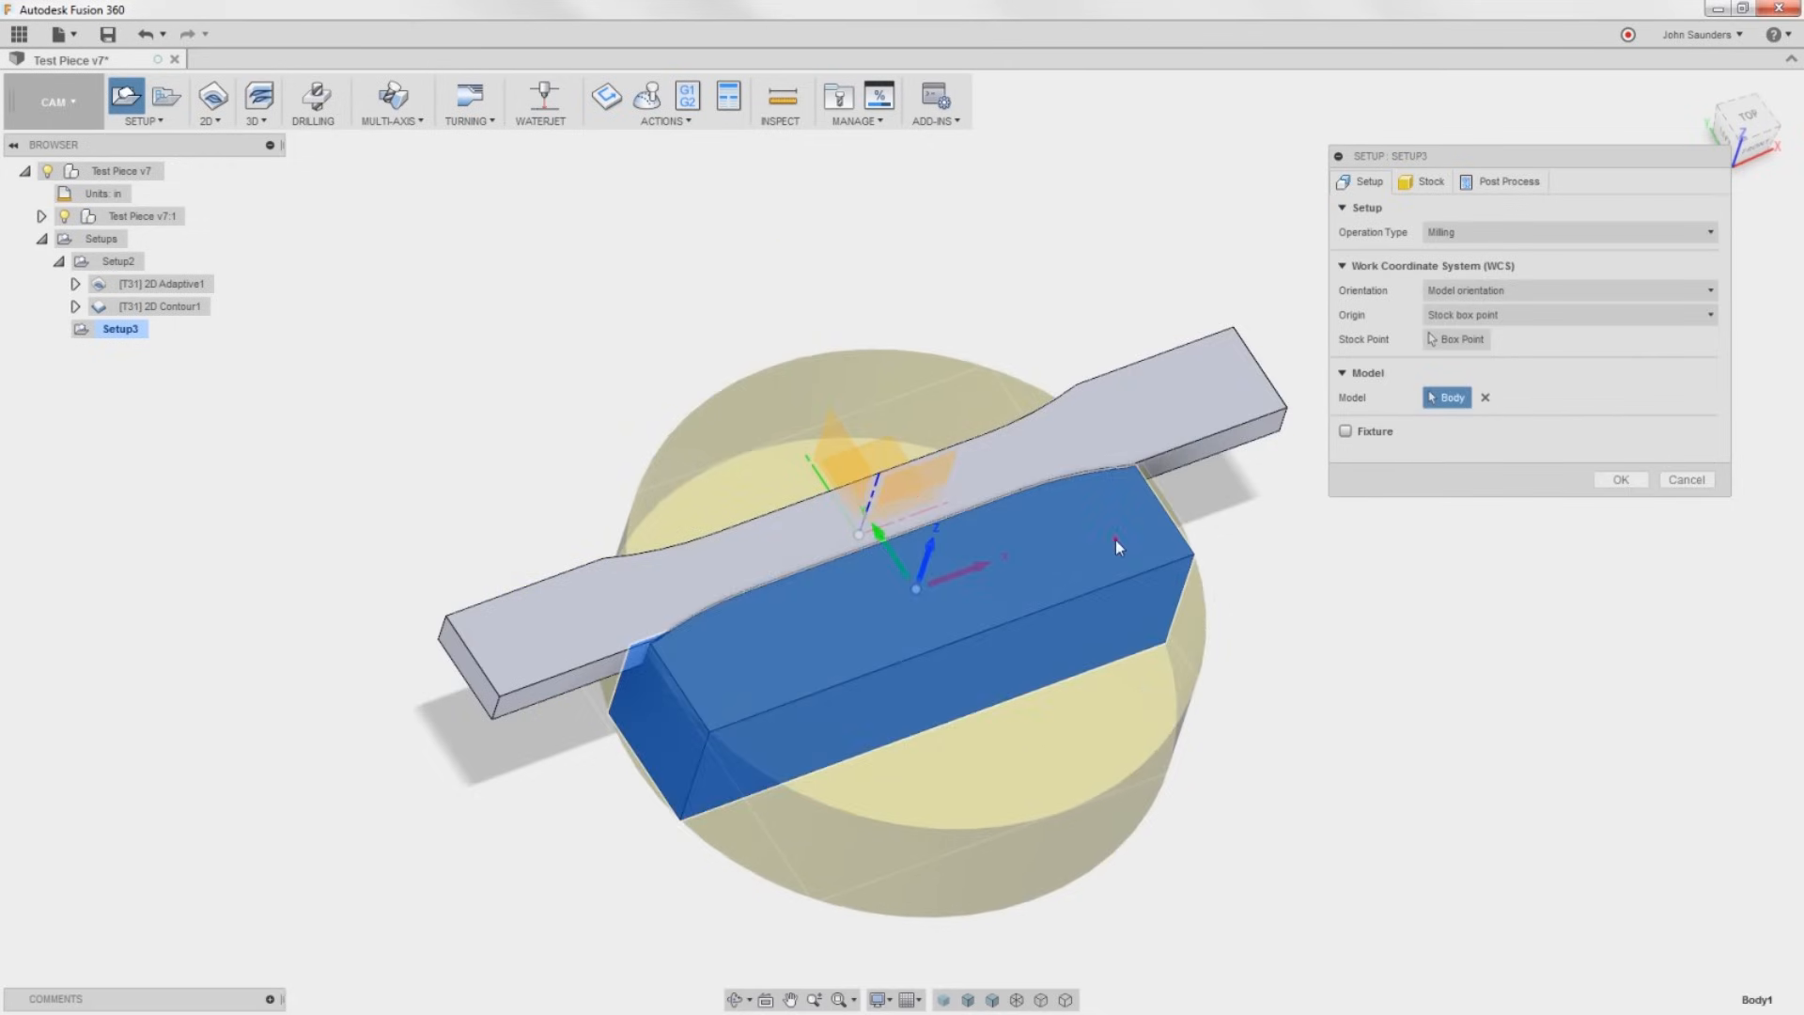
{"action": "left_click", "coordinate": [1431, 181]}
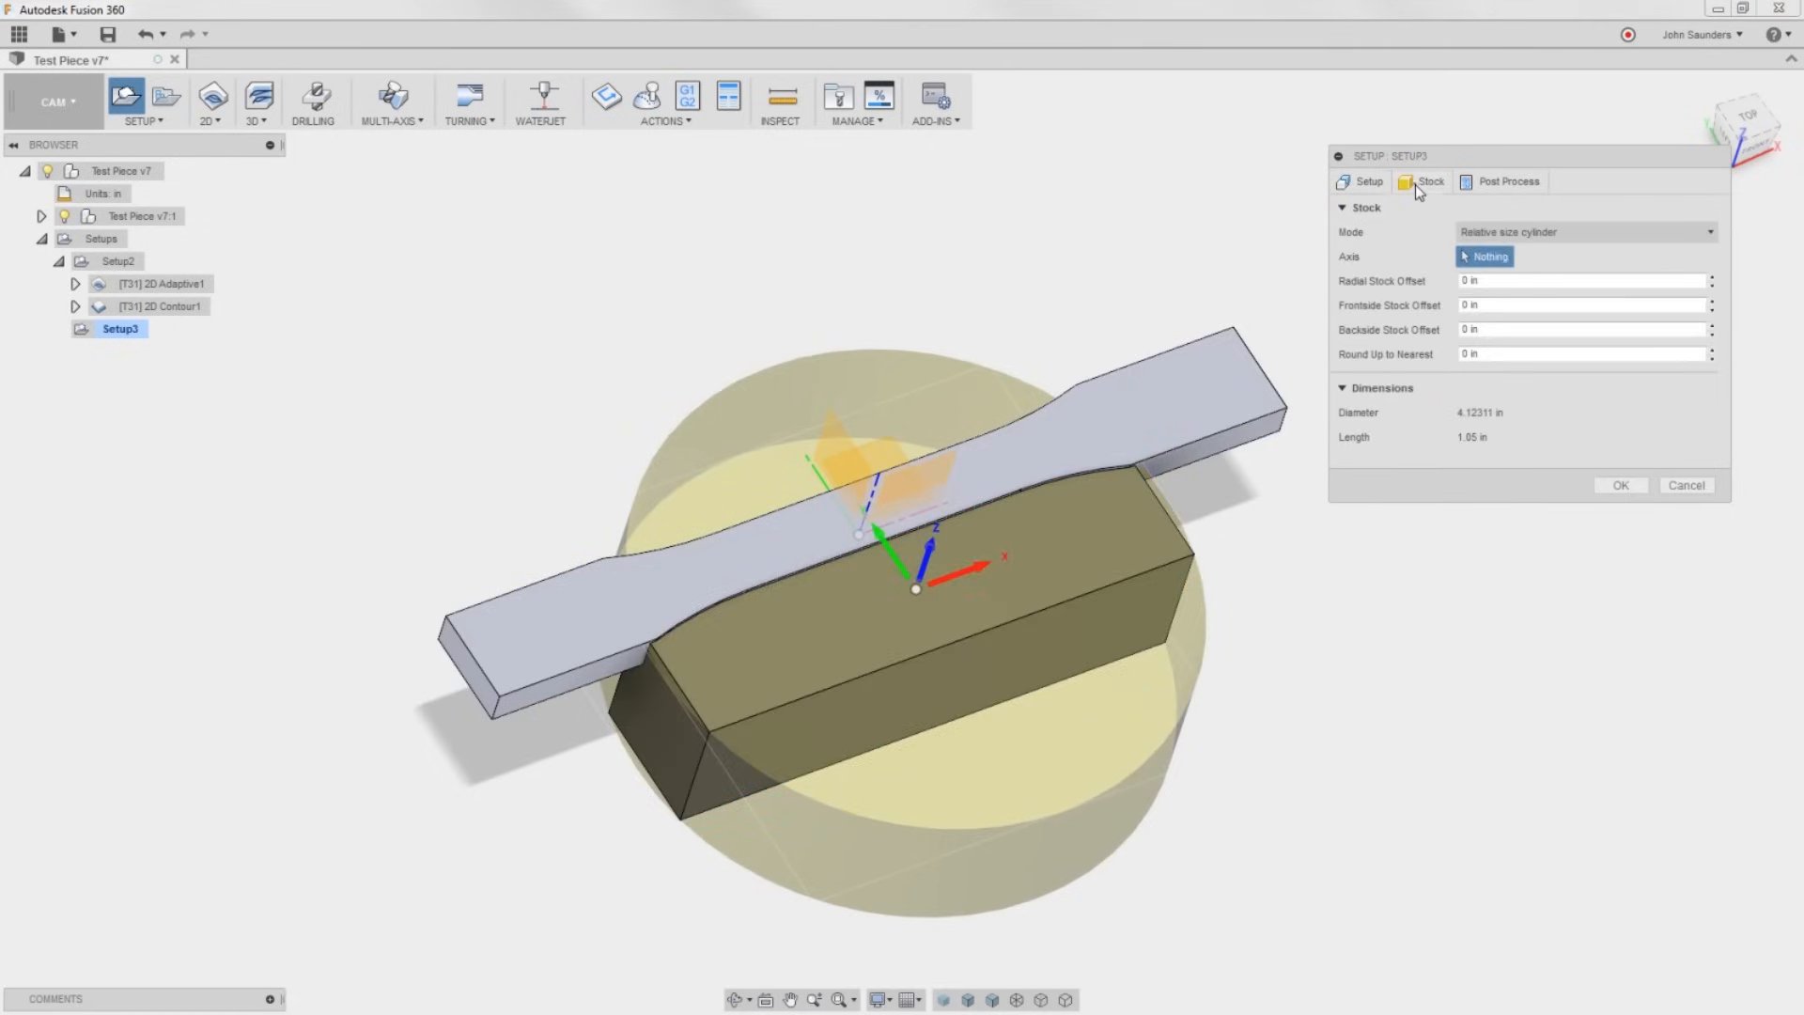
{"action": "left_click", "coordinate": [1586, 231]}
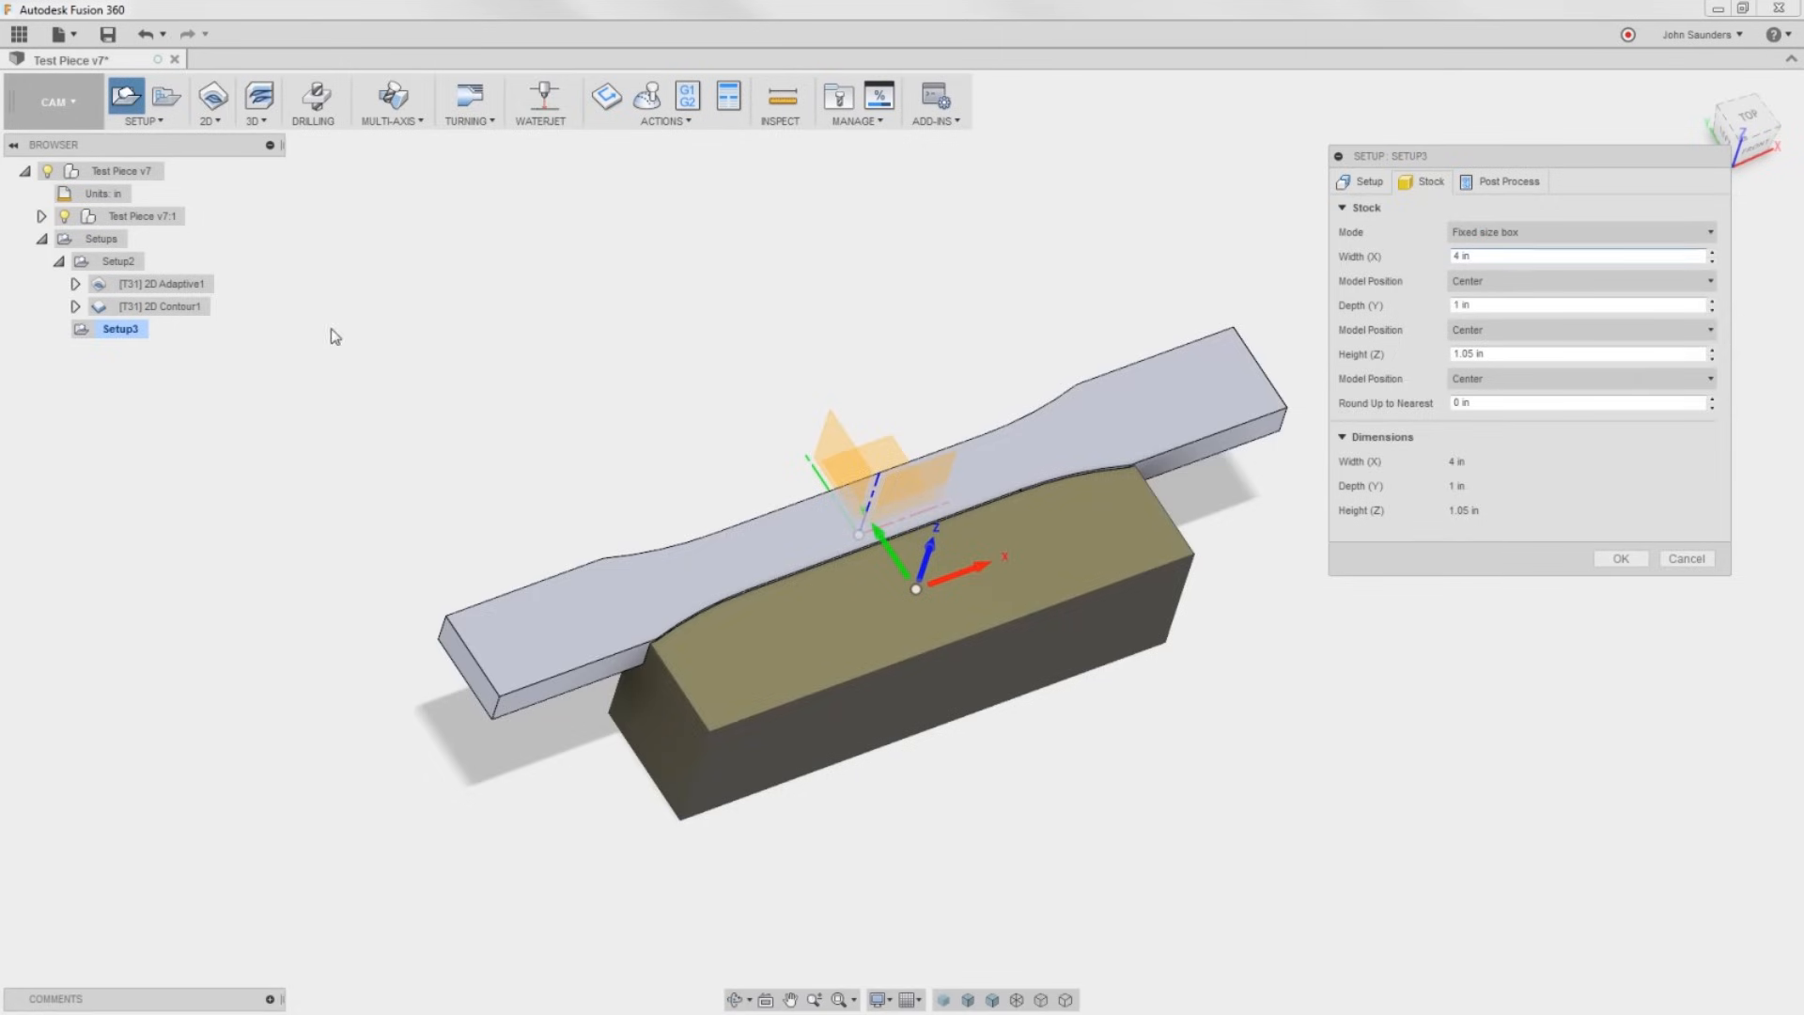
Select the jaw body, set 4 × 1 × 1.05 in stock with origin at a lower corner, and confirm Setup3.
{"action": "left_click", "coordinate": [42, 214]}
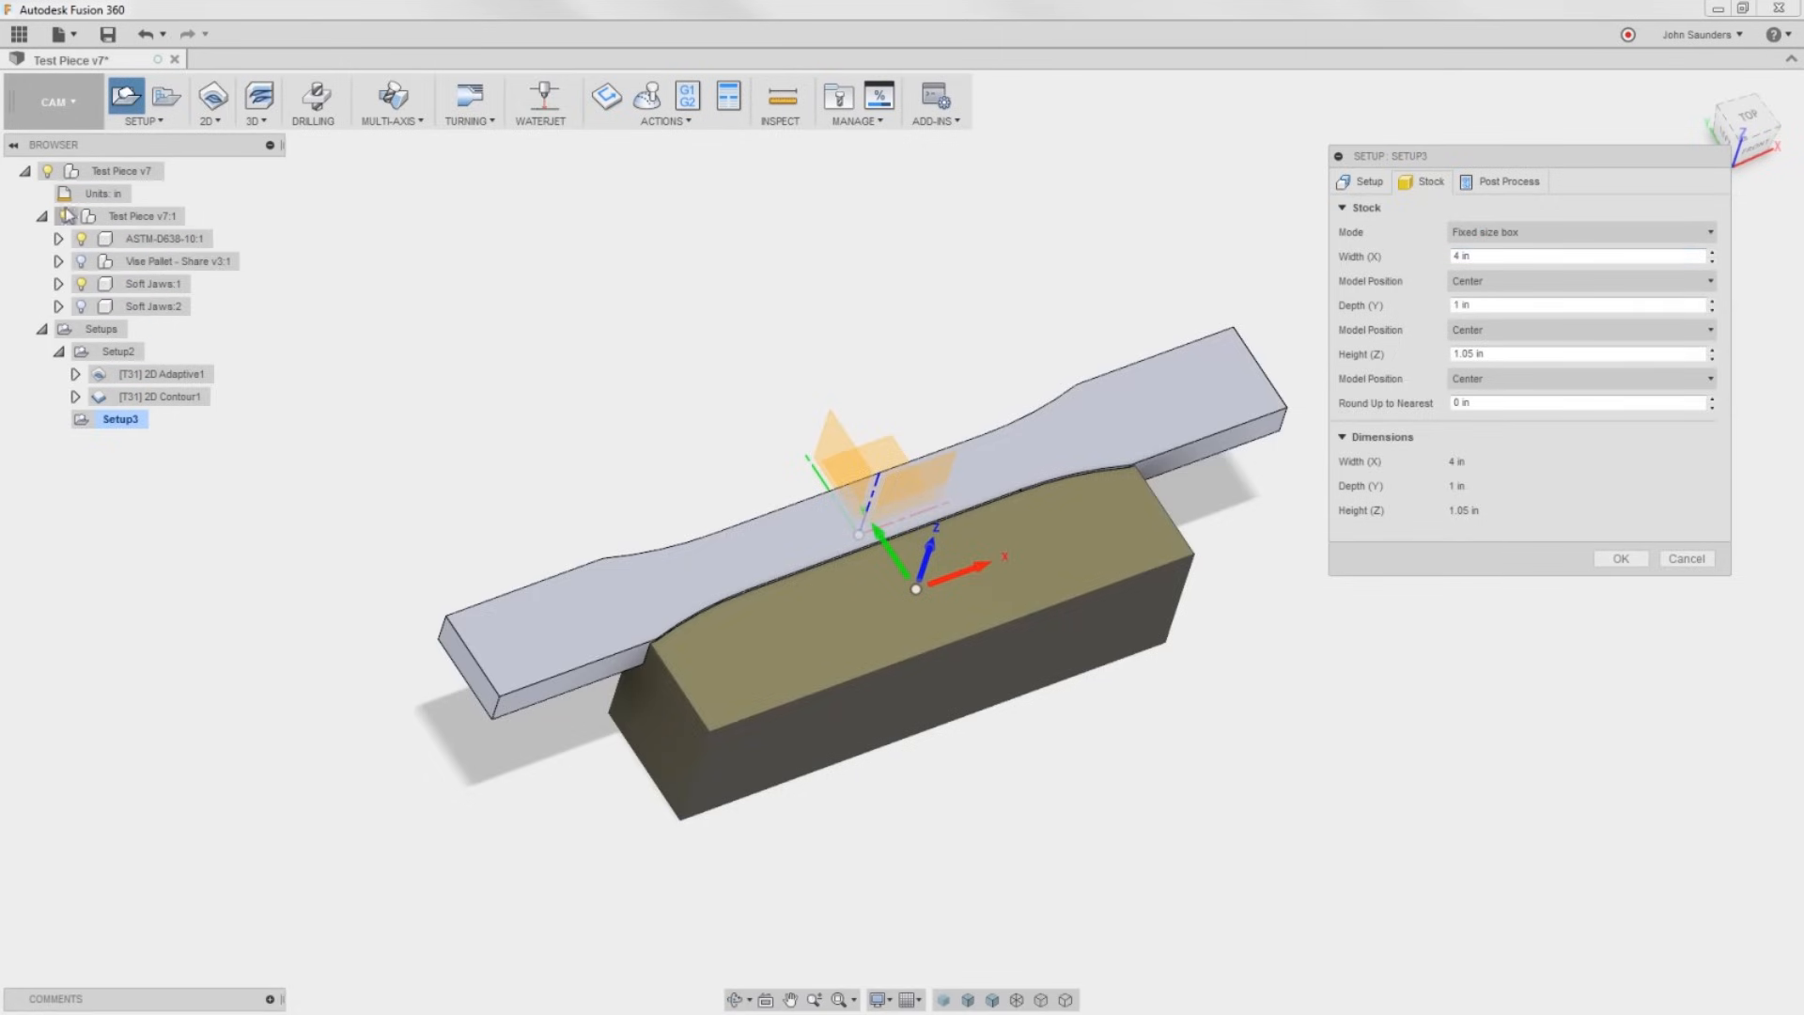
{"action": "left_click", "coordinate": [106, 239]}
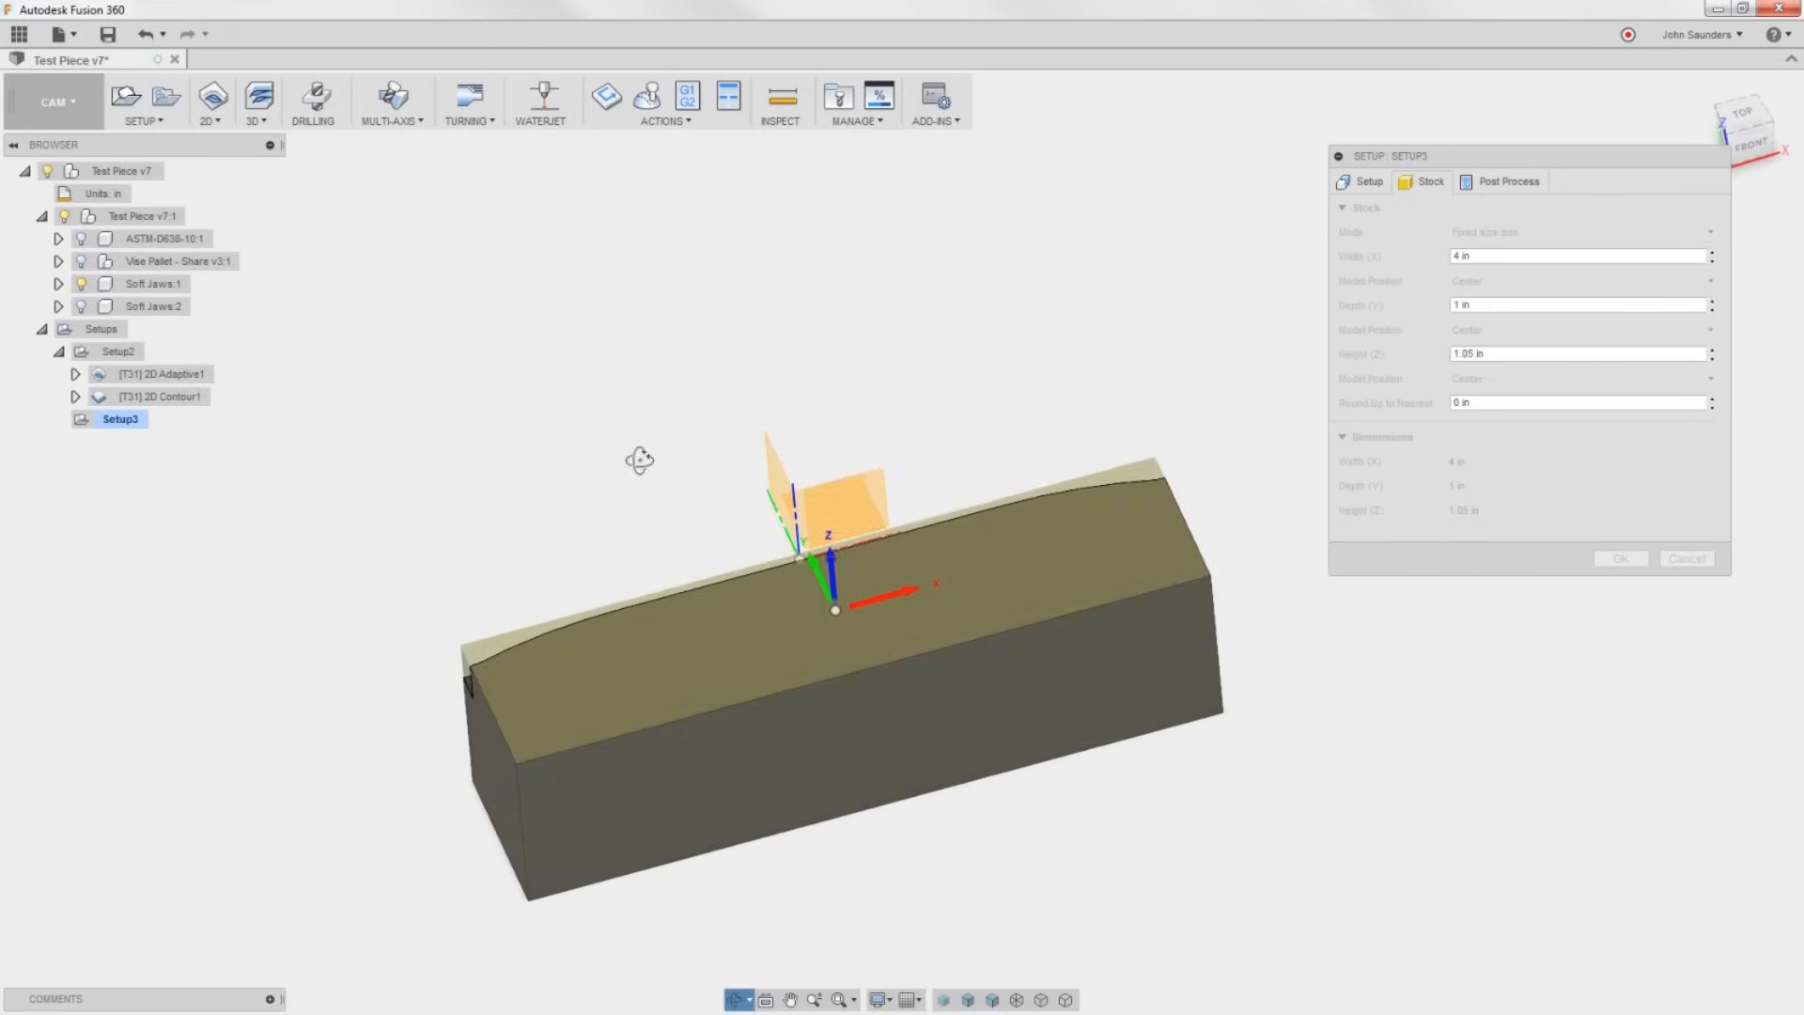
{"action": "left_click", "coordinate": [1368, 182]}
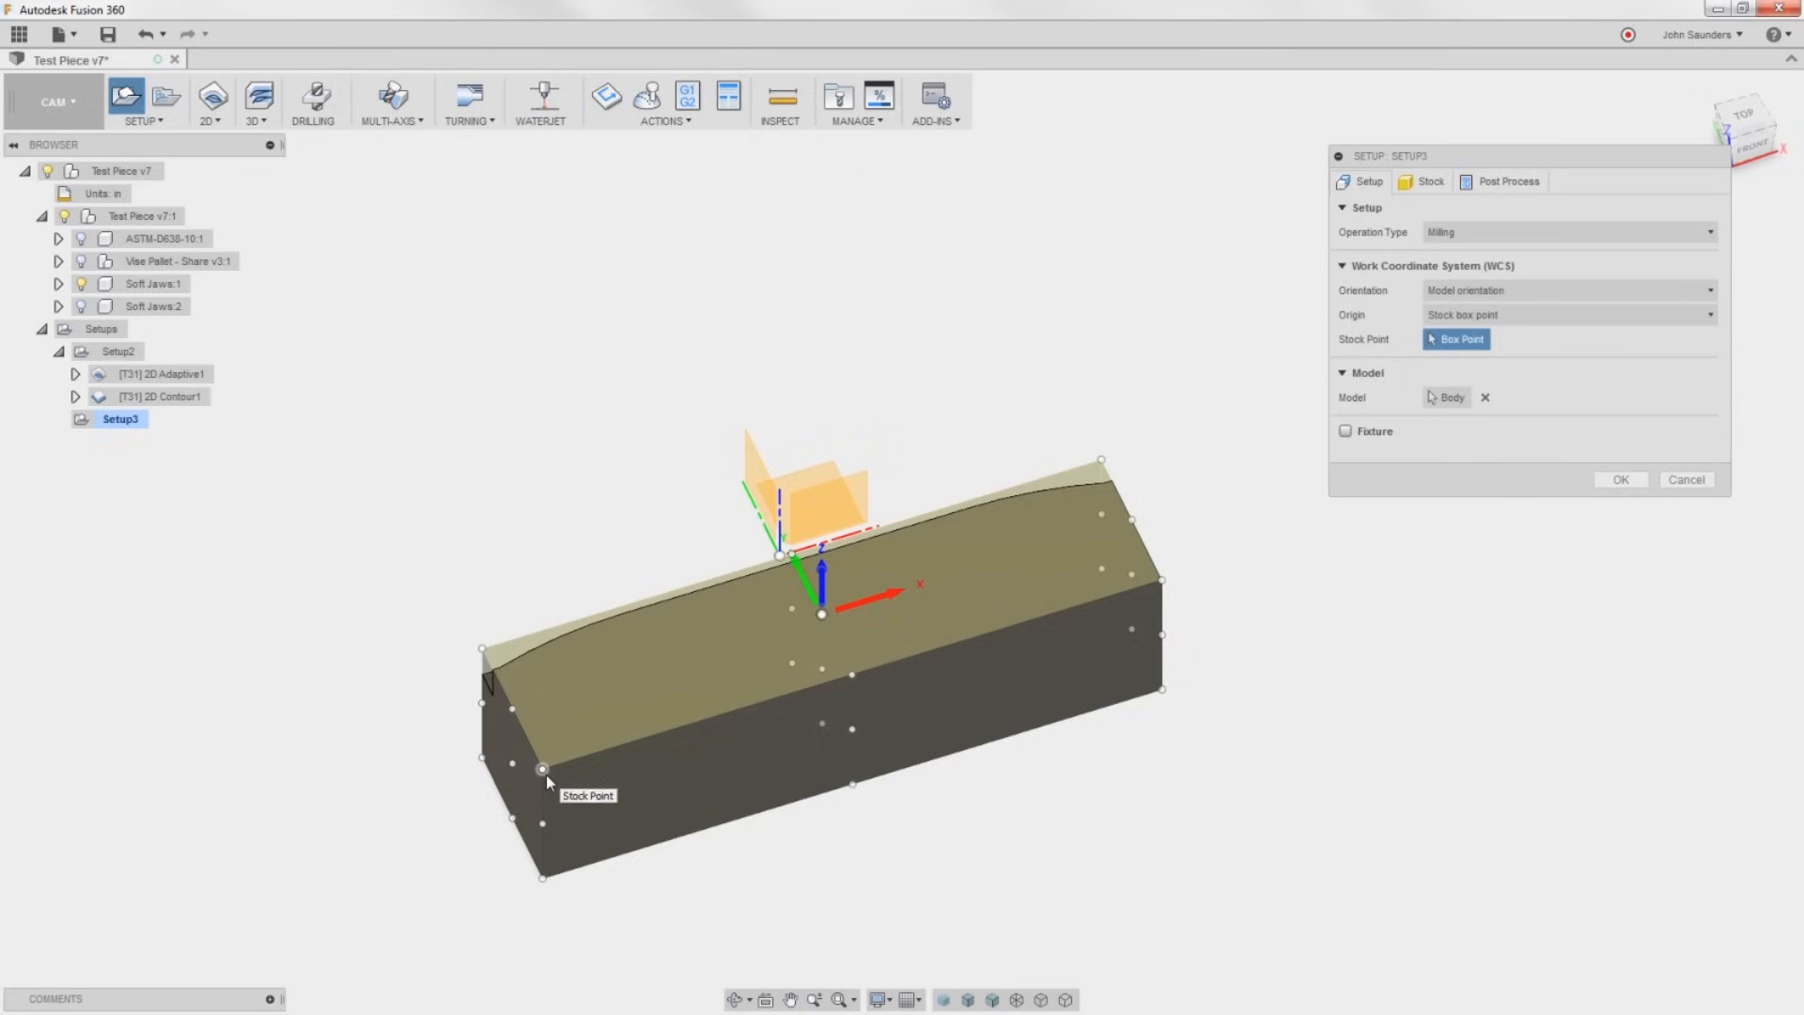
{"action": "left_click", "coordinate": [545, 766]}
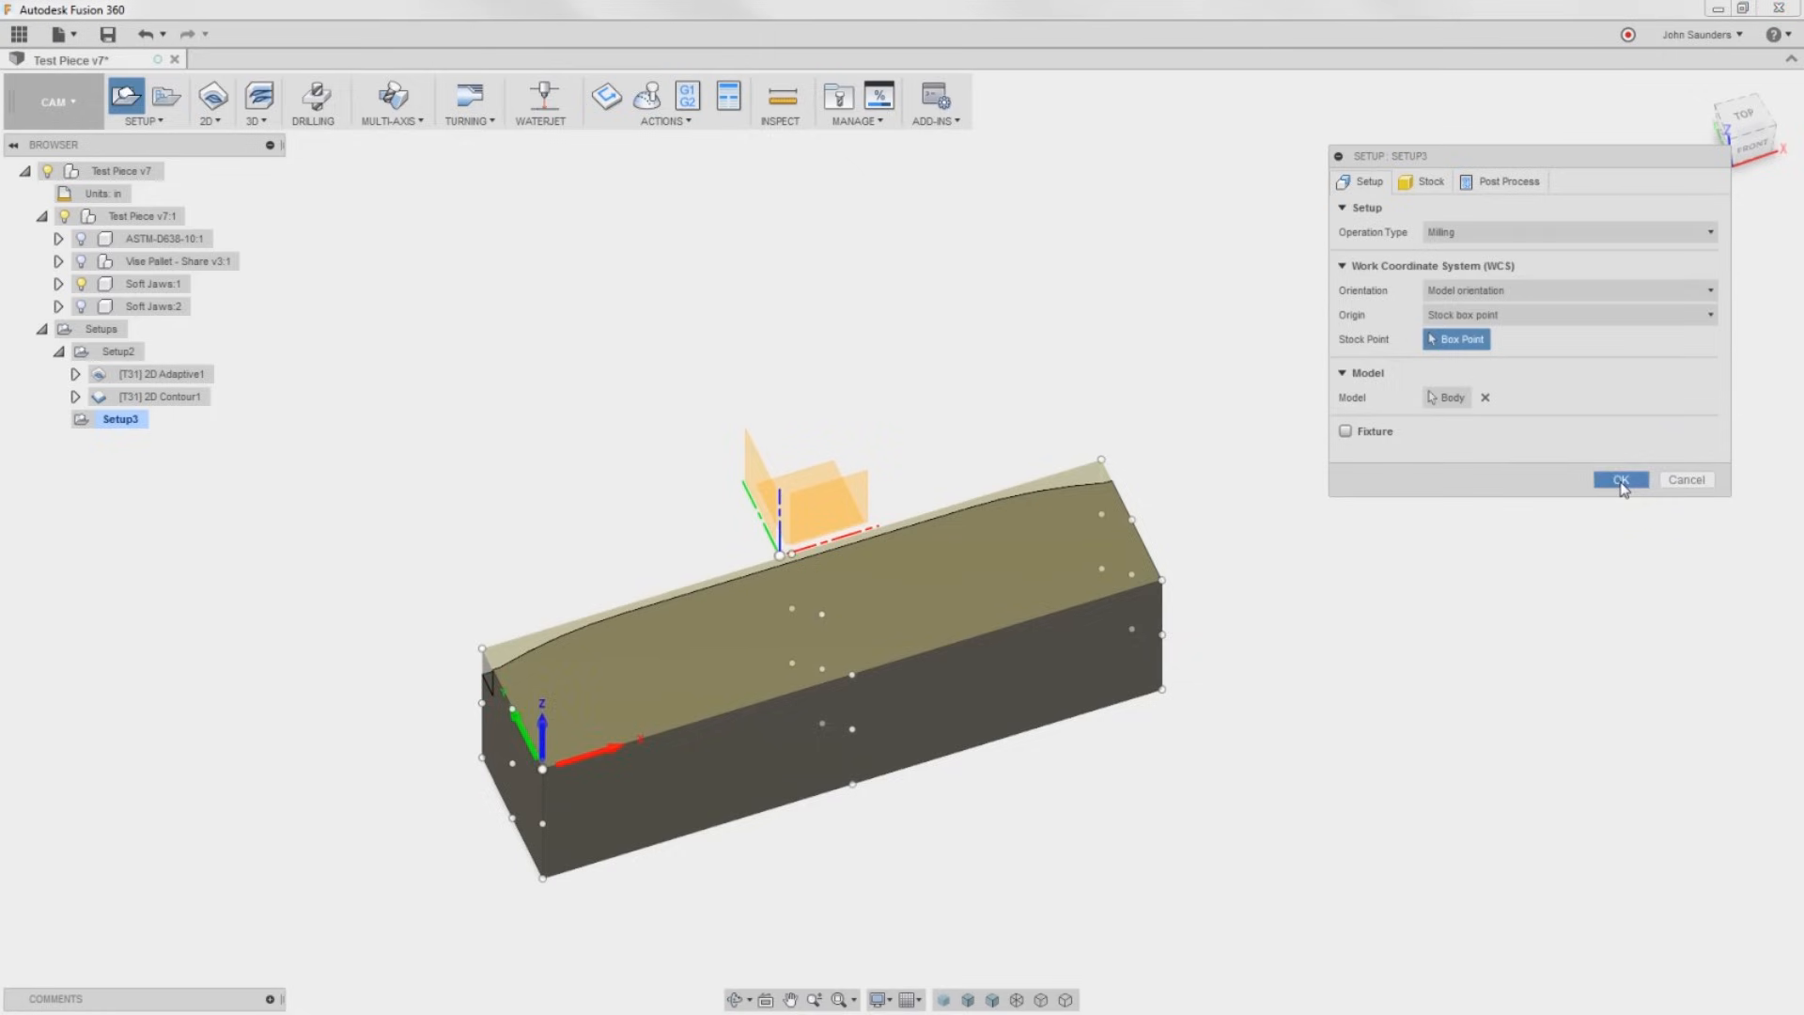
{"action": "left_click", "coordinate": [1621, 479]}
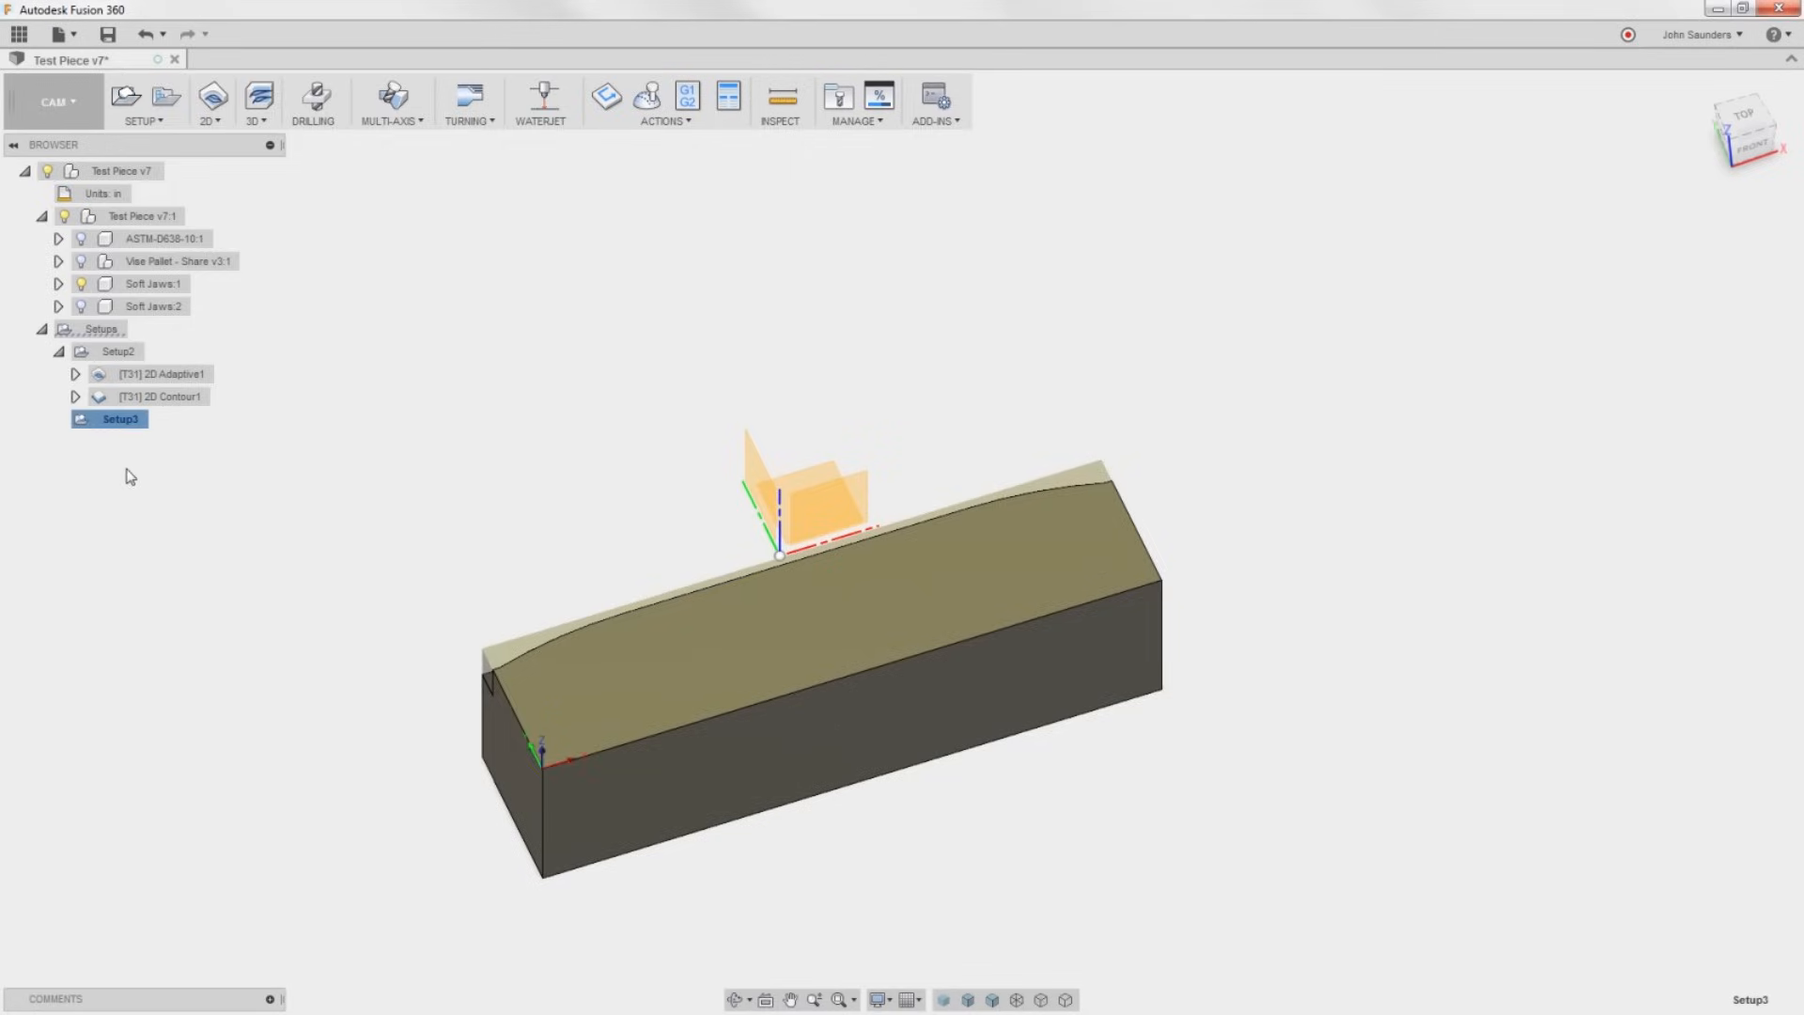
{"action": "mouse_move", "coordinate": [150, 453]}
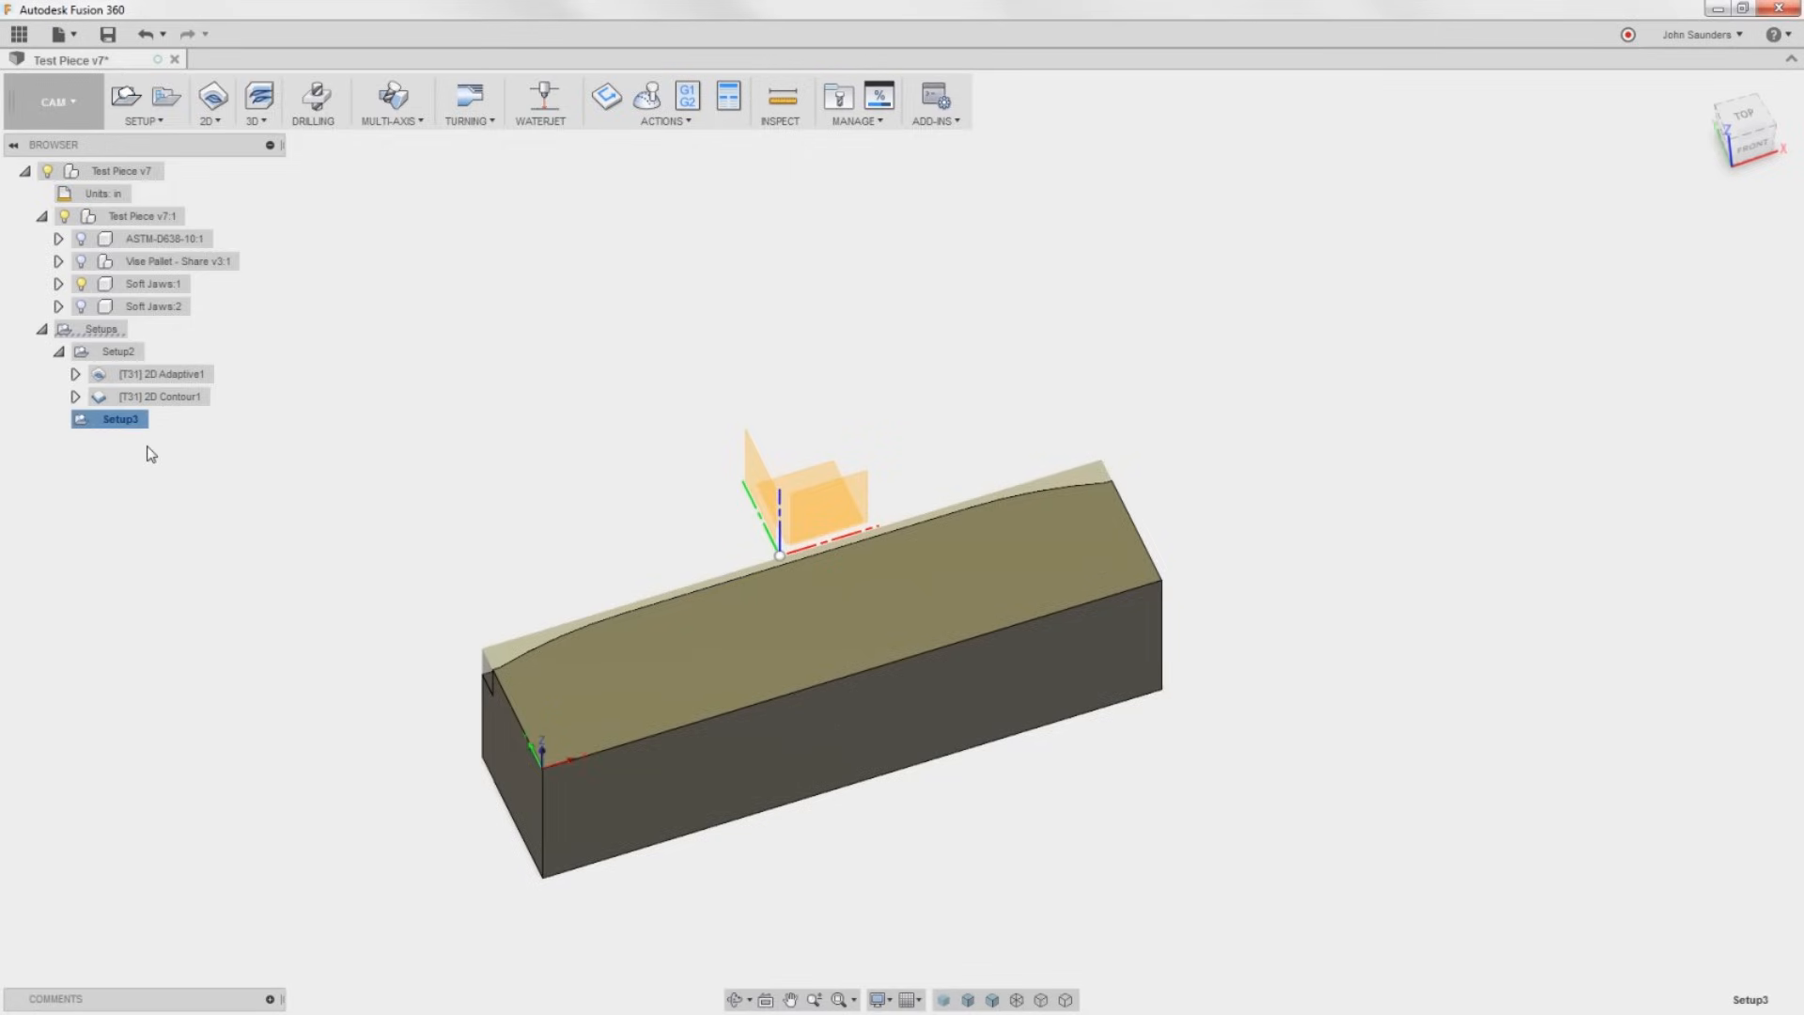
{"action": "mouse_move", "coordinate": [129, 449]}
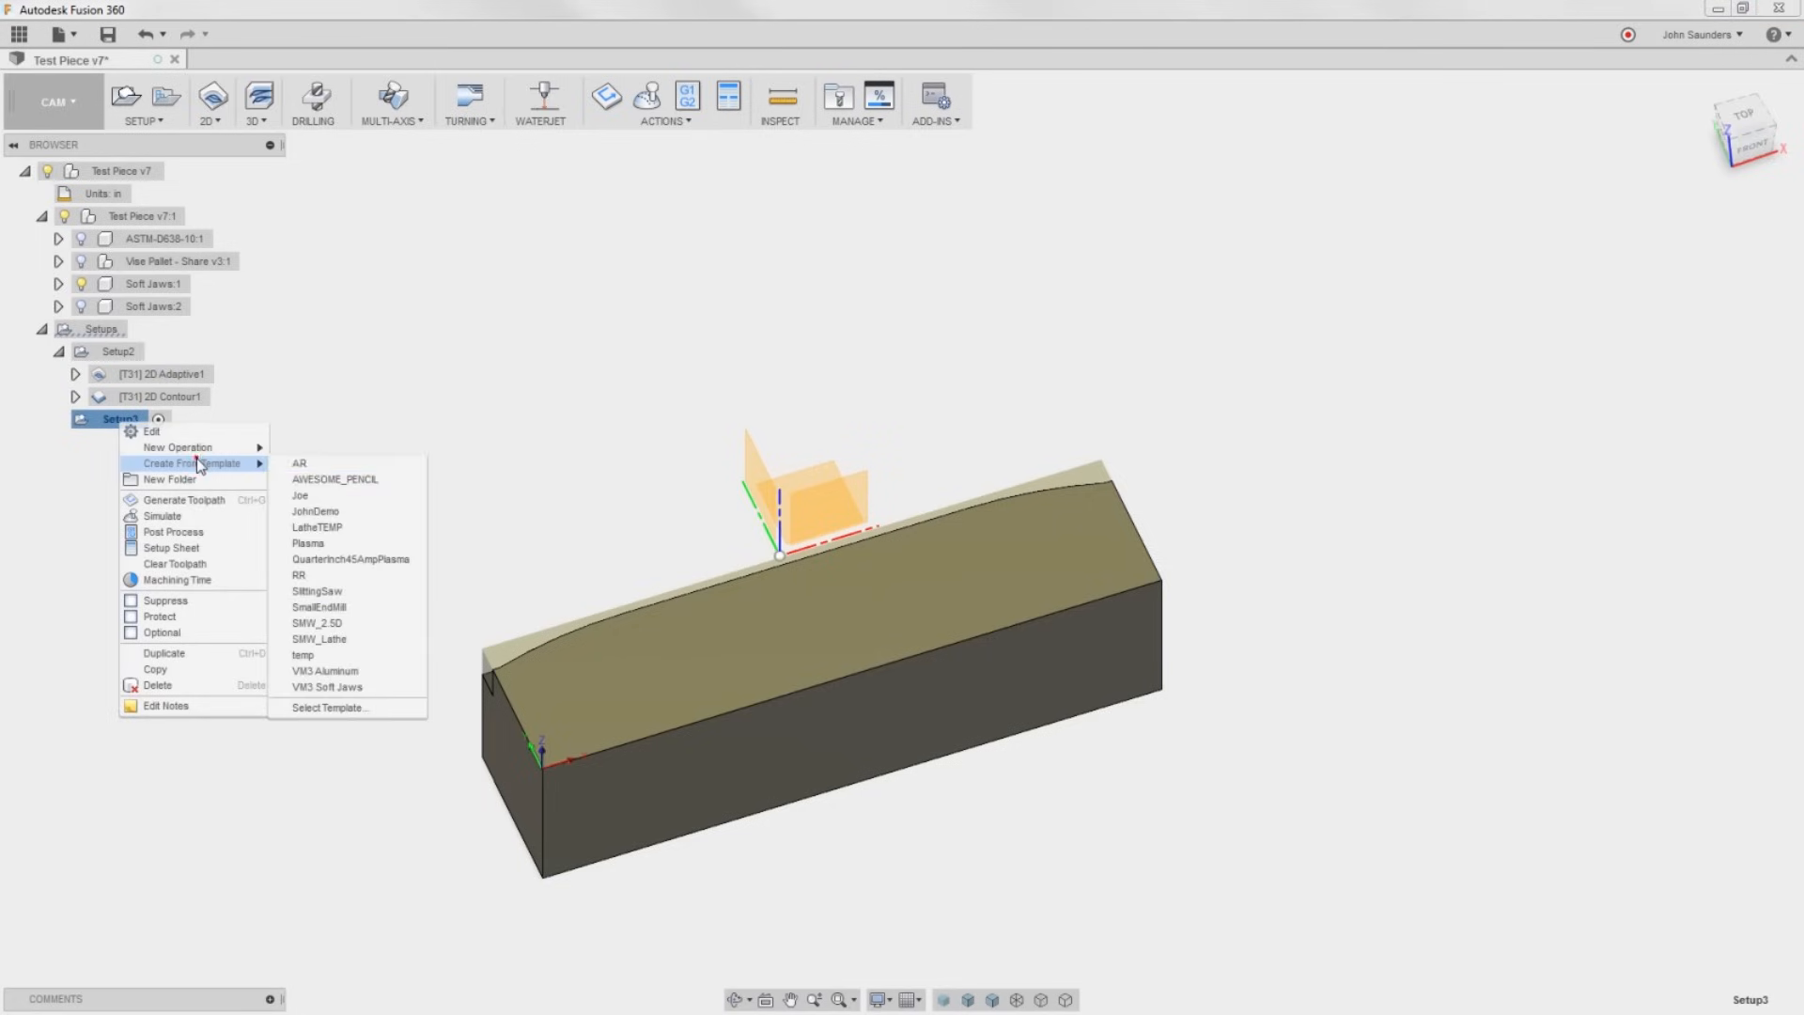
{"action": "mouse_move", "coordinate": [346, 639]}
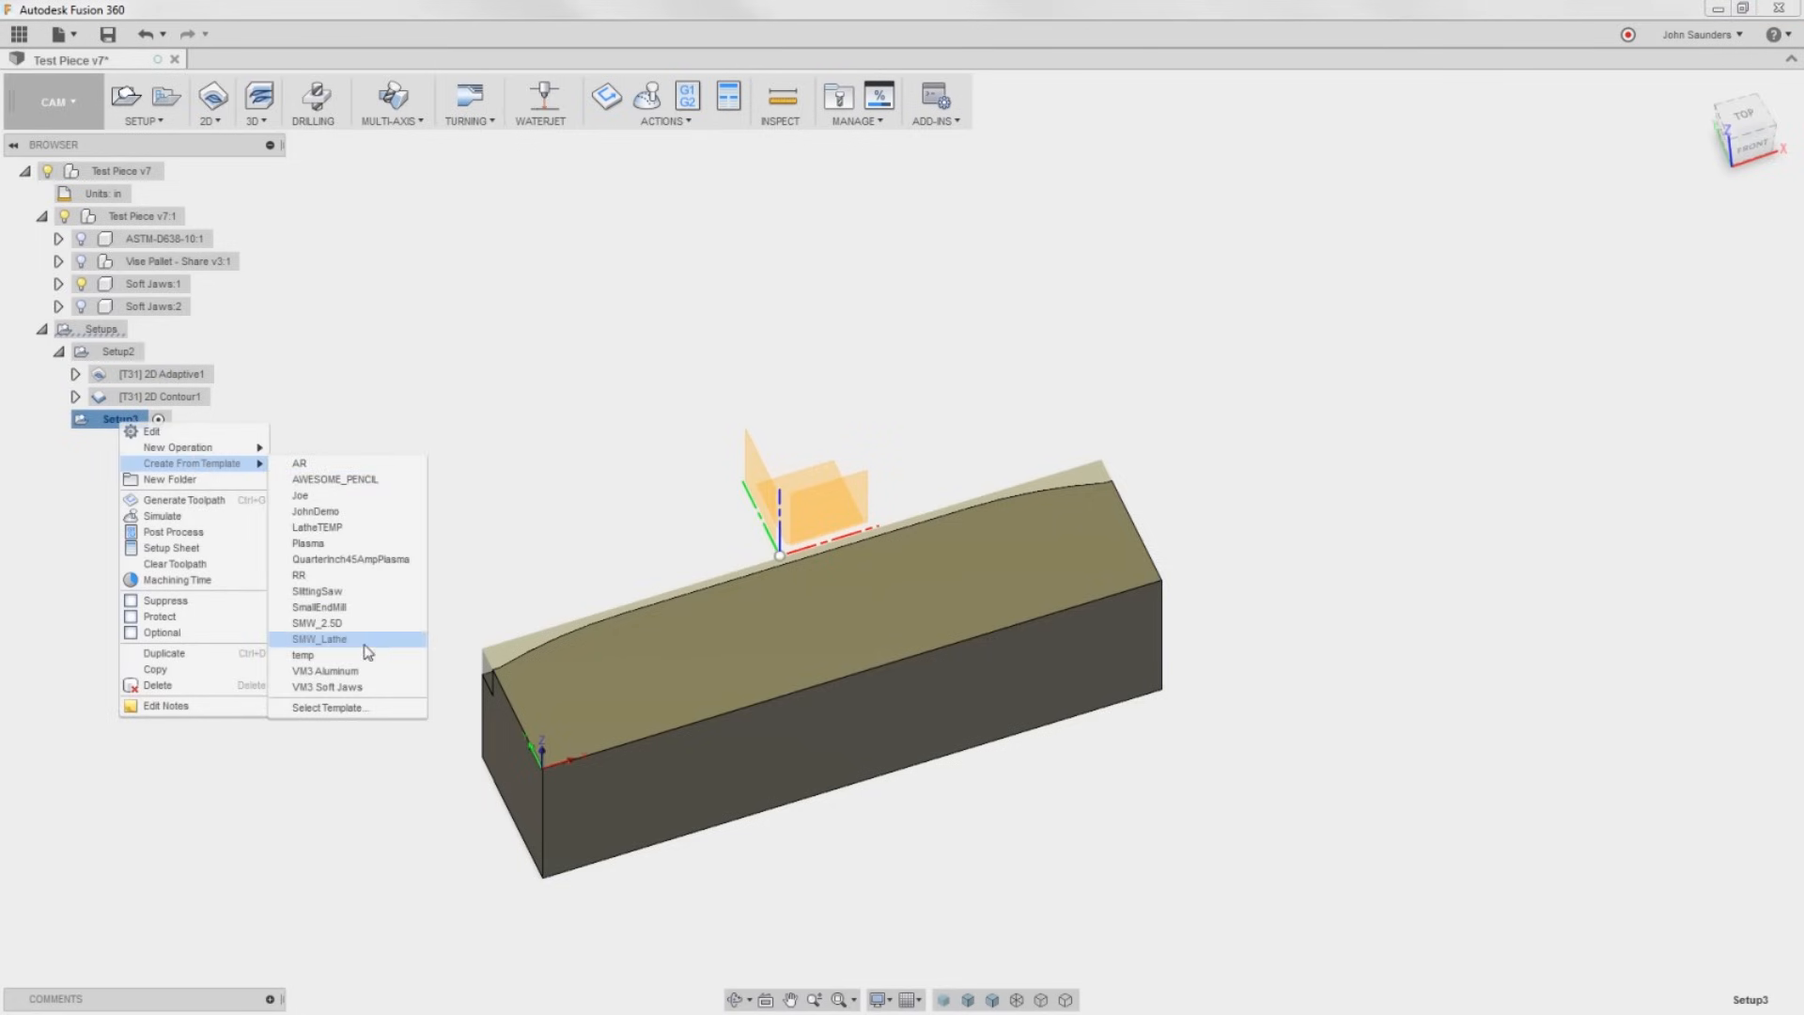
{"action": "mouse_move", "coordinate": [360, 600]}
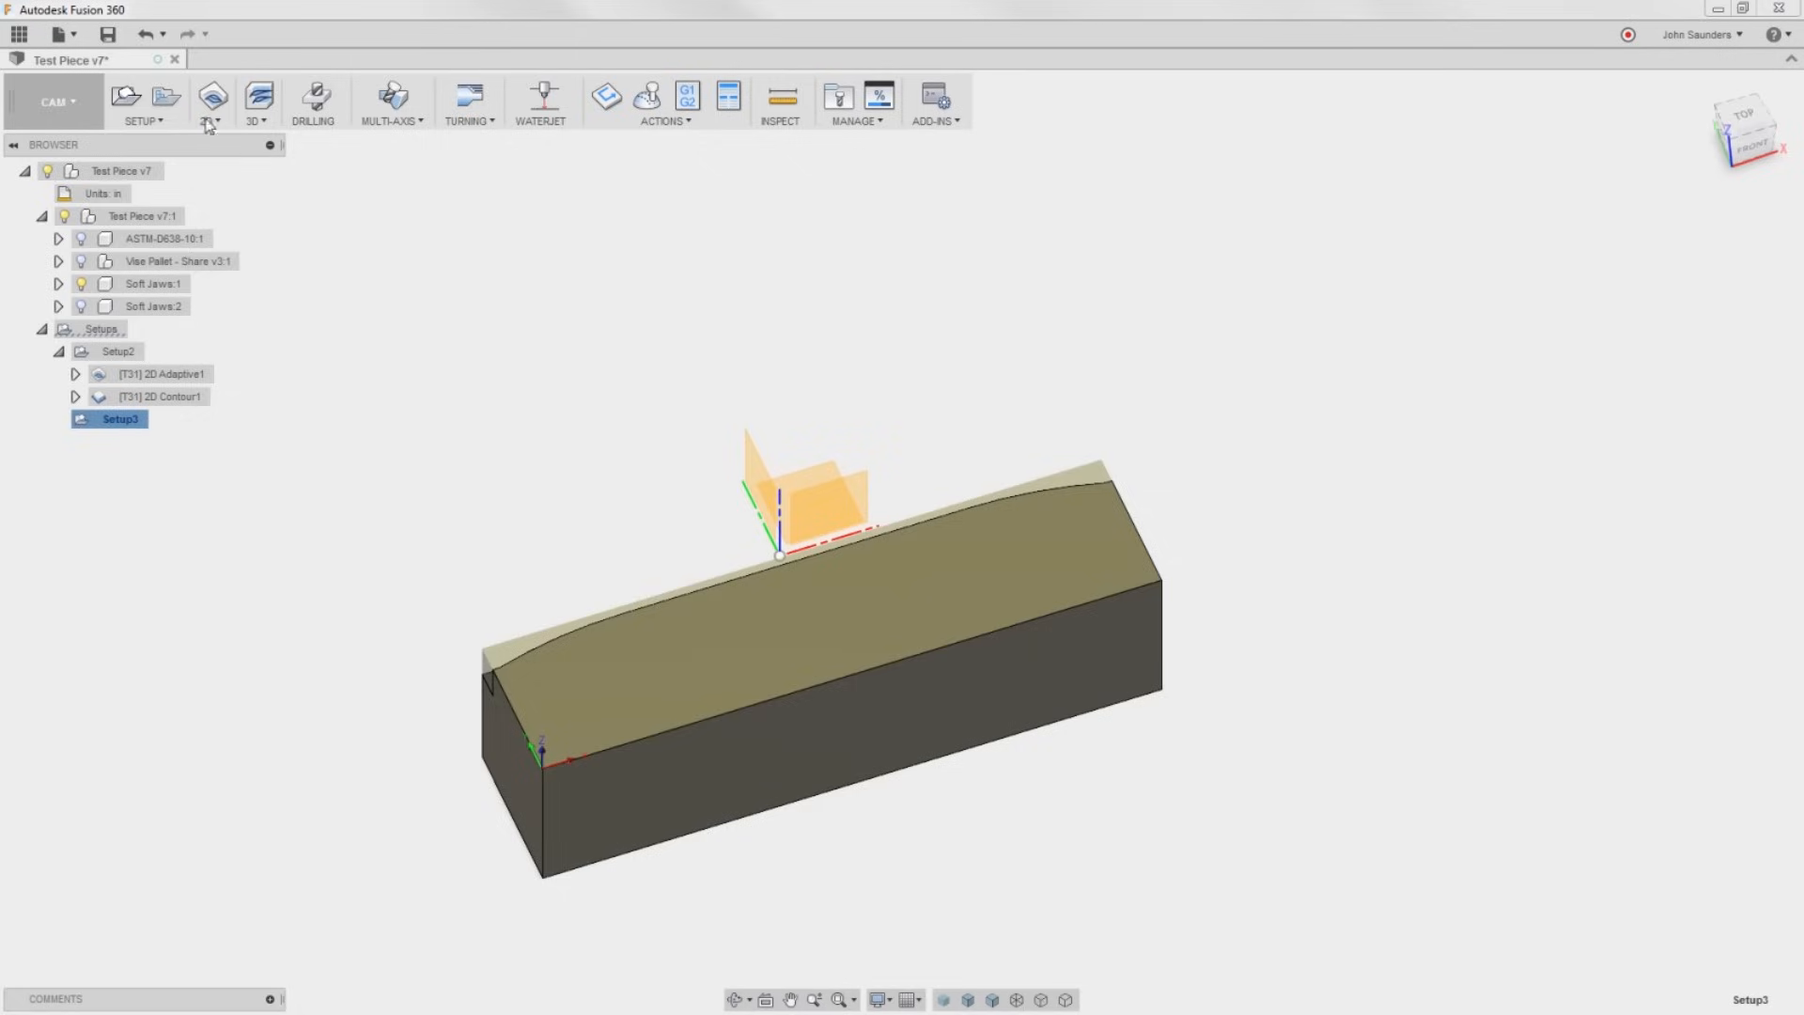
Load the templates document, close the data panel, and bring up Setup3's Create From Template options.
{"action": "left_click", "coordinate": [143, 101]}
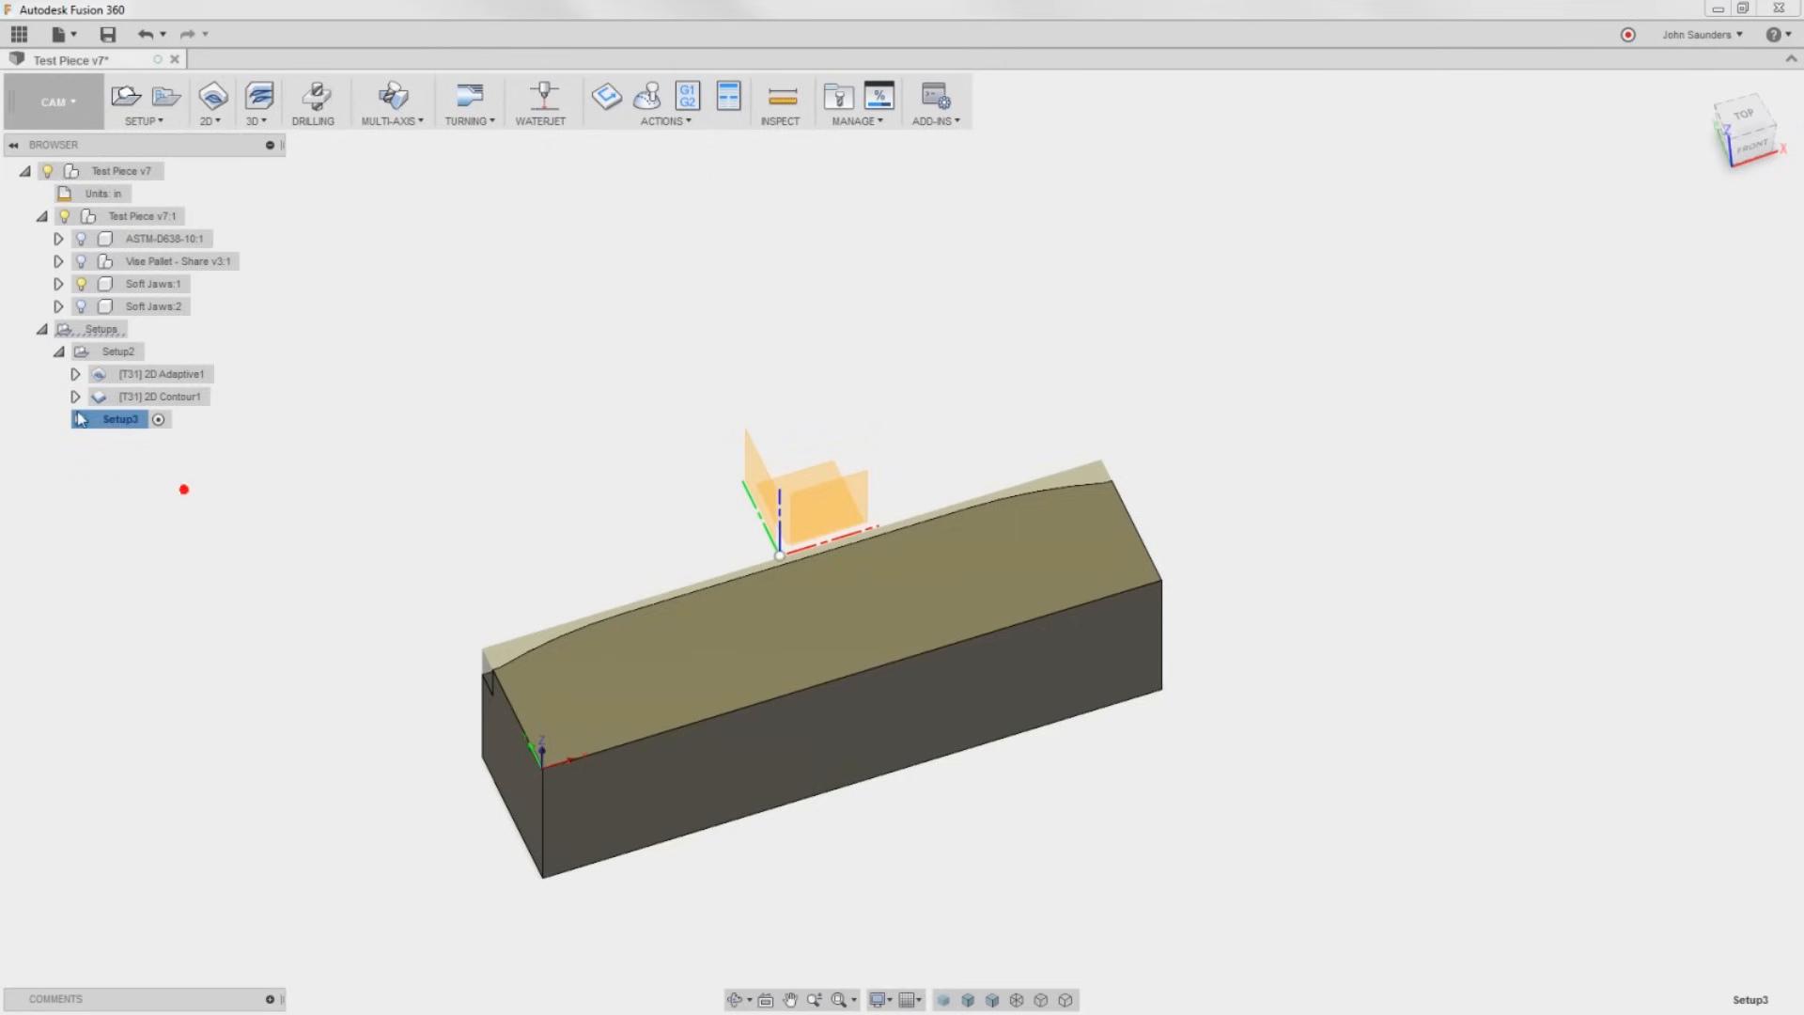
{"action": "right_click", "coordinate": [120, 418]}
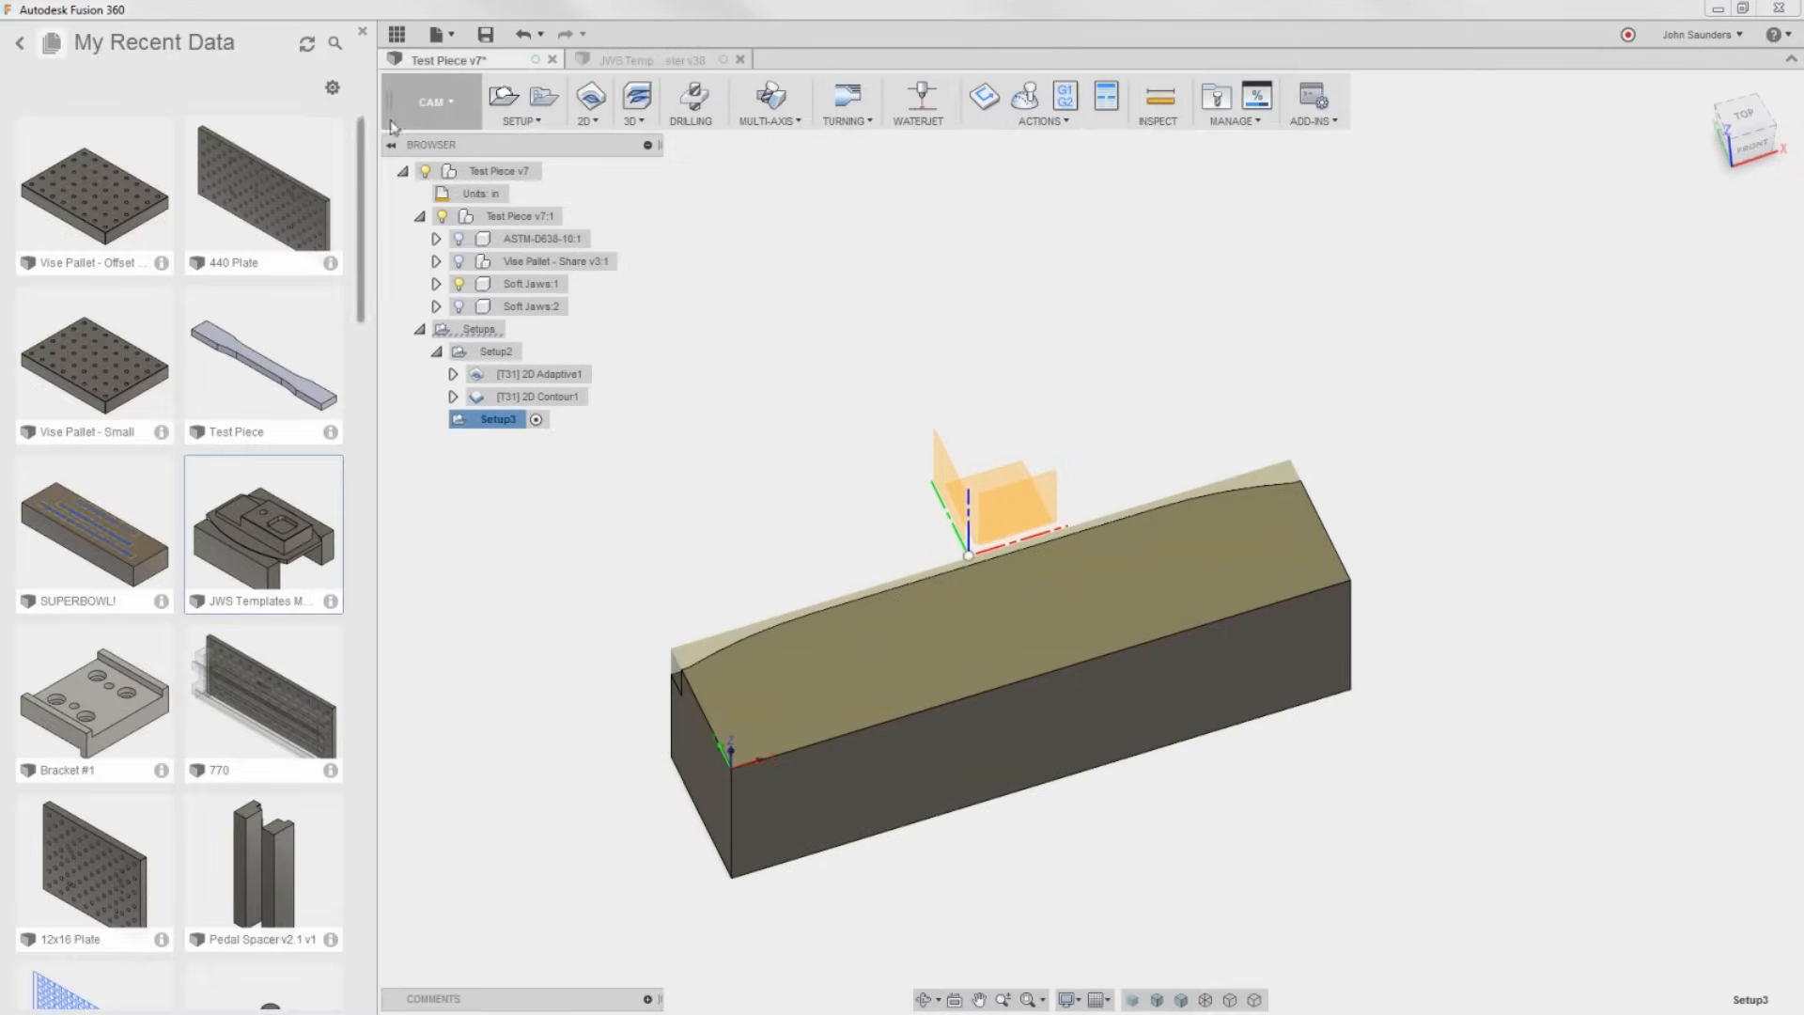
{"action": "left_click", "coordinate": [396, 34]}
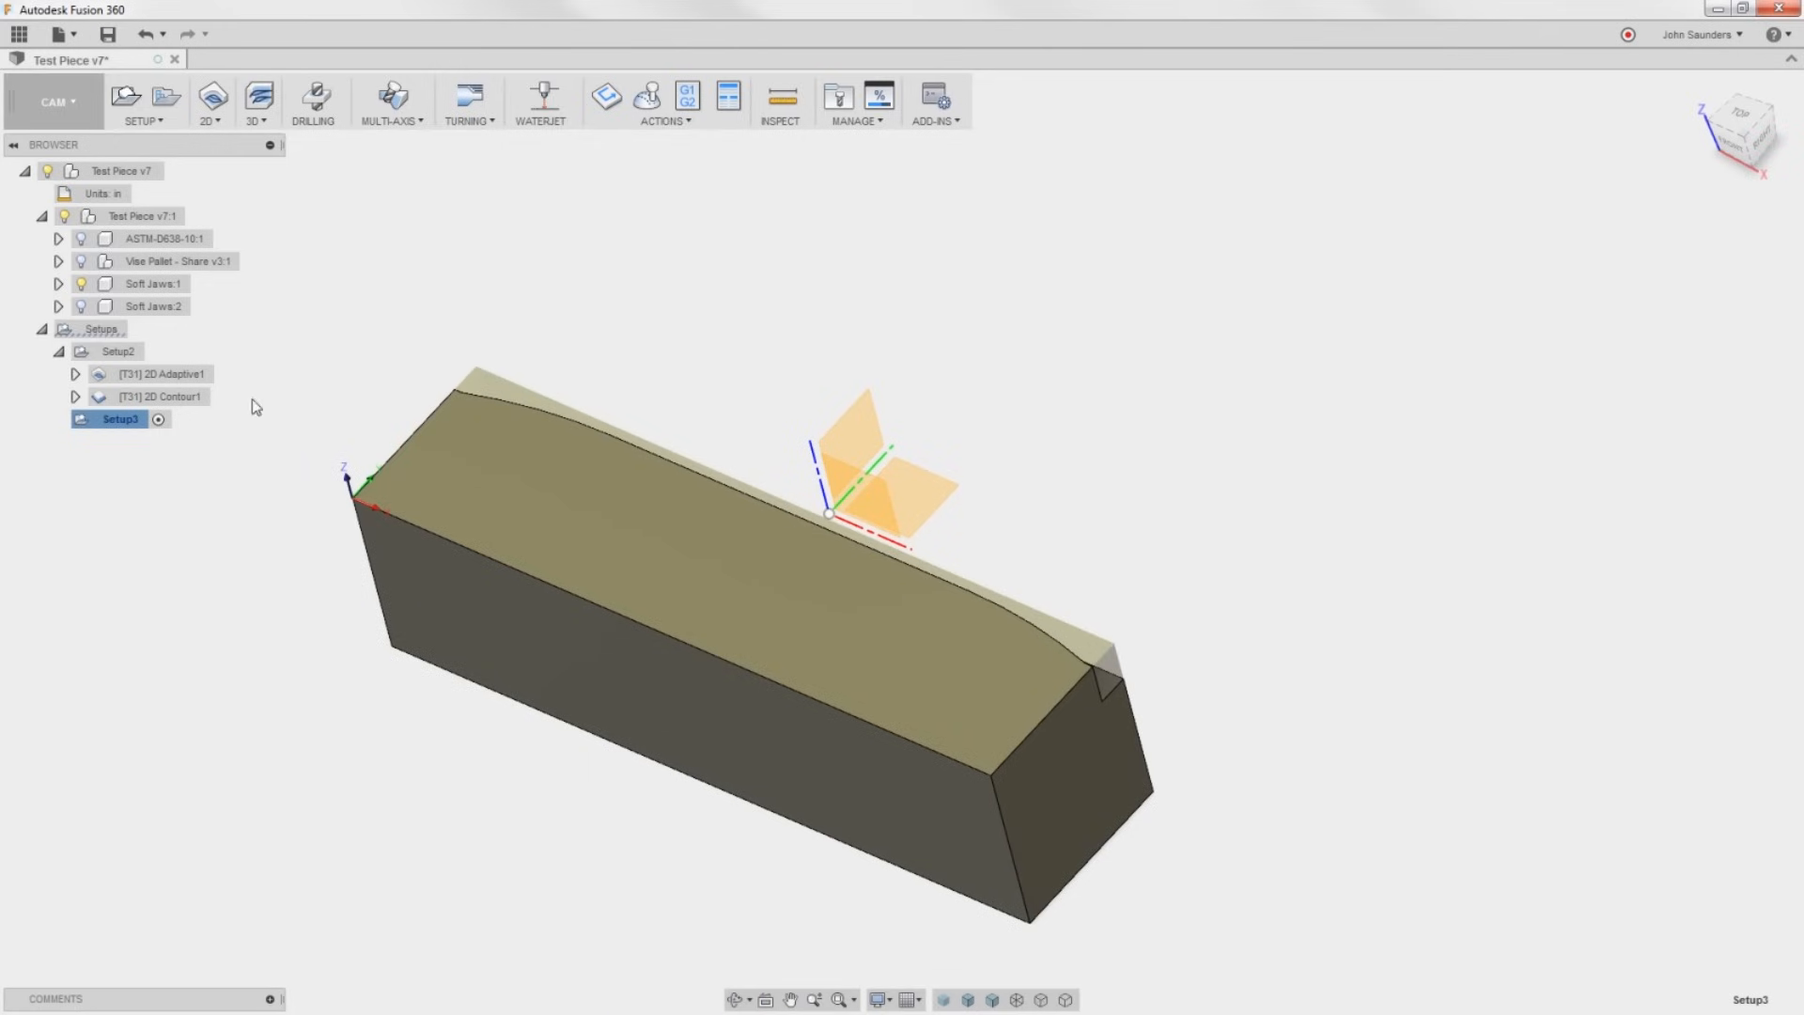
{"action": "right_click", "coordinate": [120, 417]}
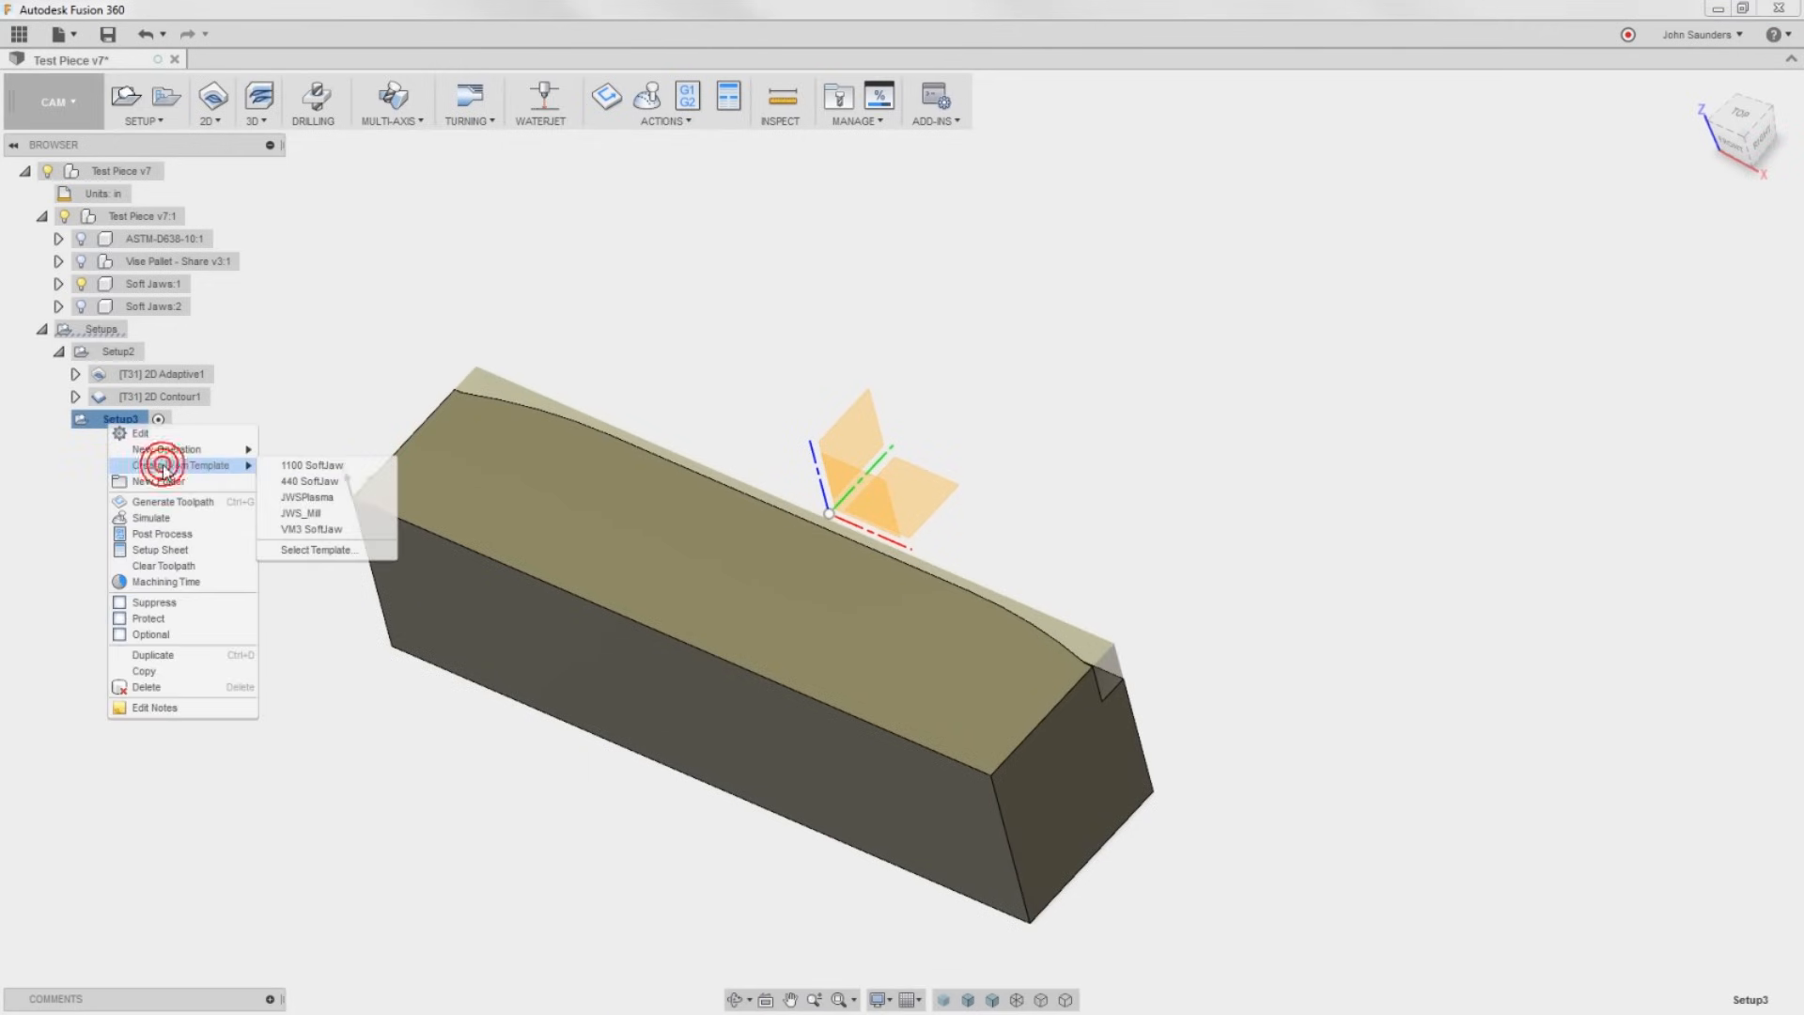
Apply the soft-jaw template to Setup3, adding 2D Adaptive, 2D Contour and 2D Chamfer operations.
{"action": "left_click", "coordinate": [161, 459]}
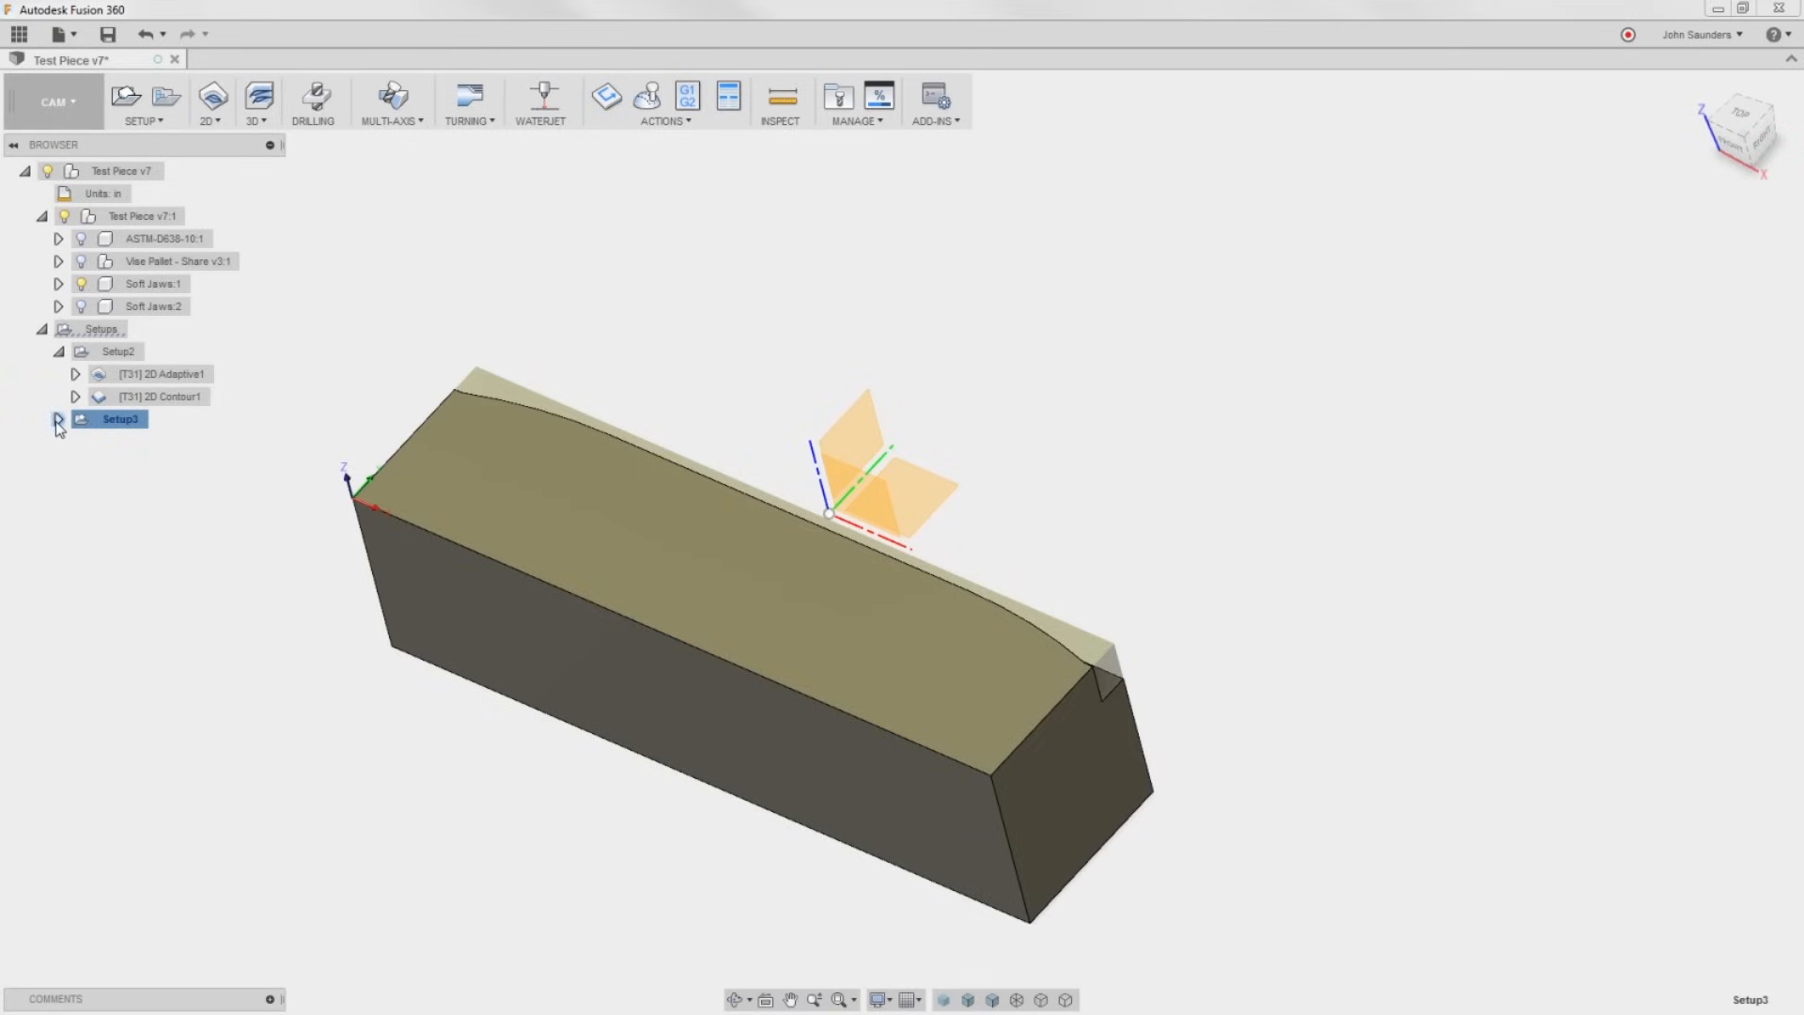
{"action": "left_click", "coordinate": [58, 418]}
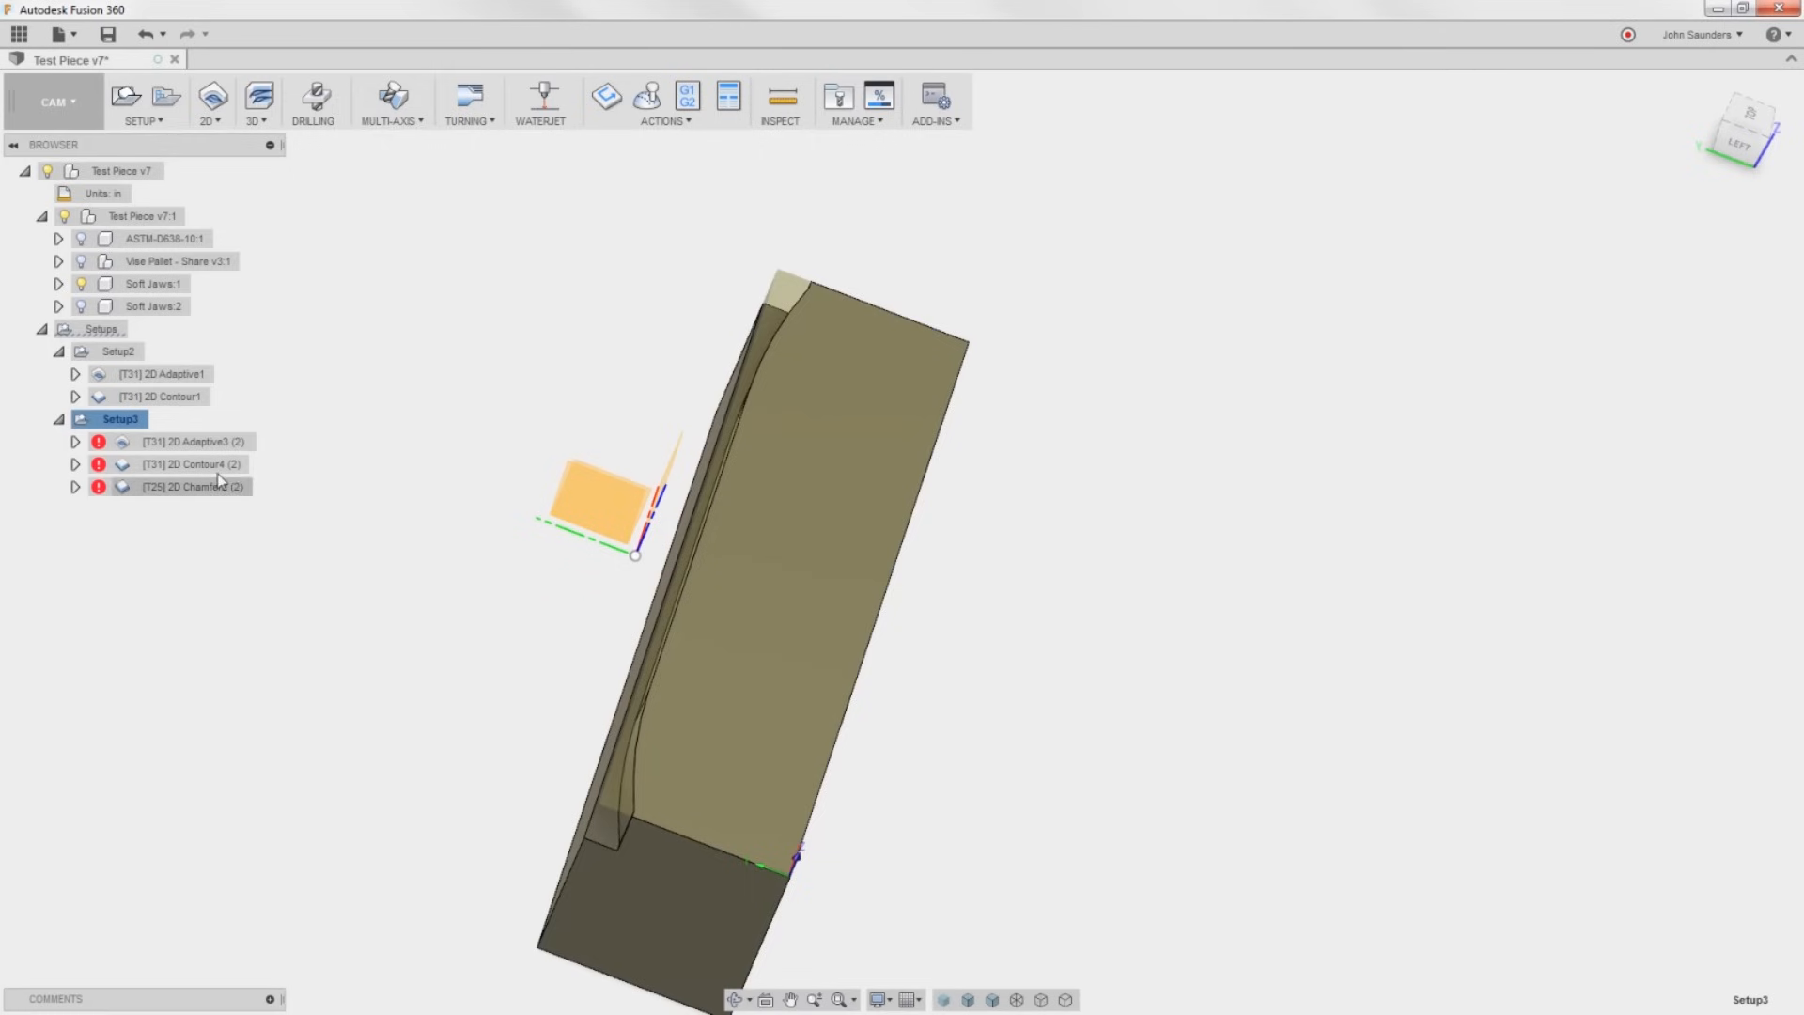
Reconfirm Setup3's 2D Adaptive to clear its error, then regenerate the 2D Contour4 toolpath.
{"action": "double_click", "coordinate": [195, 440]}
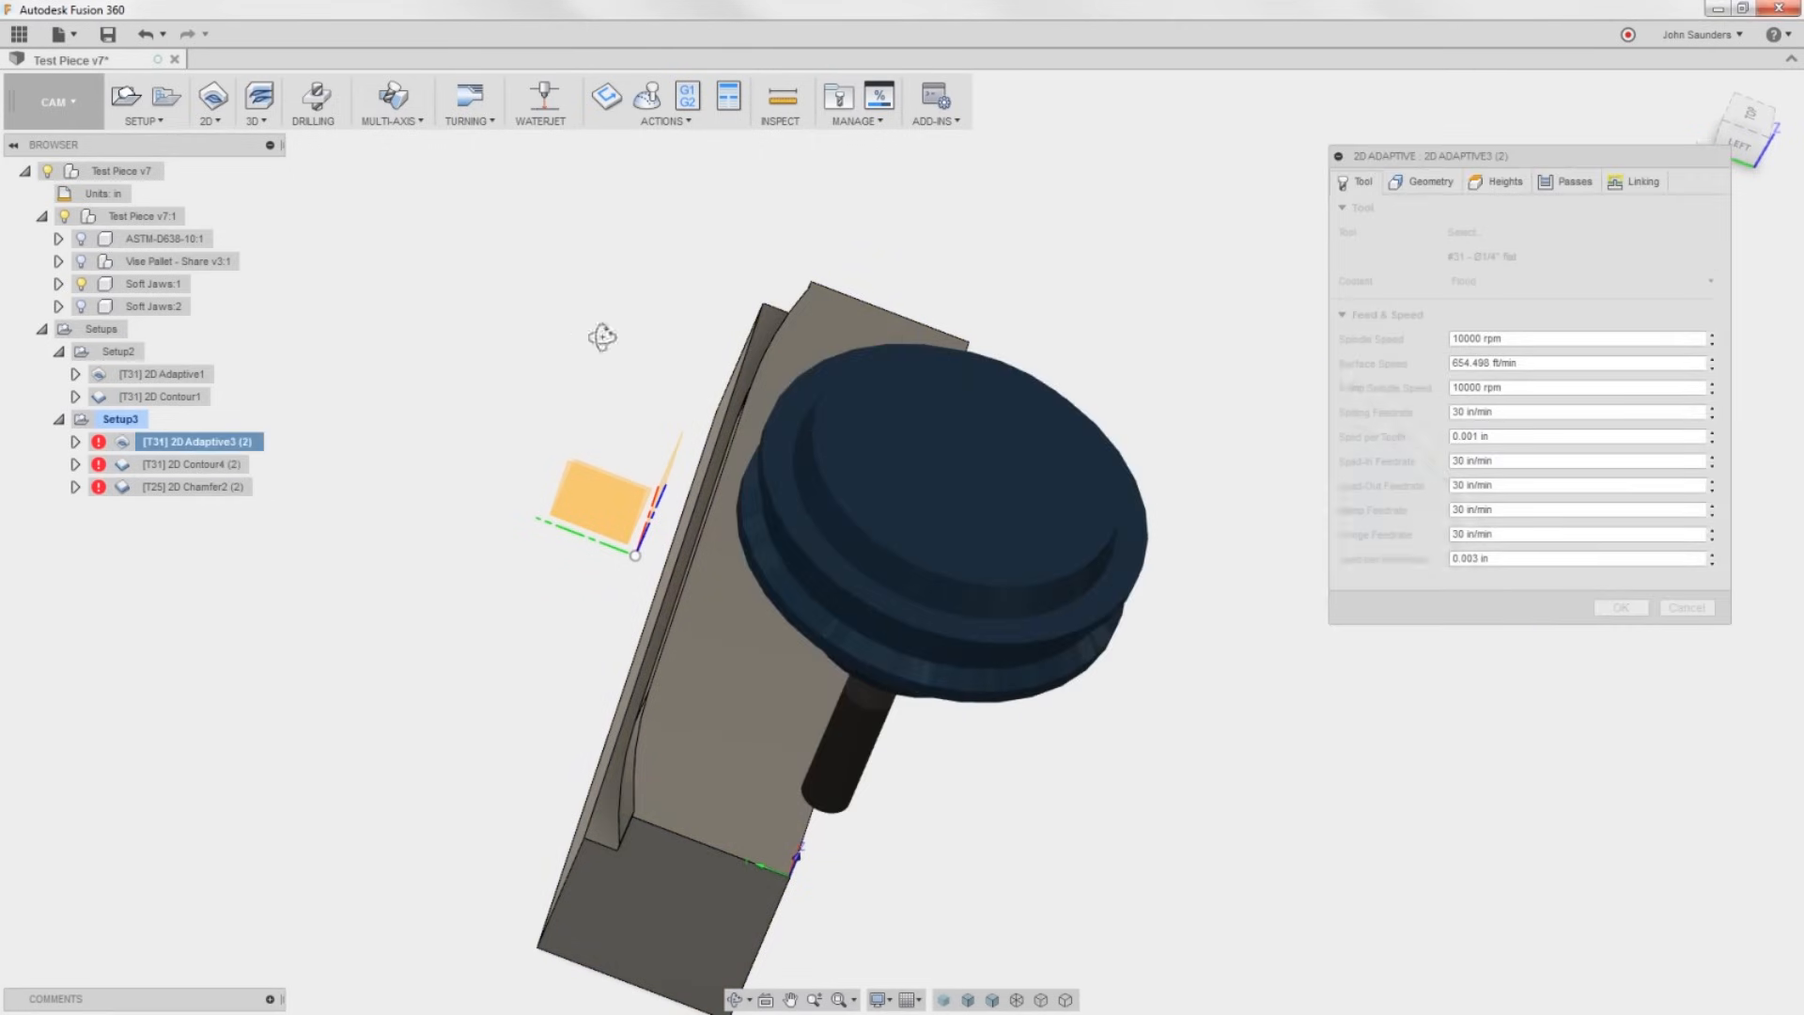
{"action": "left_click", "coordinate": [1427, 182]}
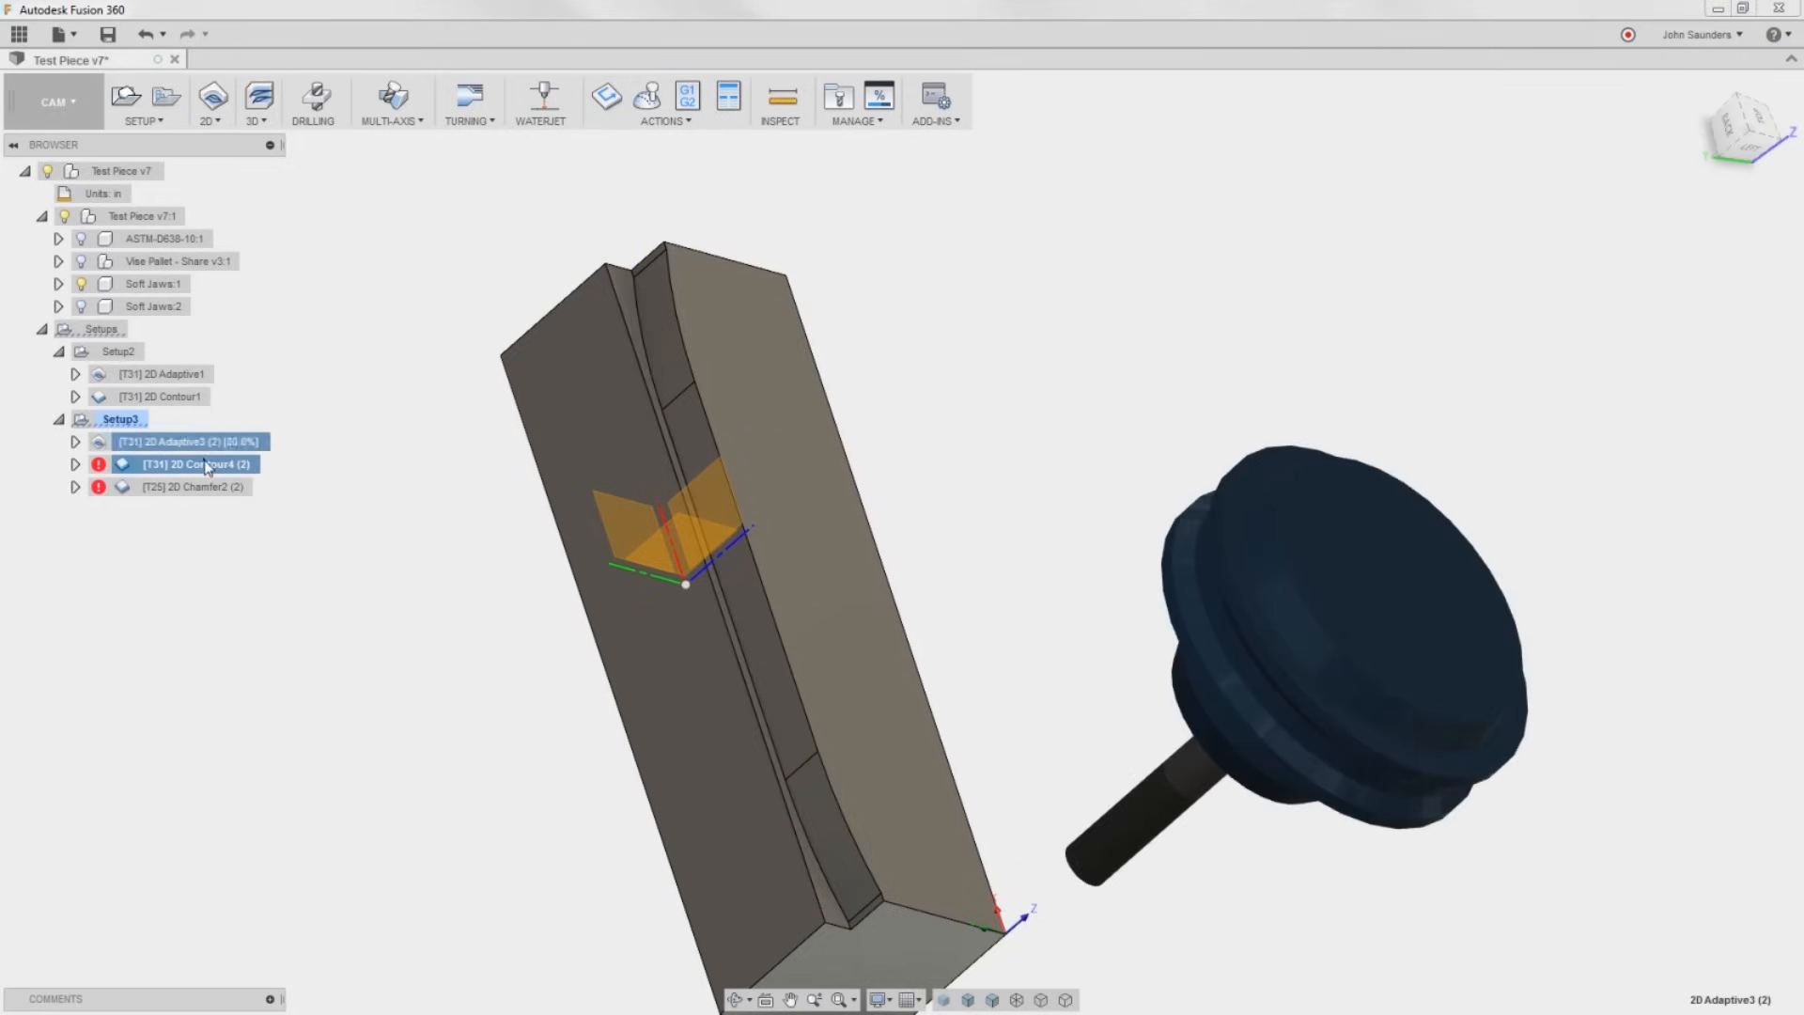
{"action": "double_click", "coordinate": [192, 464]}
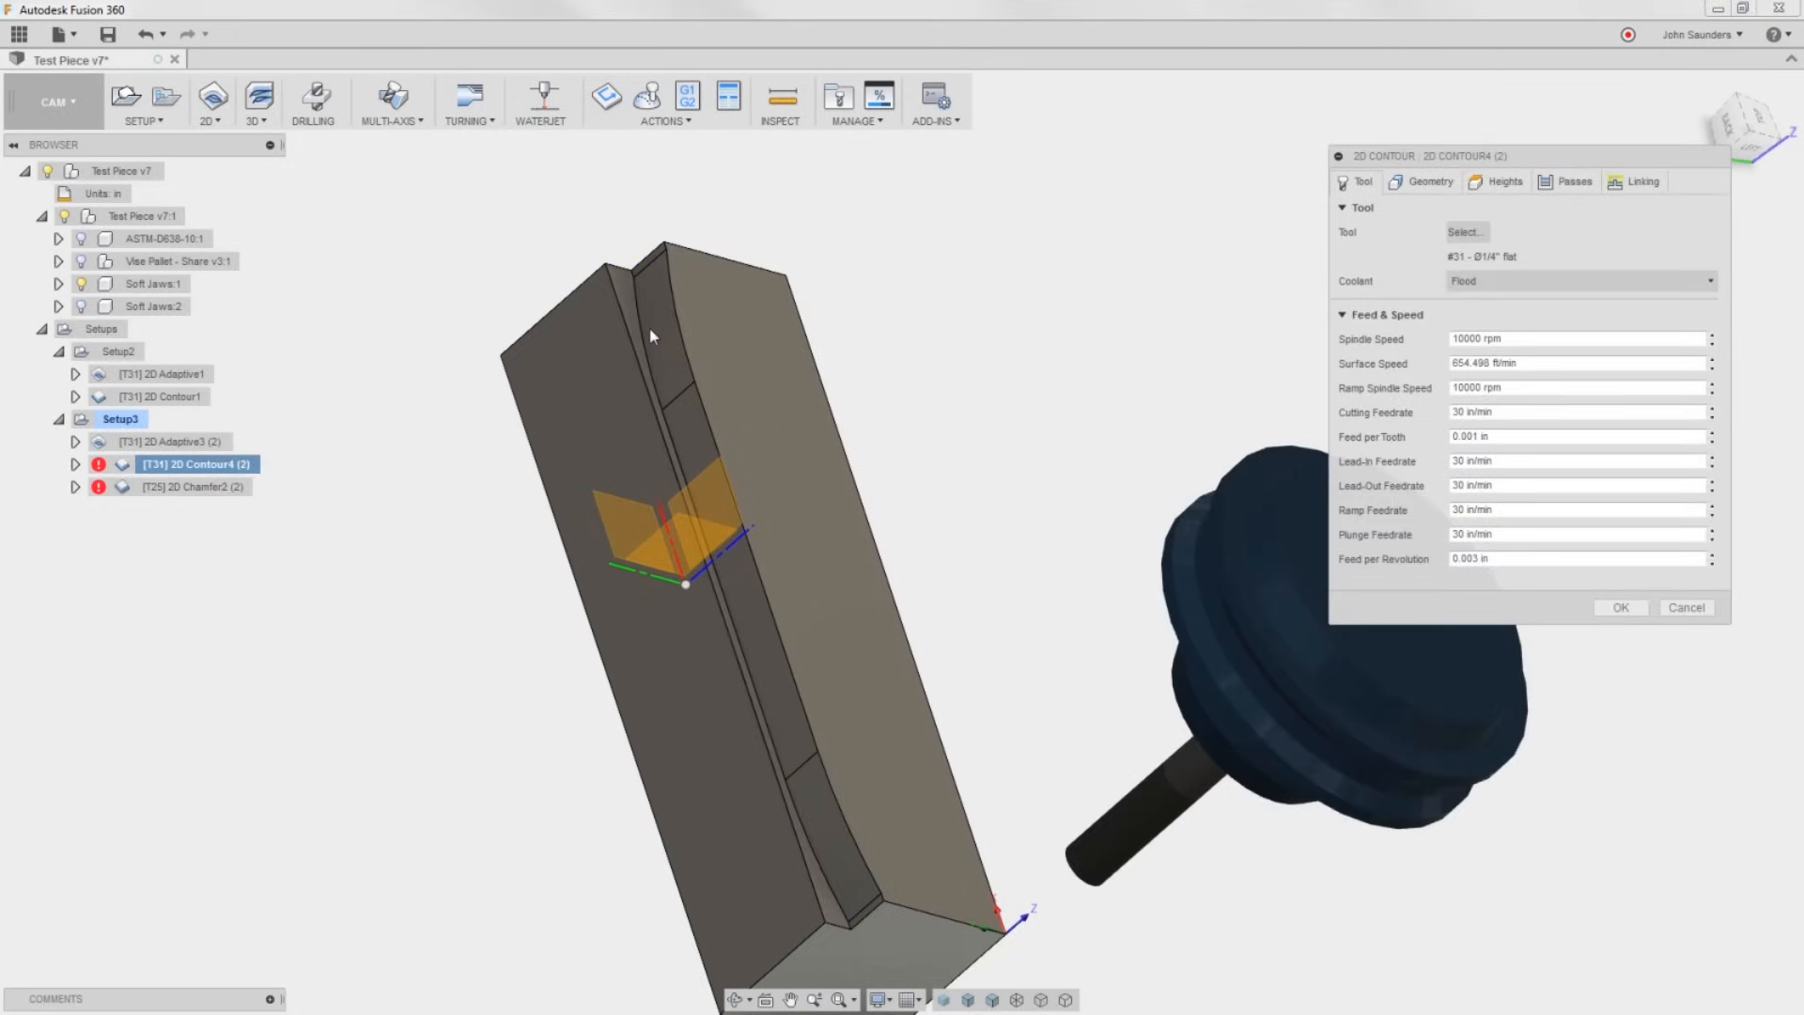
{"action": "left_click", "coordinate": [1620, 607]}
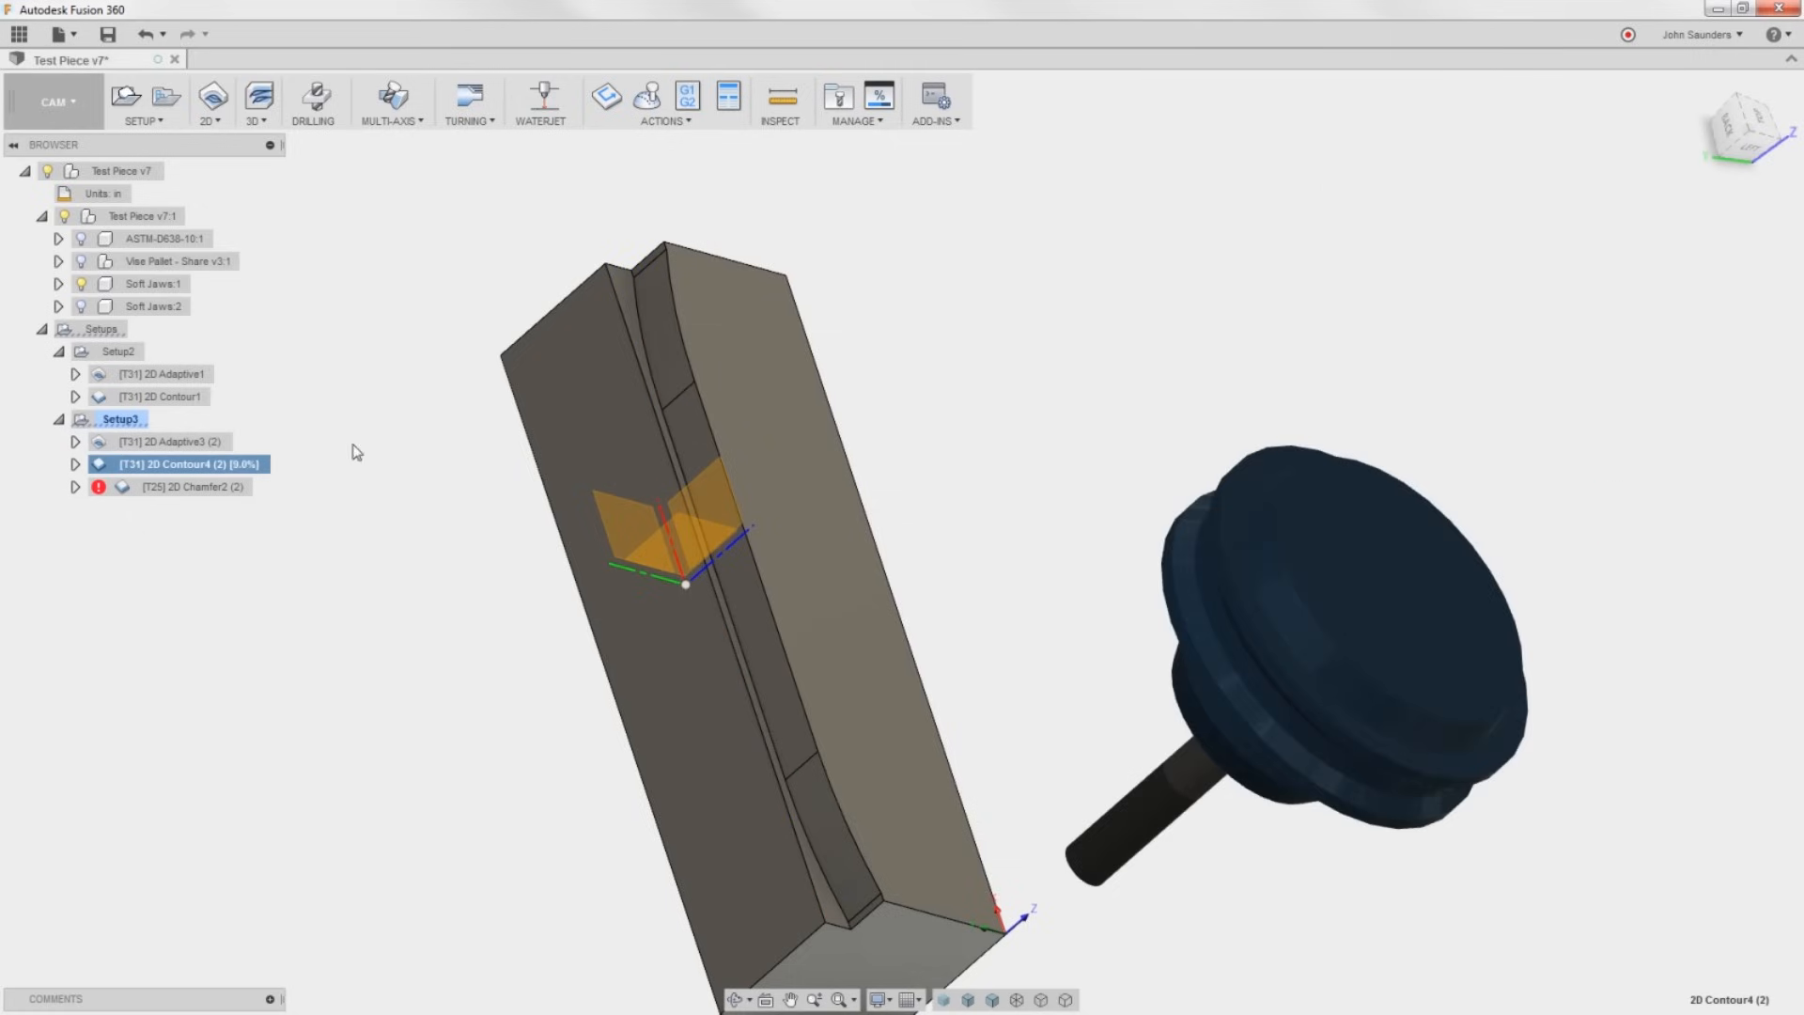
Clear 2D Chamfer2's edge chains, repick the contours along the jaw groove and regenerate.
{"action": "double_click", "coordinate": [196, 485]}
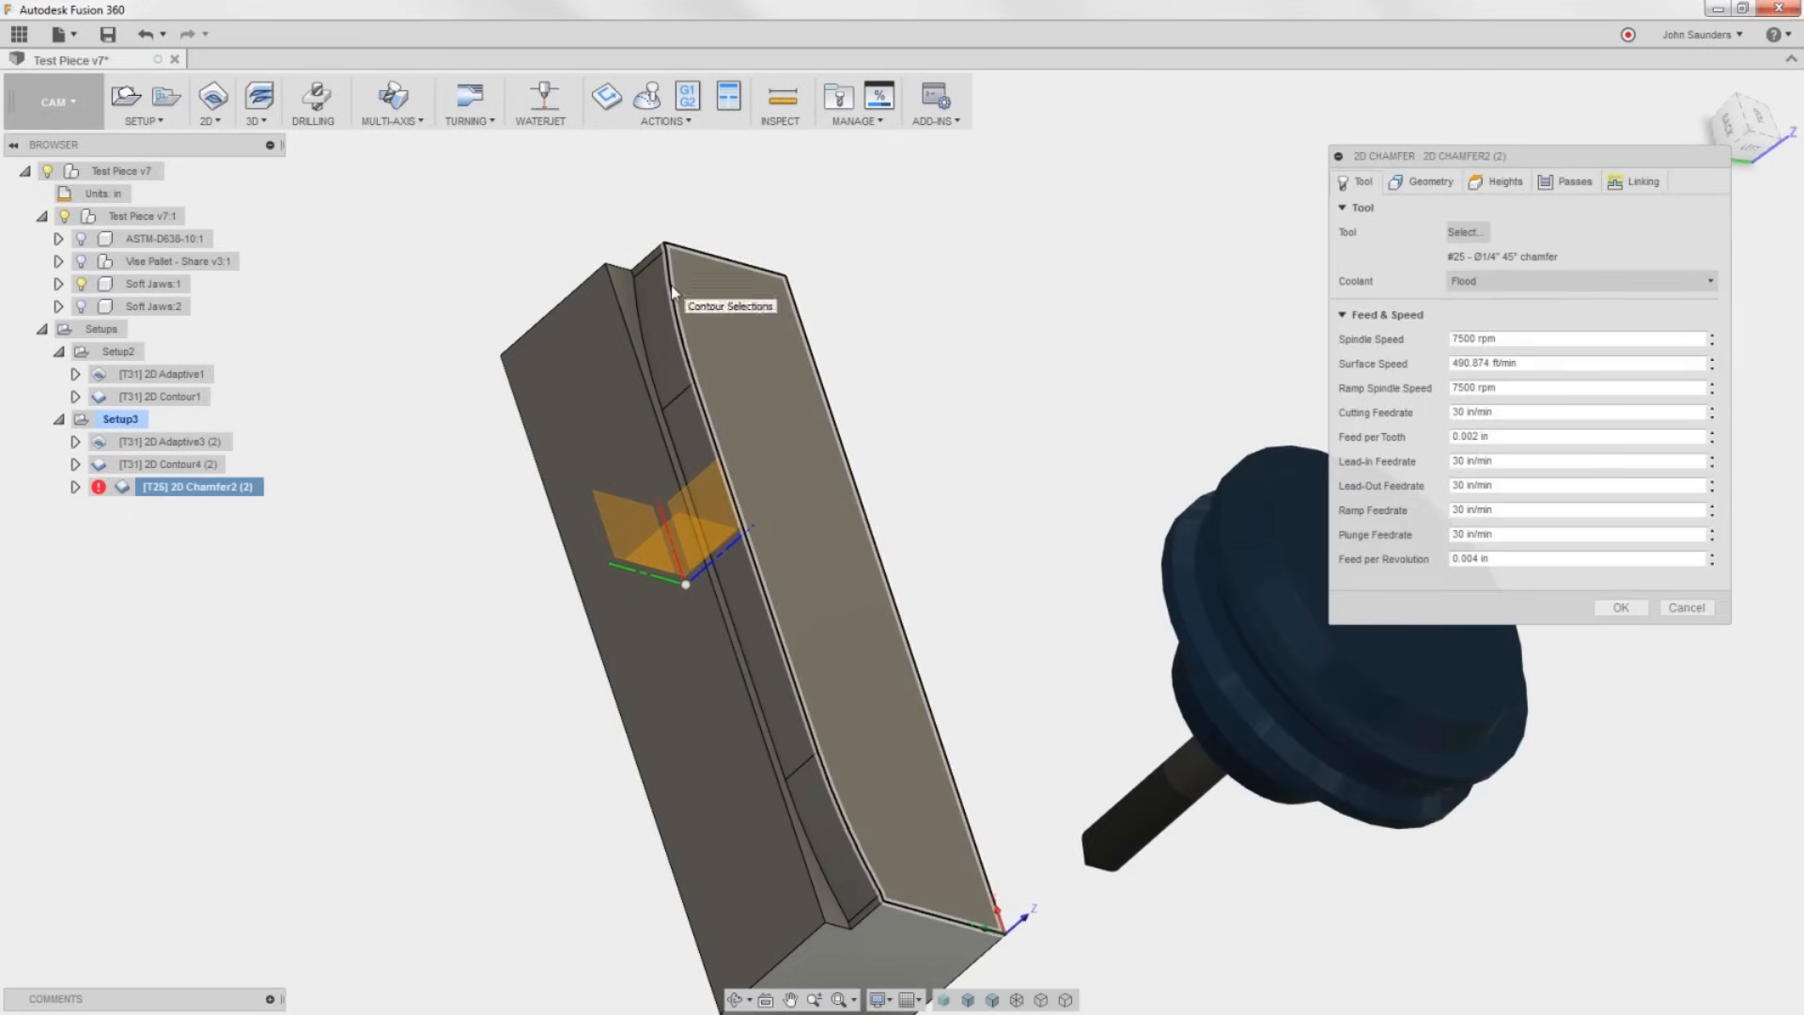
{"action": "left_click", "coordinate": [1428, 181]}
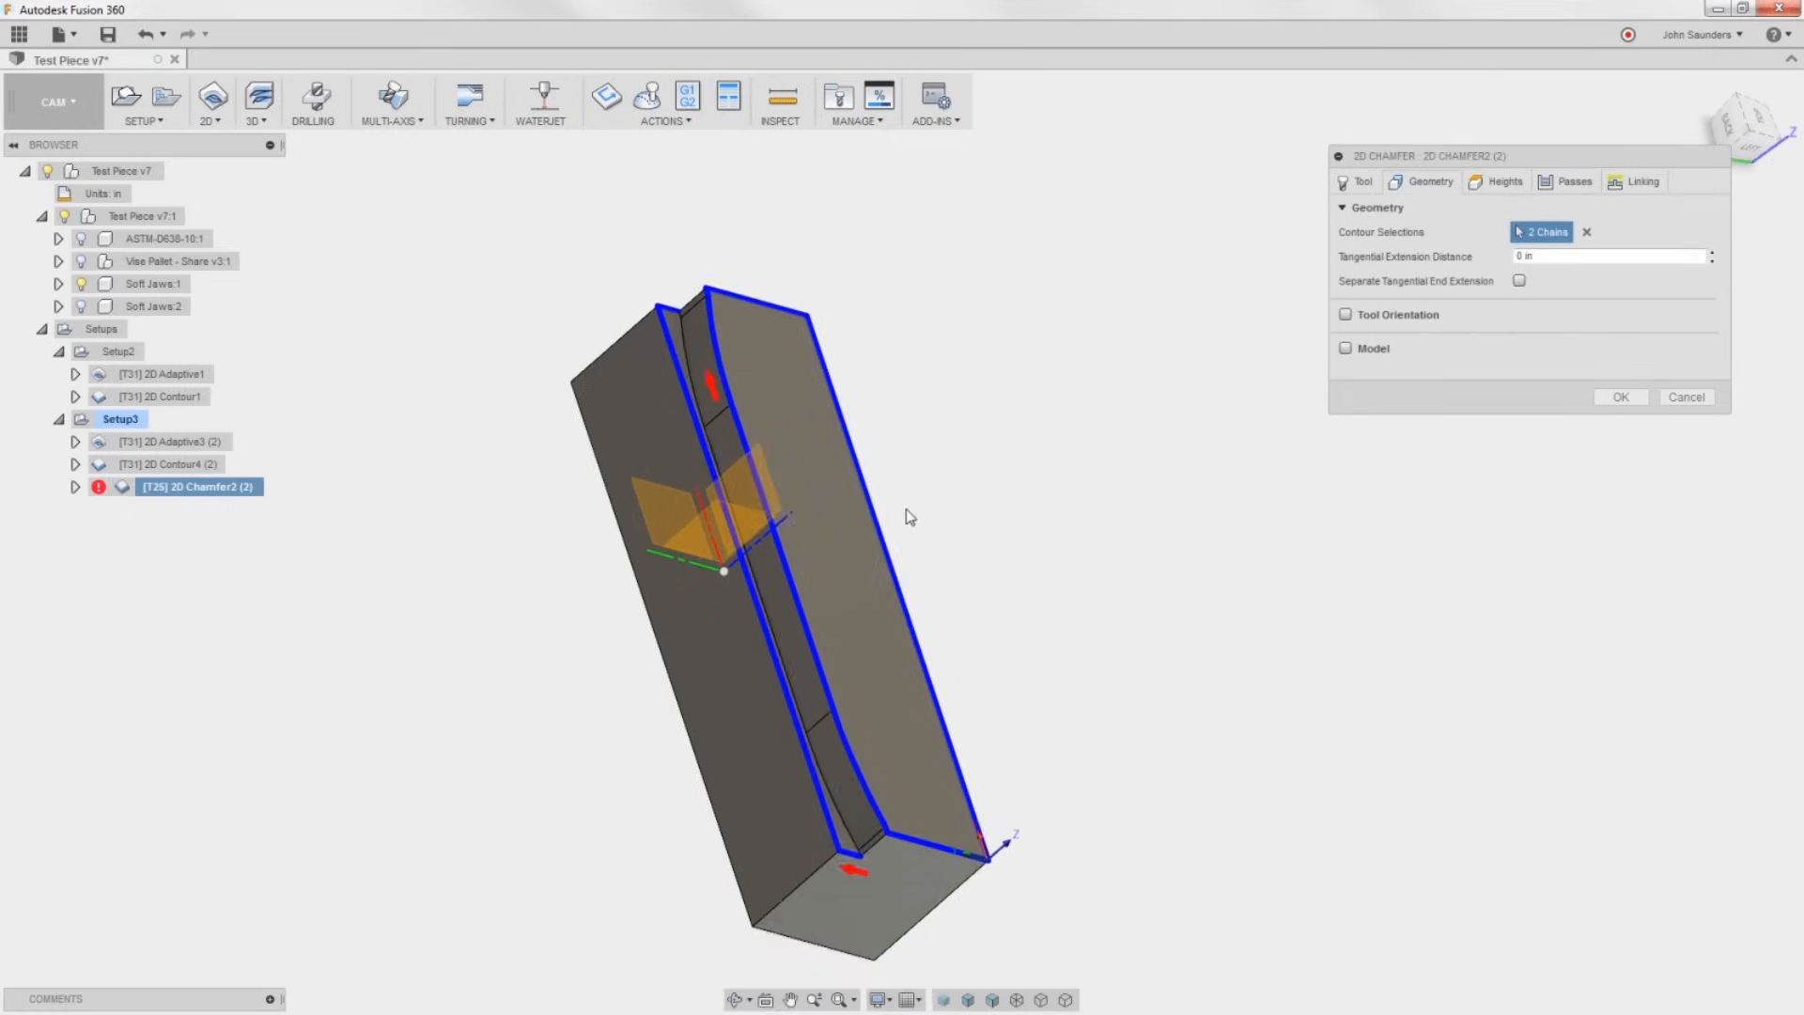
{"action": "left_click", "coordinate": [1586, 232]}
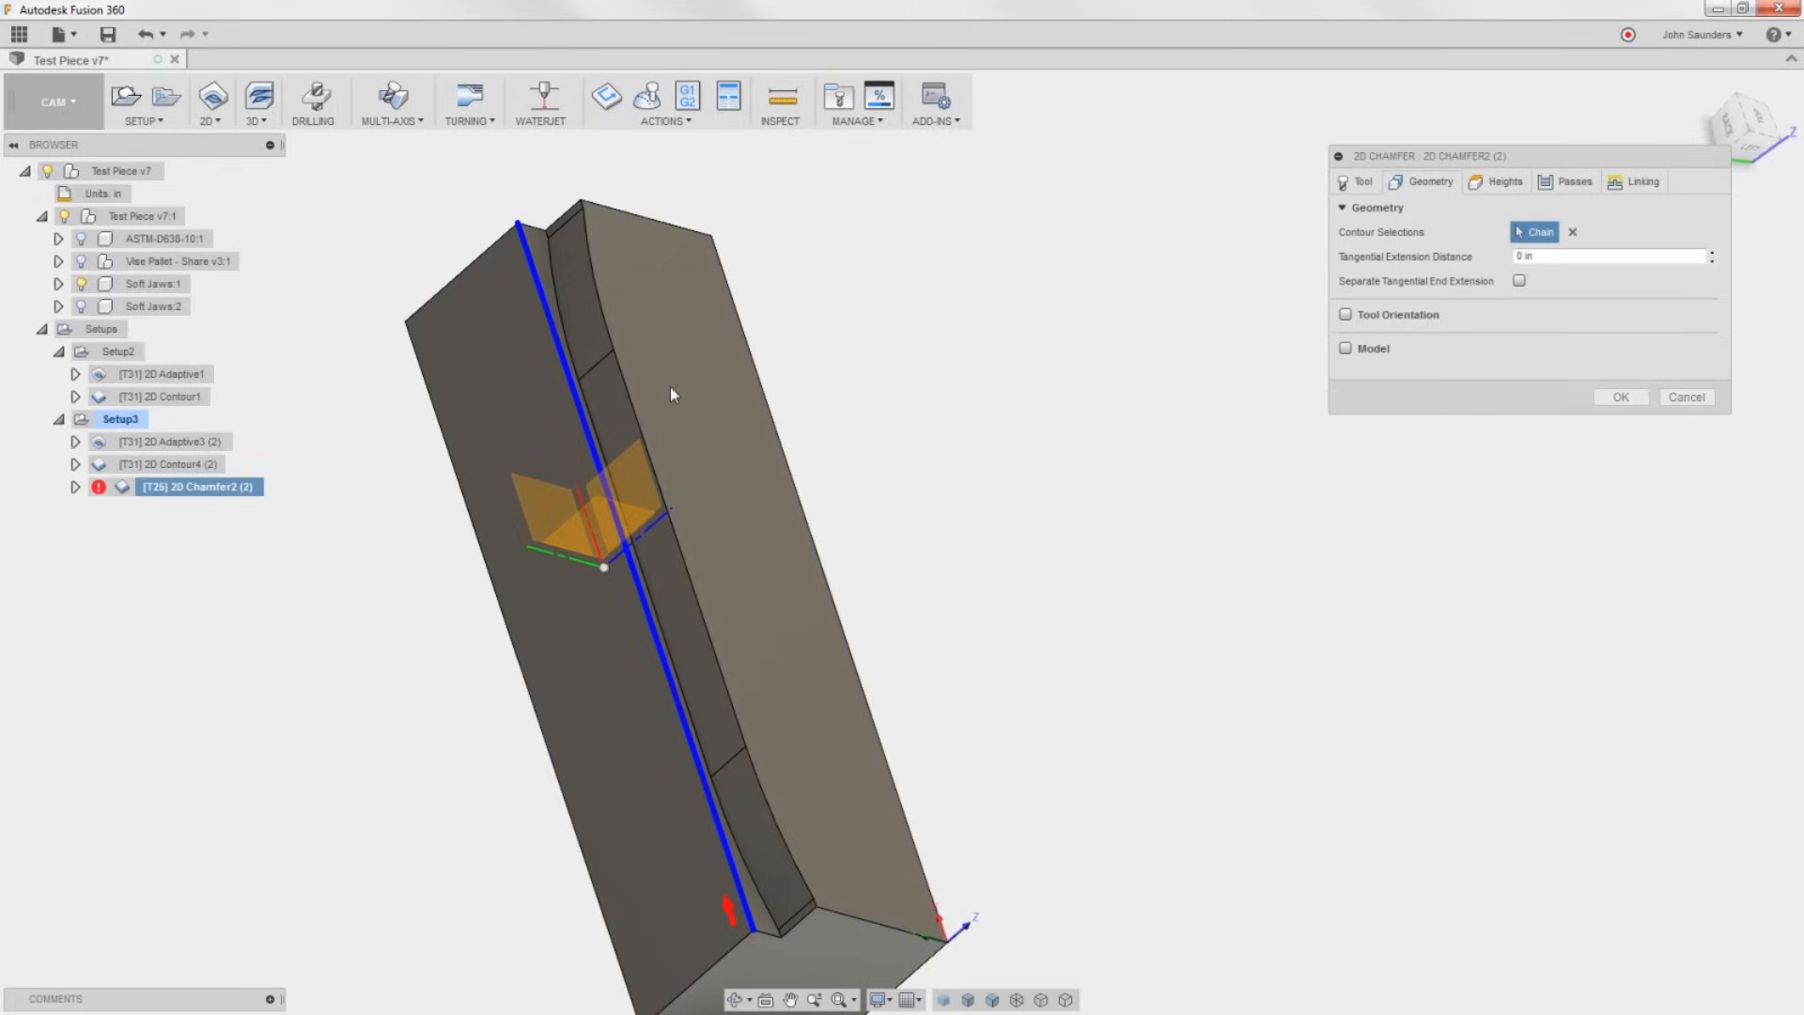
{"action": "left_click", "coordinate": [596, 242]}
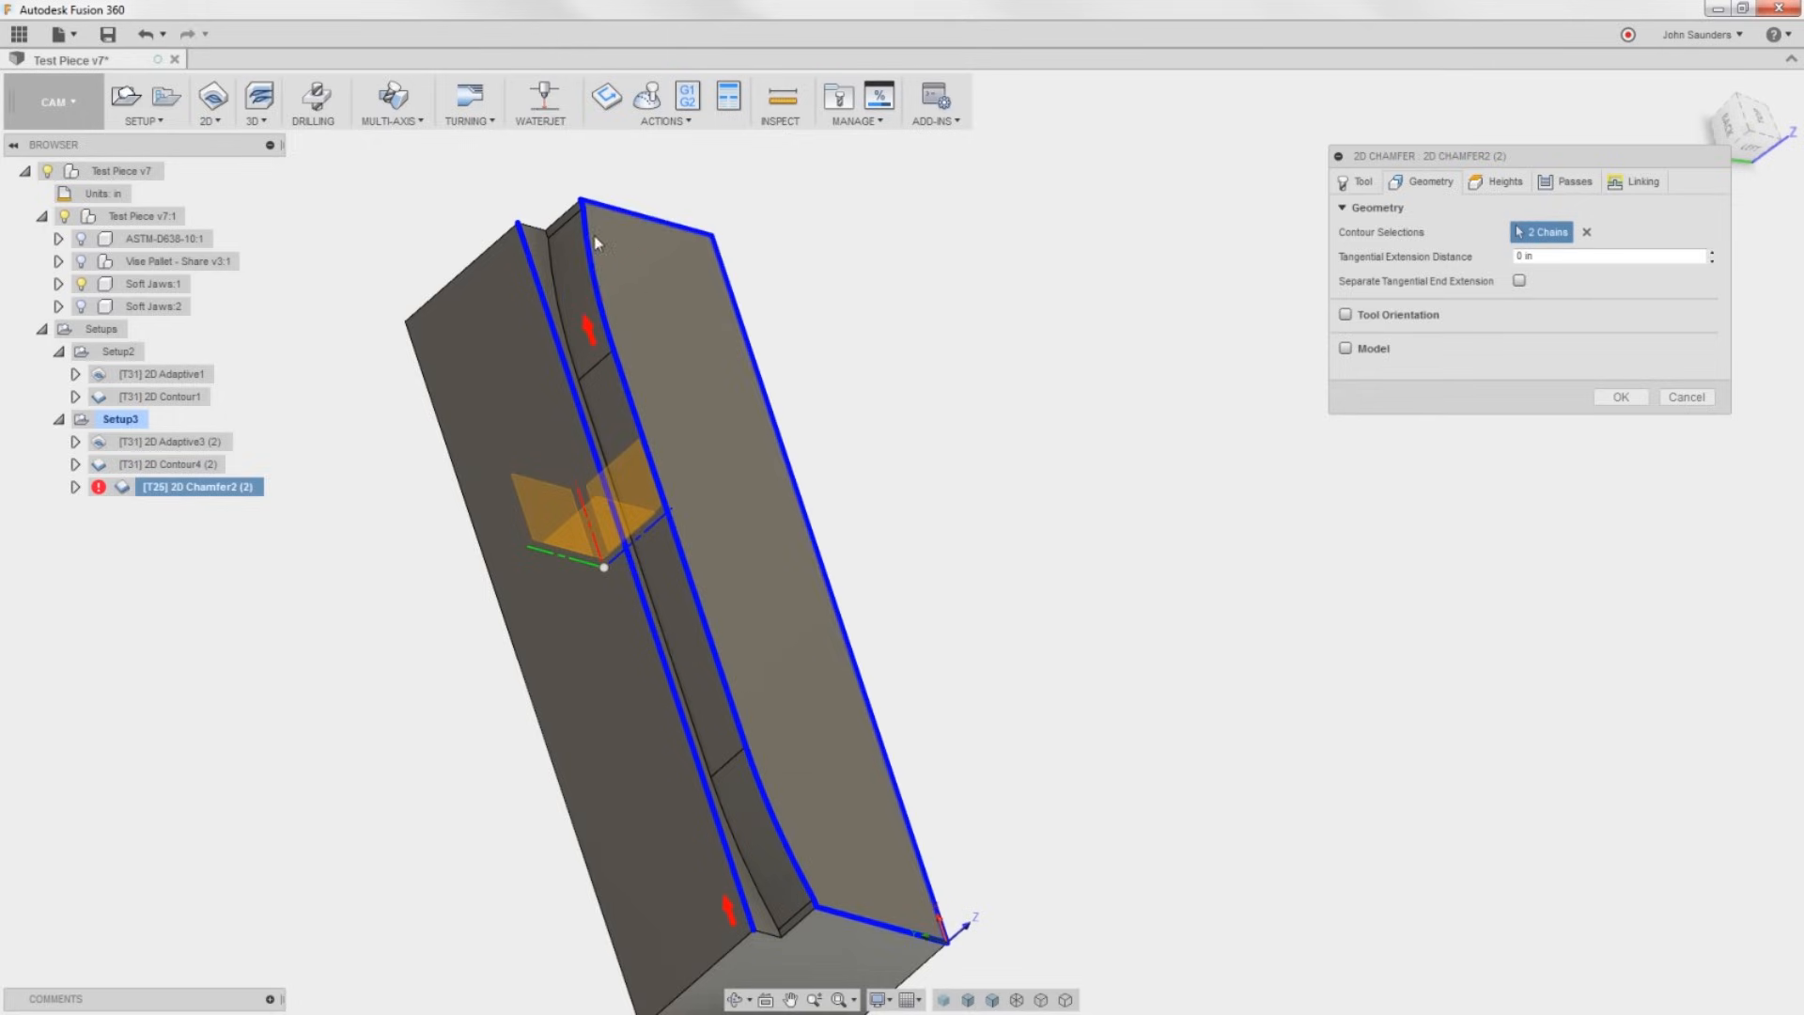
{"action": "mouse_move", "coordinate": [1571, 214]}
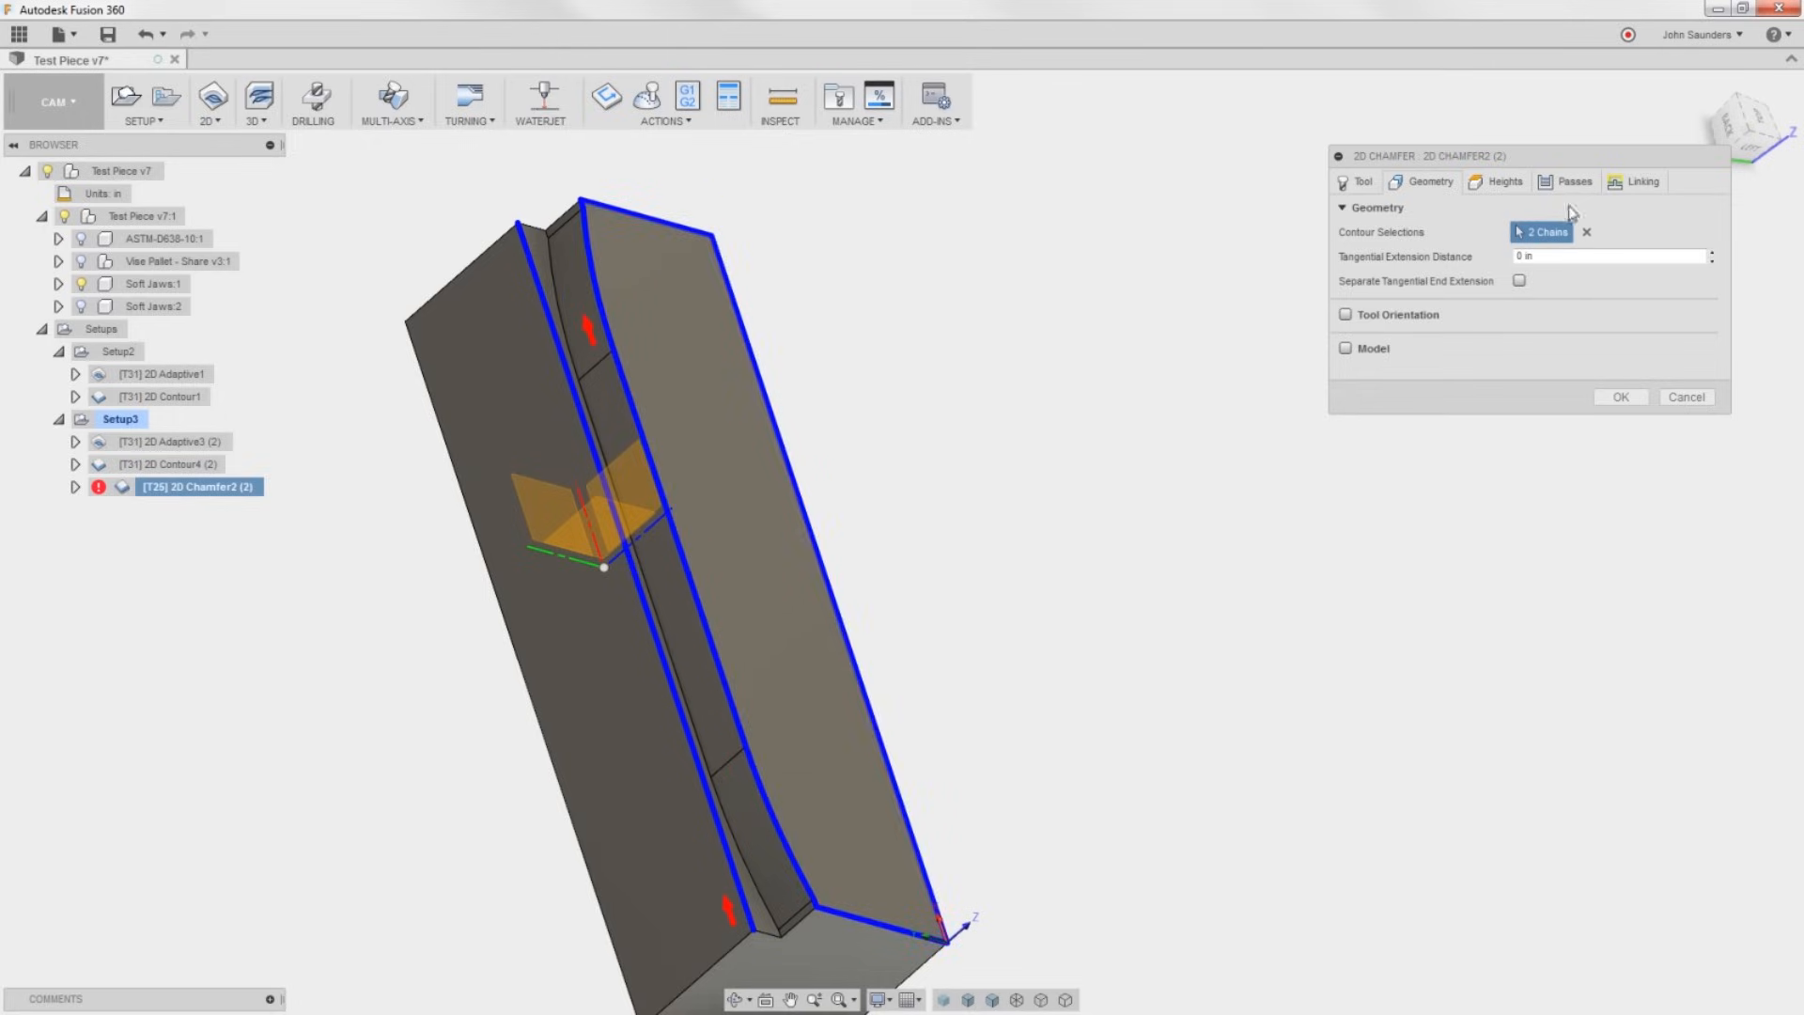
{"action": "left_click", "coordinate": [1588, 231]}
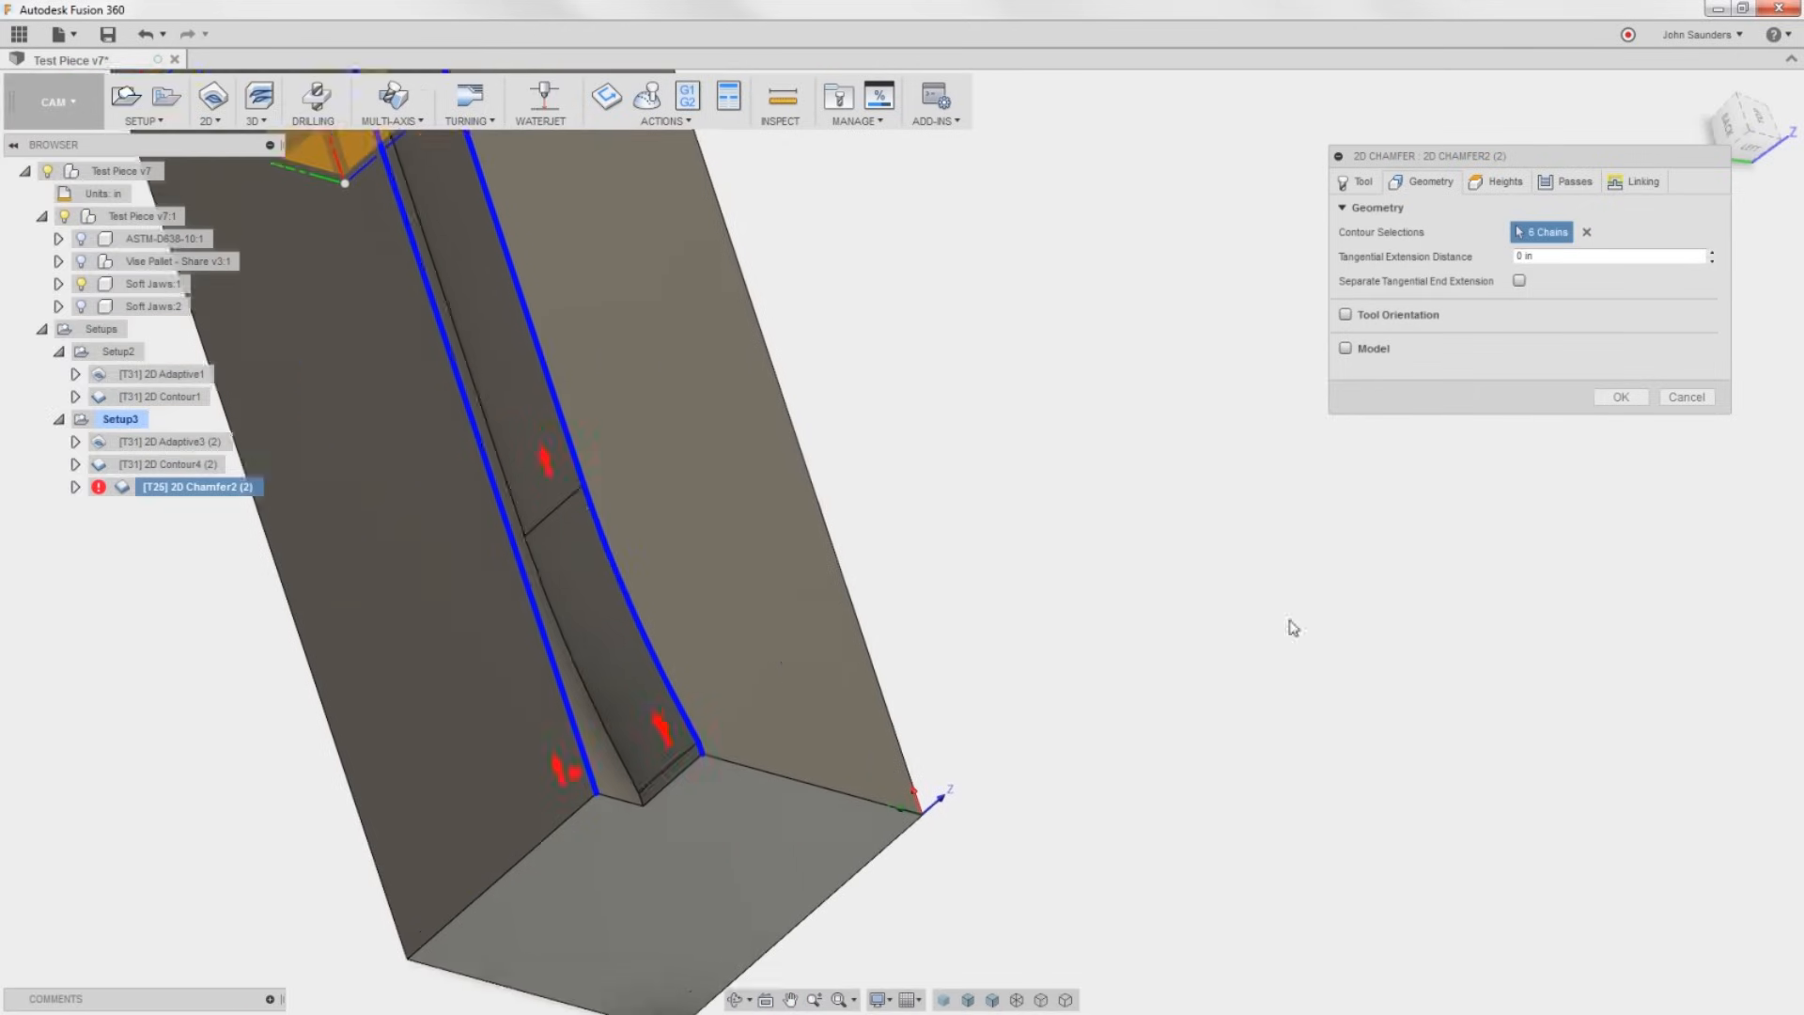
{"action": "left_click", "coordinate": [1620, 397]}
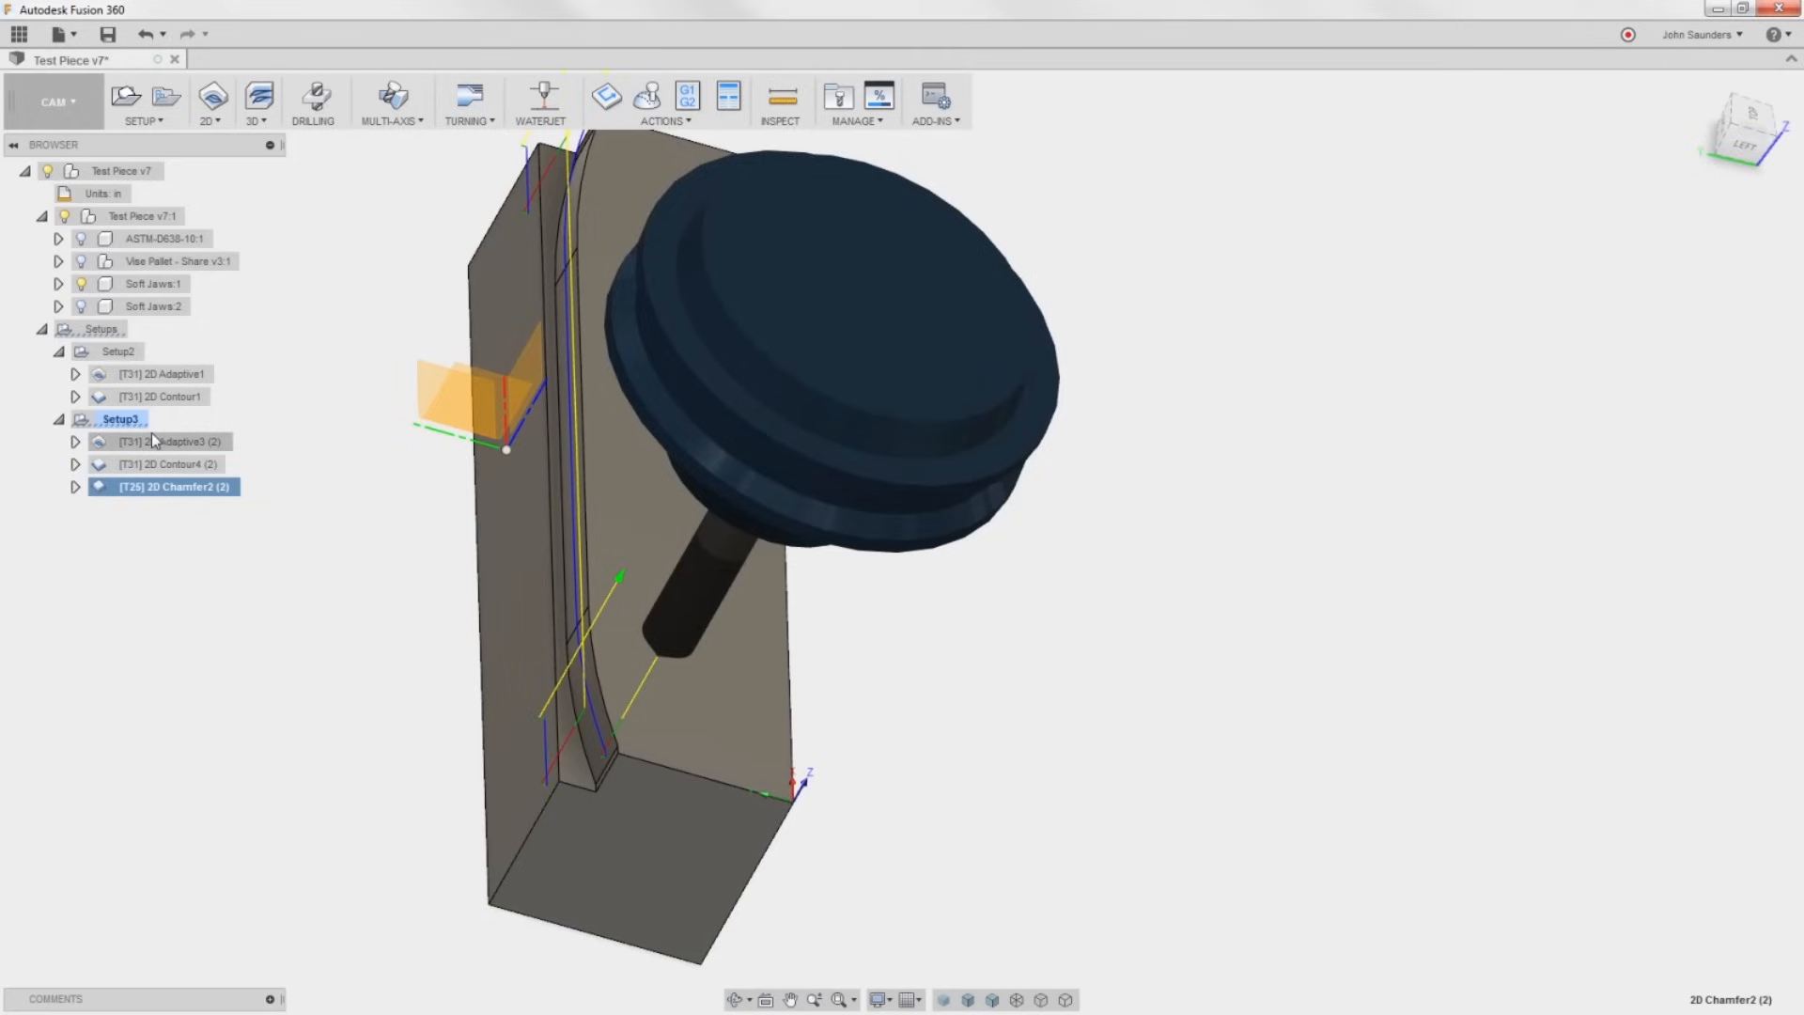
{"action": "left_click_drag", "start_coordinate": [781, 461], "coordinate": [586, 655]}
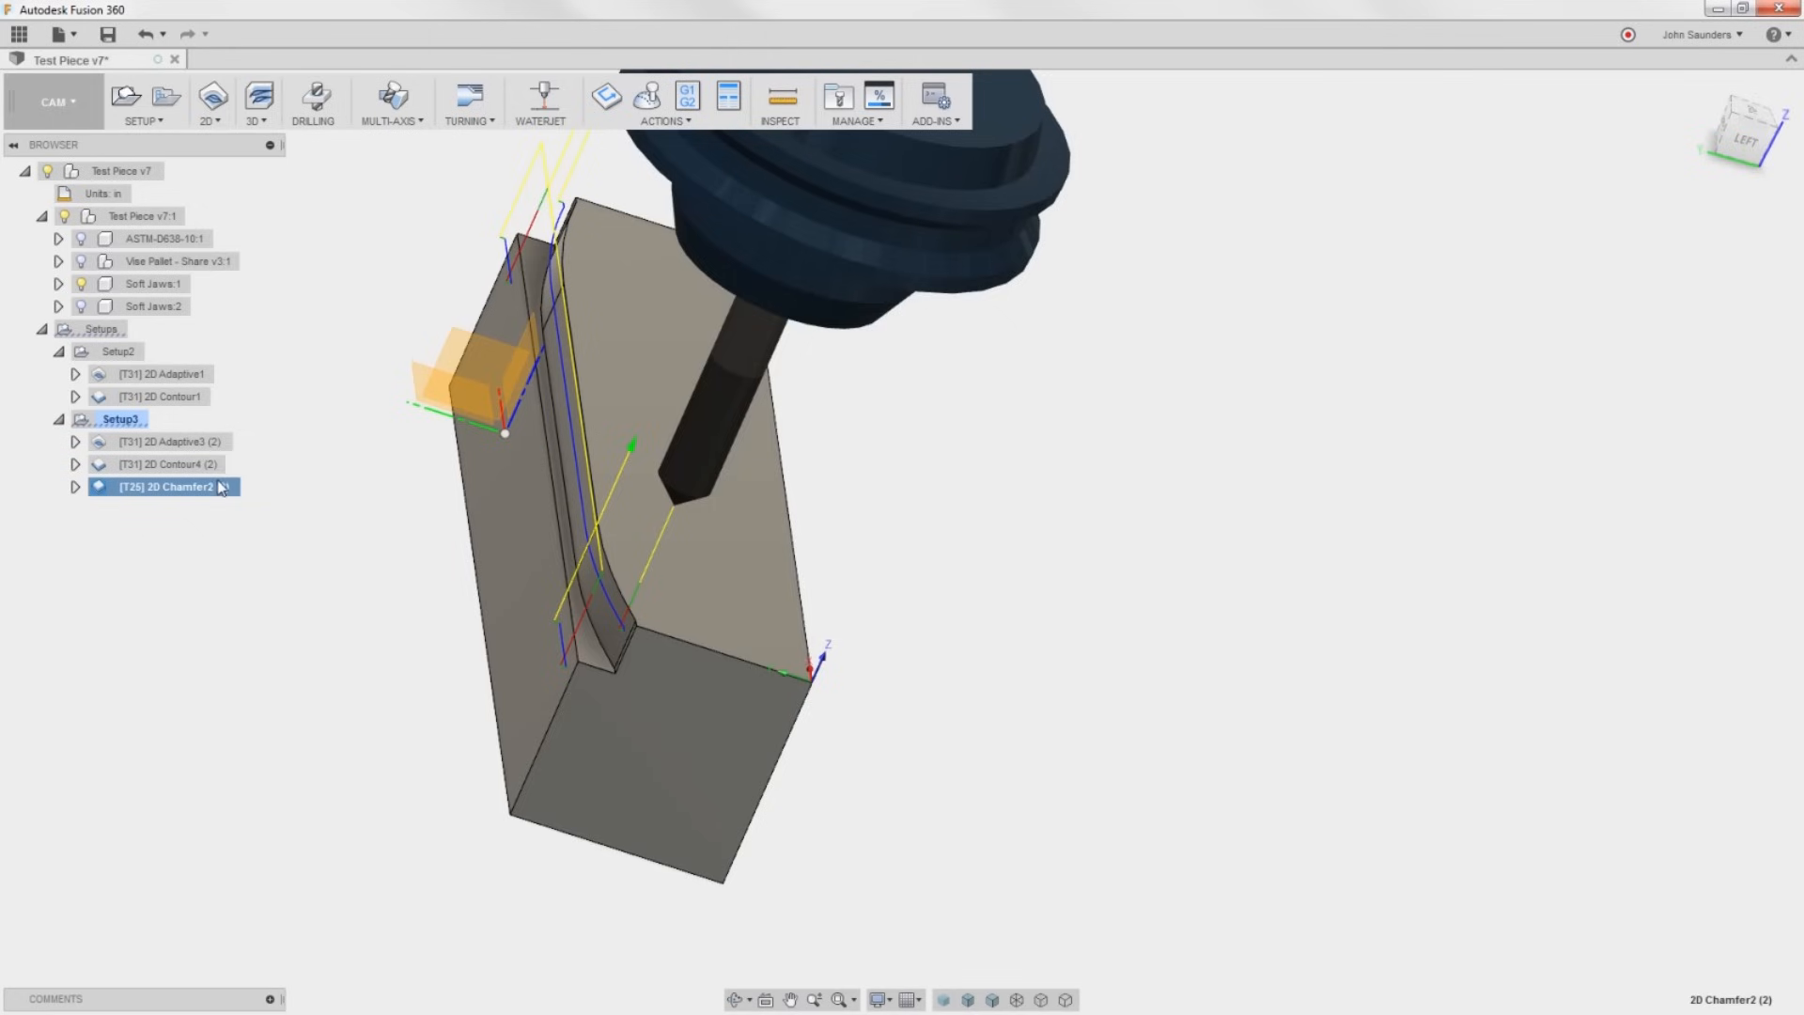
{"action": "double_click", "coordinate": [195, 485]}
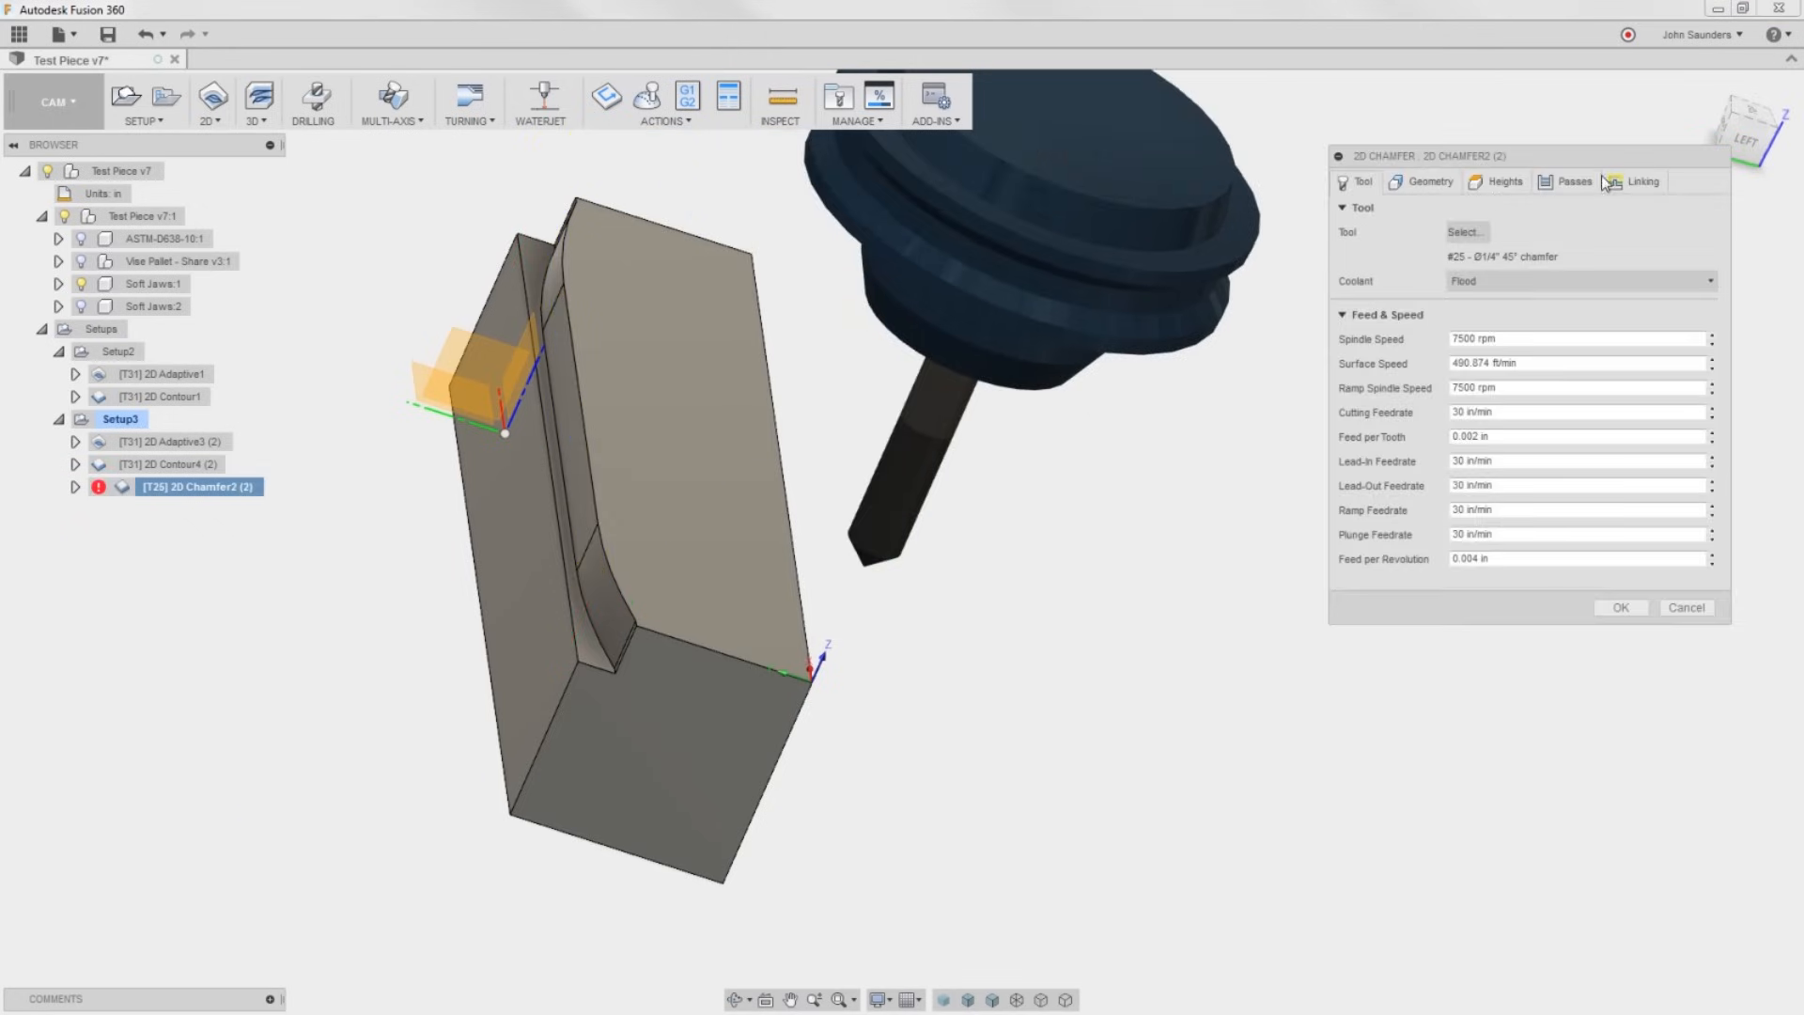
{"action": "left_click", "coordinate": [1574, 181]}
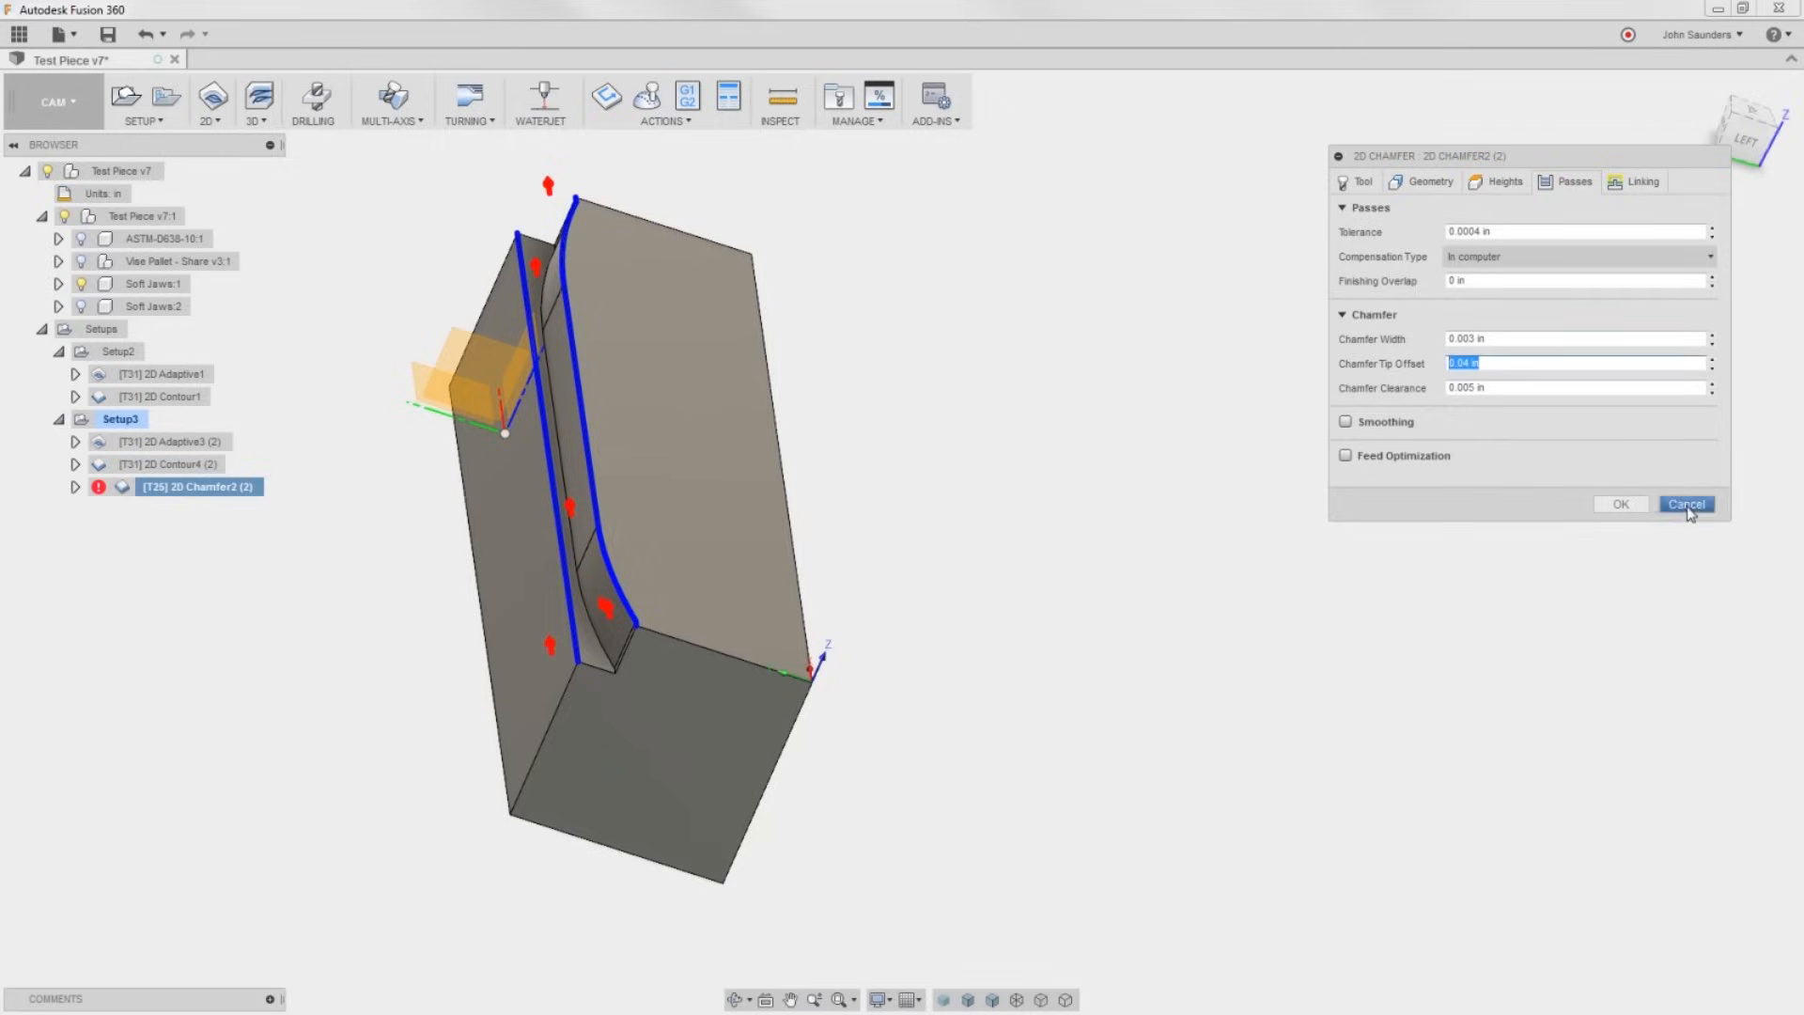
{"action": "left_click", "coordinate": [1683, 503]}
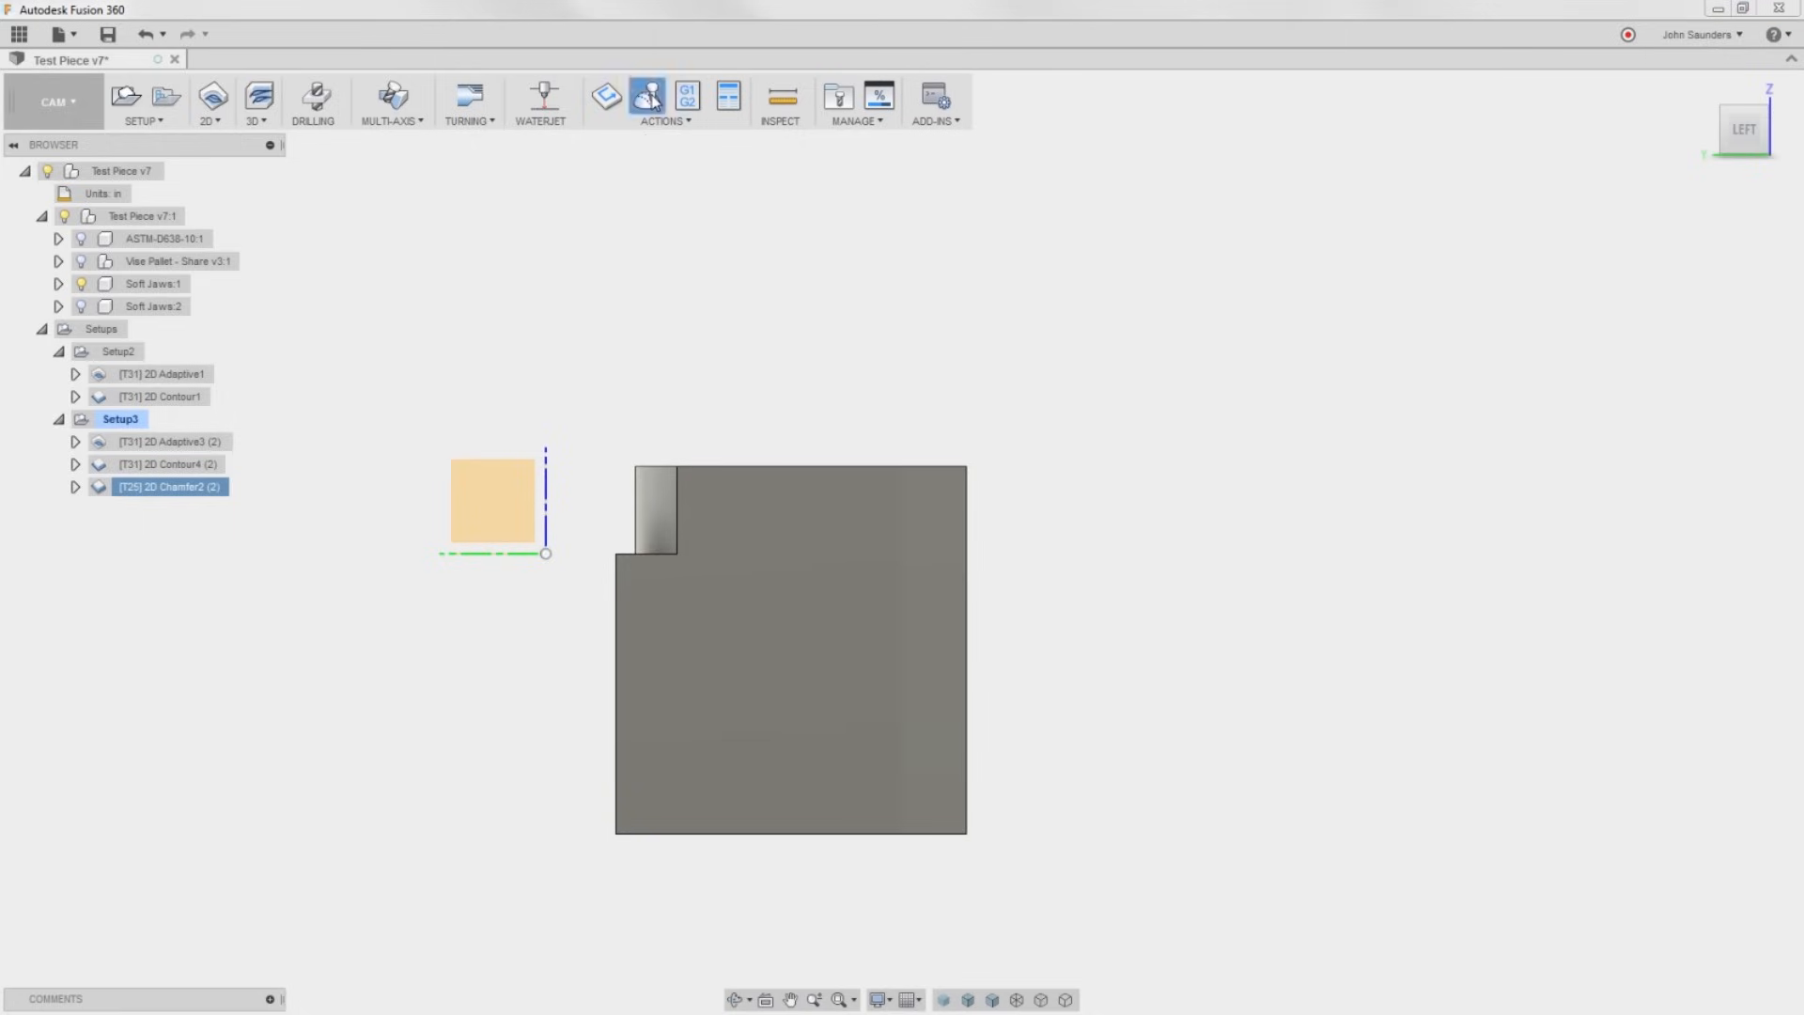
{"action": "left_click", "coordinate": [169, 464]}
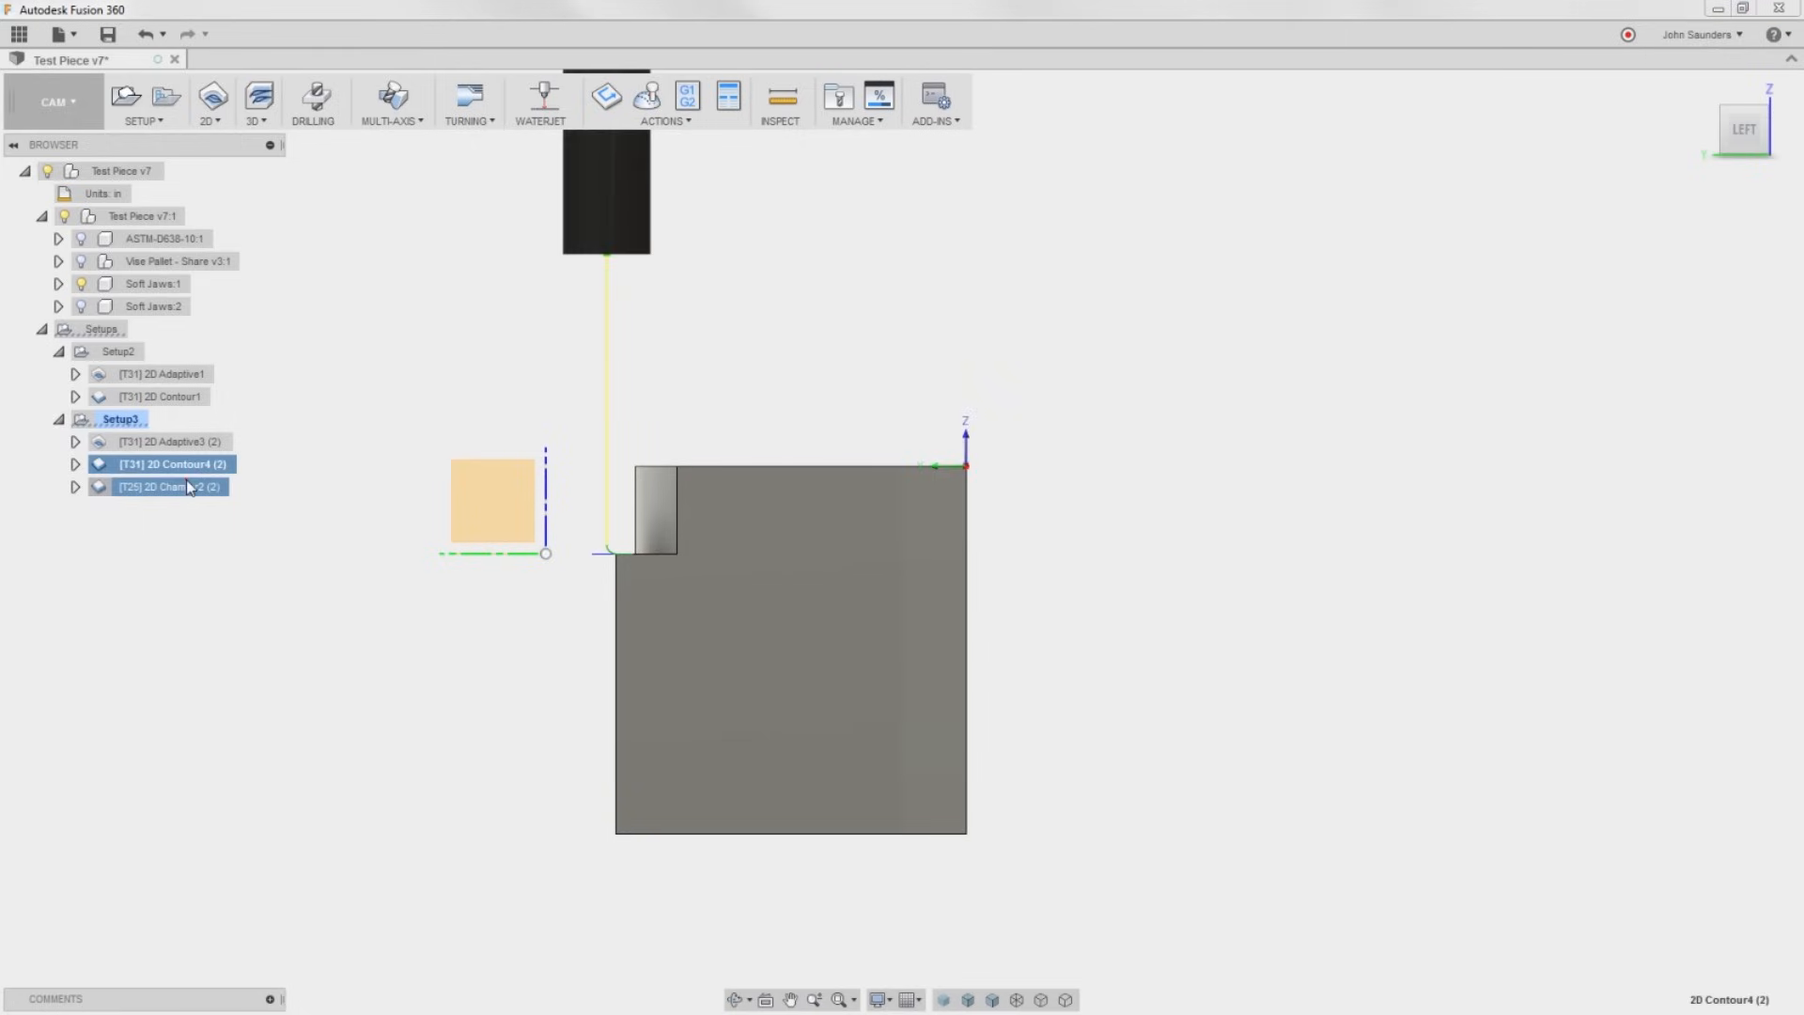
{"action": "left_click", "coordinate": [173, 485]}
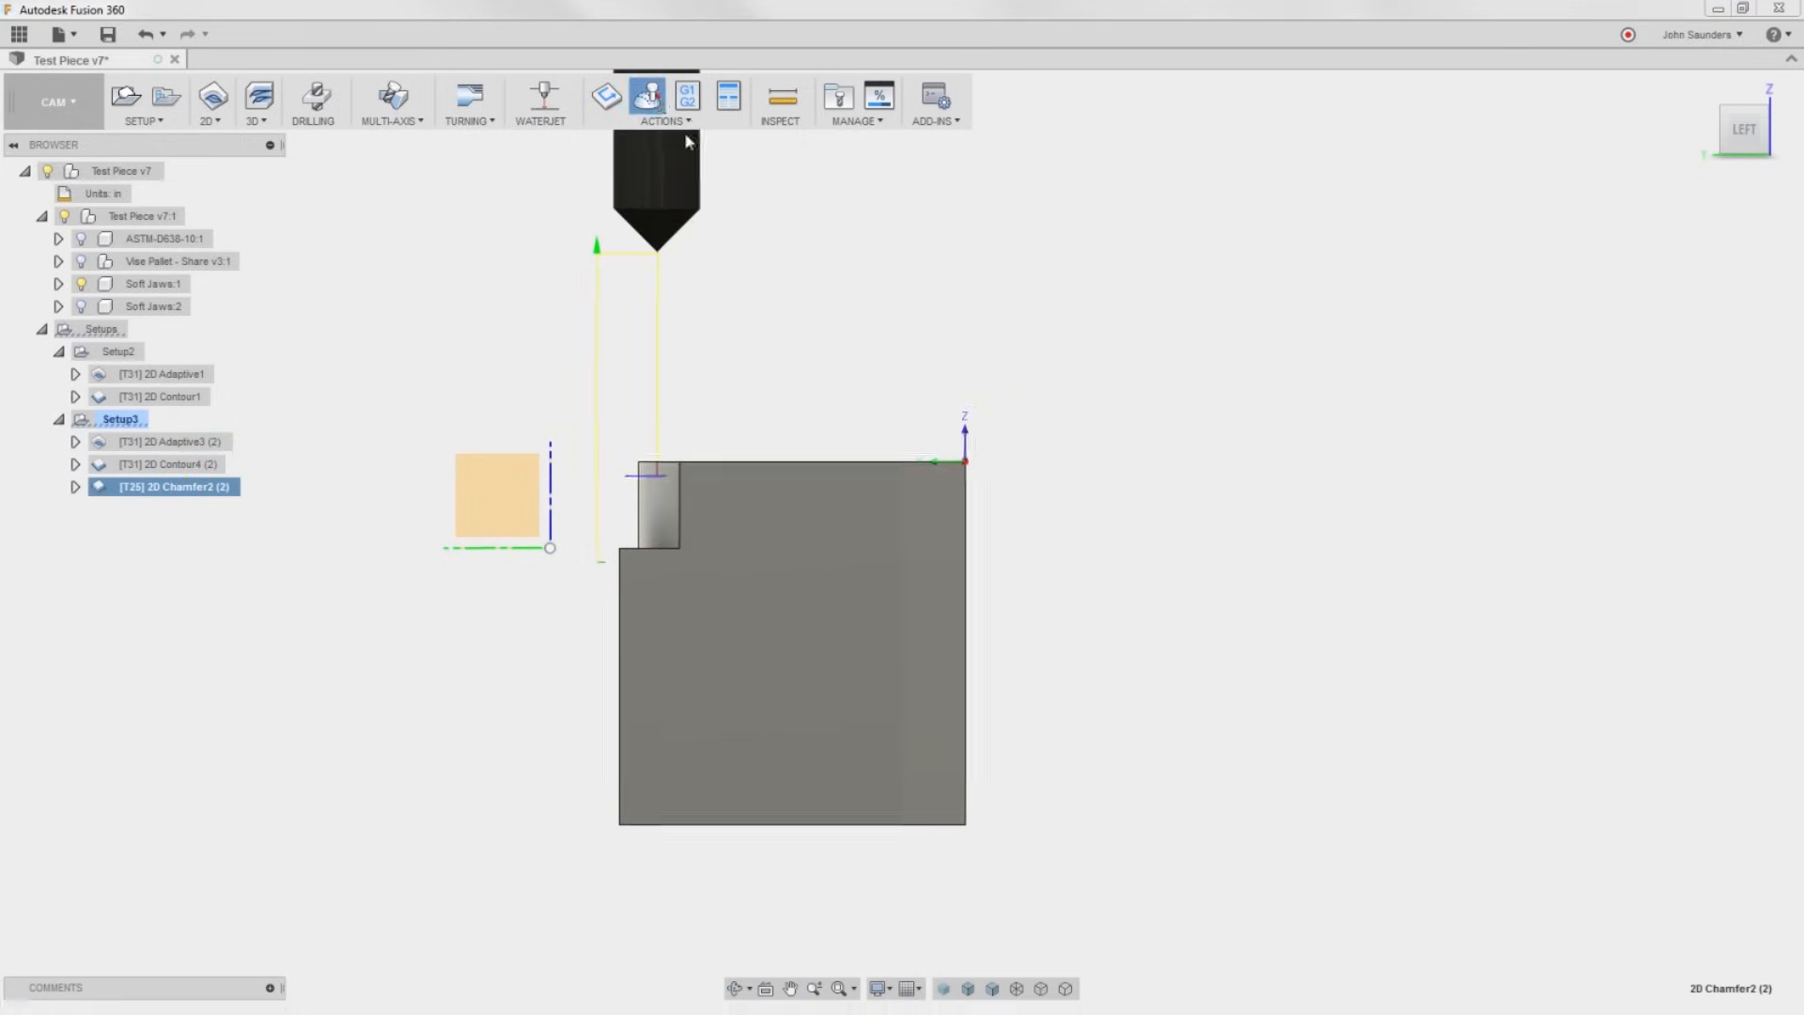
{"action": "left_click", "coordinate": [648, 96]}
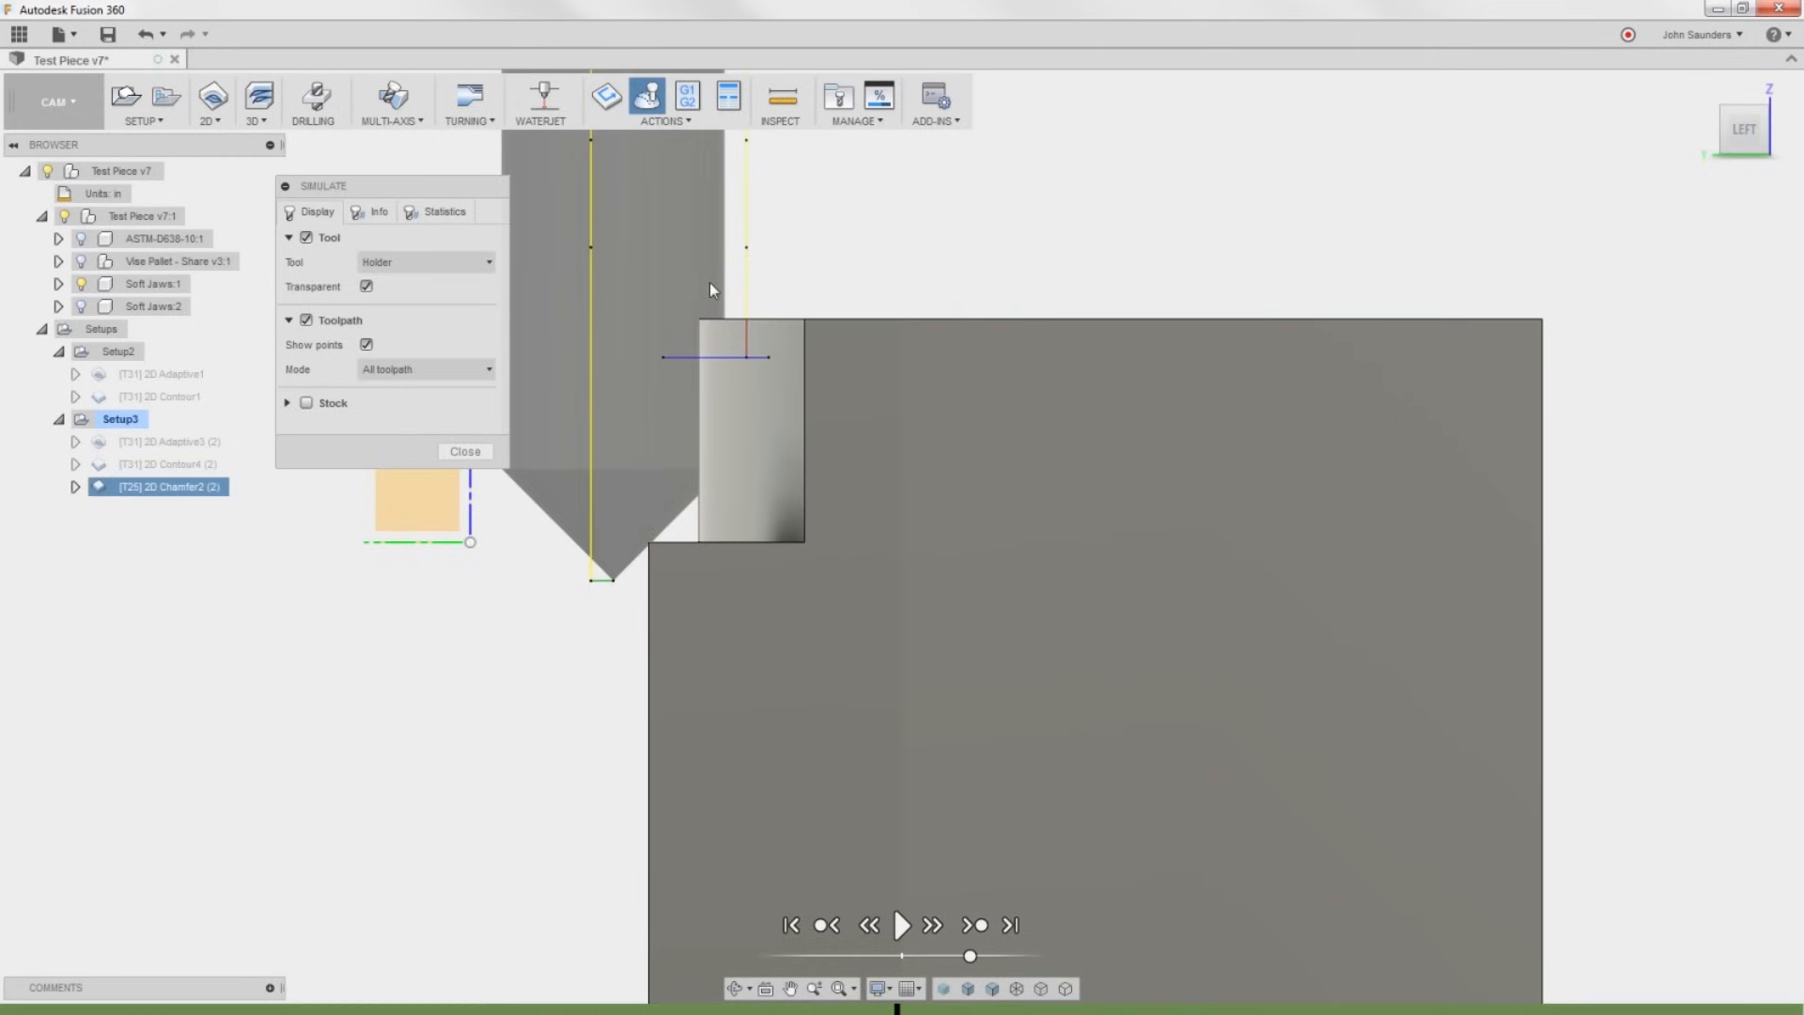
{"action": "mouse_move", "coordinate": [701, 486]}
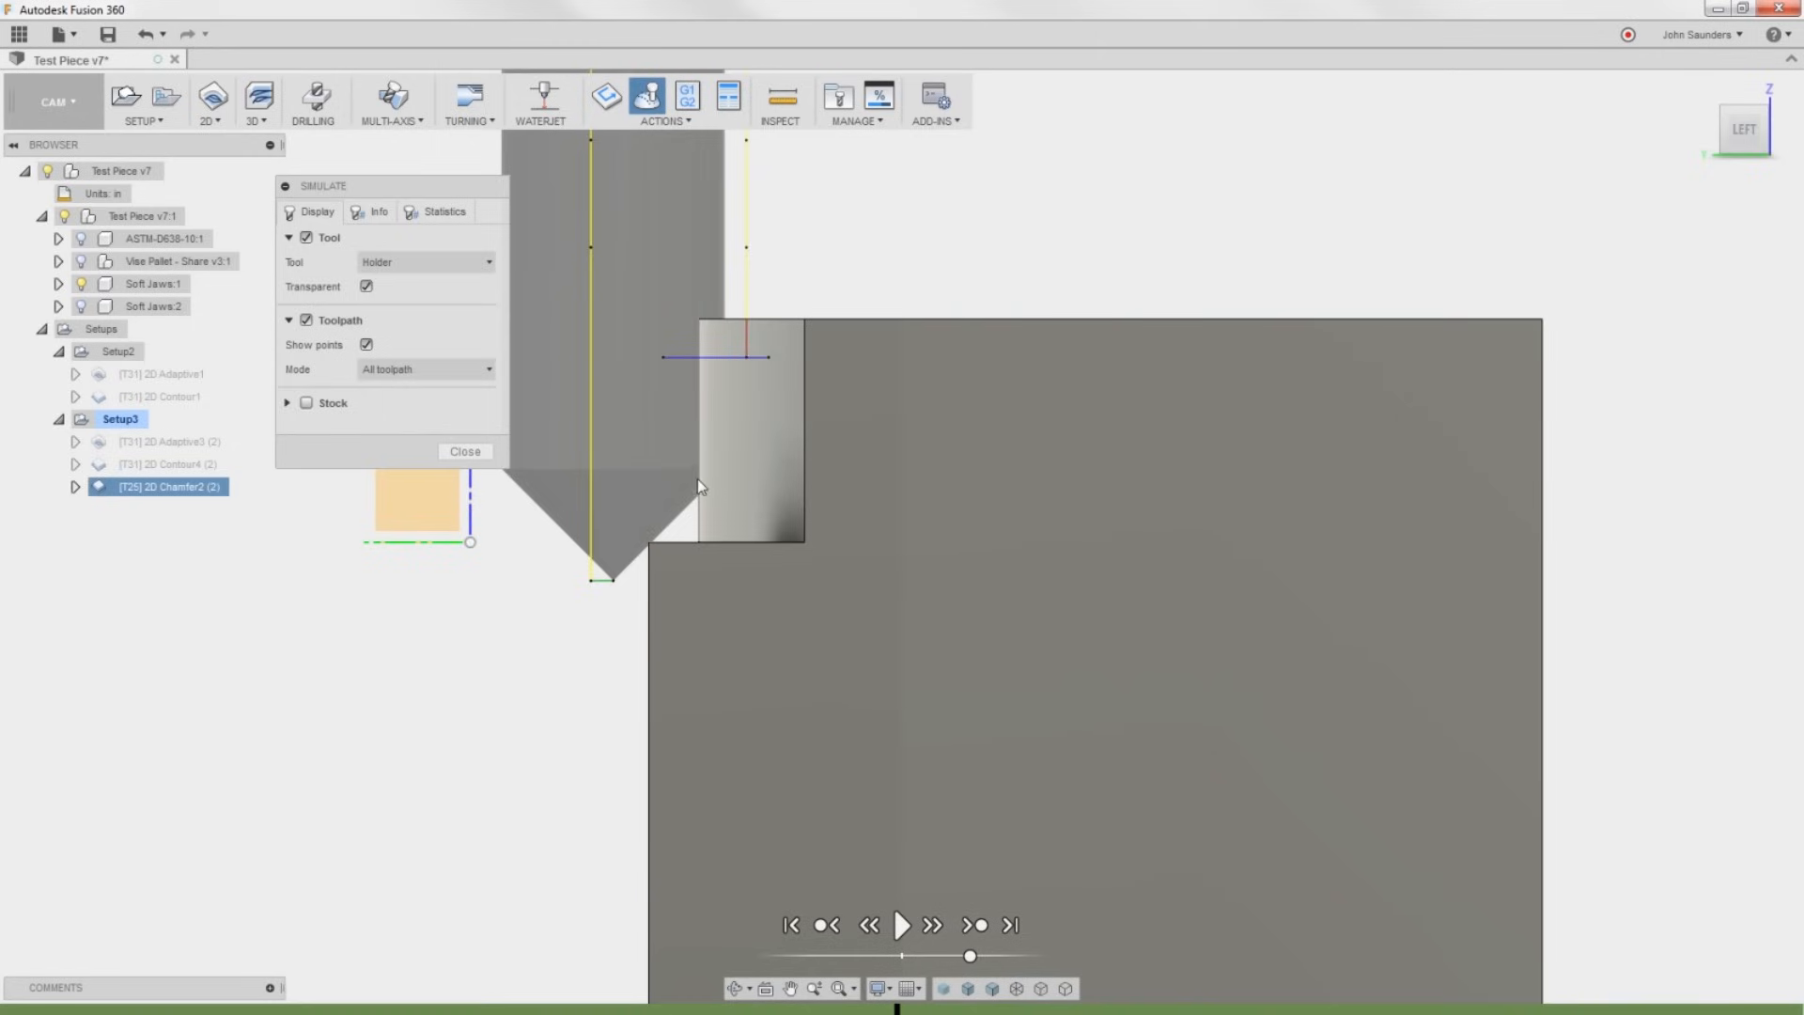
{"action": "mouse_move", "coordinate": [725, 242]}
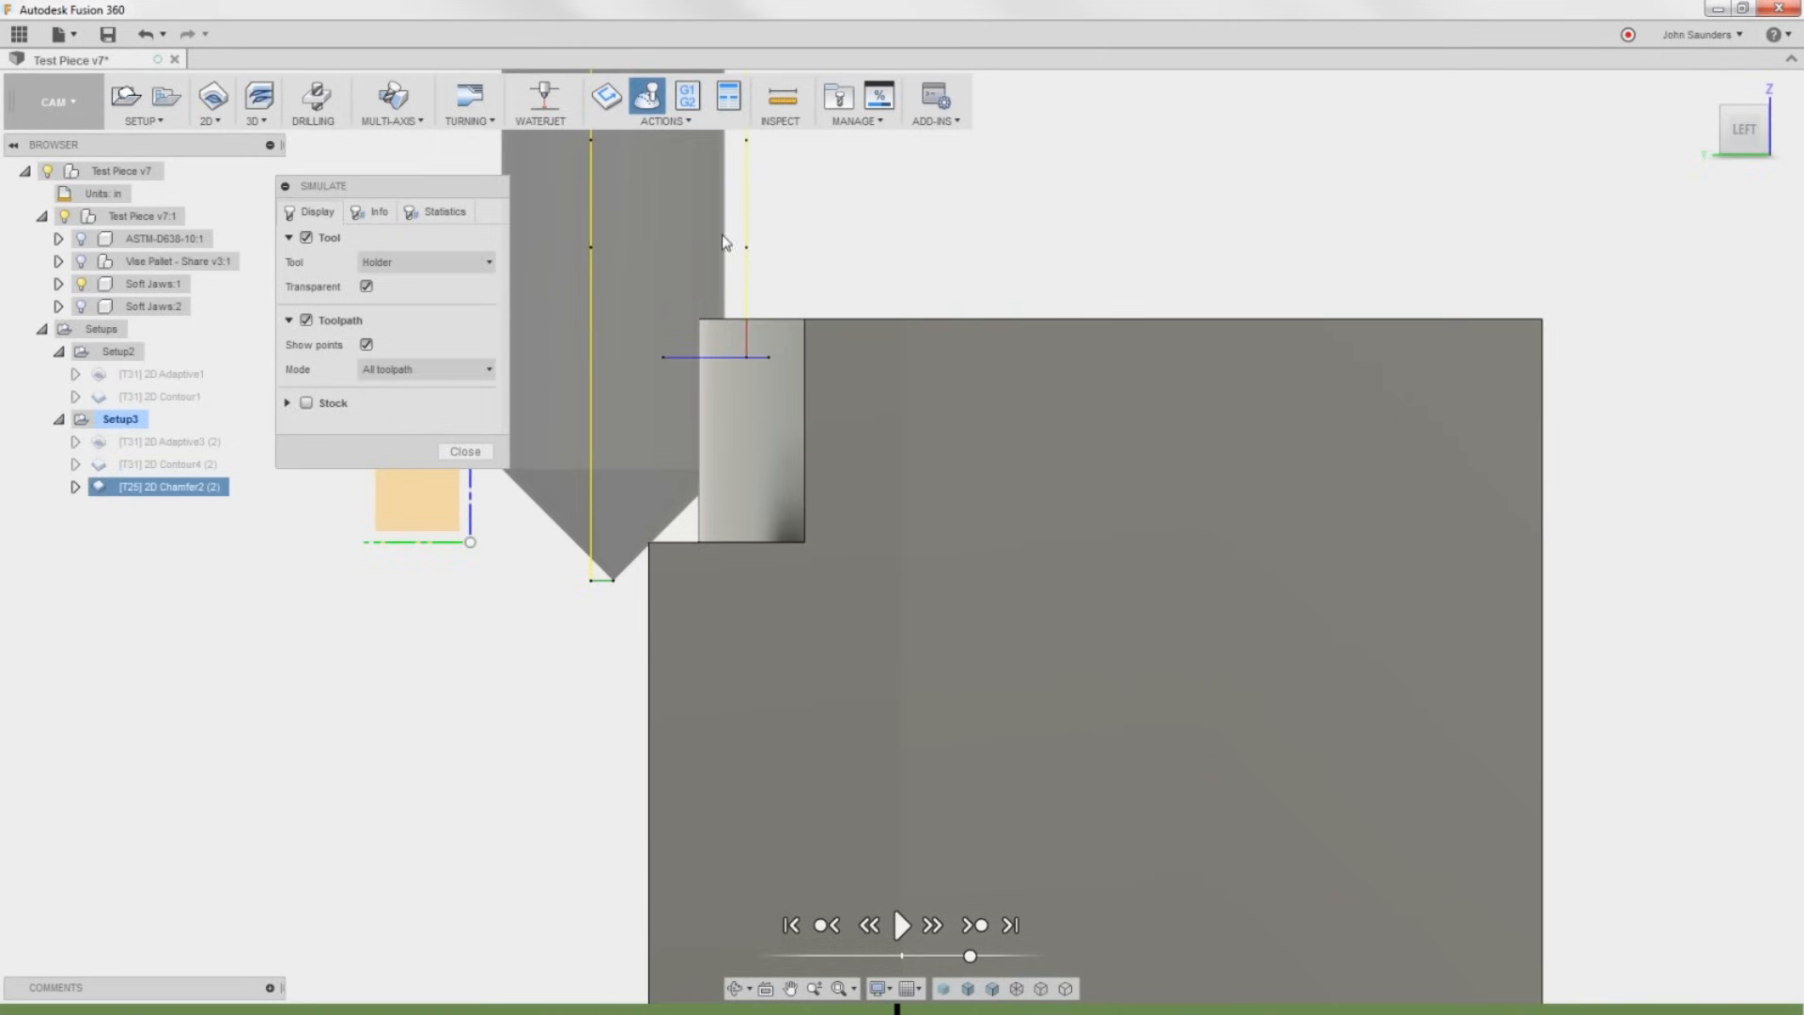
{"action": "mouse_move", "coordinate": [720, 419]}
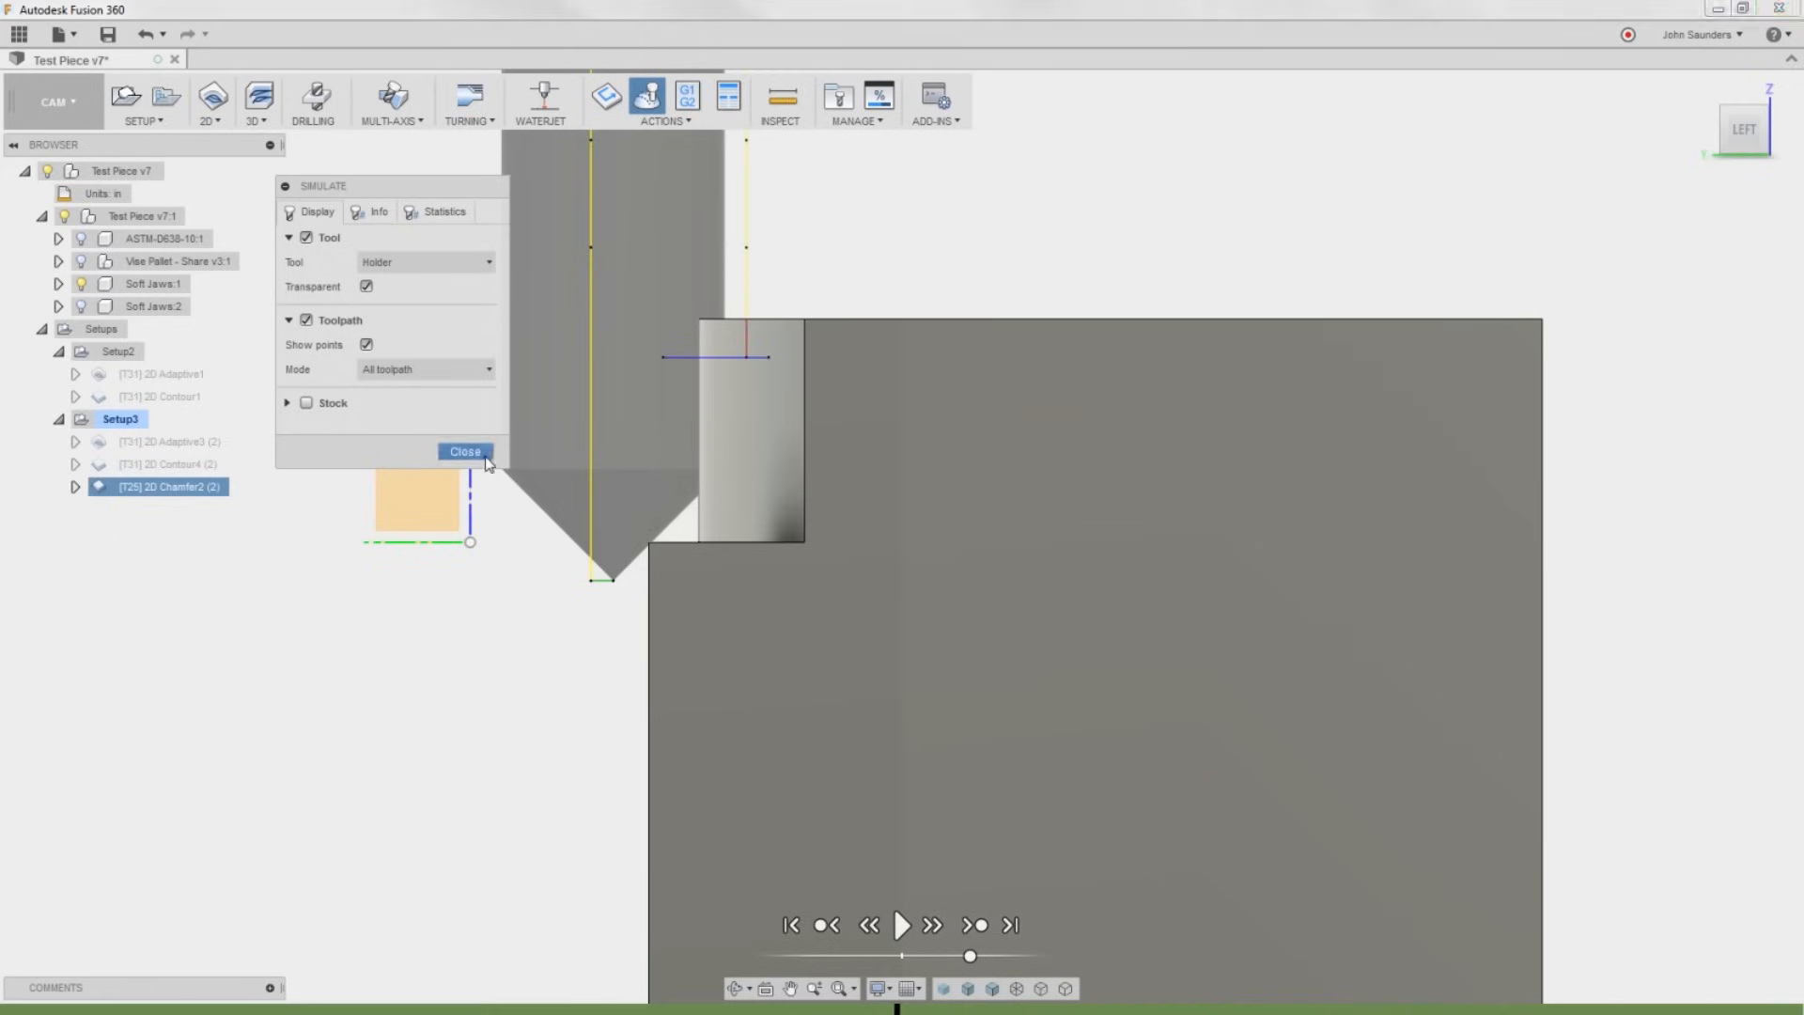
{"action": "left_click", "coordinate": [464, 449]}
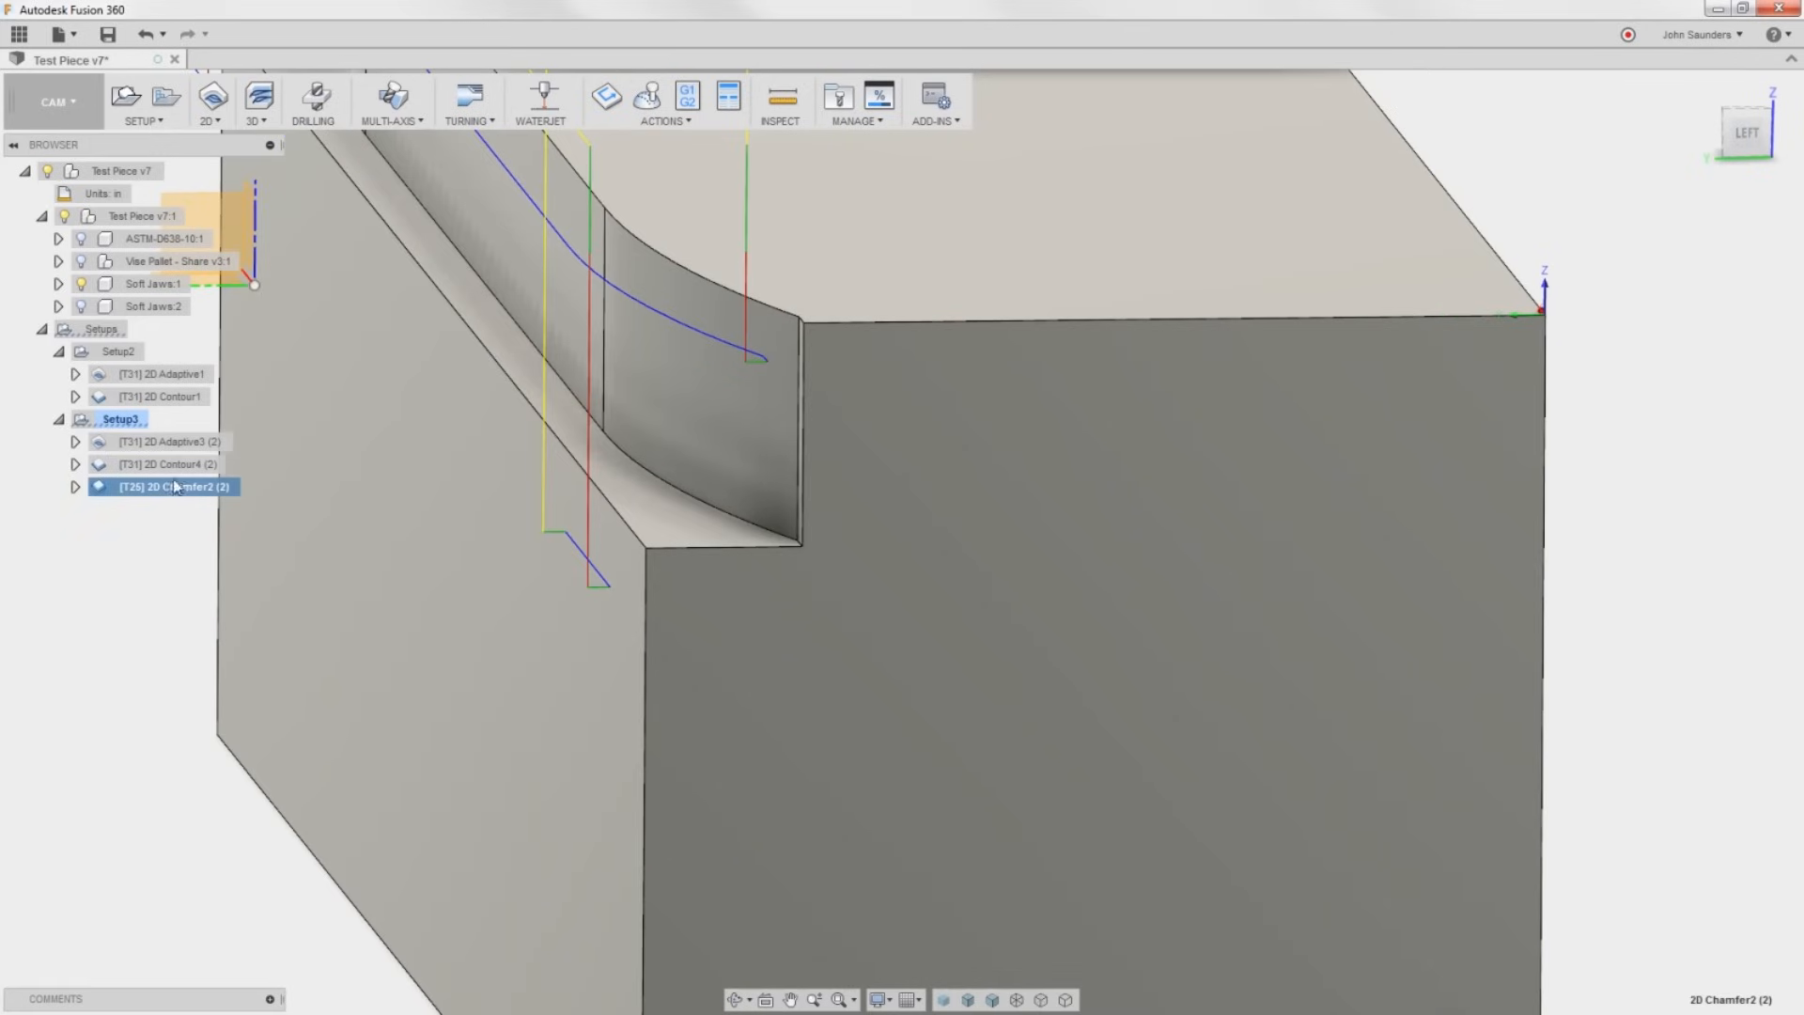
Set 2D Chamfer2's chamfer tip offset to 0.03 in and check the result from the Left view.
{"action": "double_click", "coordinate": [167, 485]}
{"action": "type", "text": "0.09"}
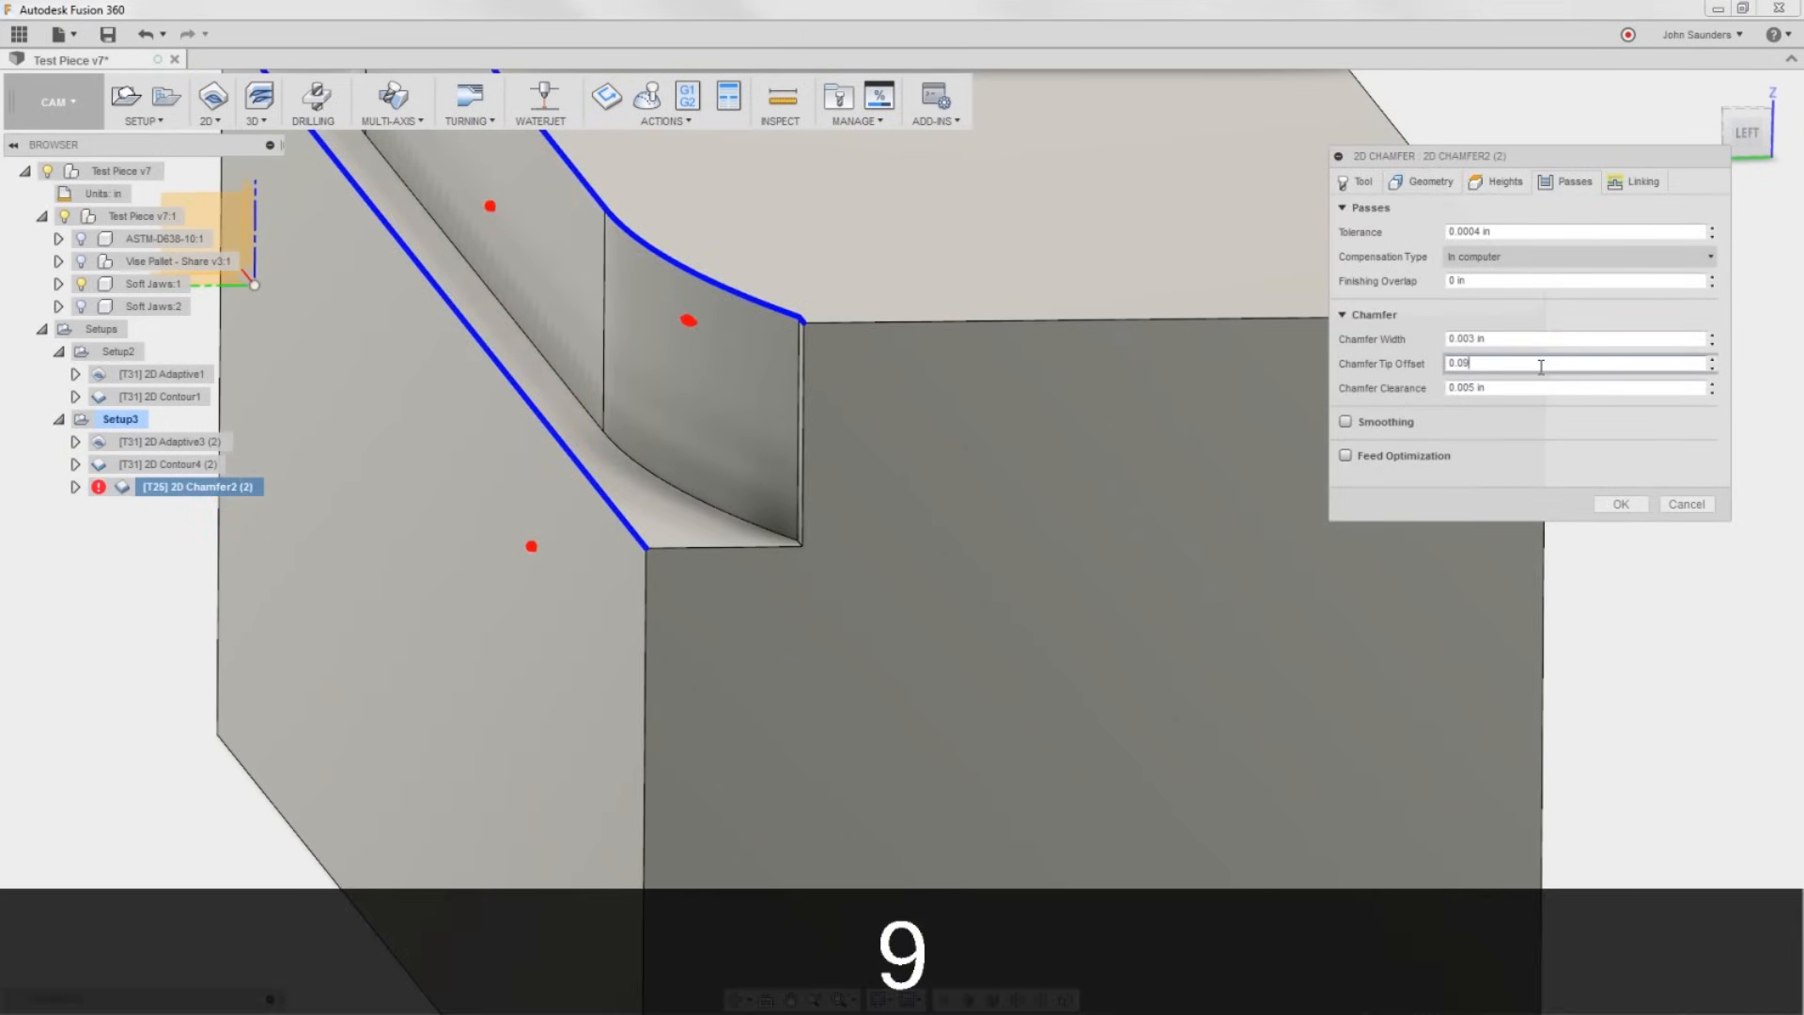
{"action": "left_click", "coordinate": [1618, 504]}
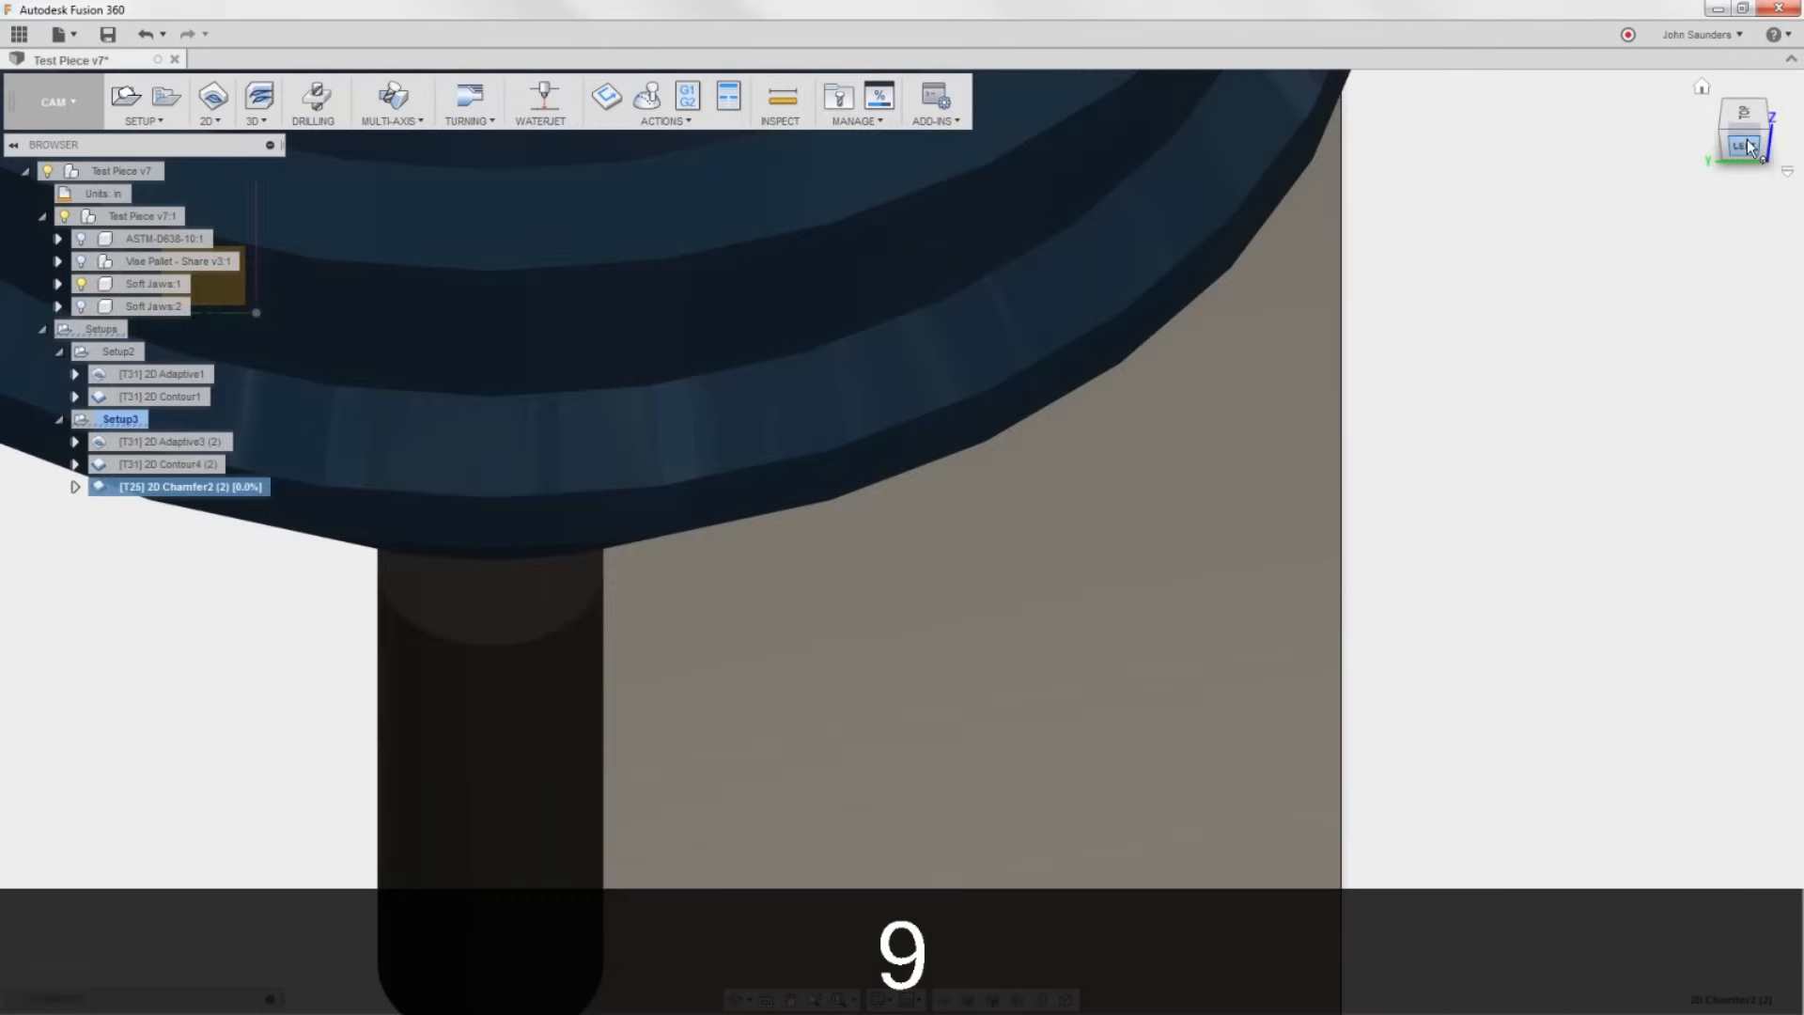
{"action": "left_click", "coordinate": [1740, 137]}
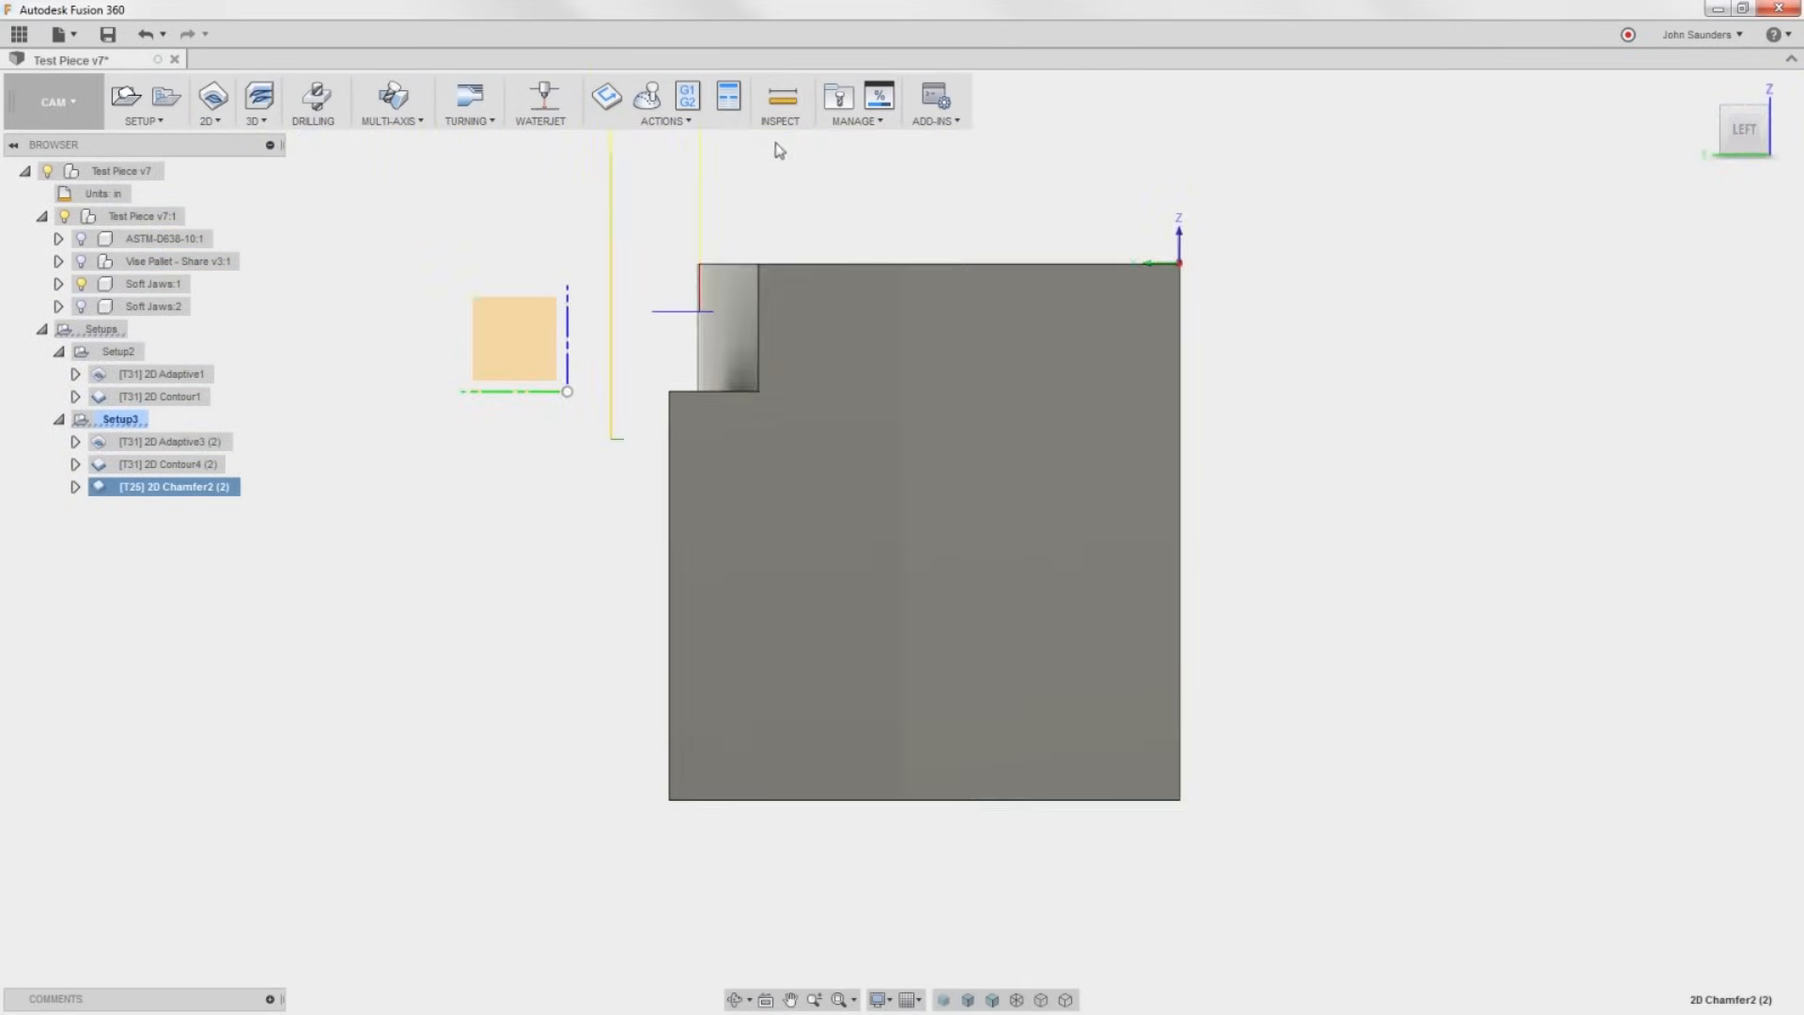
{"action": "left_click", "coordinate": [646, 96]}
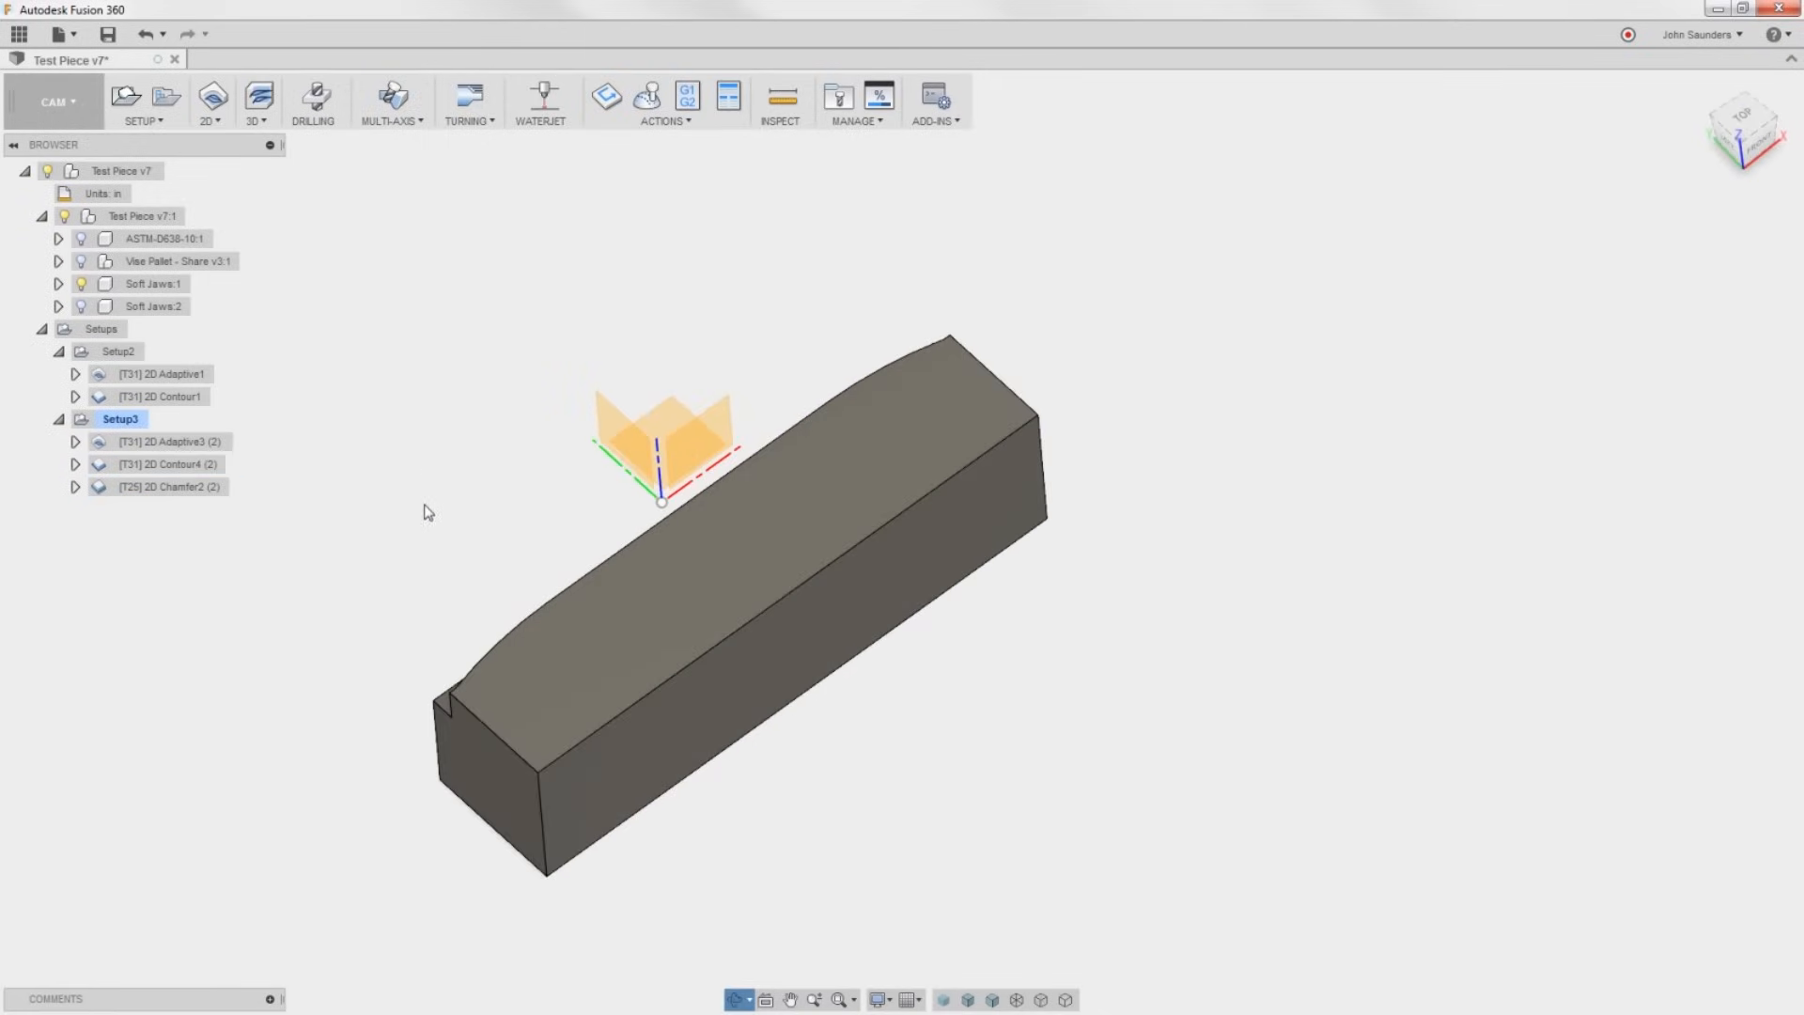
Group the three Setup3 operations into Pattern1, a two-instance circular pattern over 360 degrees.
{"action": "left_click", "coordinate": [171, 485]}
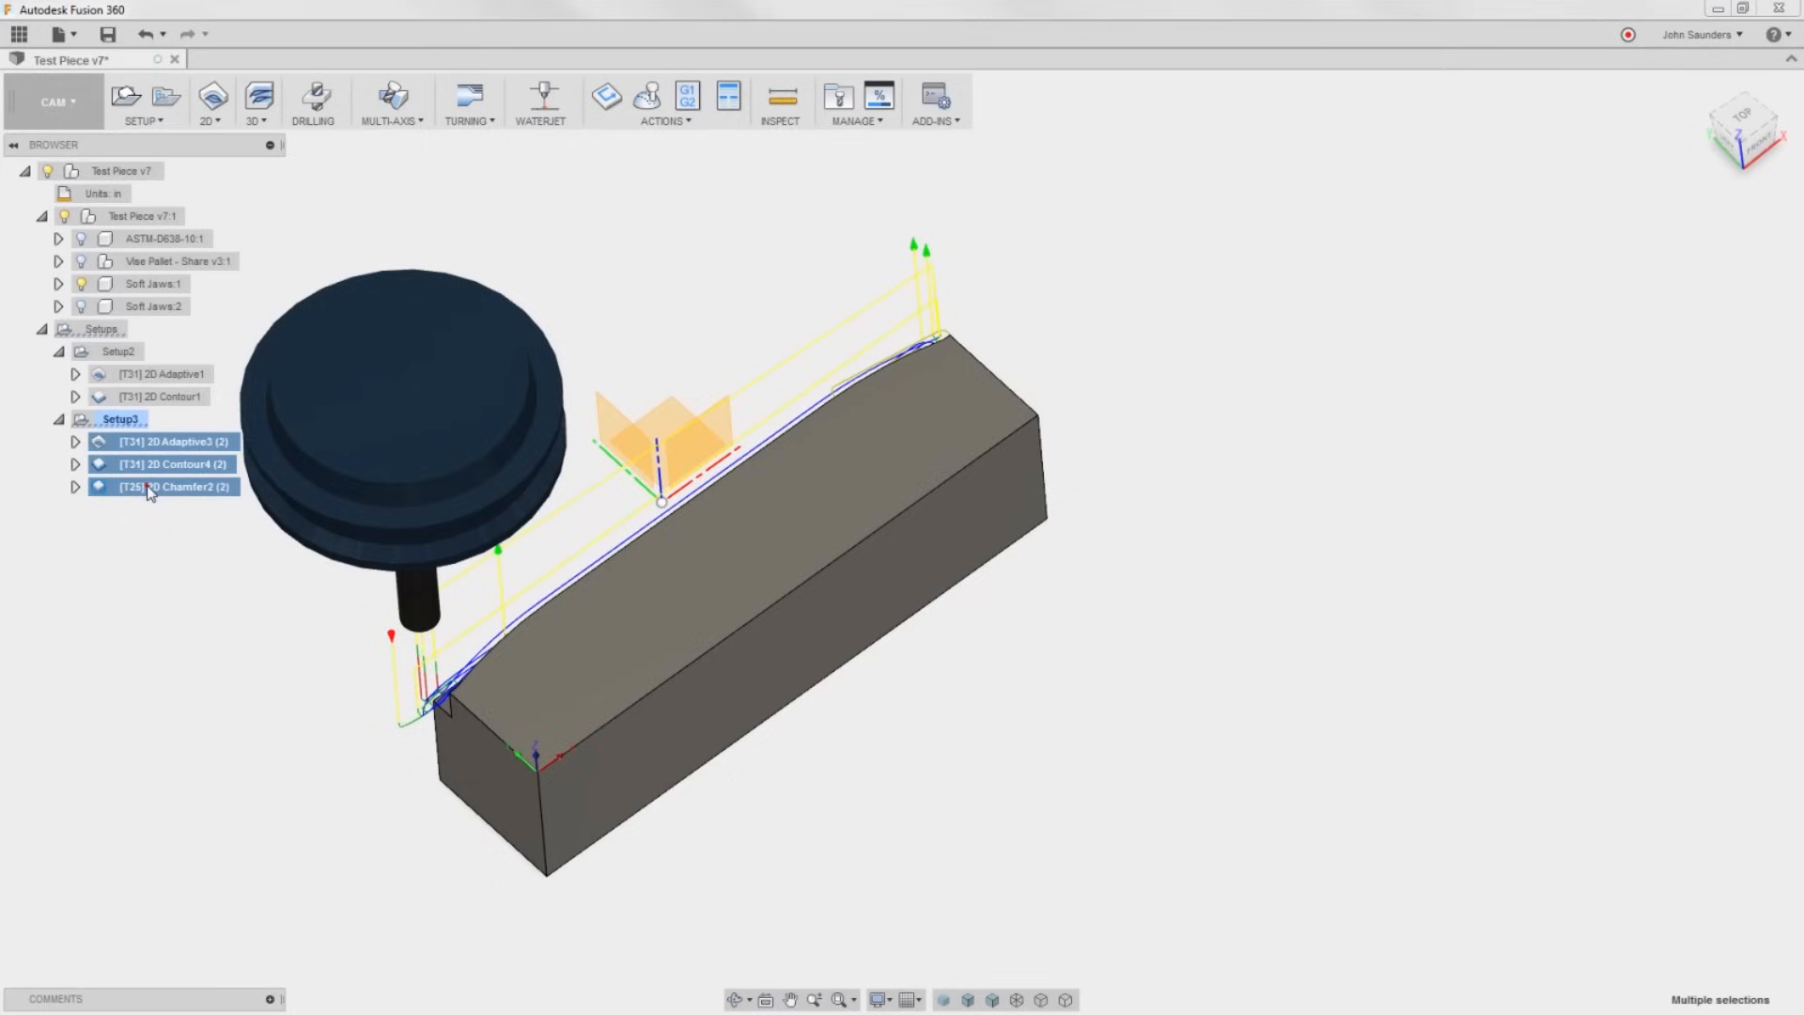
{"action": "right_click", "coordinate": [161, 484]}
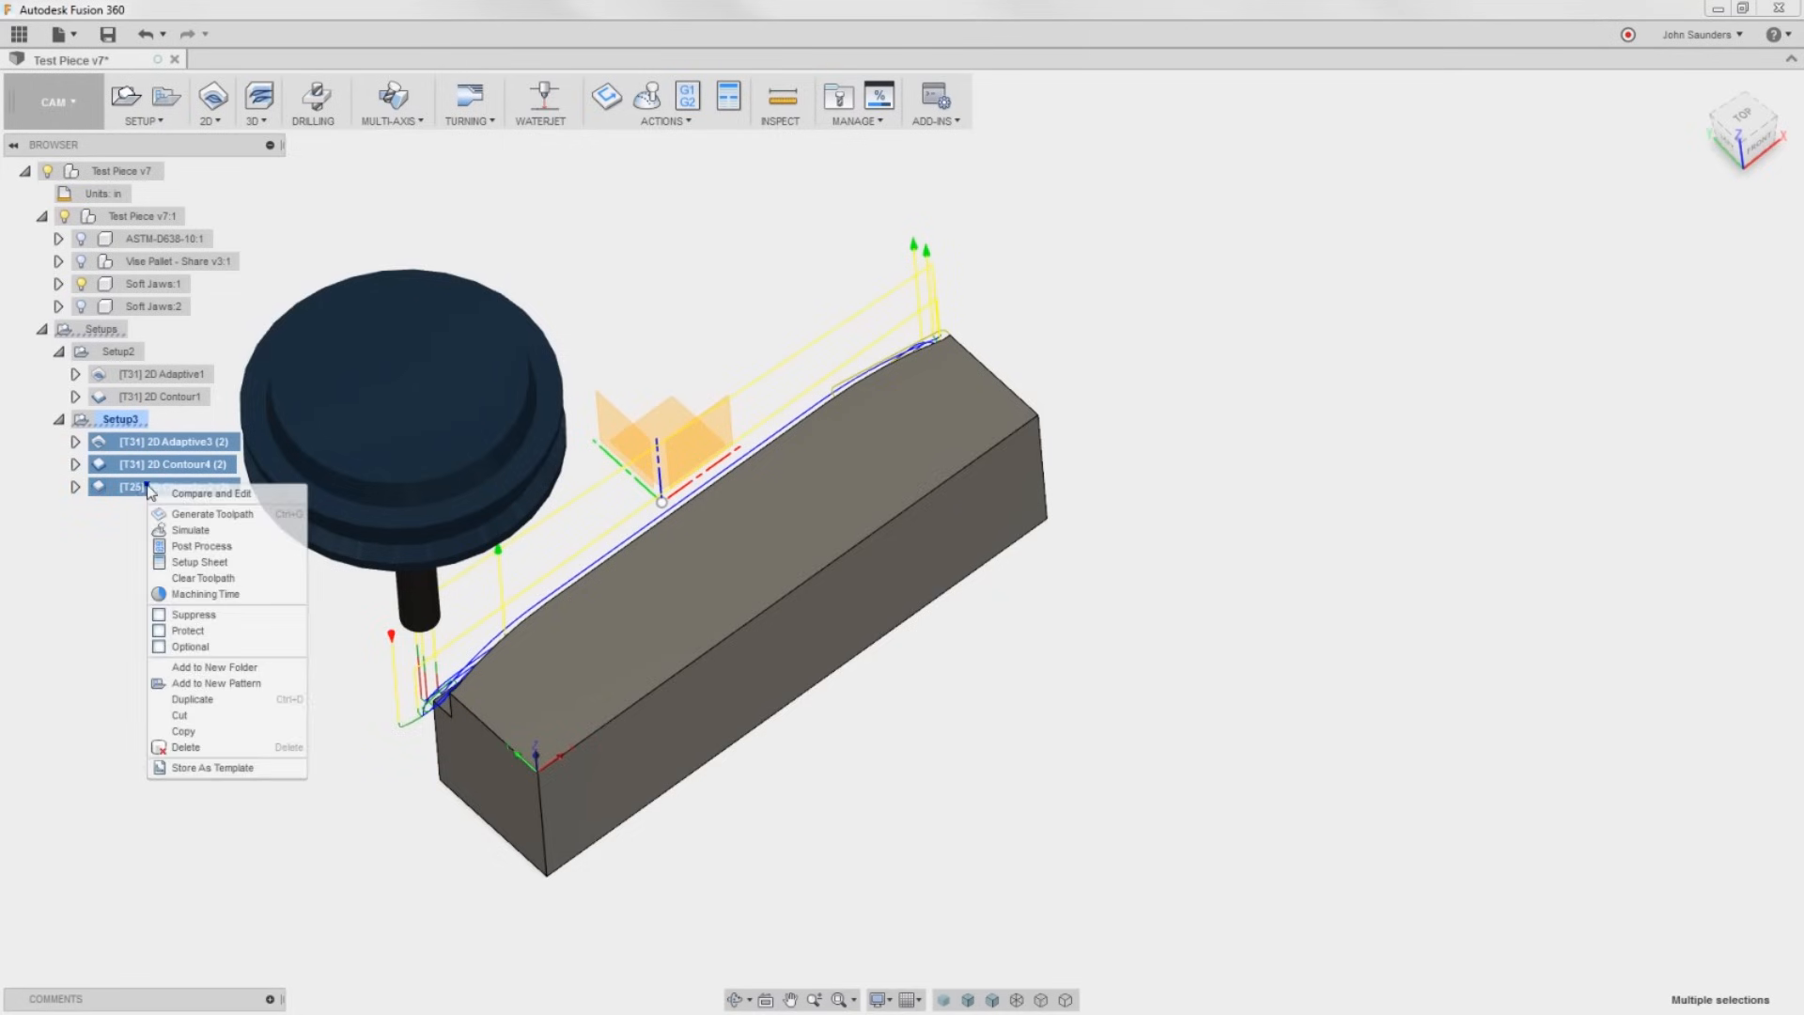
{"action": "mouse_move", "coordinate": [227, 684]}
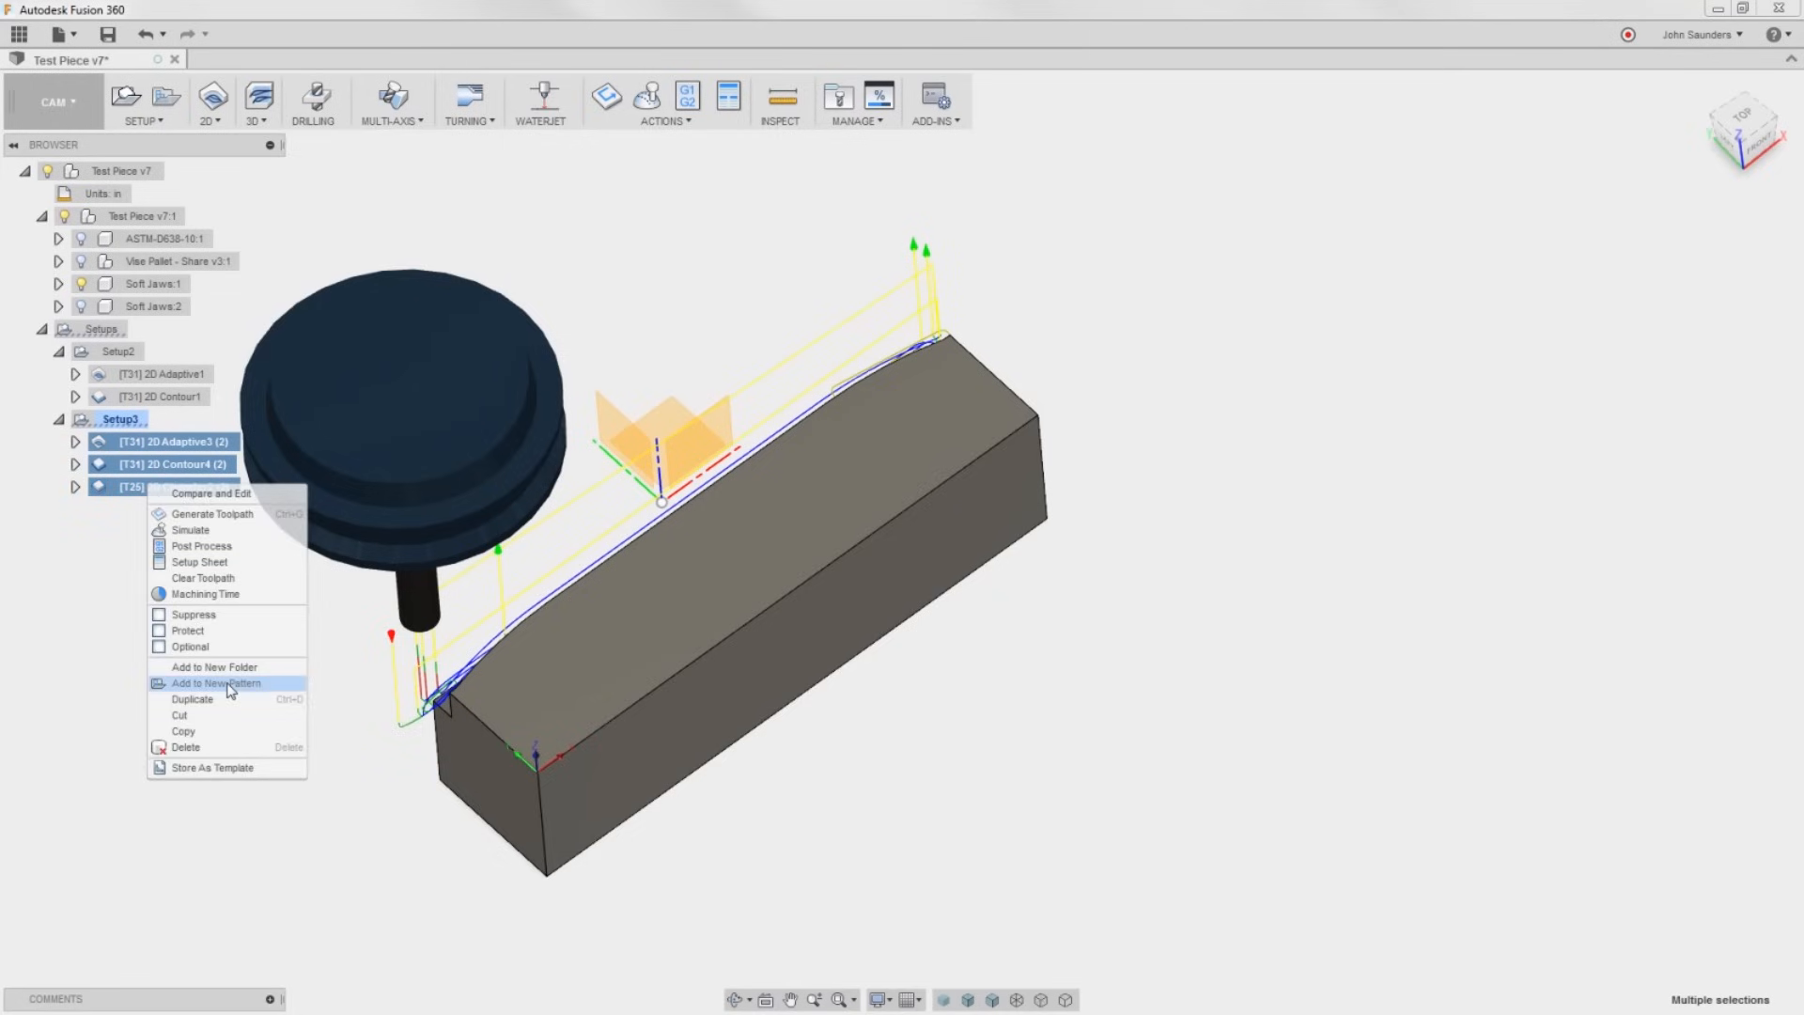
{"action": "left_click", "coordinate": [214, 682]}
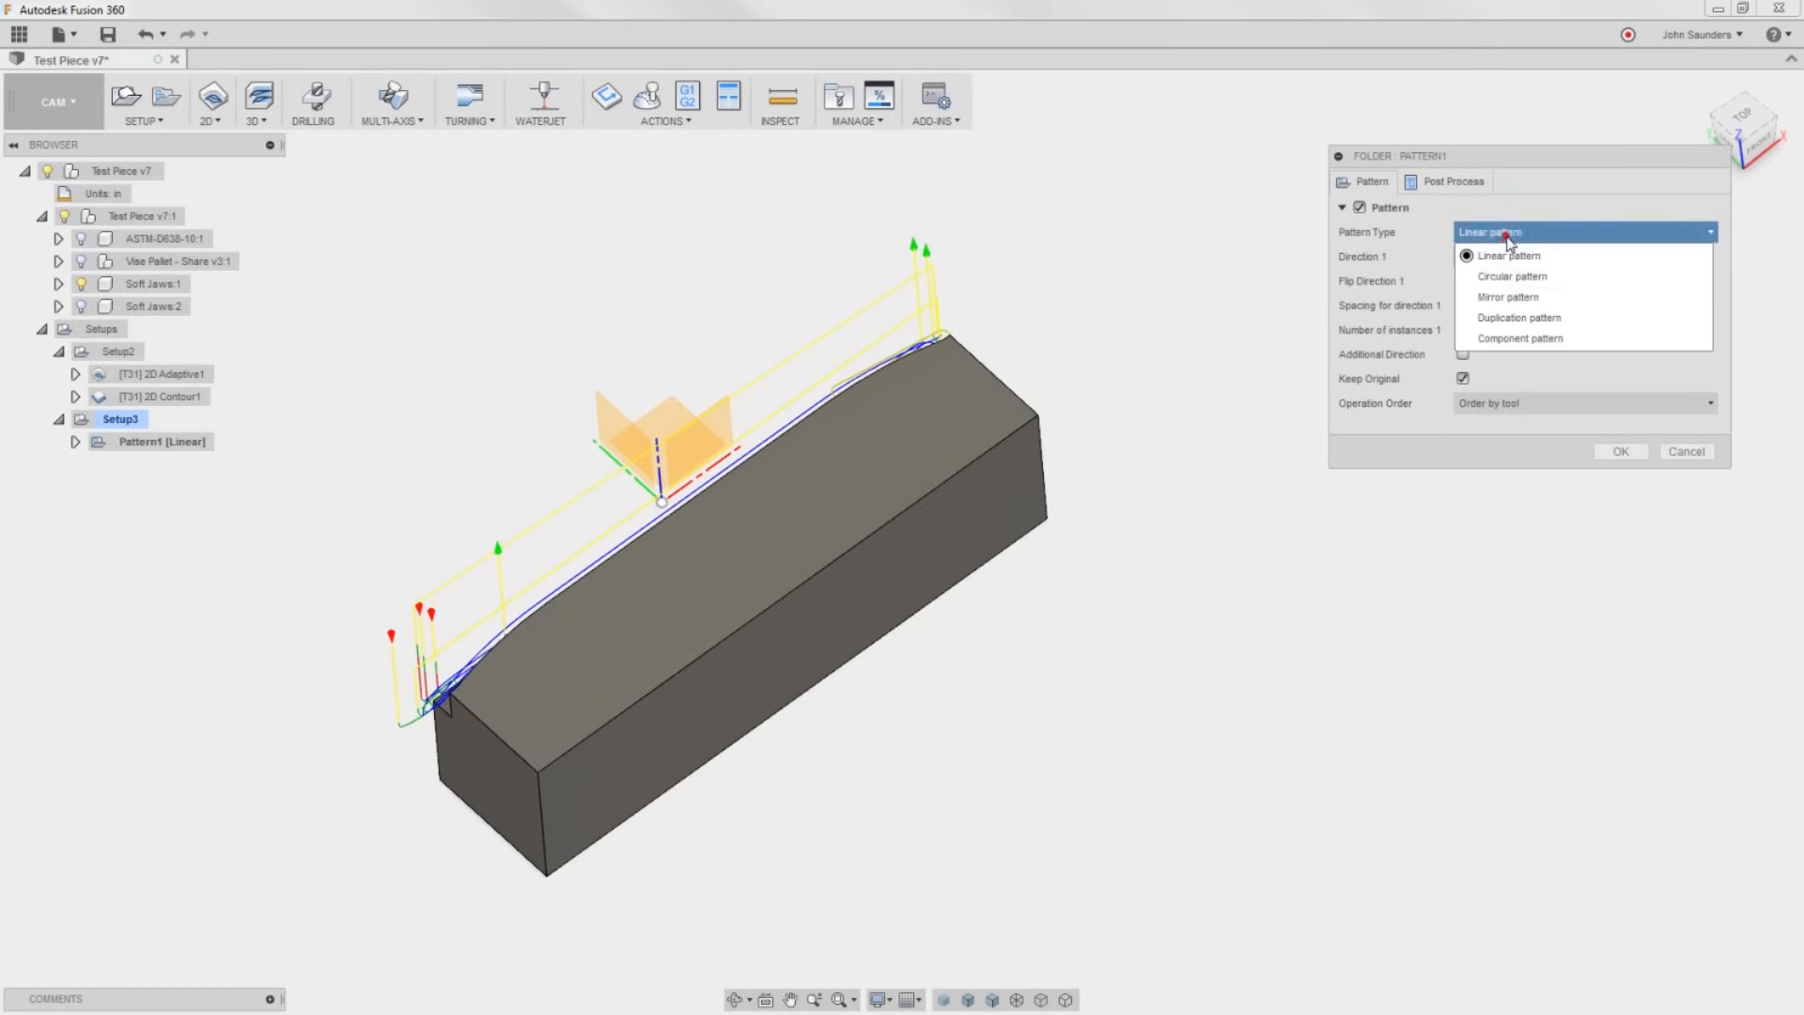
{"action": "left_click", "coordinate": [1511, 276]}
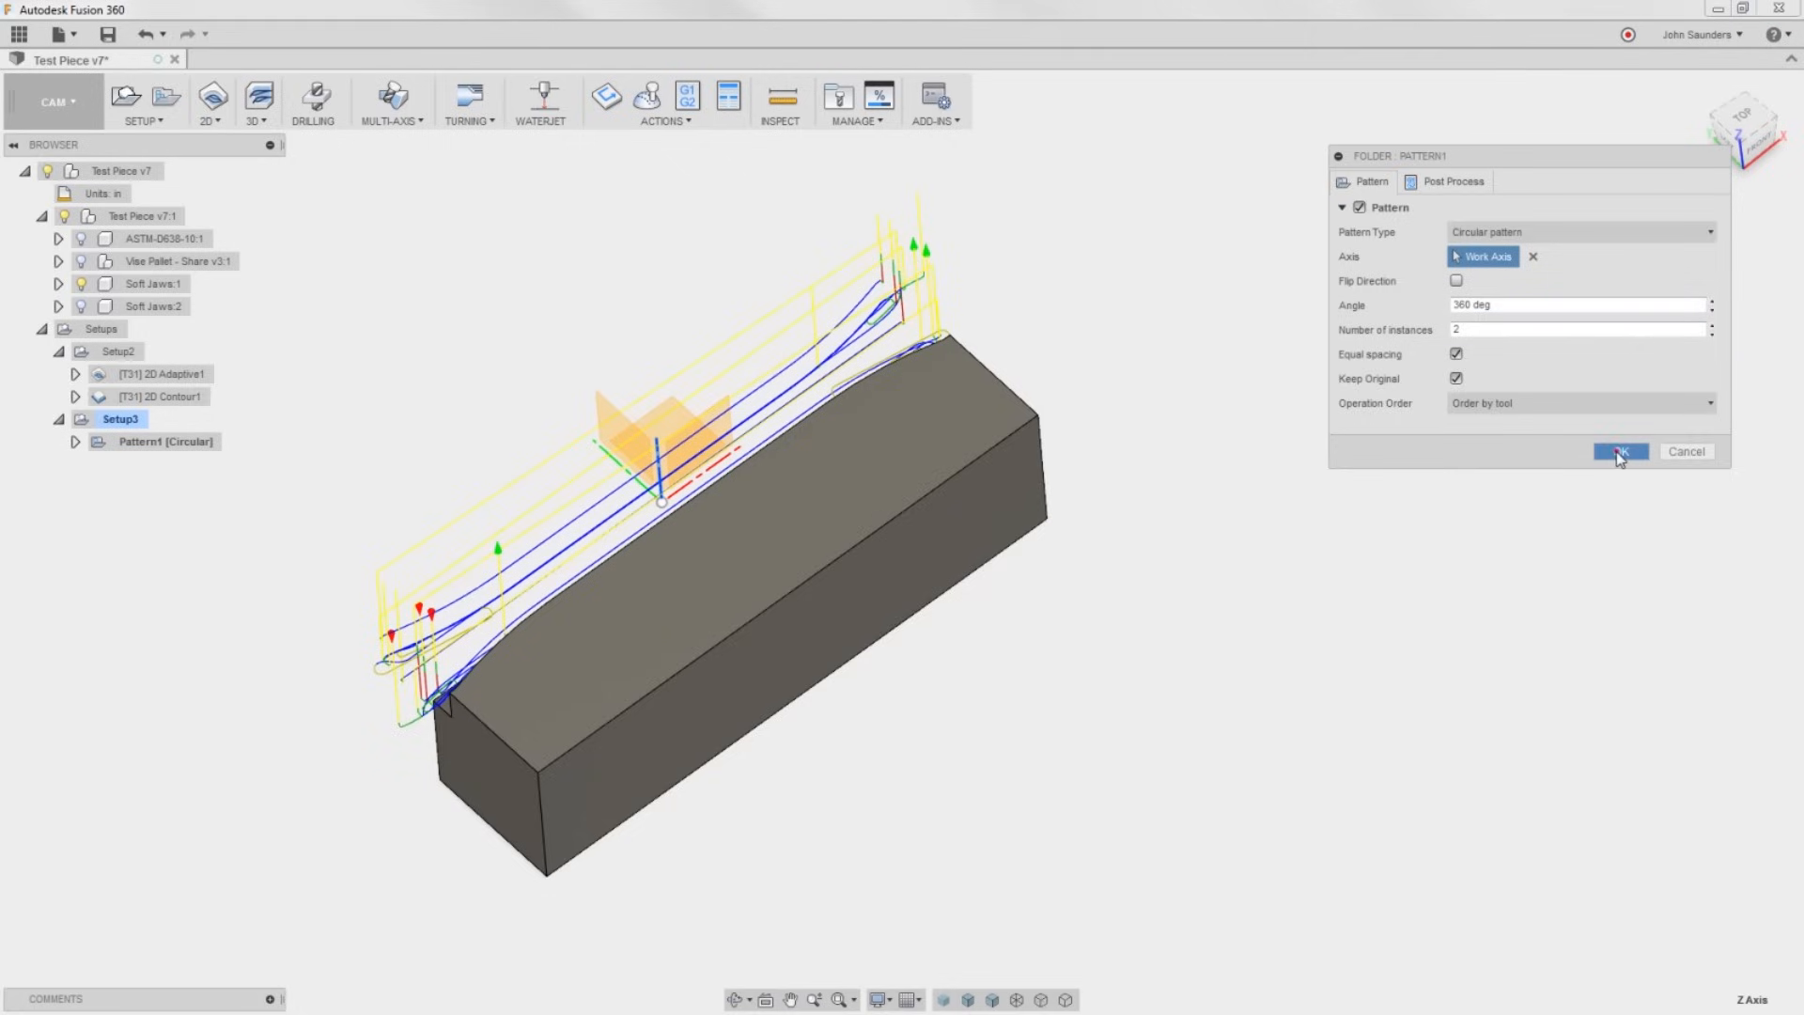
{"action": "left_click", "coordinate": [1619, 451]}
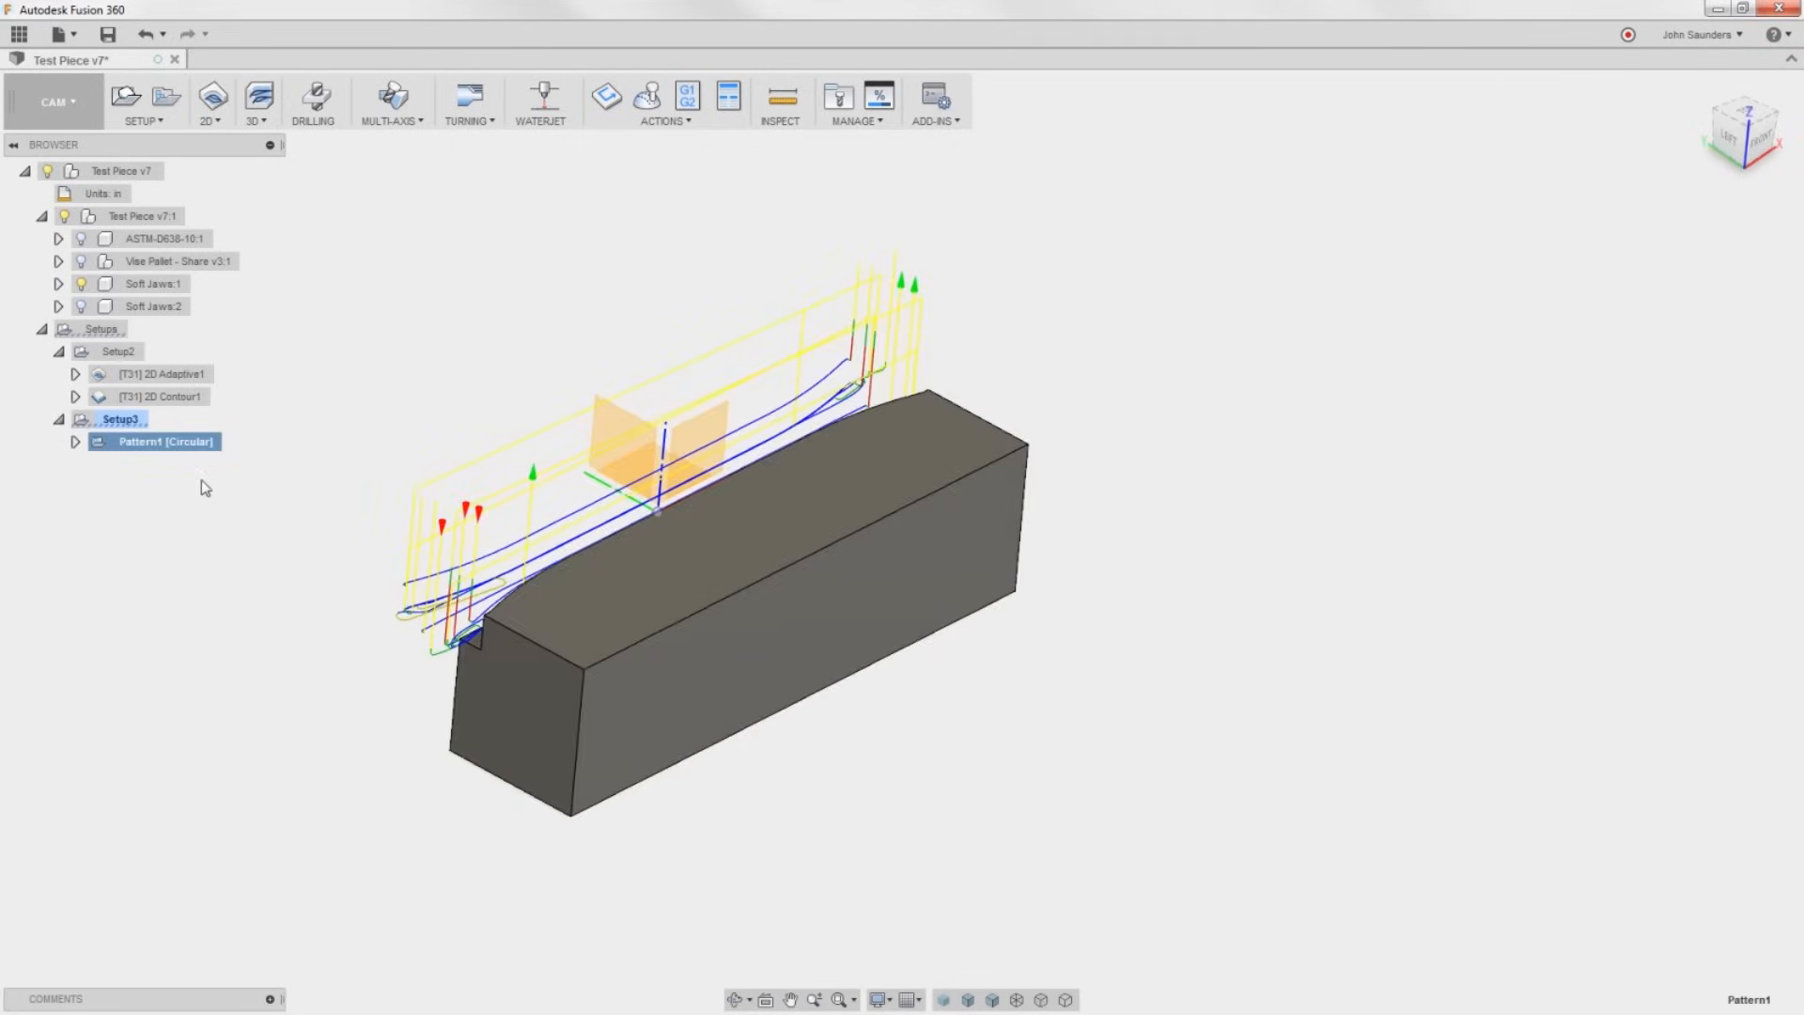